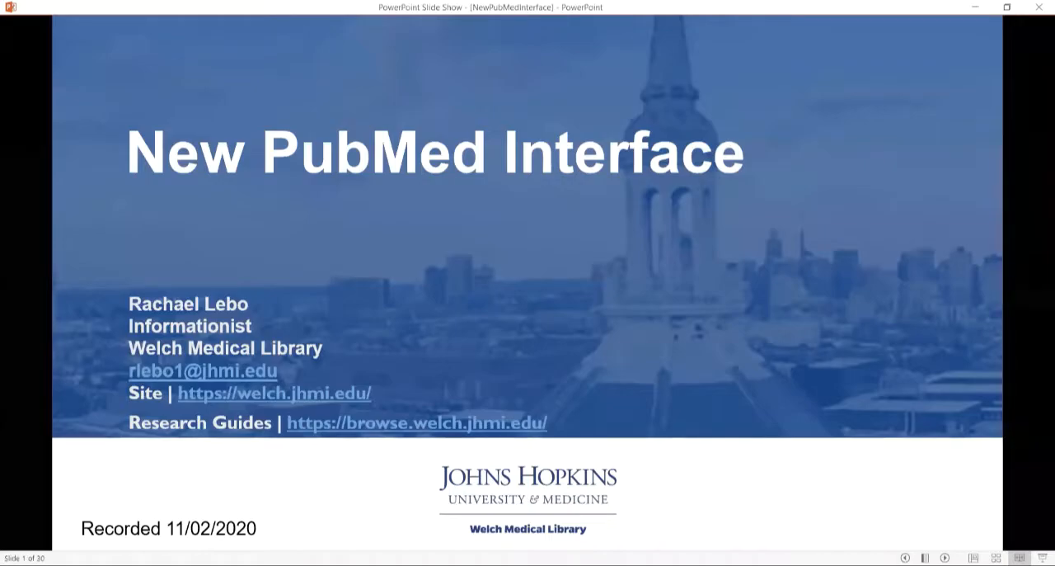
mouse_move(522, 212)
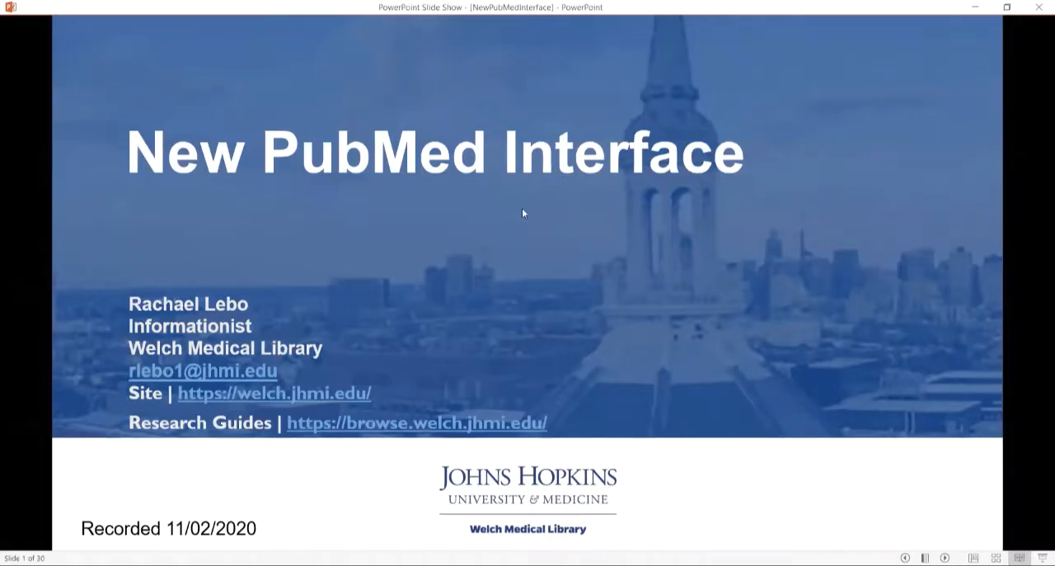
mouse_move(627, 217)
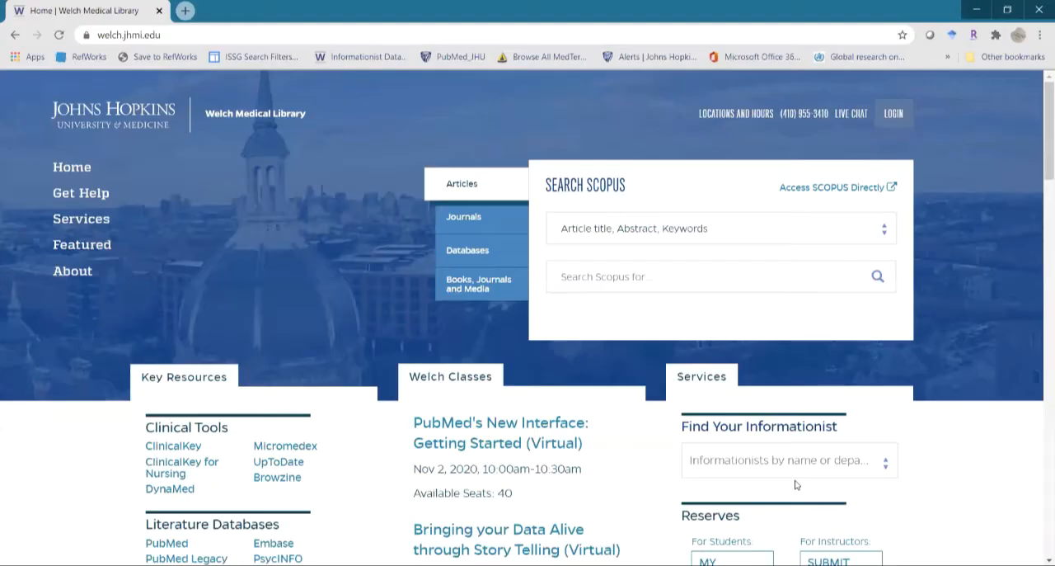
mouse_move(361, 211)
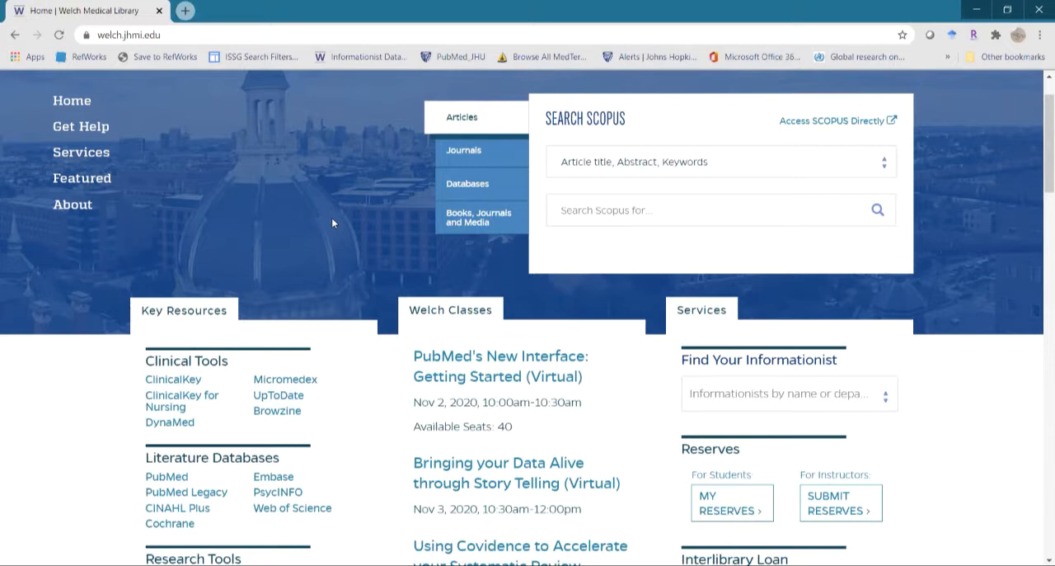
Open PubMed from the Key Resources list under Literature Databases
scroll(down, 3)
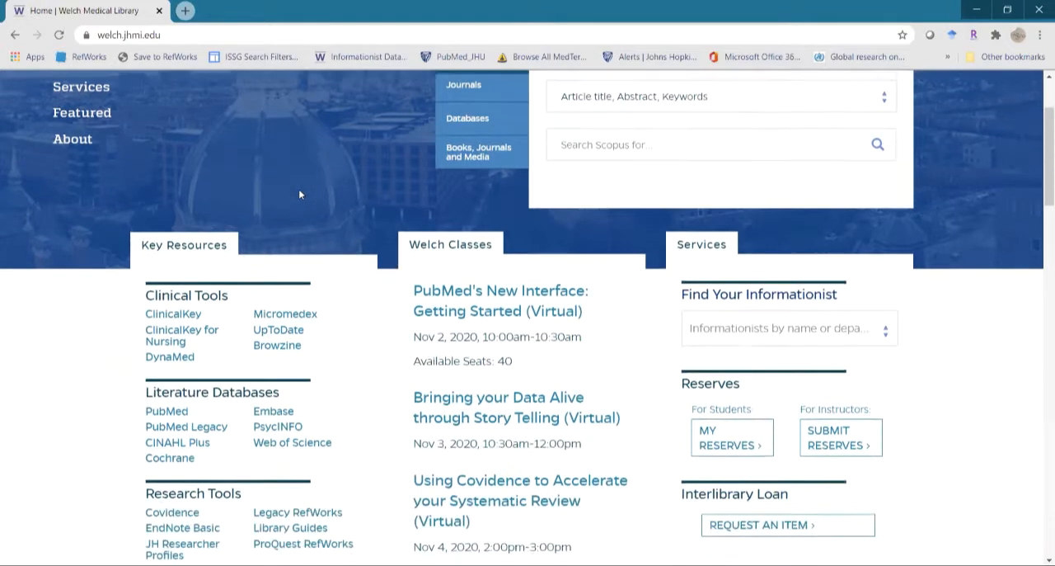
scroll(down, 3)
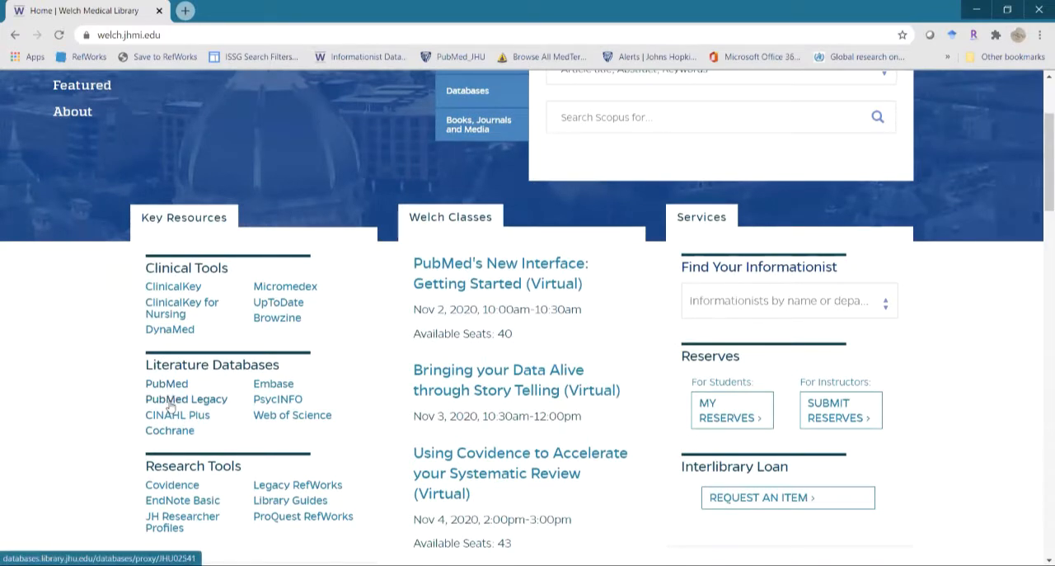
mouse_move(173, 407)
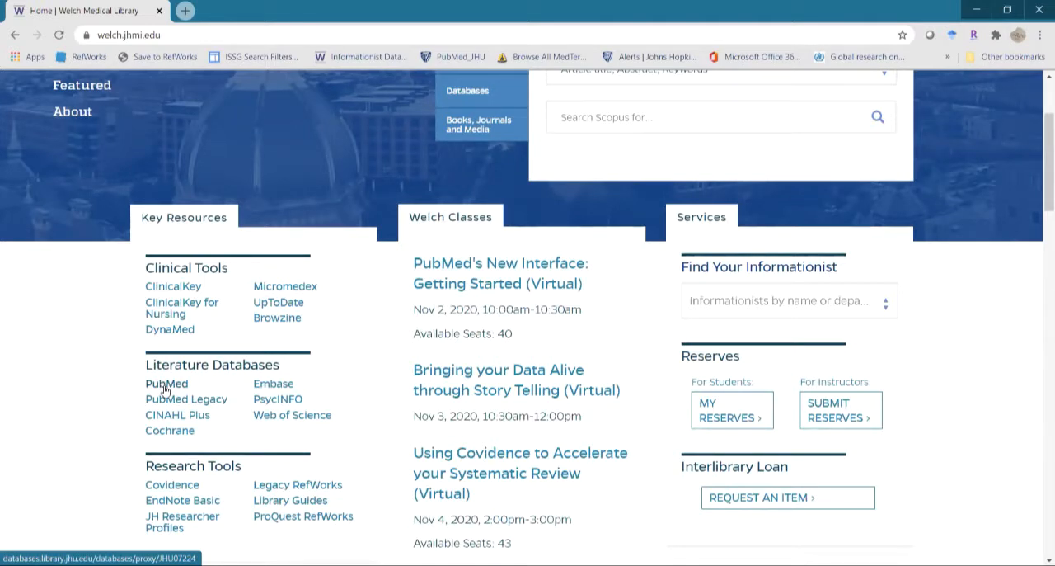
click(165, 383)
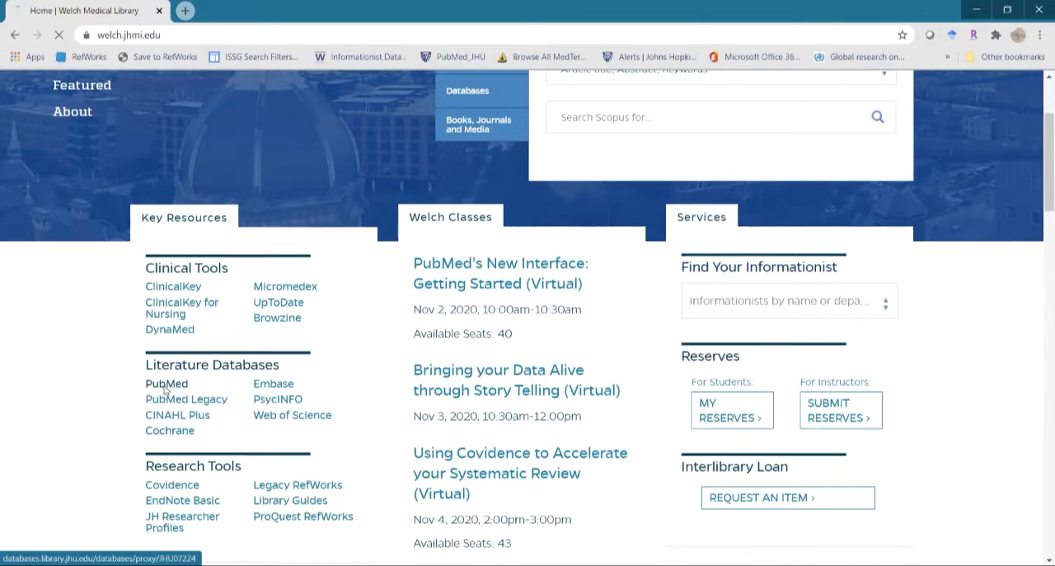
click(165, 383)
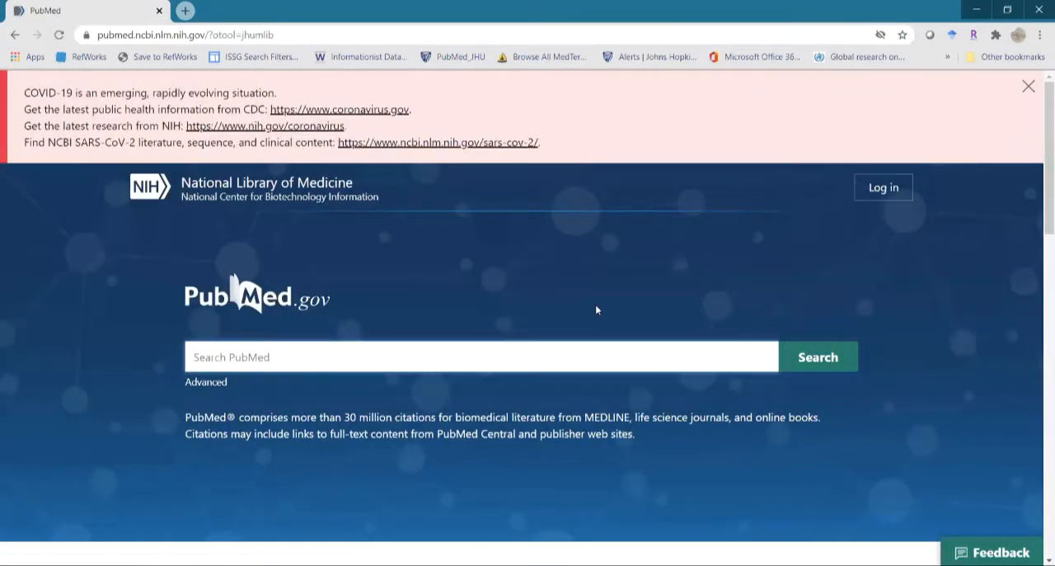
scroll(down, 3)
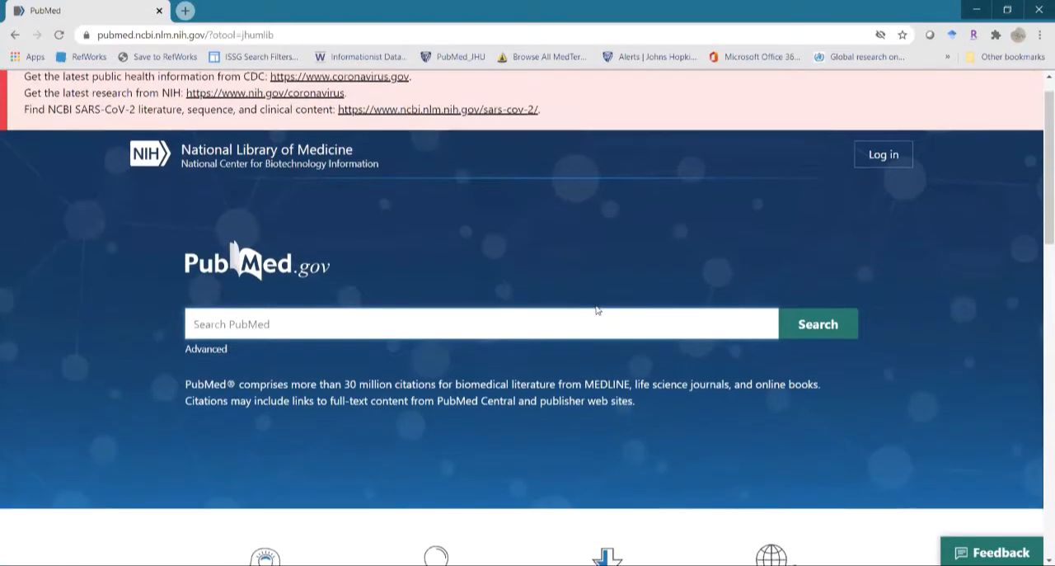
scroll(down, 3)
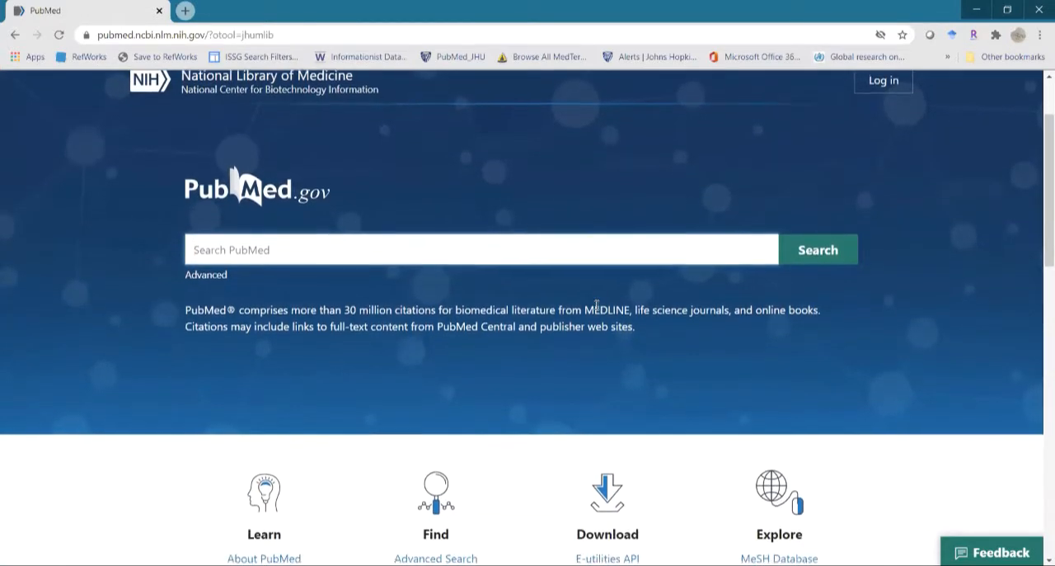
scroll(down, 3)
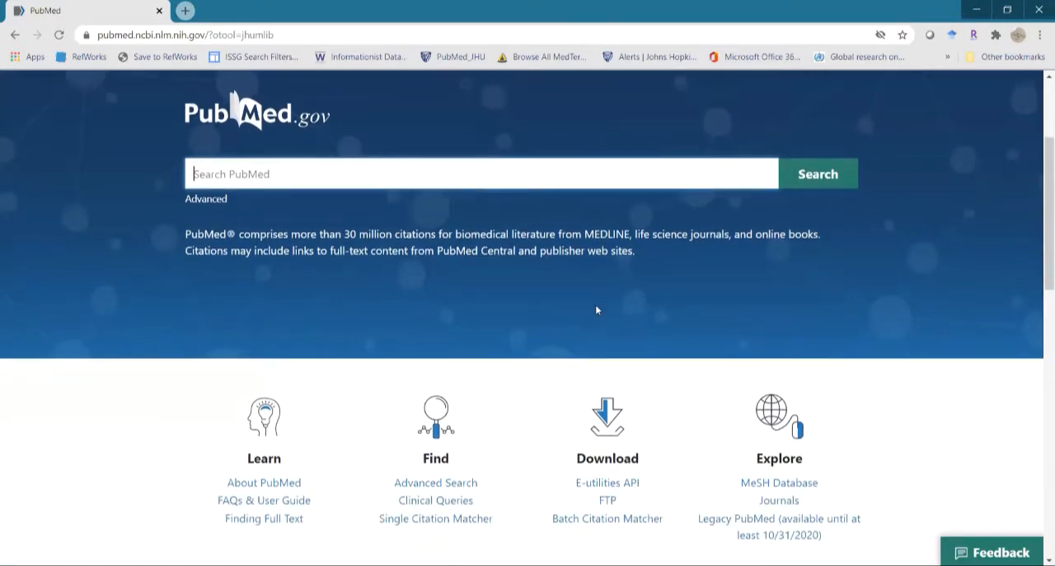
scroll(down, 3)
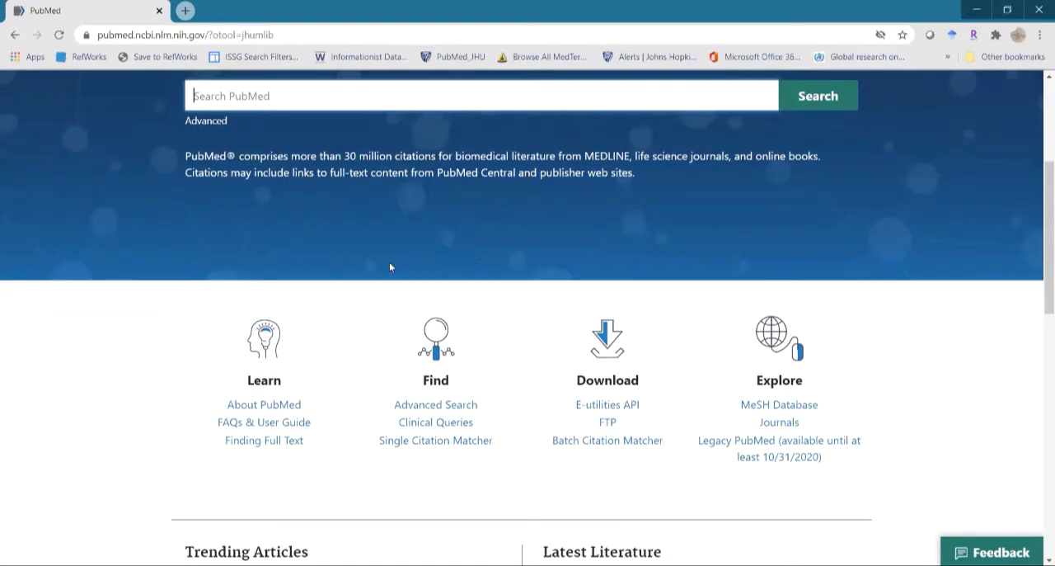
mouse_move(317, 328)
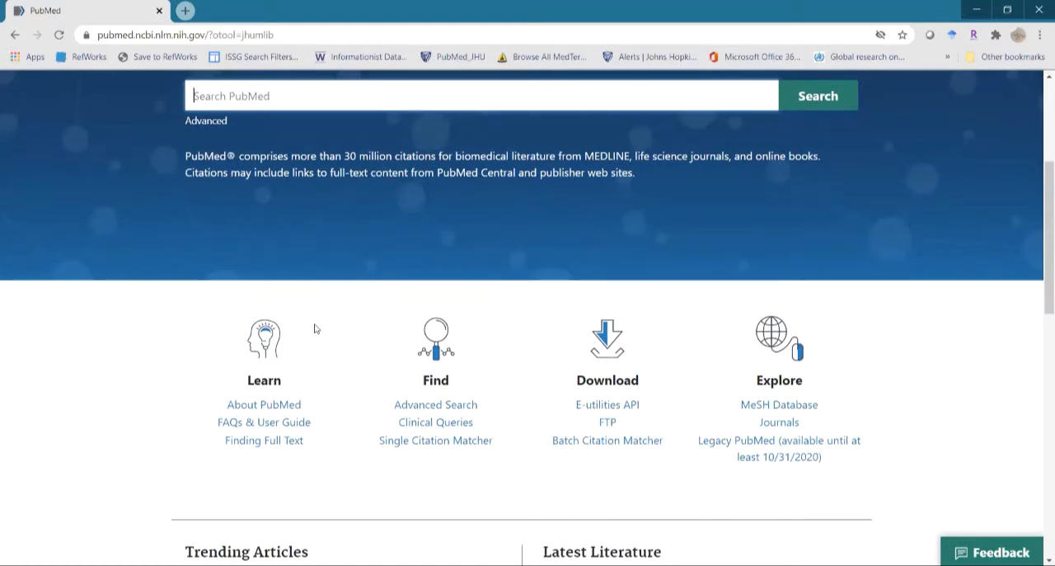
mouse_move(427, 425)
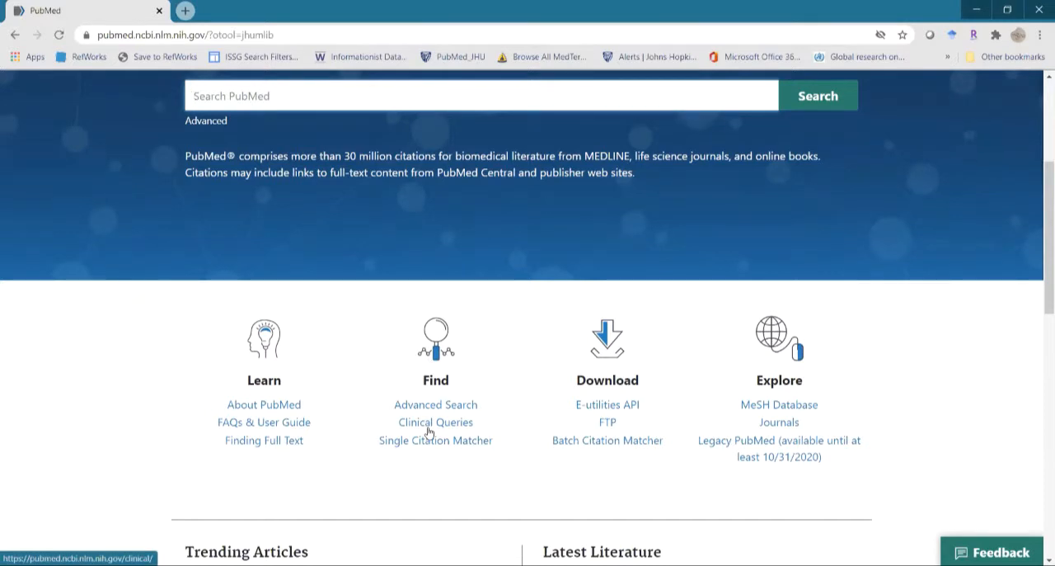
mouse_move(425, 448)
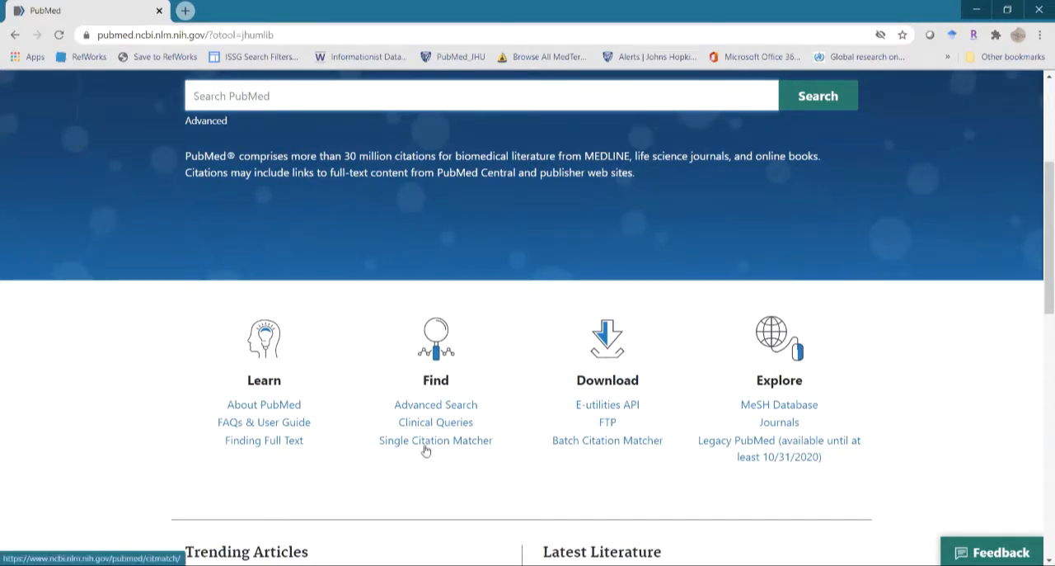
mouse_move(794, 373)
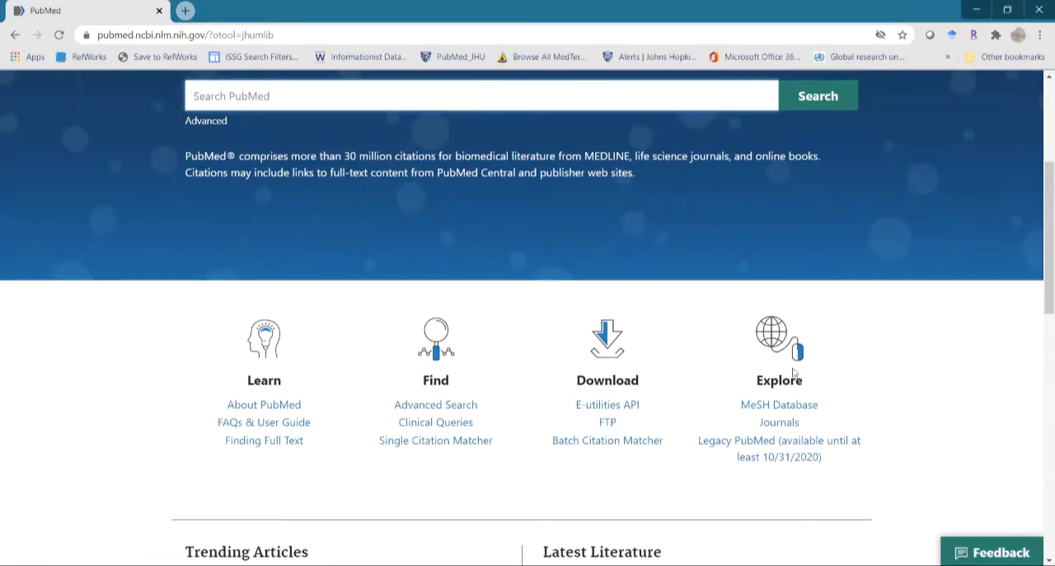
mouse_move(778, 404)
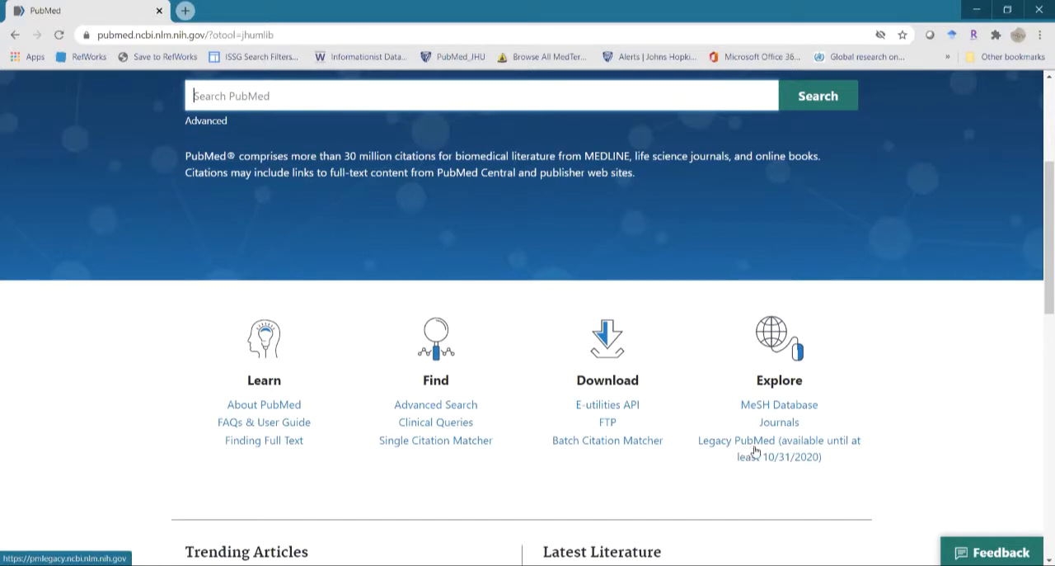
mouse_move(767, 483)
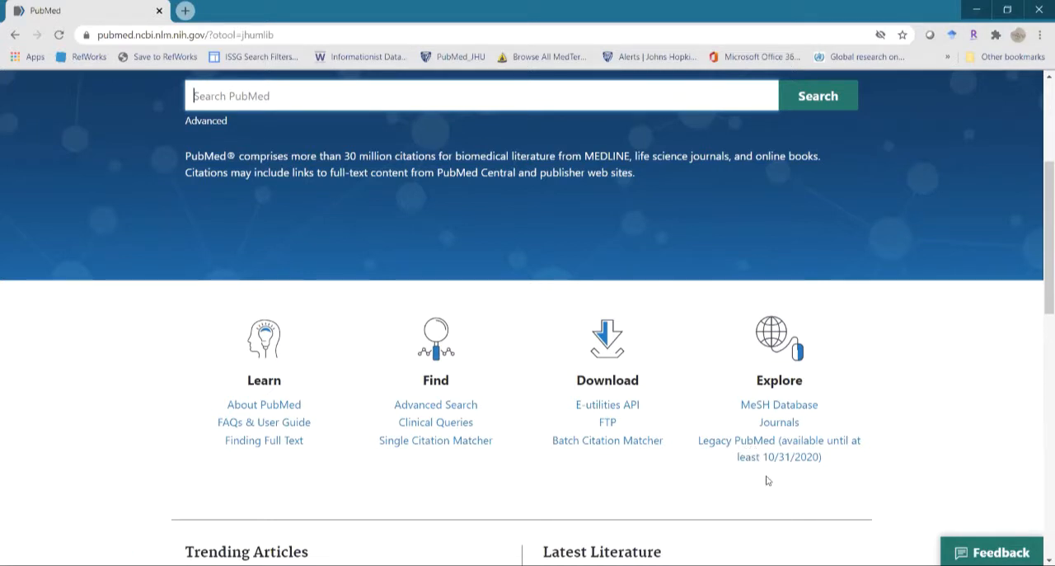
mouse_move(674, 486)
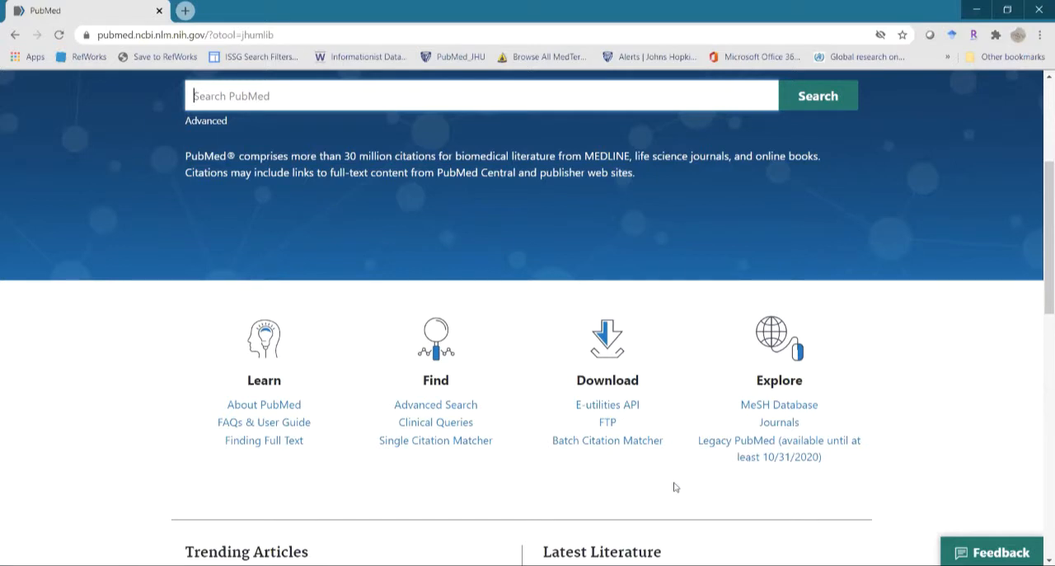
scroll(down, 3)
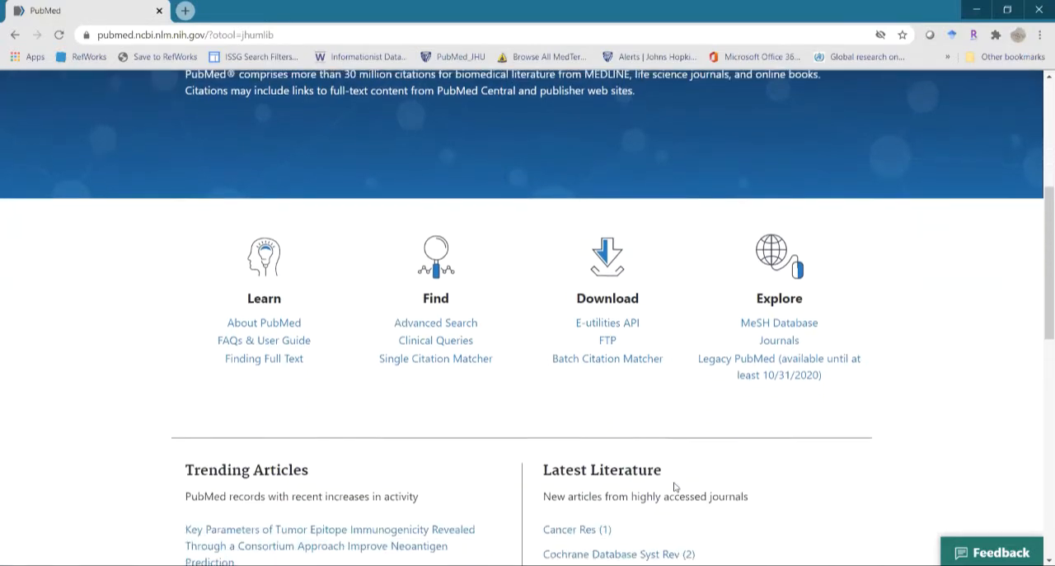
scroll(down, 3)
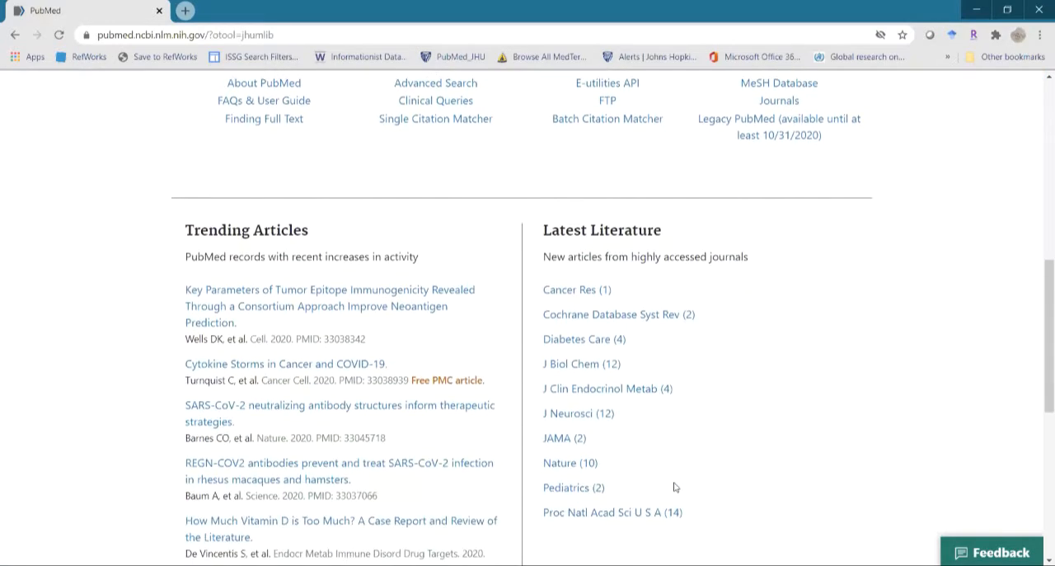
scroll(down, 3)
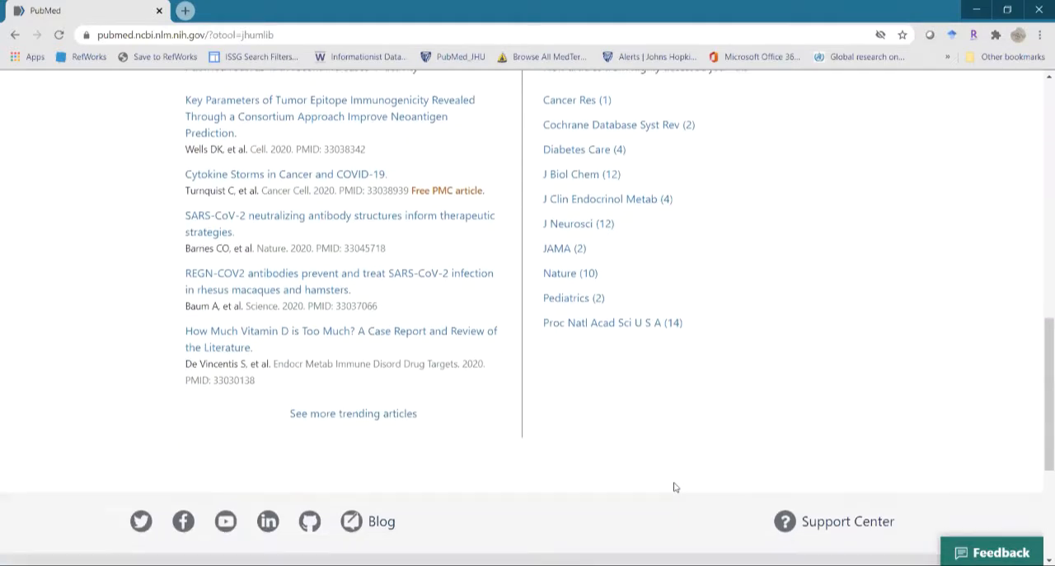
scroll(down, 3)
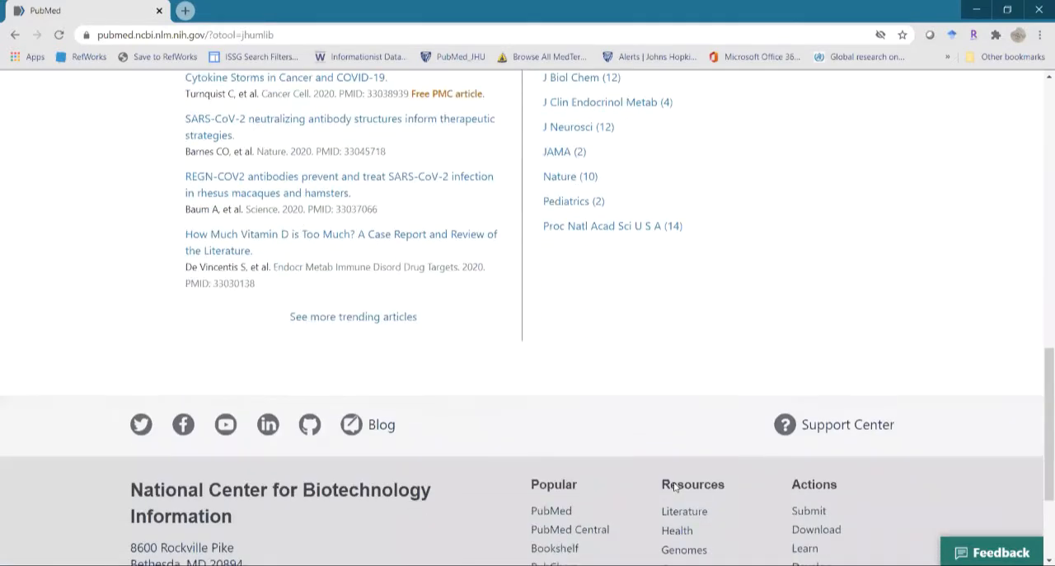
scroll(down, 3)
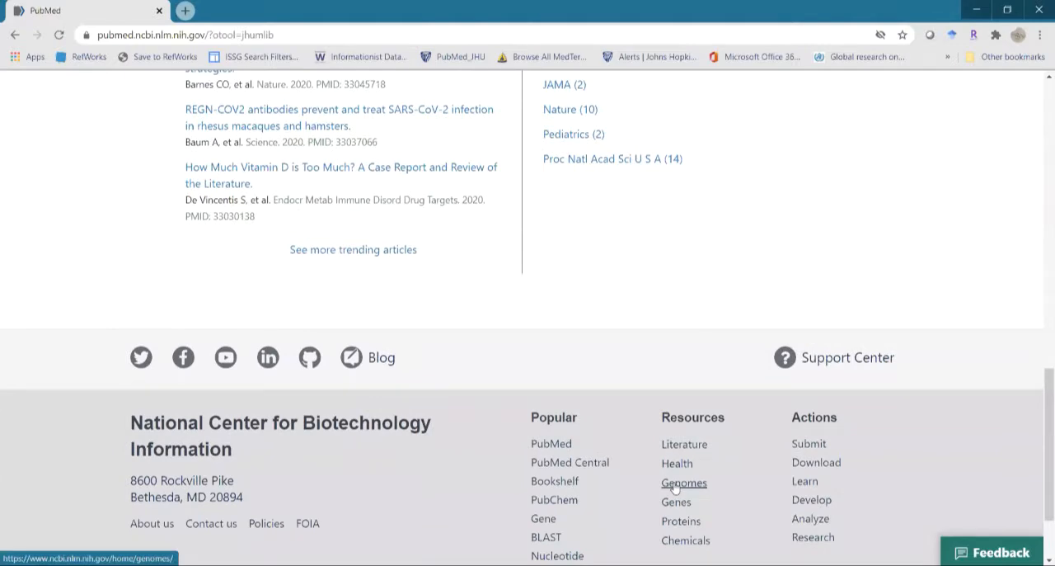
scroll(up, 3)
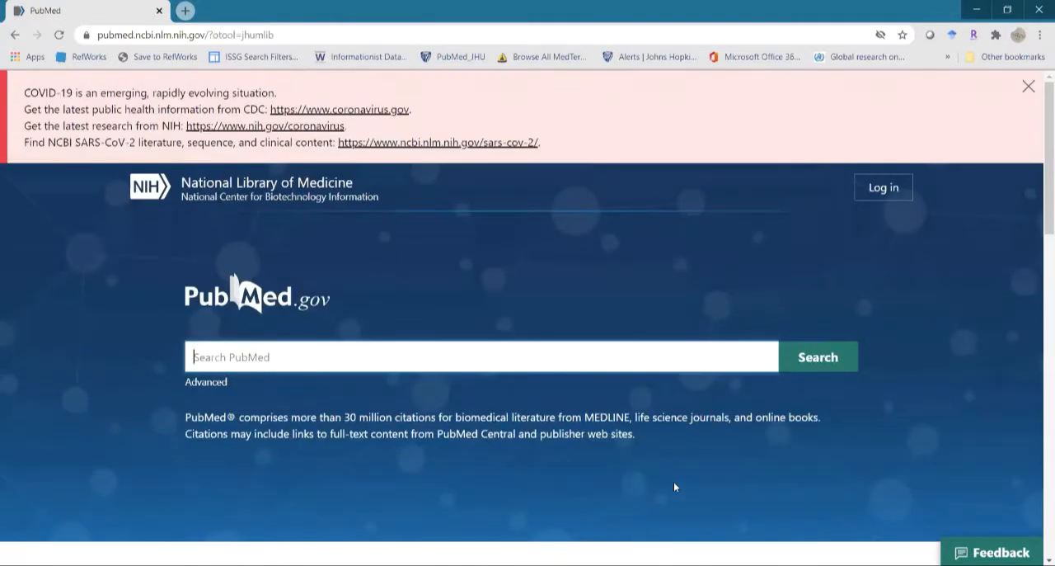
mouse_move(884, 188)
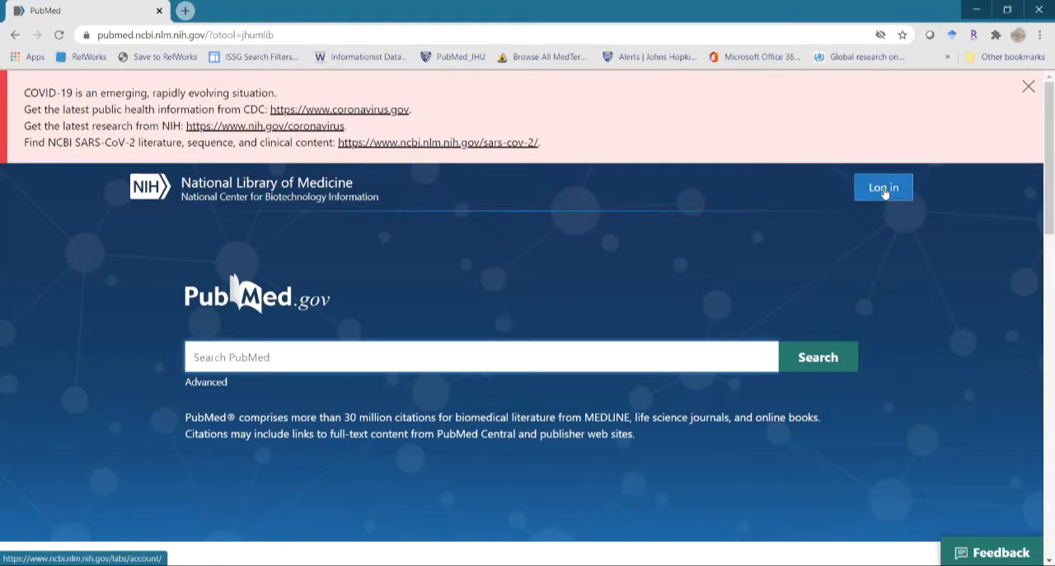
mouse_move(888, 199)
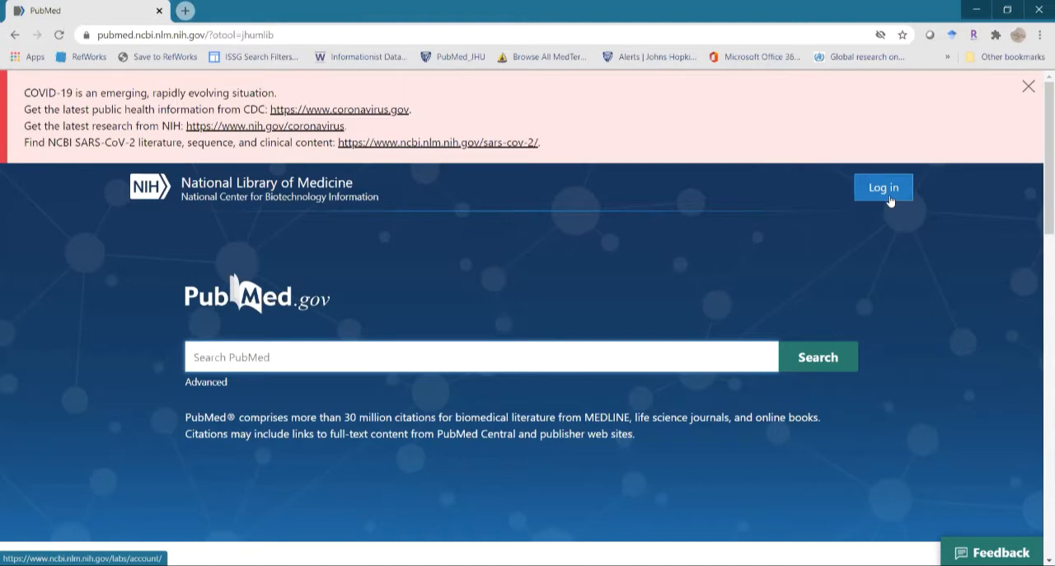
Sign in to the NCBI account so the PubMed homepage shows the logged-in username
click(481, 356)
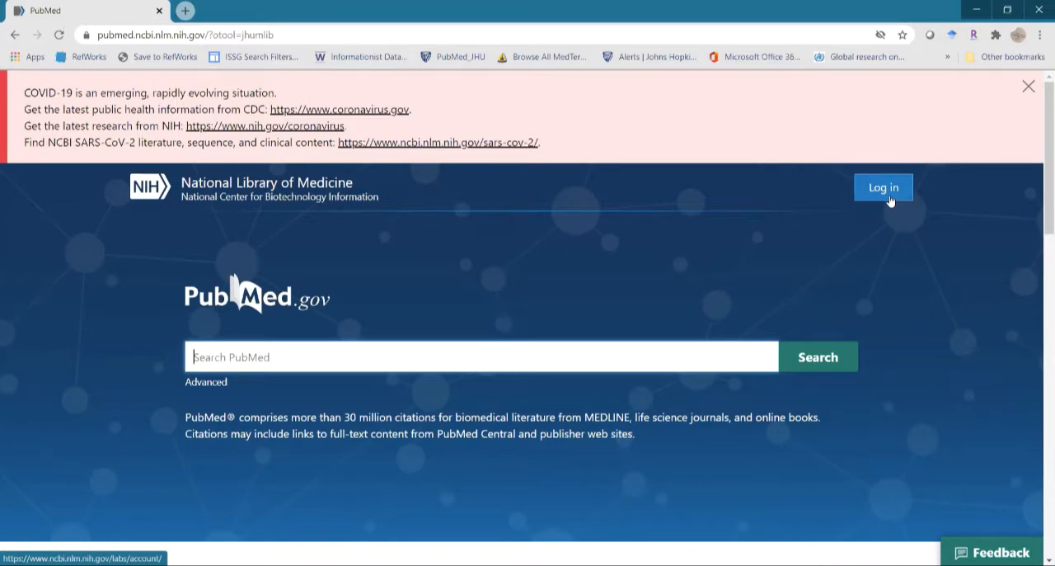
click(884, 188)
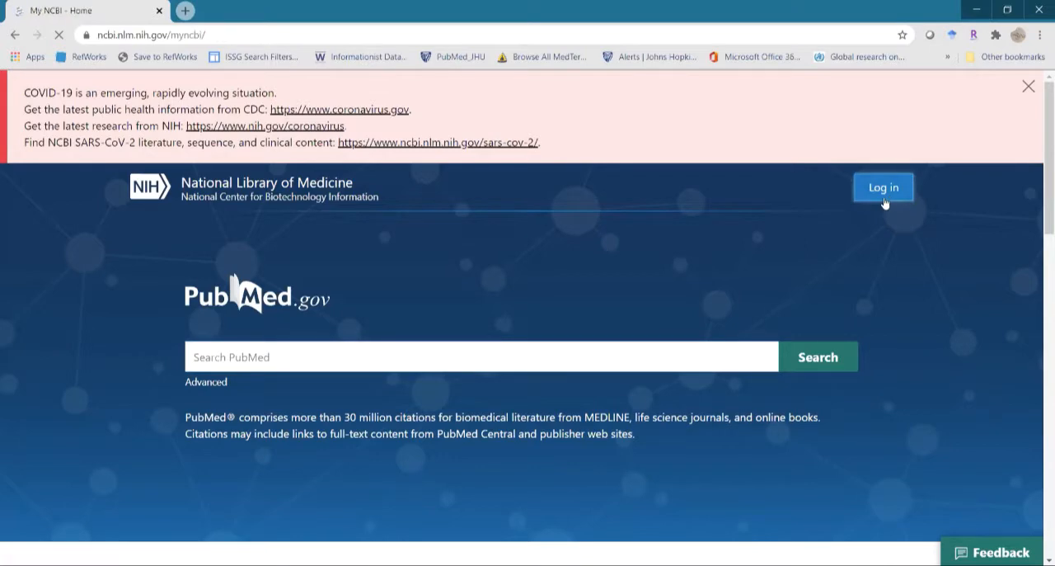
click(884, 188)
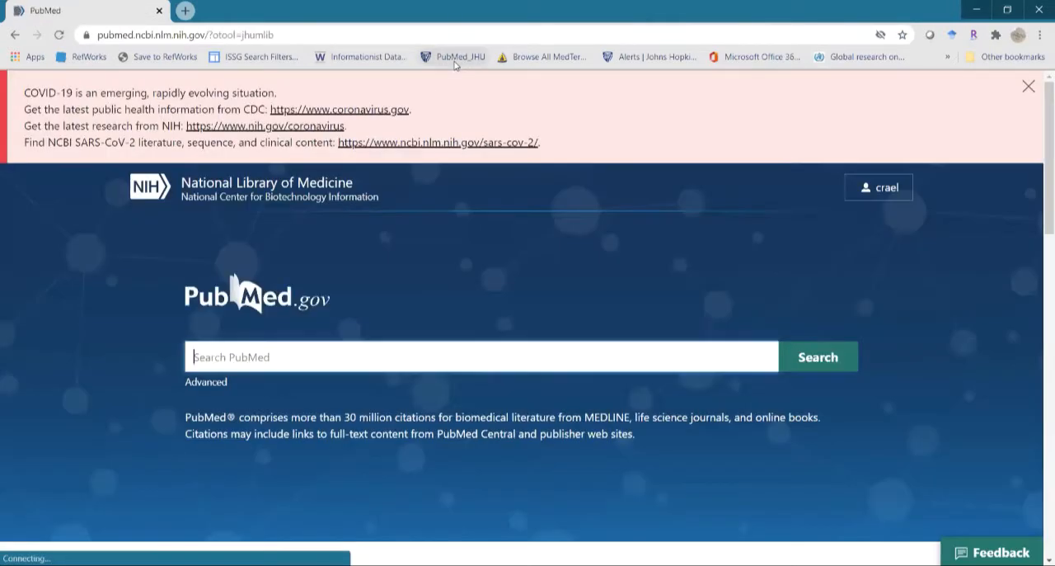
scroll(down, 3)
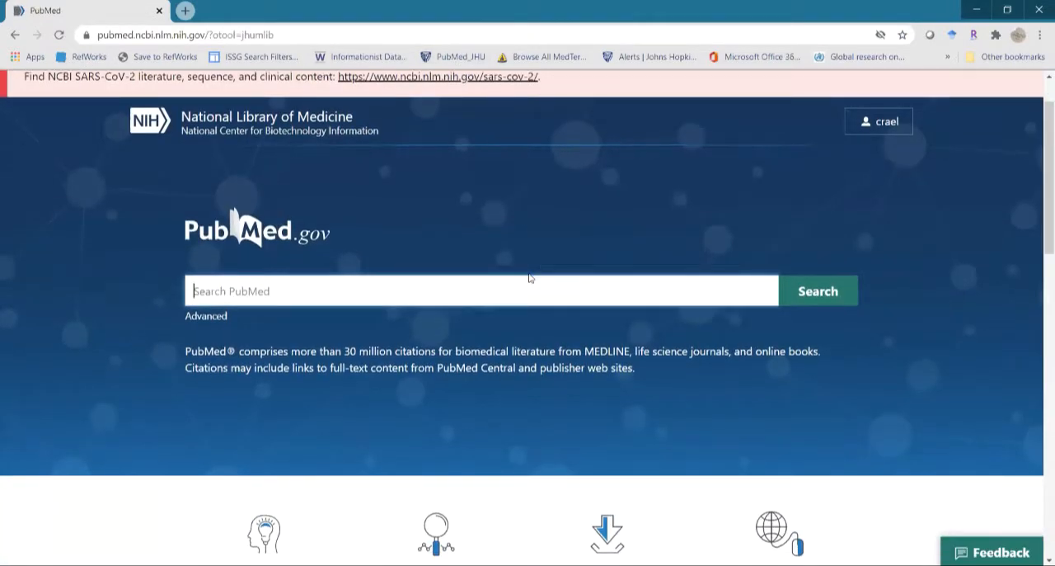
Search PubMed for 'peanut allergy', returning 3,064 results sorted by publication date
click(481, 290)
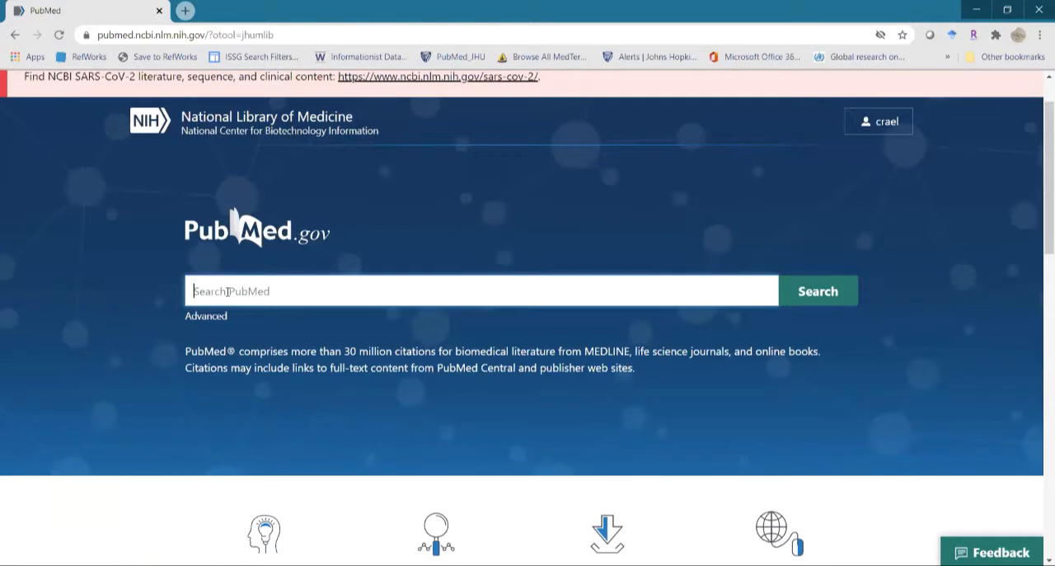
click(818, 291)
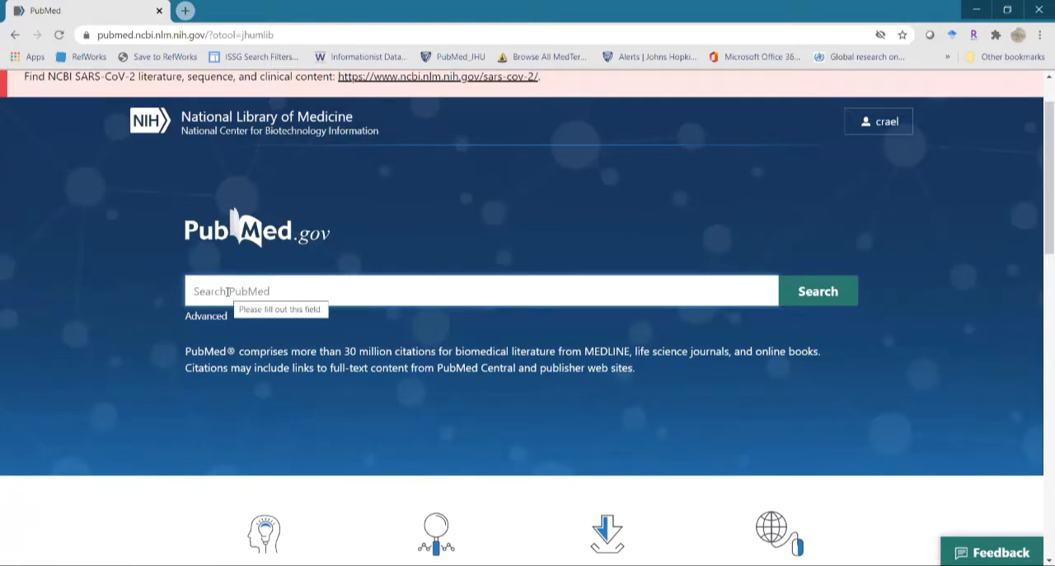
text(p)
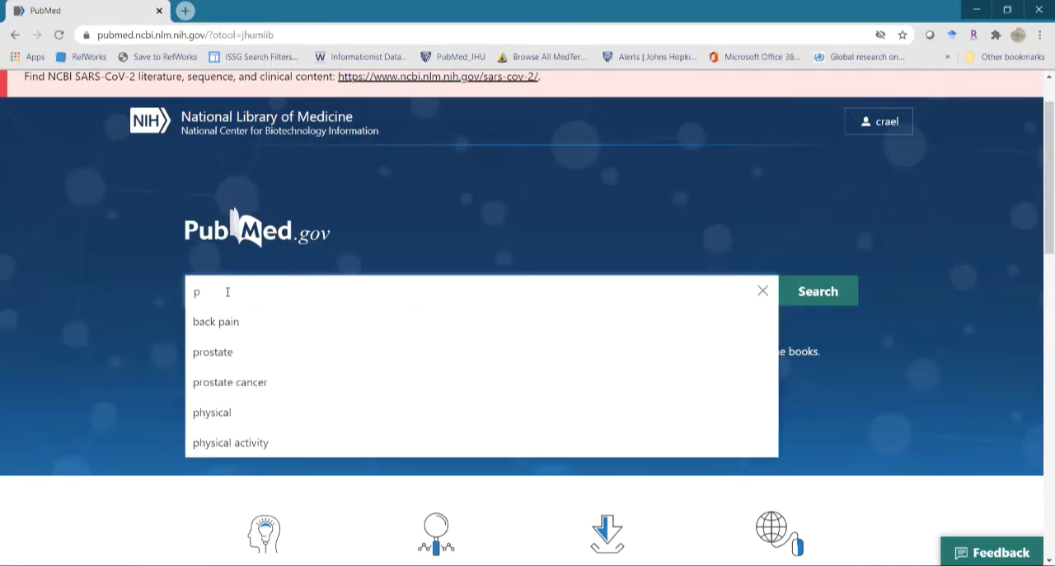
text(eanut allergy)
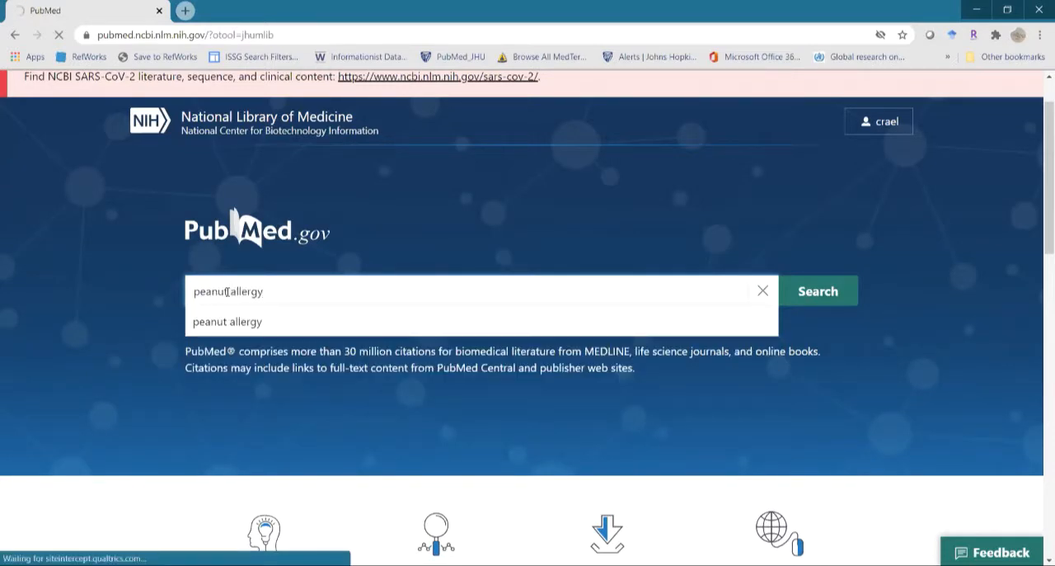
click(818, 291)
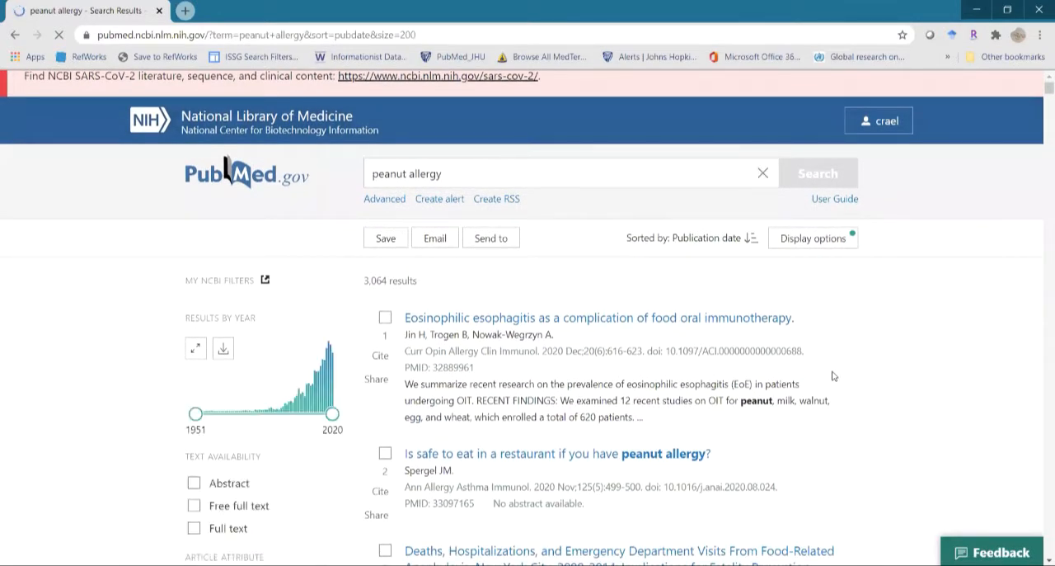
scroll(down, 3)
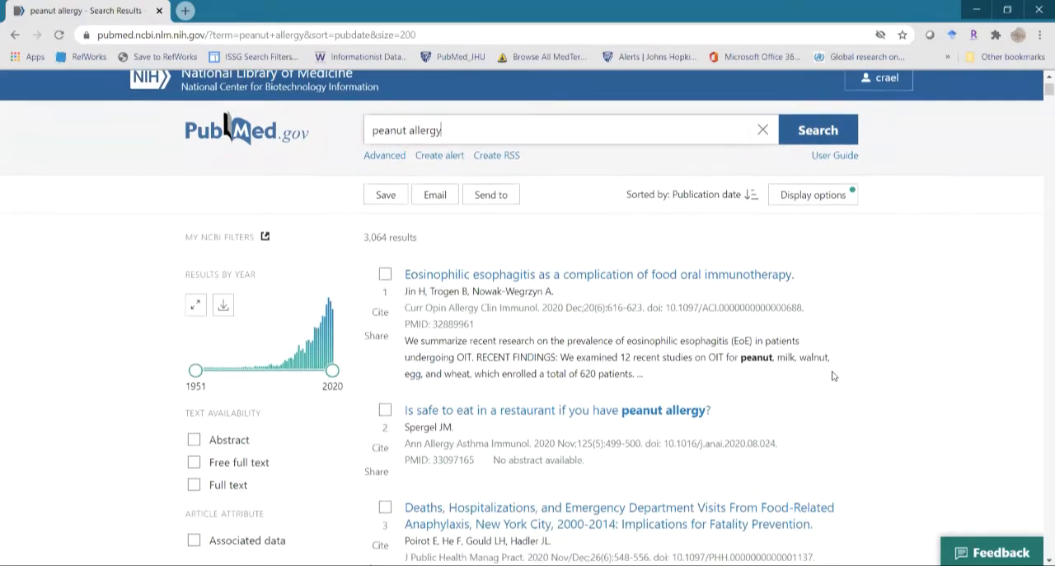
scroll(down, 3)
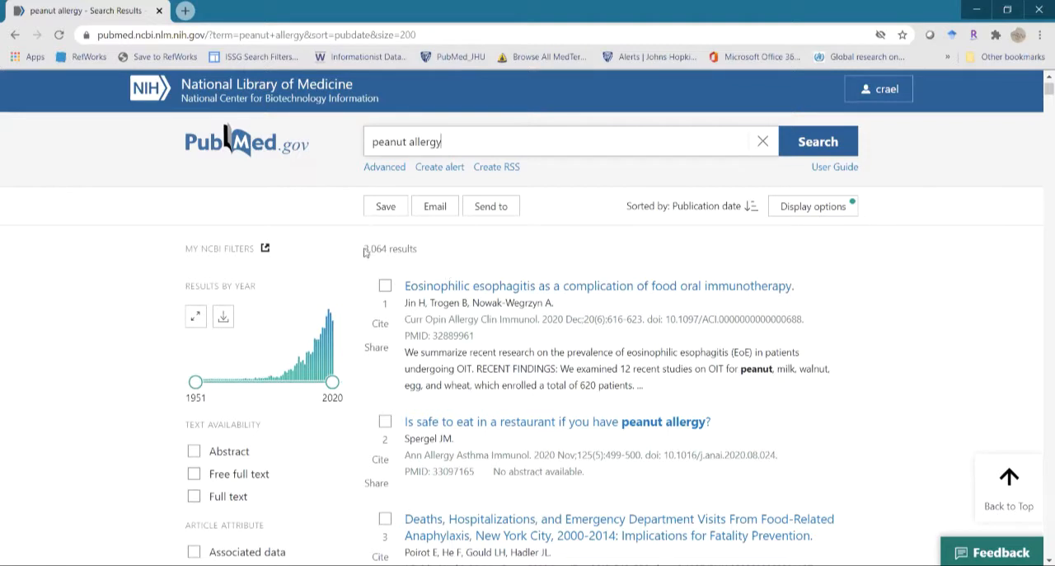
mouse_move(384, 167)
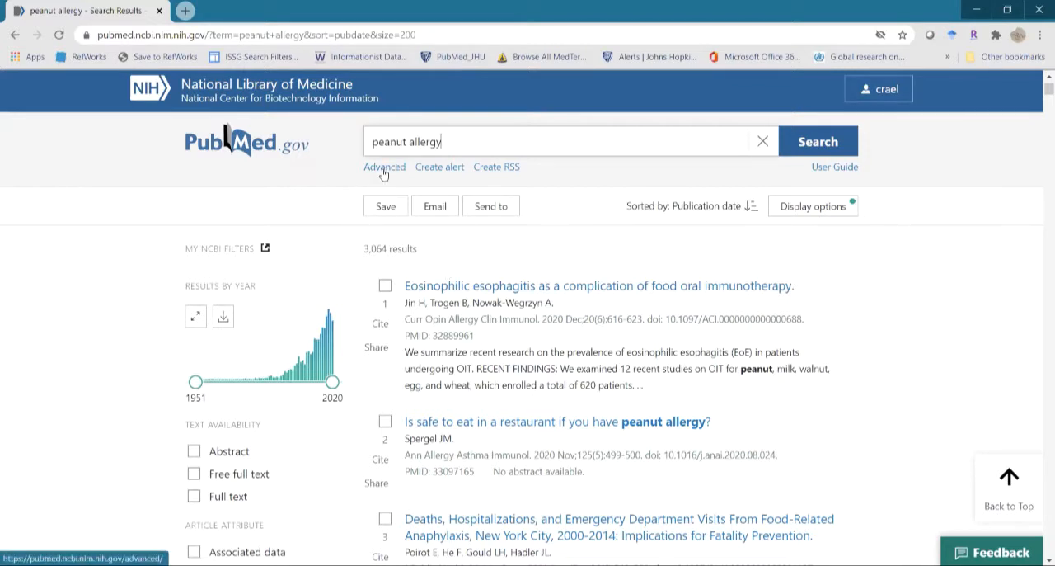
Go to Advanced Search and expand search #1's details to show the peanut allergy query translation
click(383, 166)
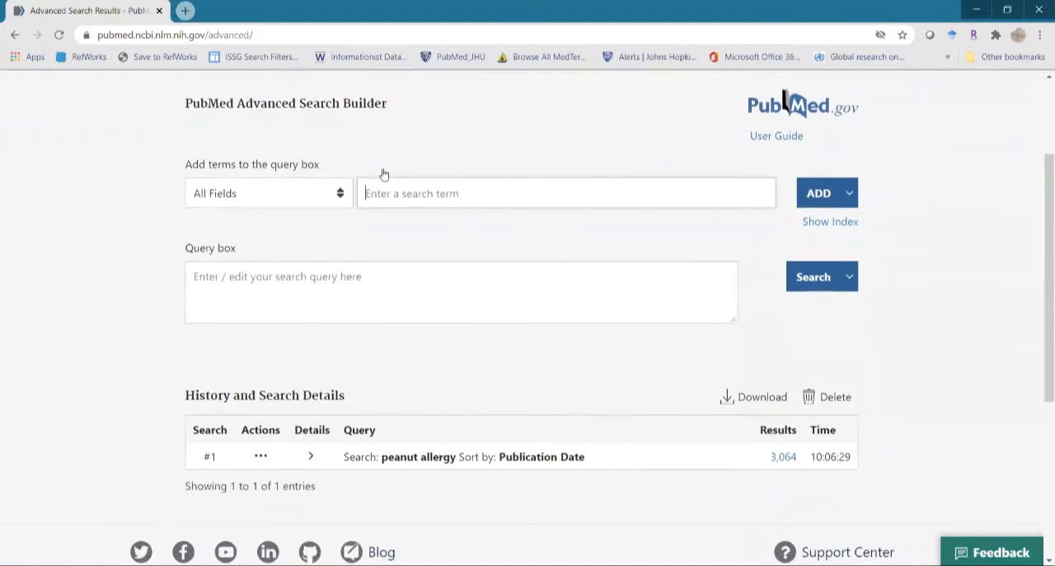
scroll(down, 3)
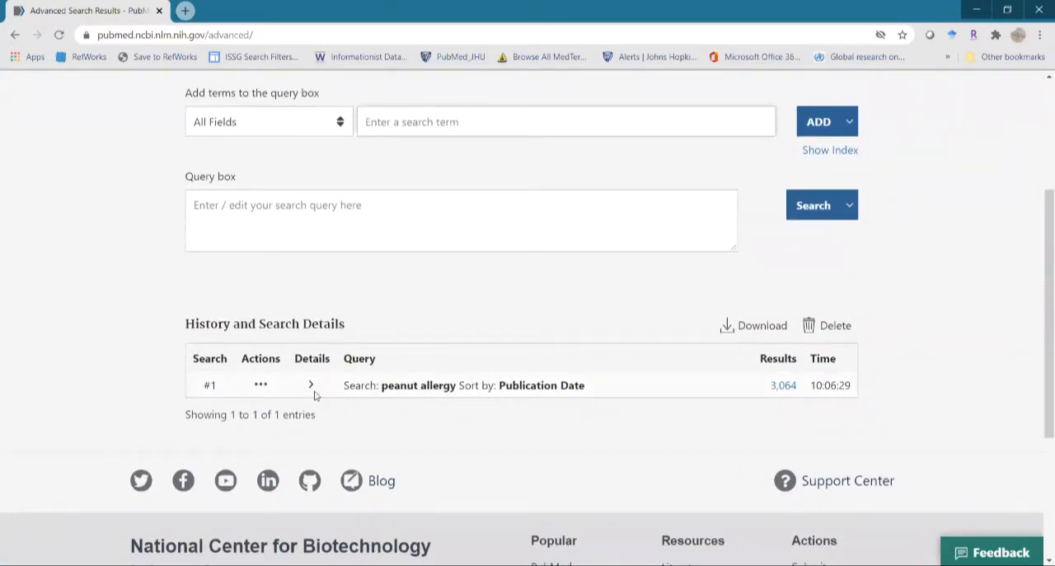
mouse_move(310, 385)
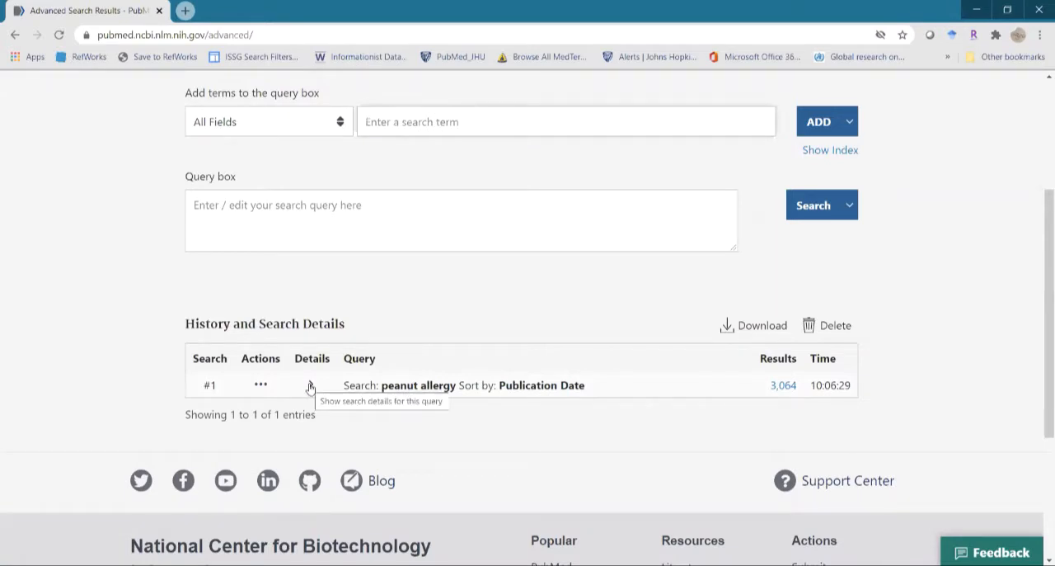
click(310, 386)
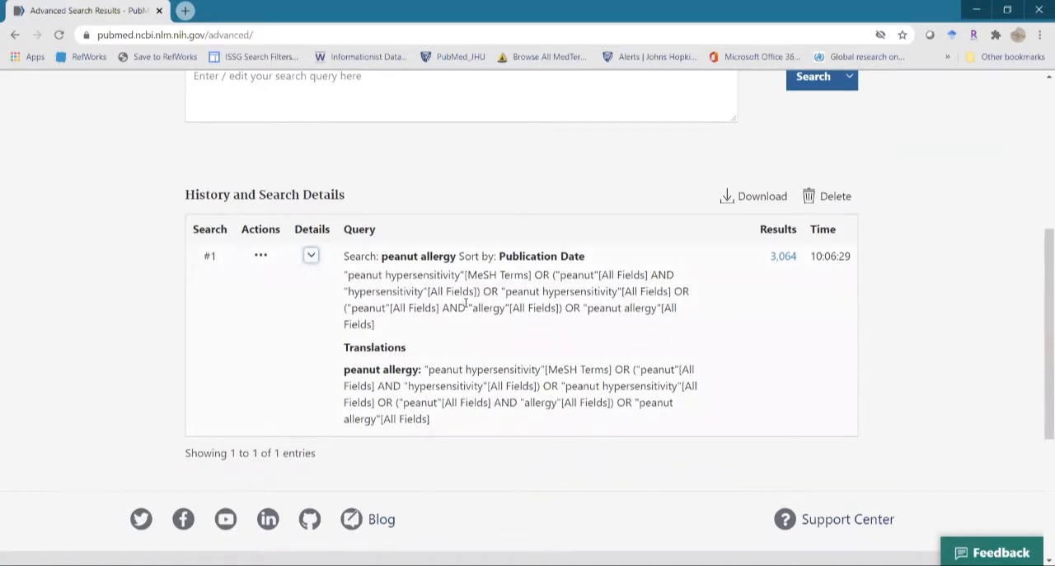
mouse_move(461, 300)
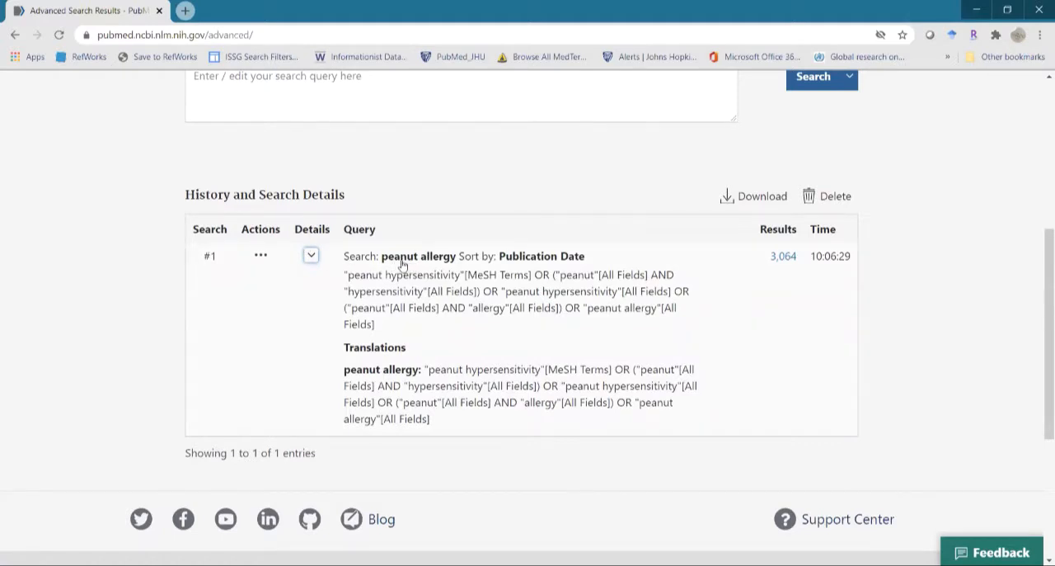
mouse_move(439, 345)
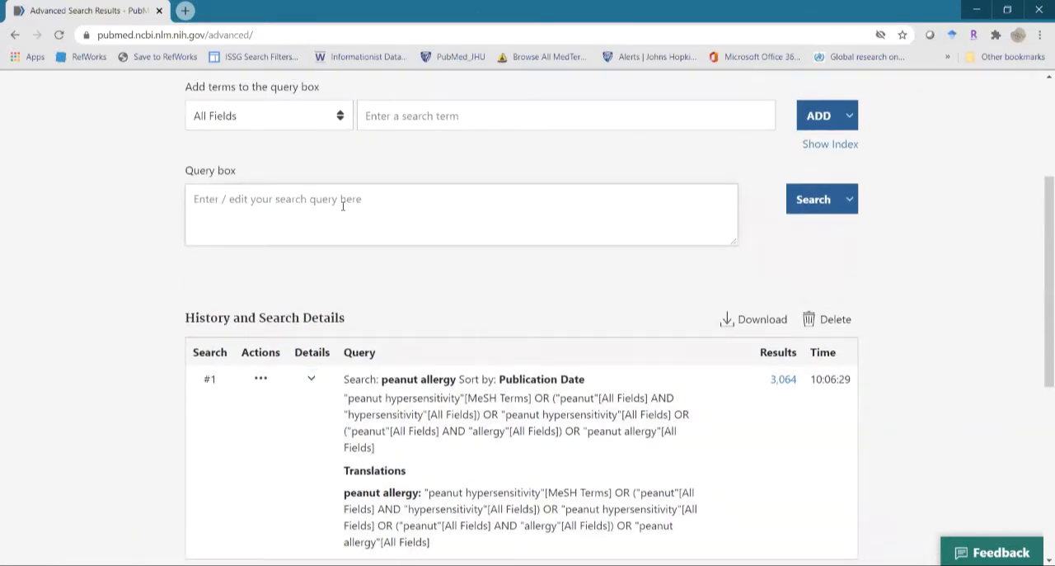
Enter infant[tiab] OR child*[tiab] in the Query box and add it to history as search #2
click(460, 214)
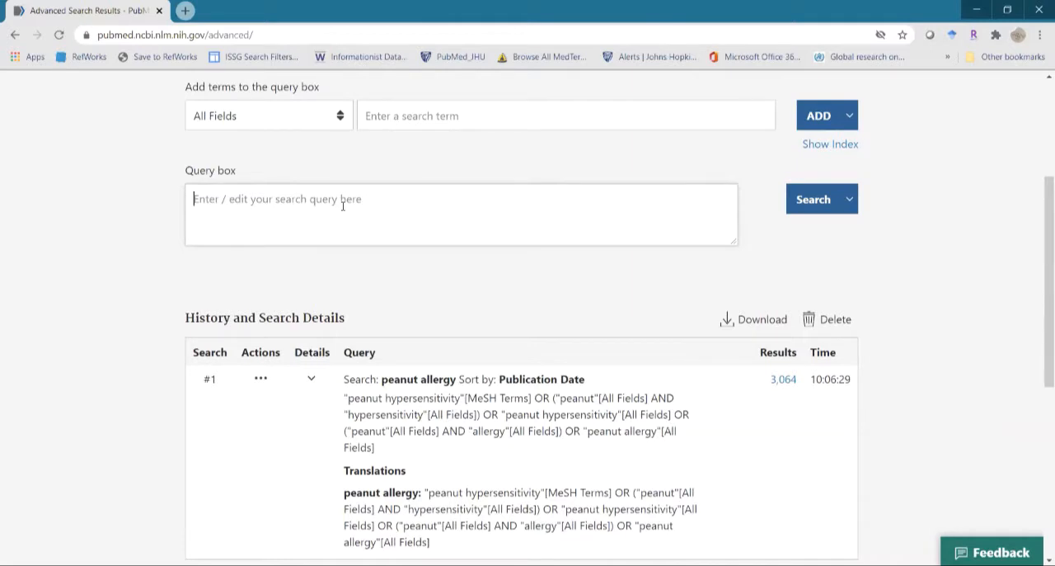
text(infant[tiab)
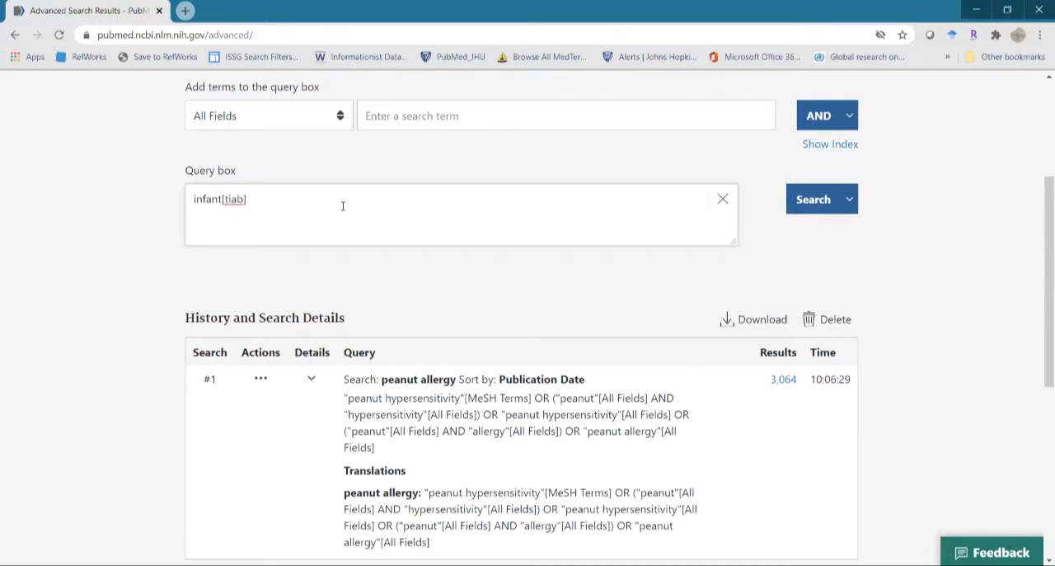
text(OR child*)
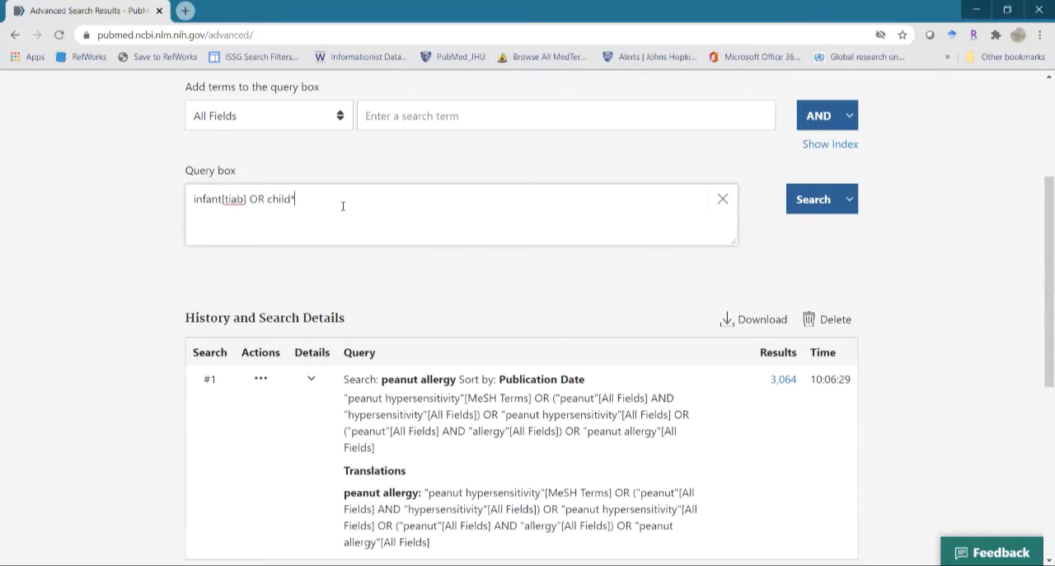
text([tiab])
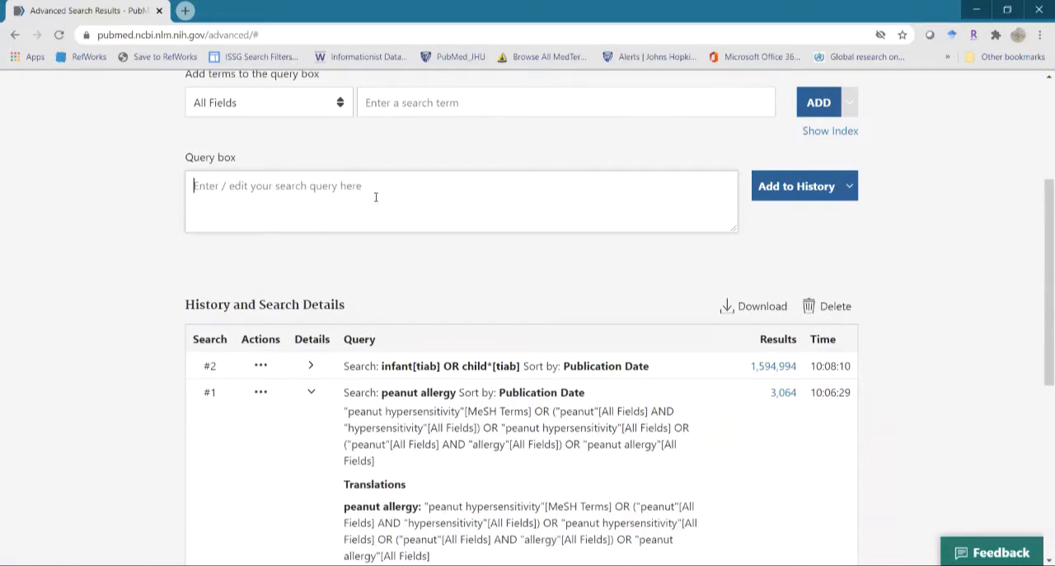
Add the term cell restricted to the Journal field into the query box
scroll(up, 3)
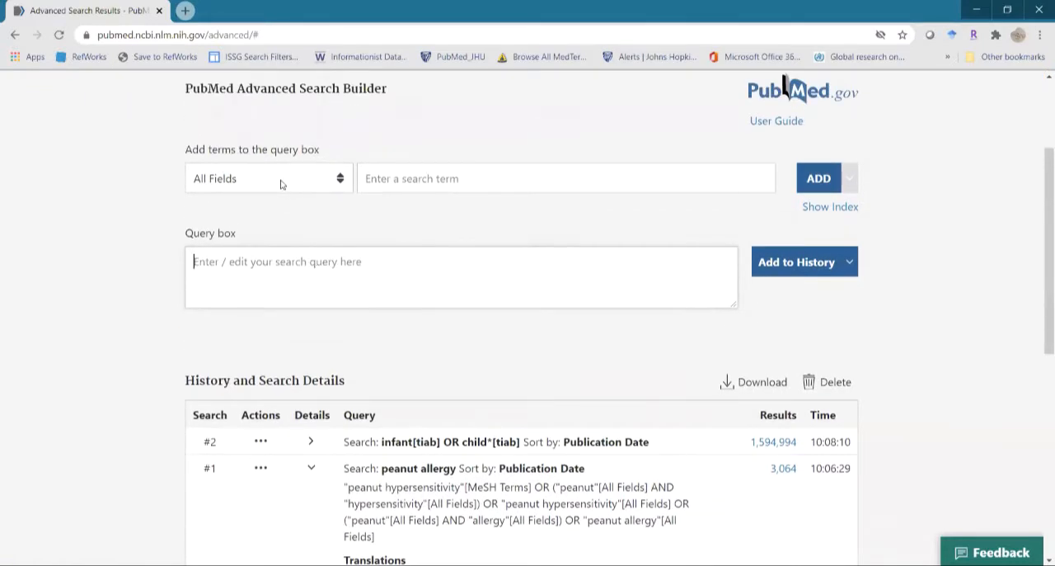
click(267, 178)
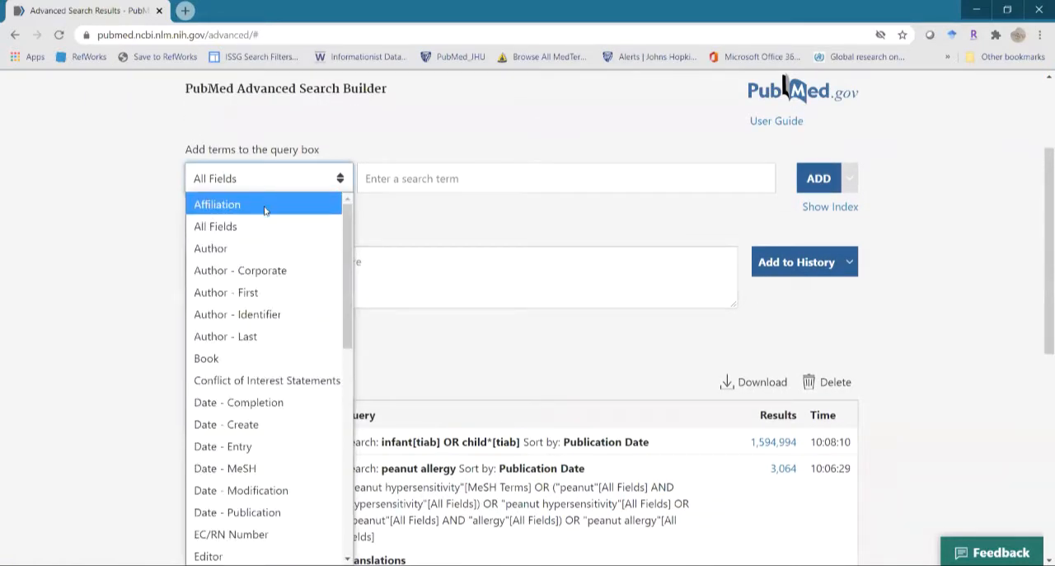
scroll(down, 3)
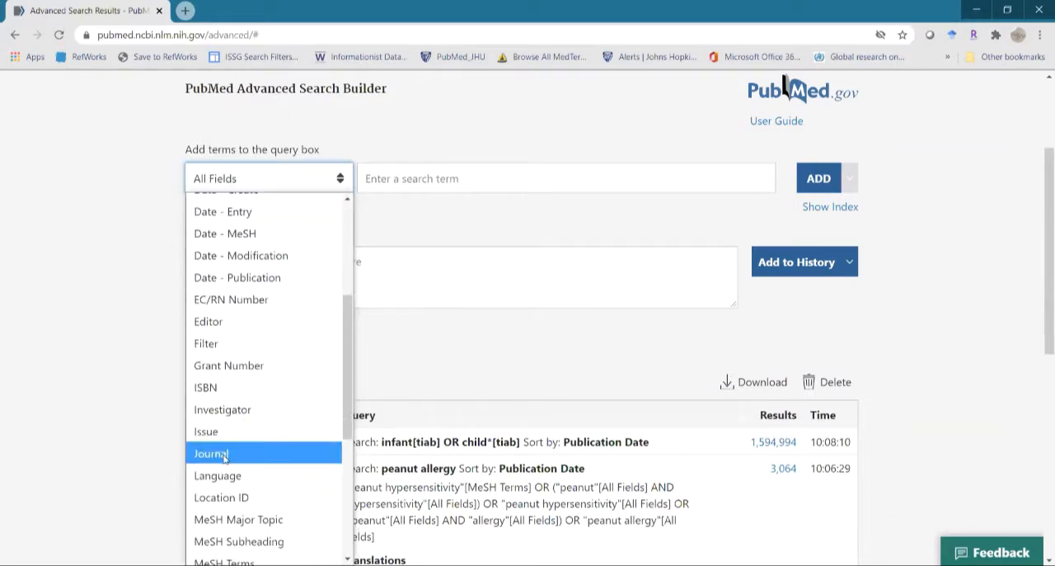
click(211, 452)
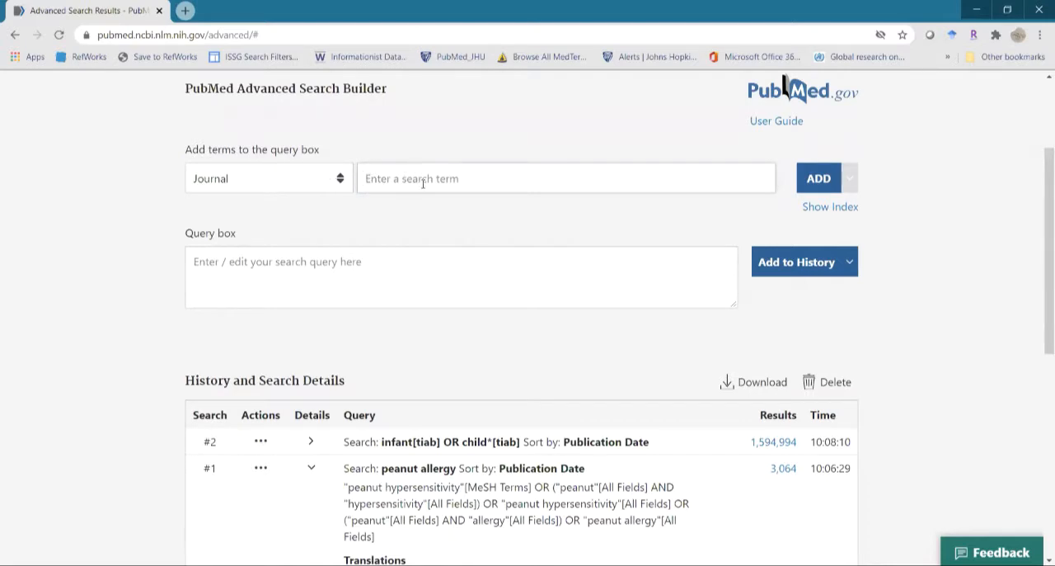
text(cell)
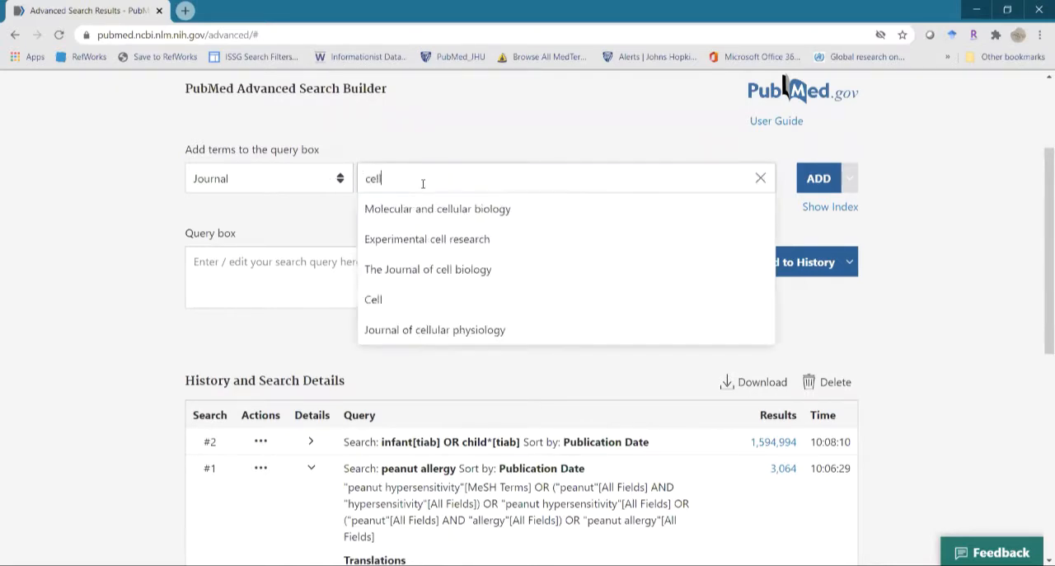
click(818, 179)
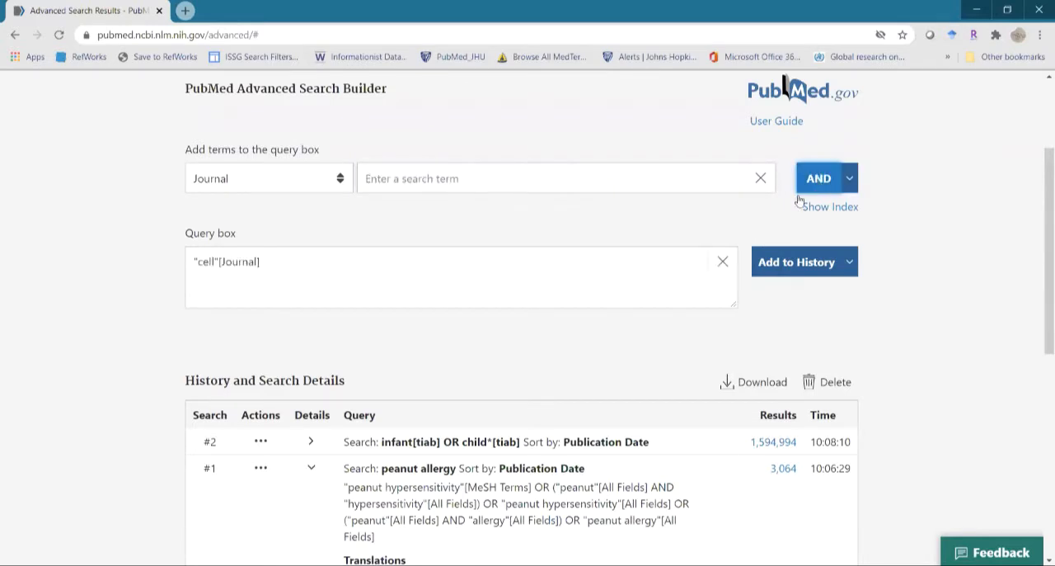
mouse_move(828, 264)
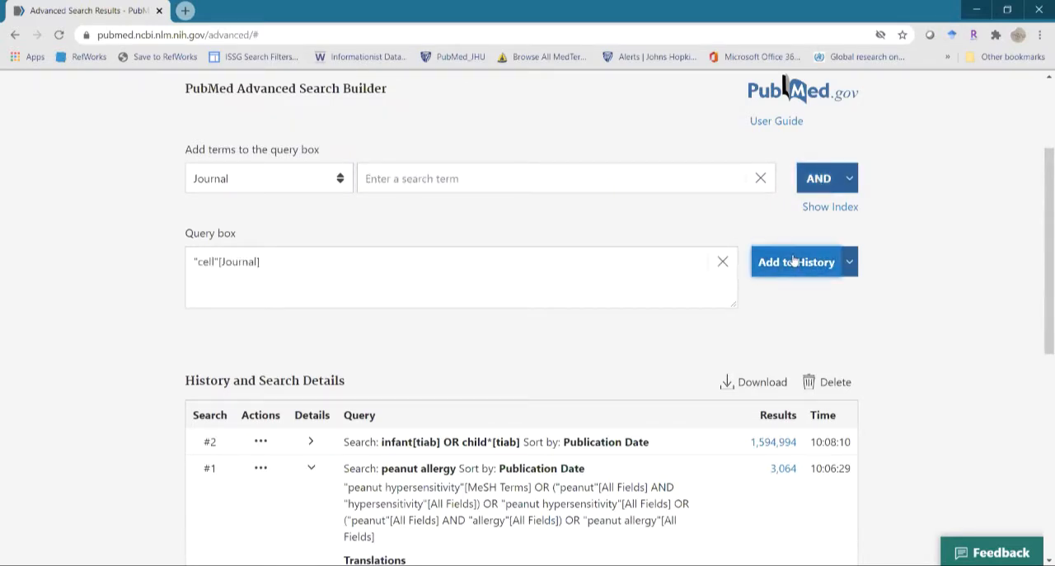
Add the "cell"[Journal] query to history as search #3 with 20,769 results
click(795, 261)
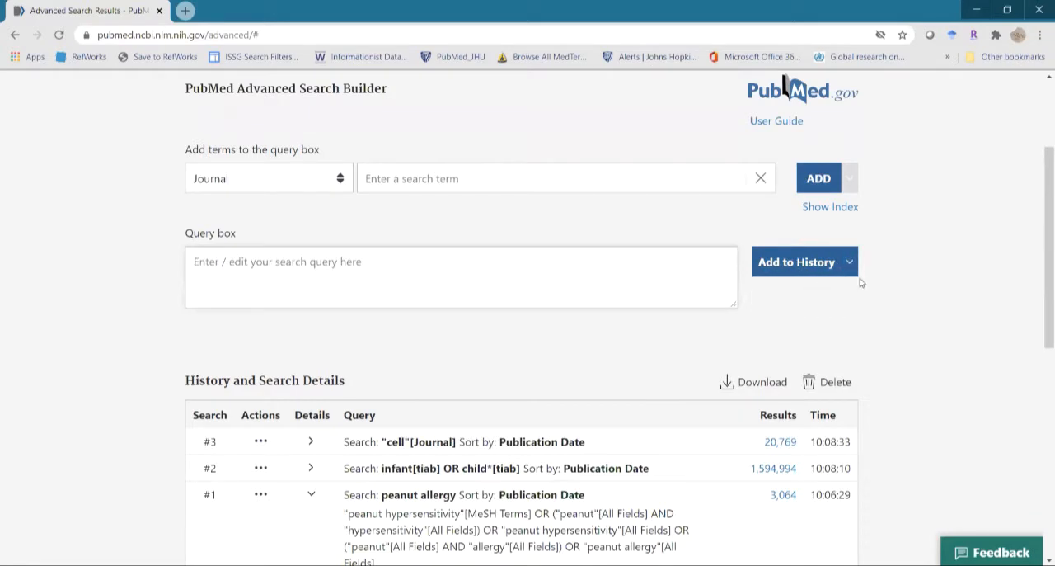
click(851, 261)
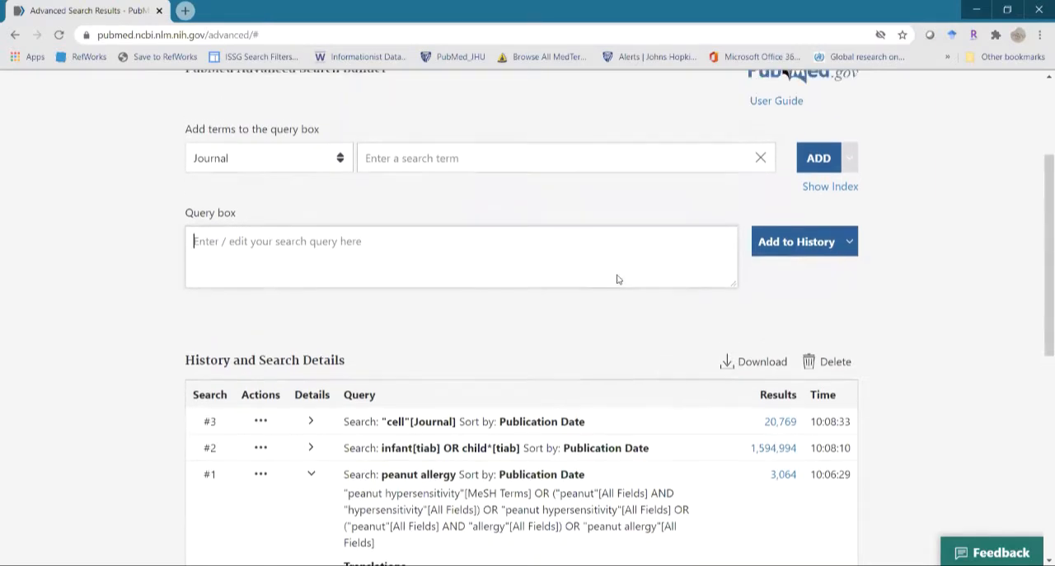
scroll(down, 3)
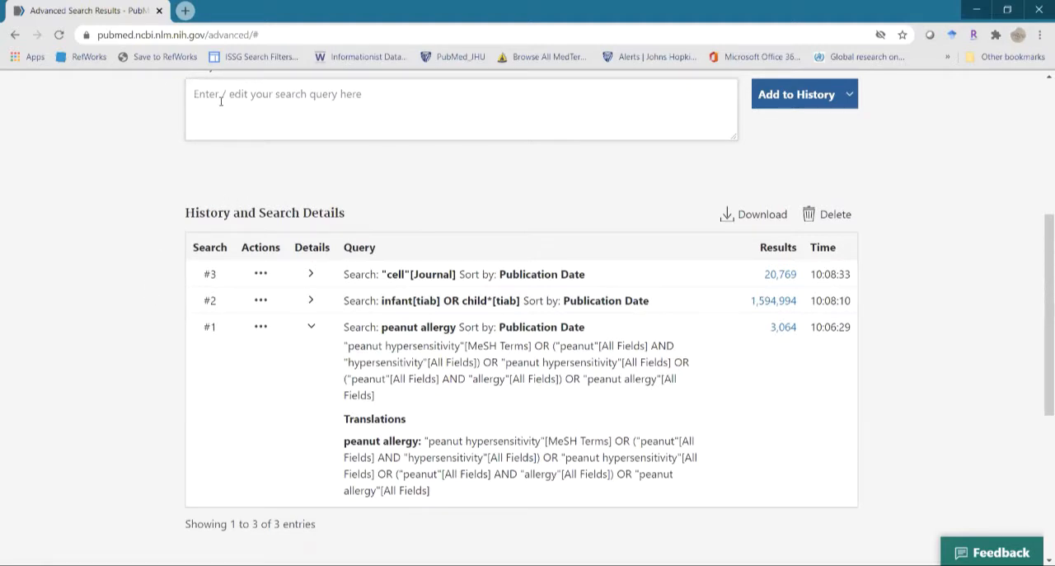
Add search #1 (peanut allergy) to the query box via its Actions menu
scroll(down, 3)
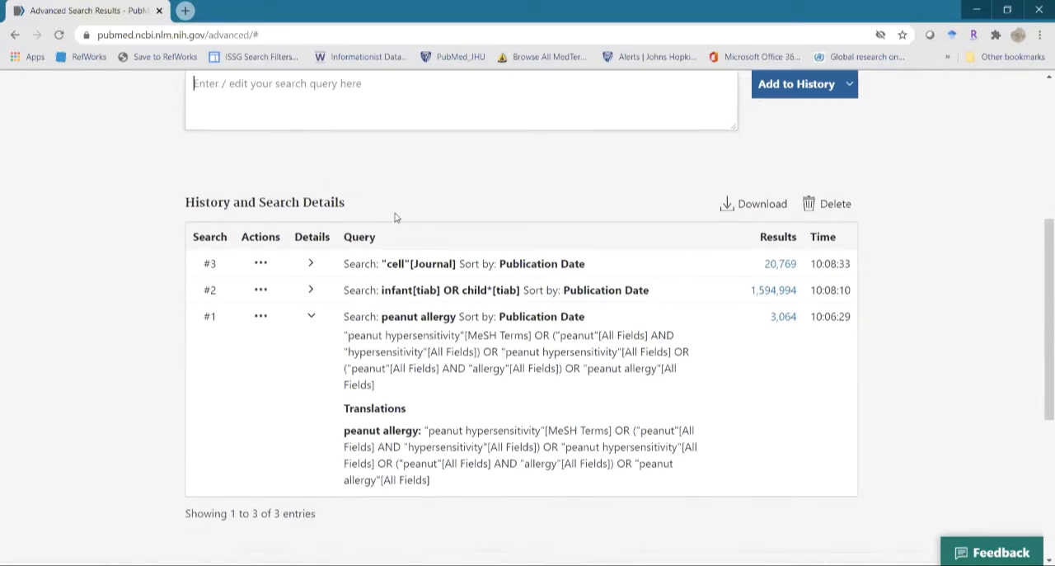
scroll(down, 3)
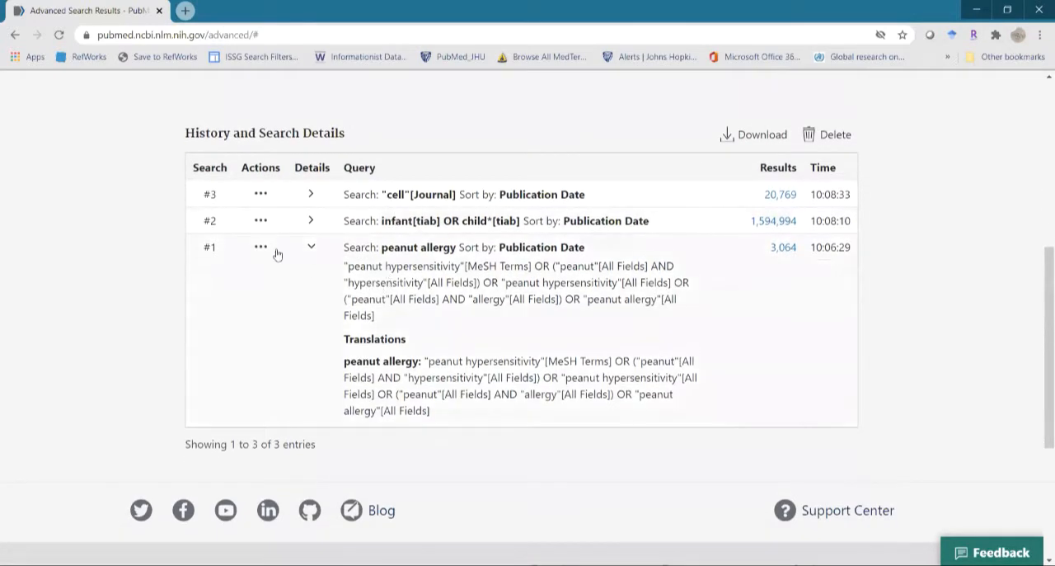
mouse_move(254, 256)
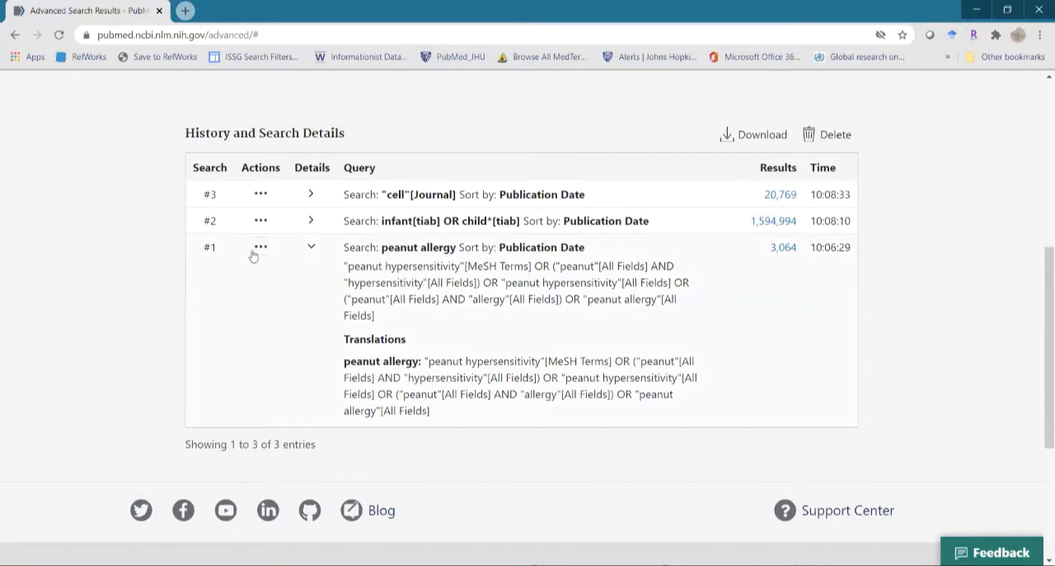
mouse_move(261, 247)
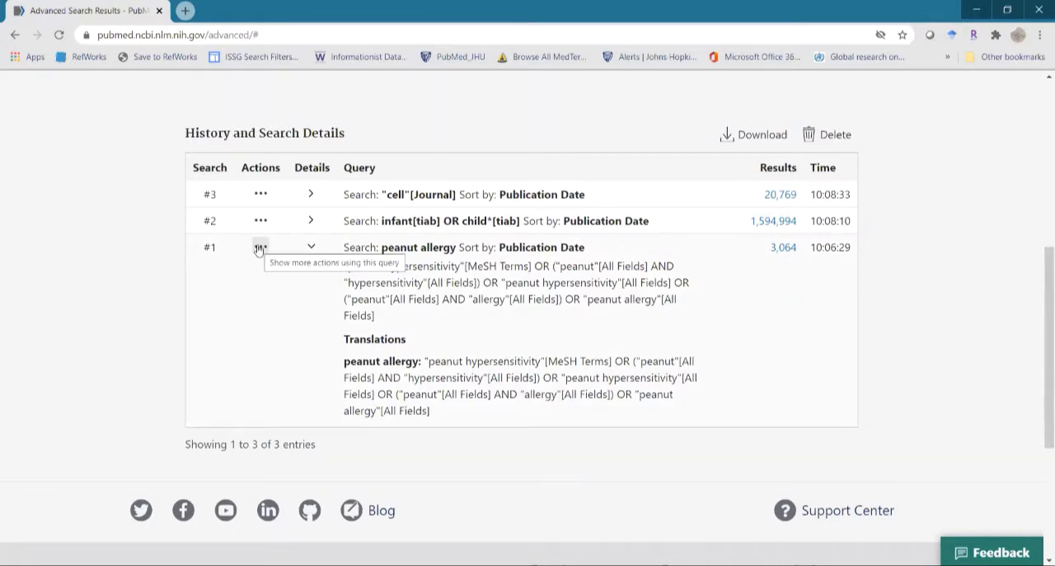
click(261, 248)
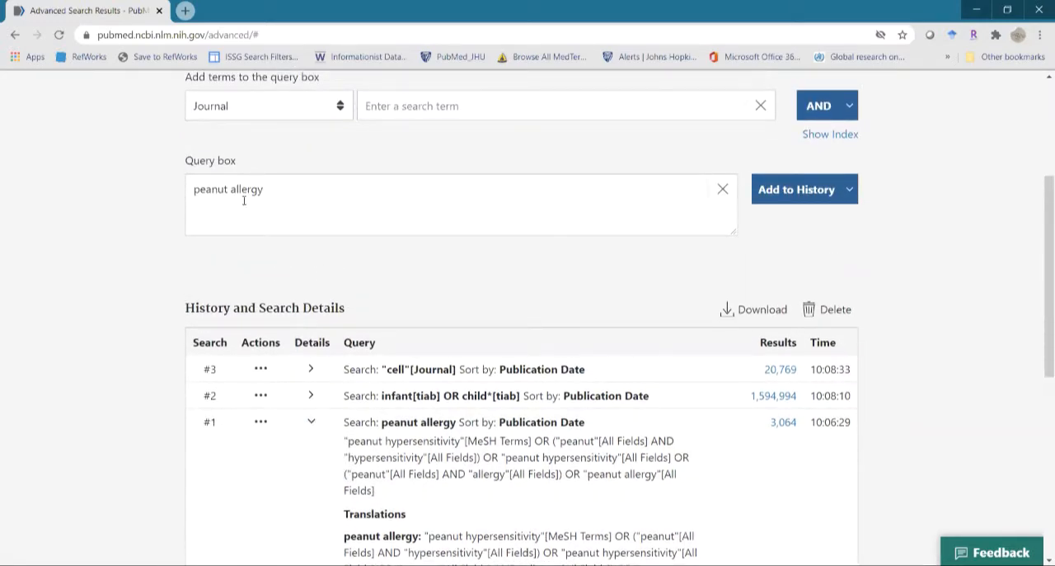
scroll(down, 3)
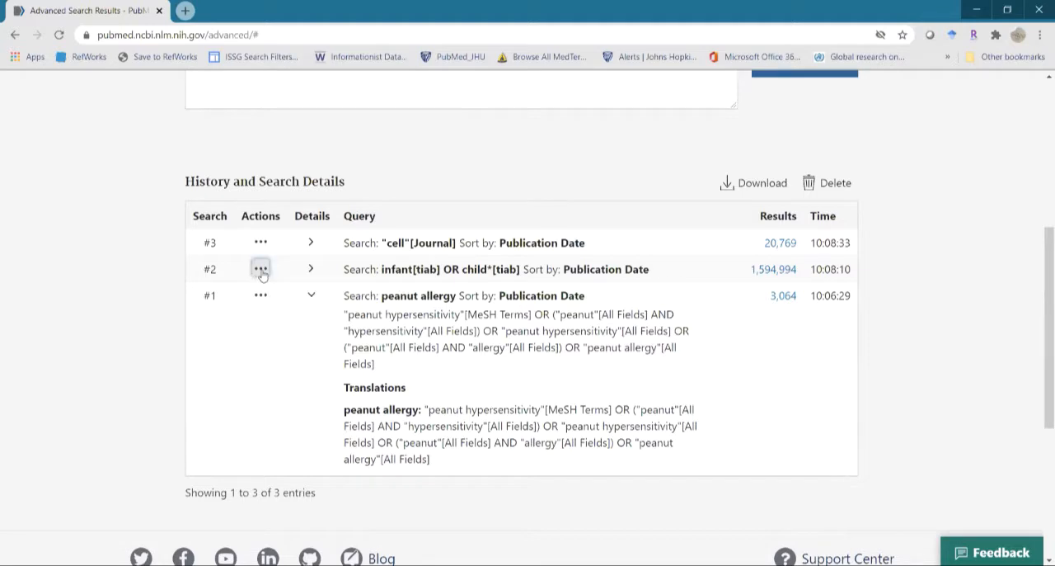
Combine search #2 with AND, giving (peanut allergy) AND (infant[tiab] OR child*[tiab])
click(261, 269)
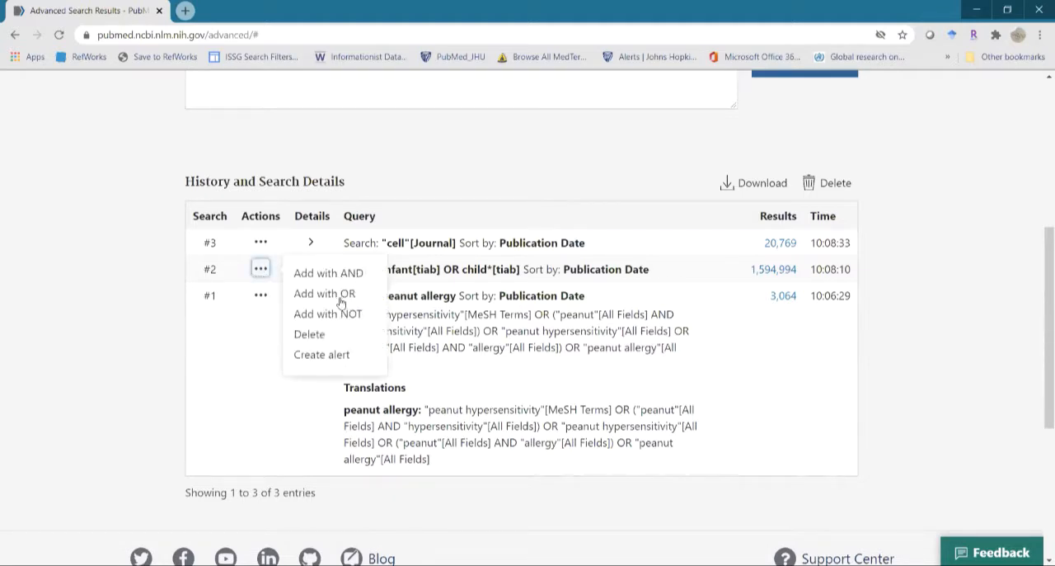
mouse_move(342, 280)
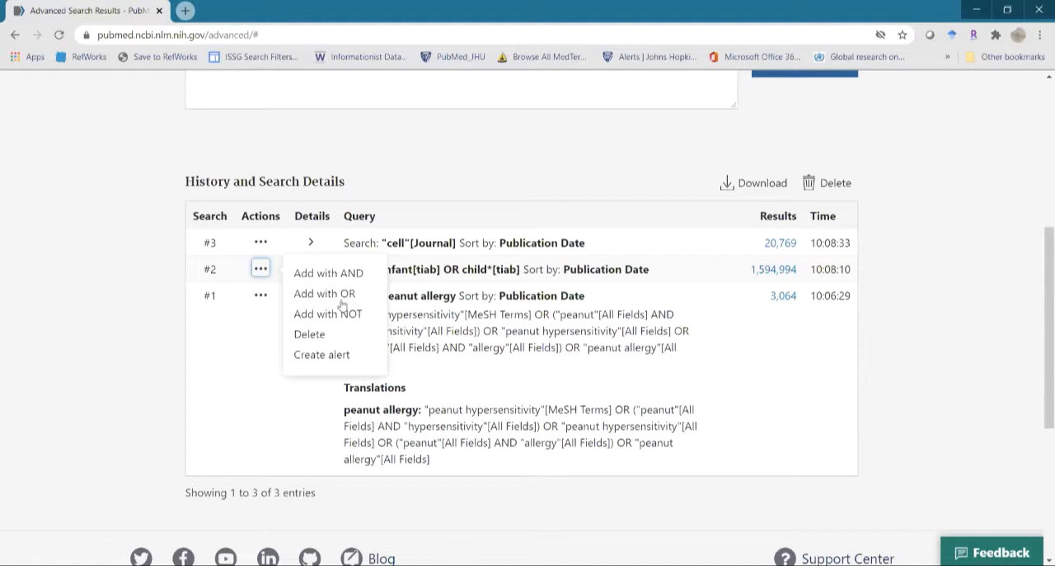
mouse_move(323, 275)
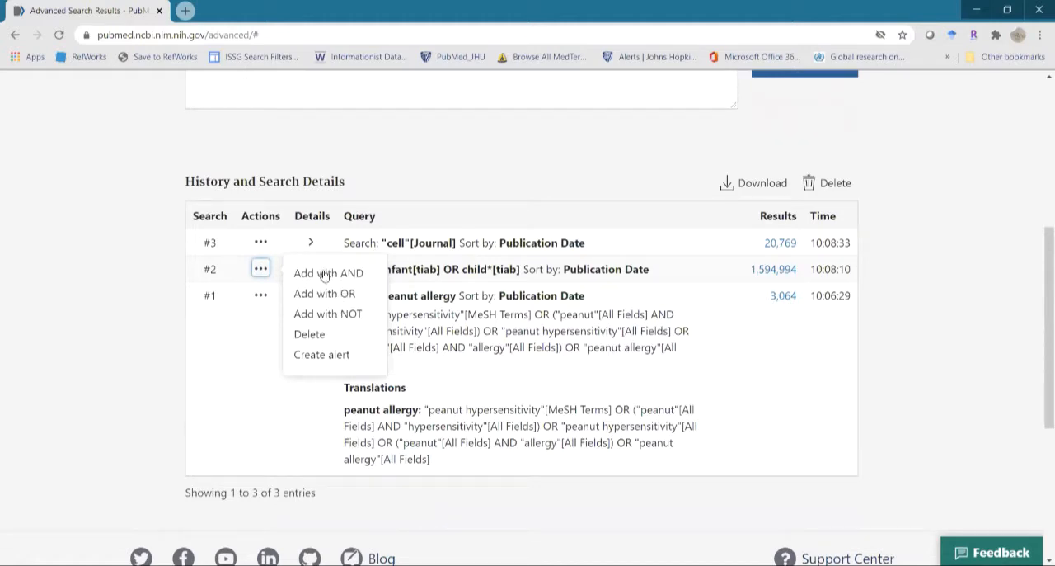
click(329, 274)
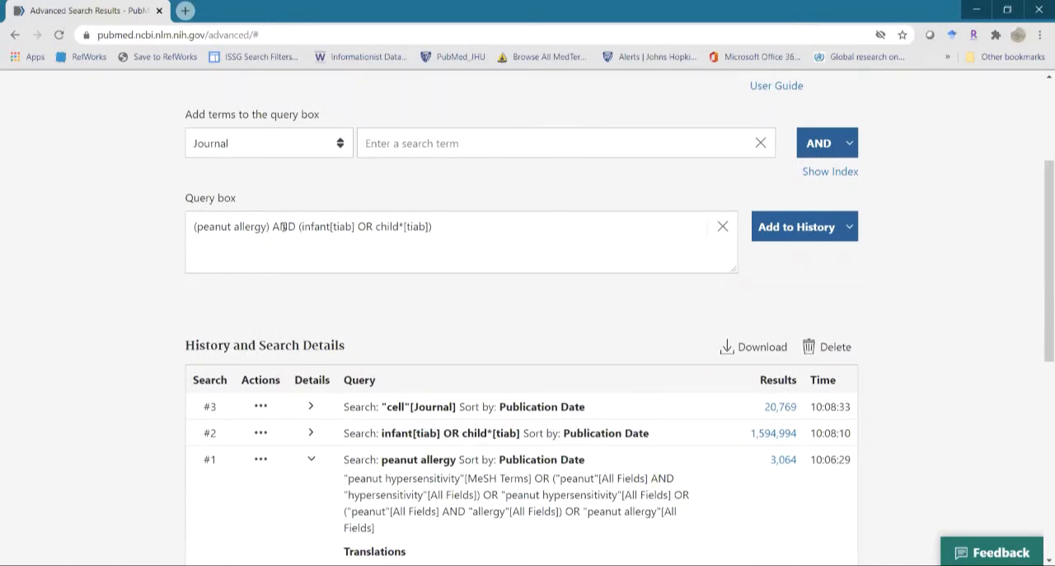
double_click(284, 226)
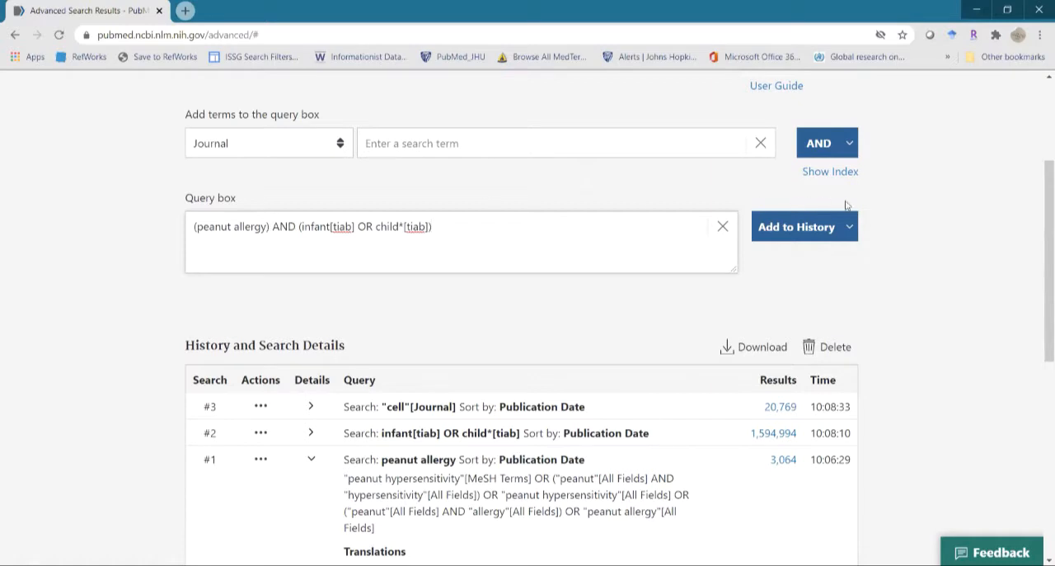
Run the combined query as a Search, showing 1,153 results, and dismiss the COVID-19 banner
click(851, 225)
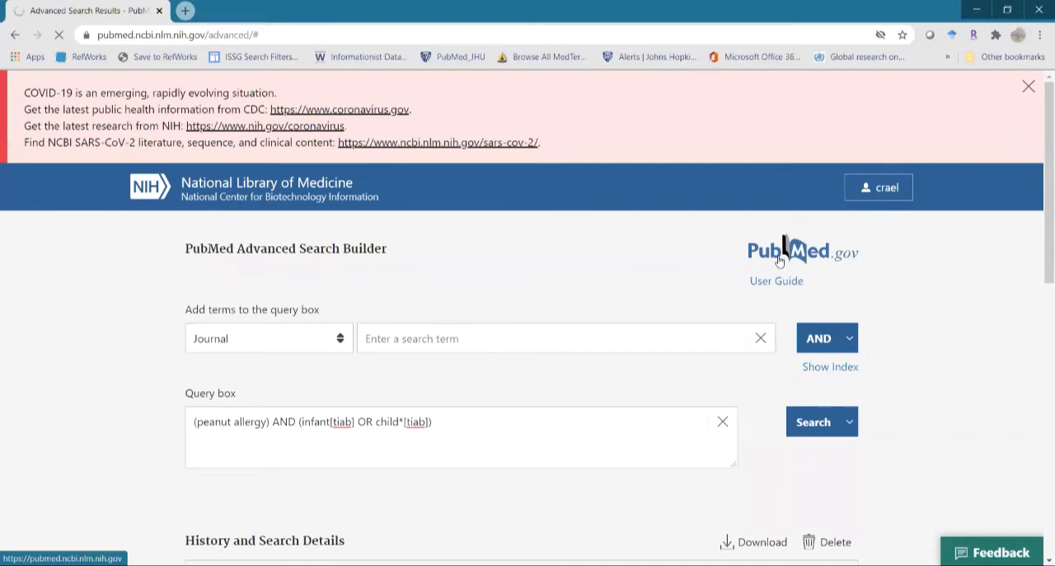
click(811, 422)
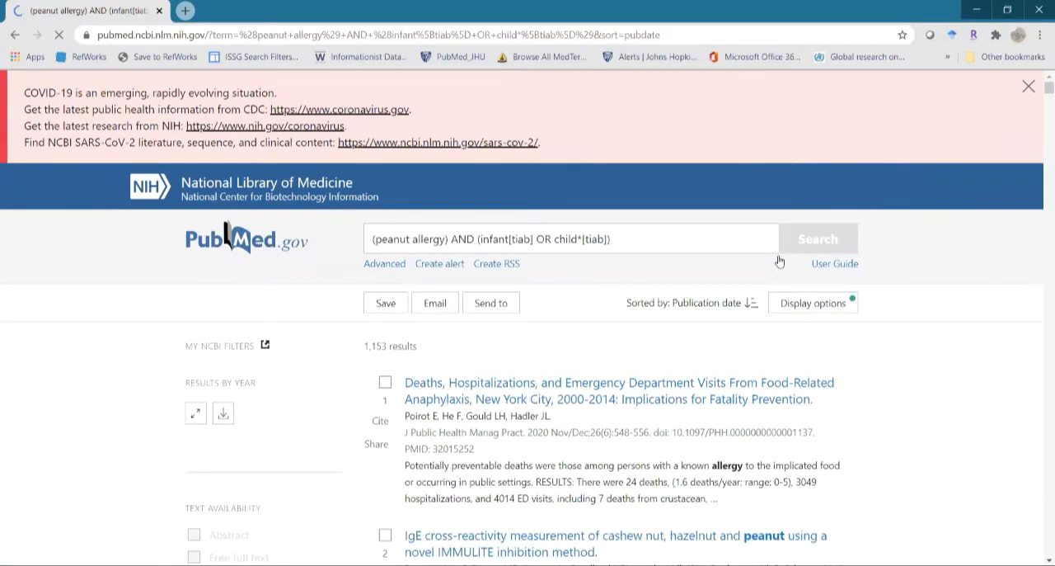
click(1029, 85)
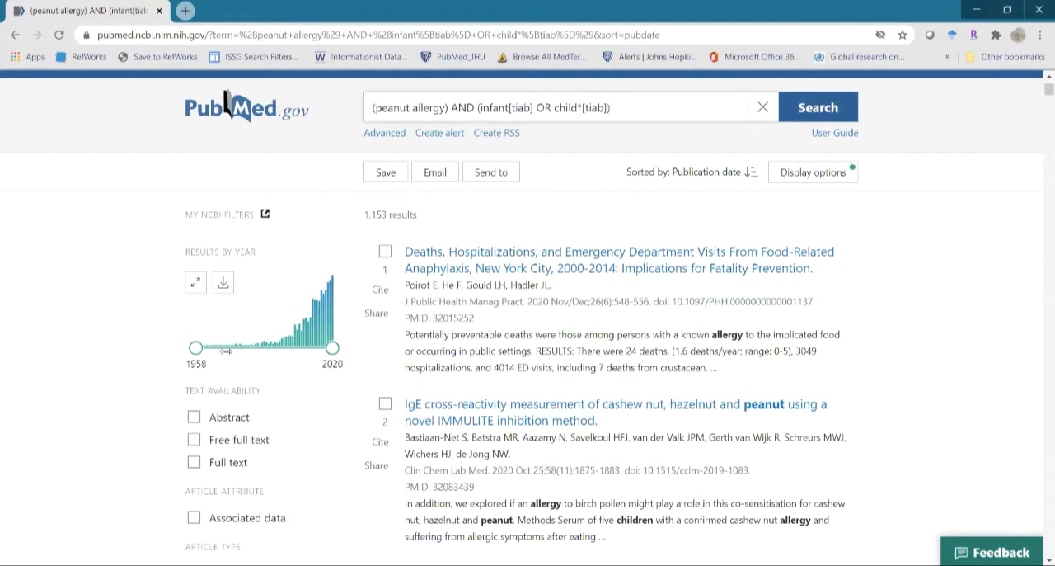
mouse_move(270, 320)
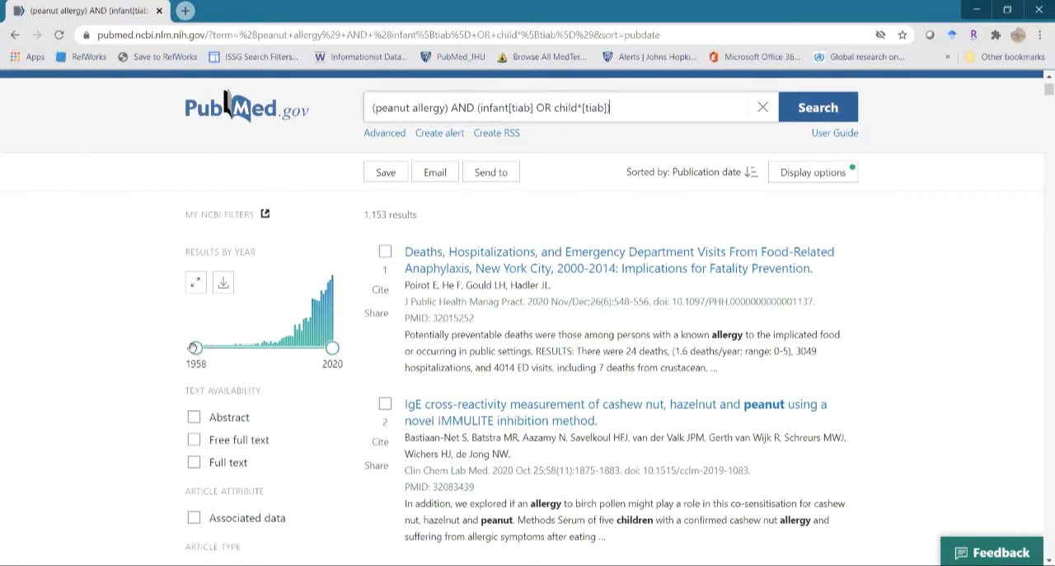
drag(333, 346, 307, 346)
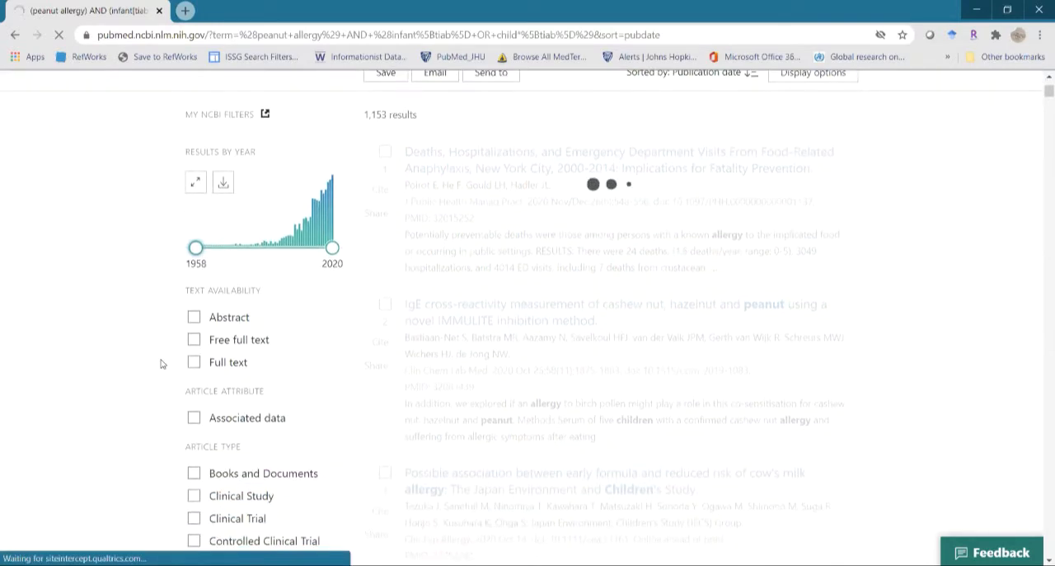
scroll(down, 3)
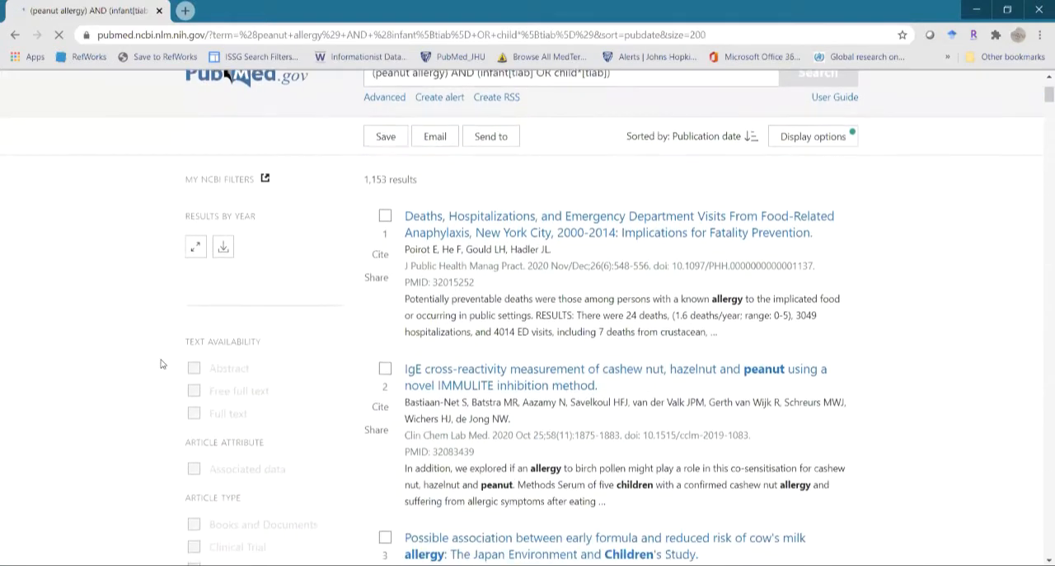
scroll(down, 3)
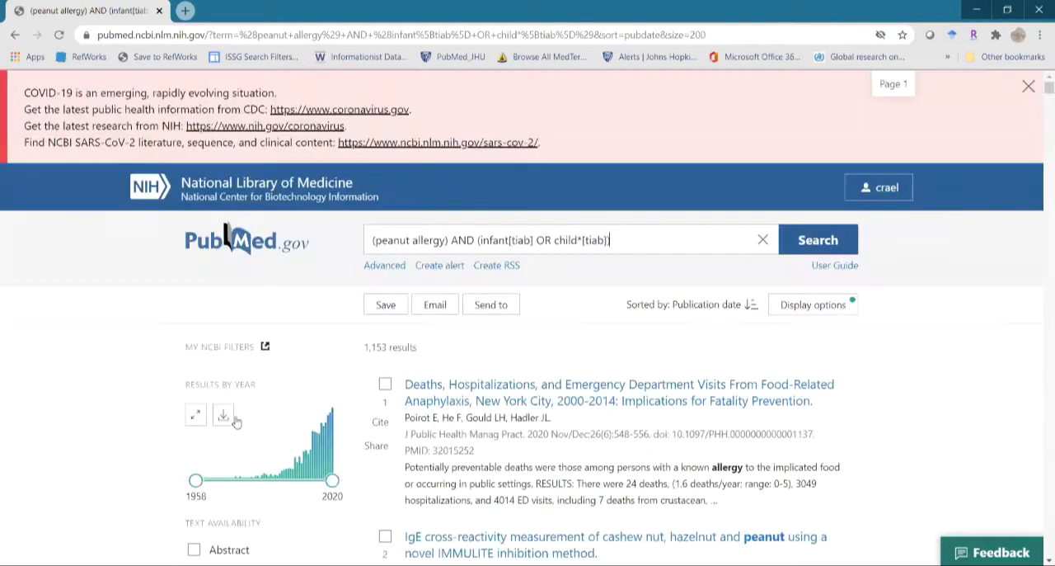
Apply a custom publication date range 2015/01/01 to 2020/12/31, narrowing to 516 results
scroll(down, 3)
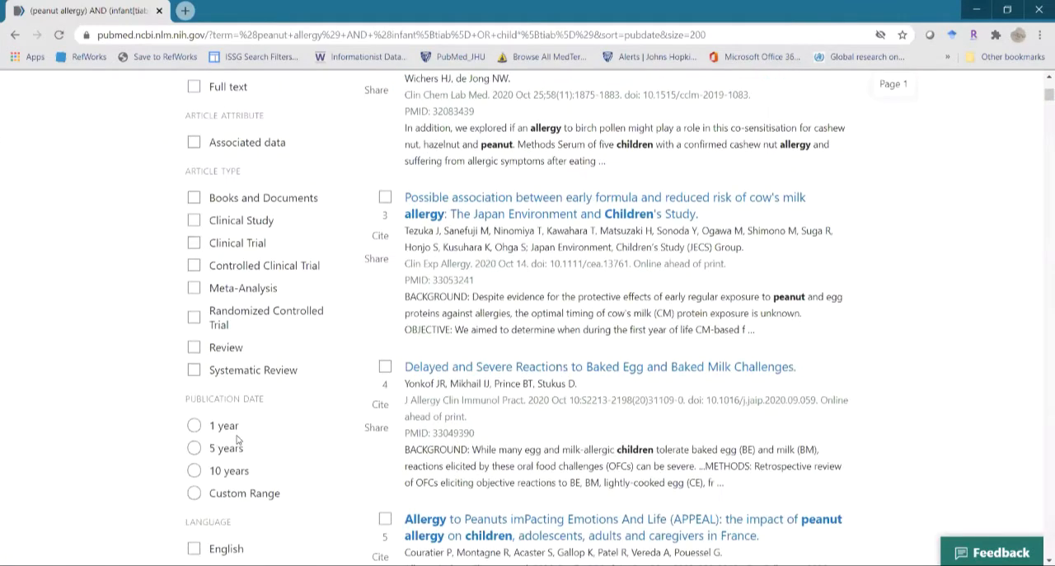
scroll(down, 3)
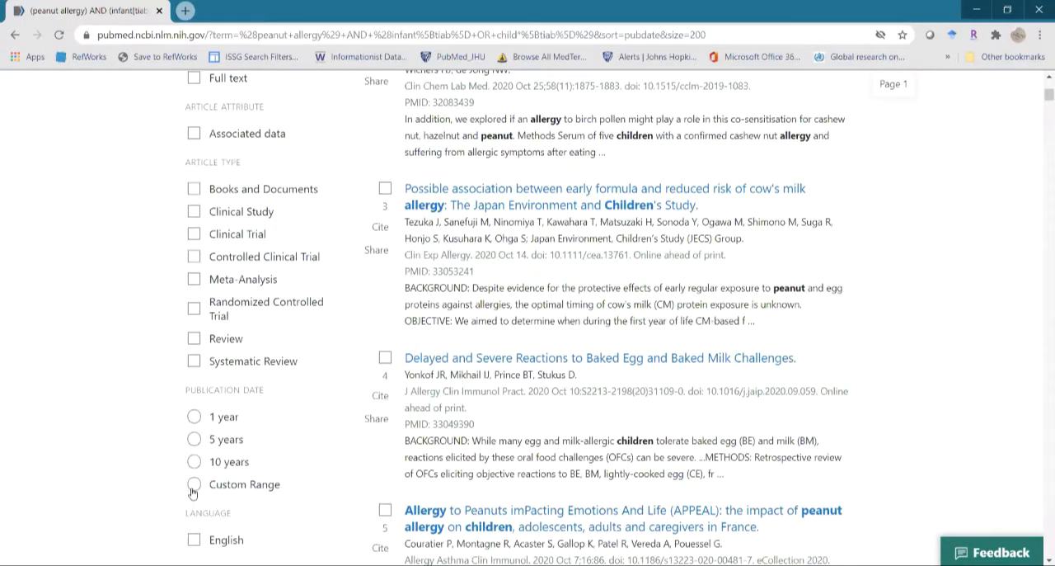
click(194, 485)
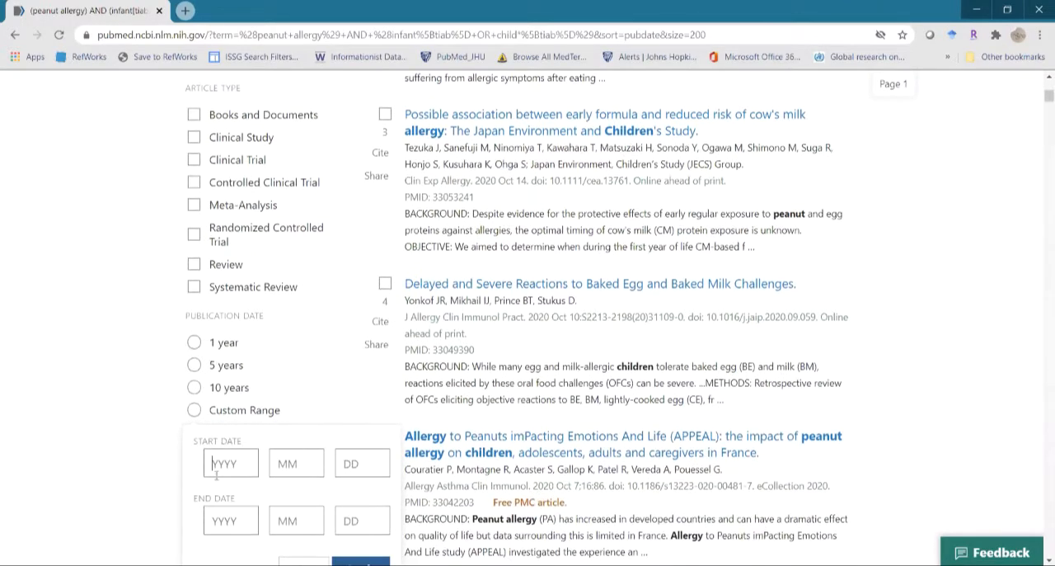
text(2015)
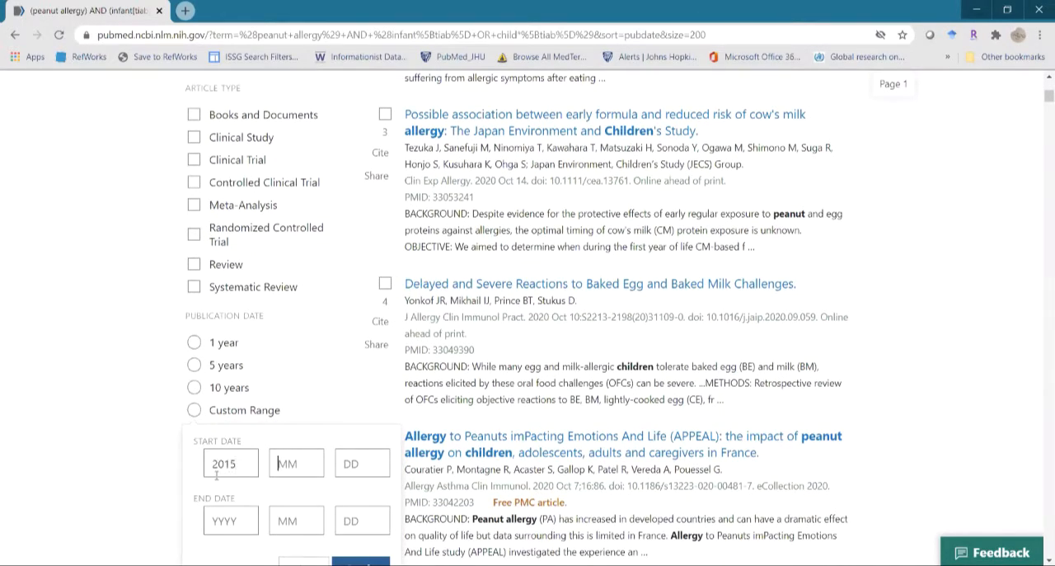
text(01)
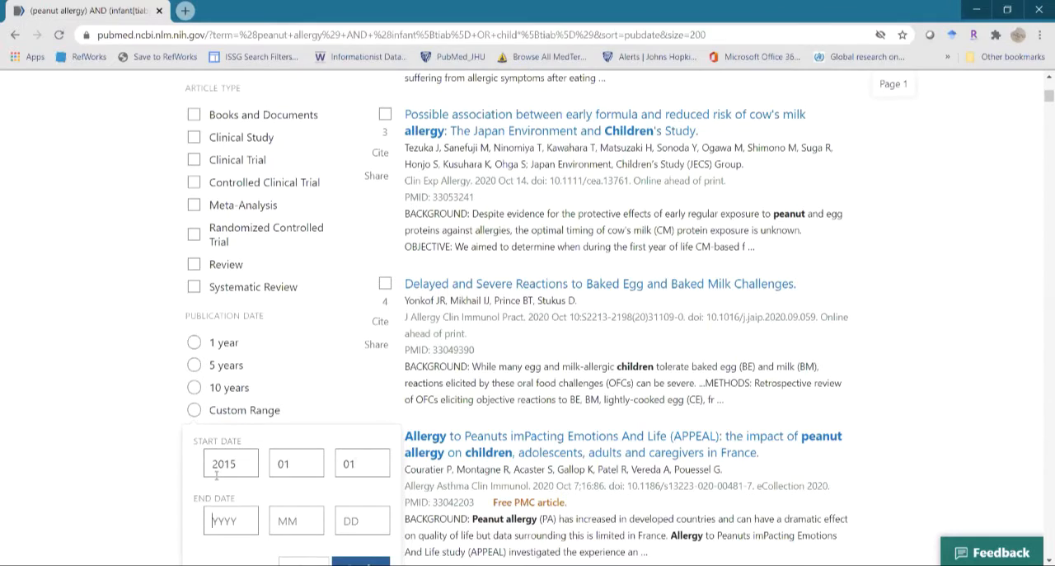
text(2020)
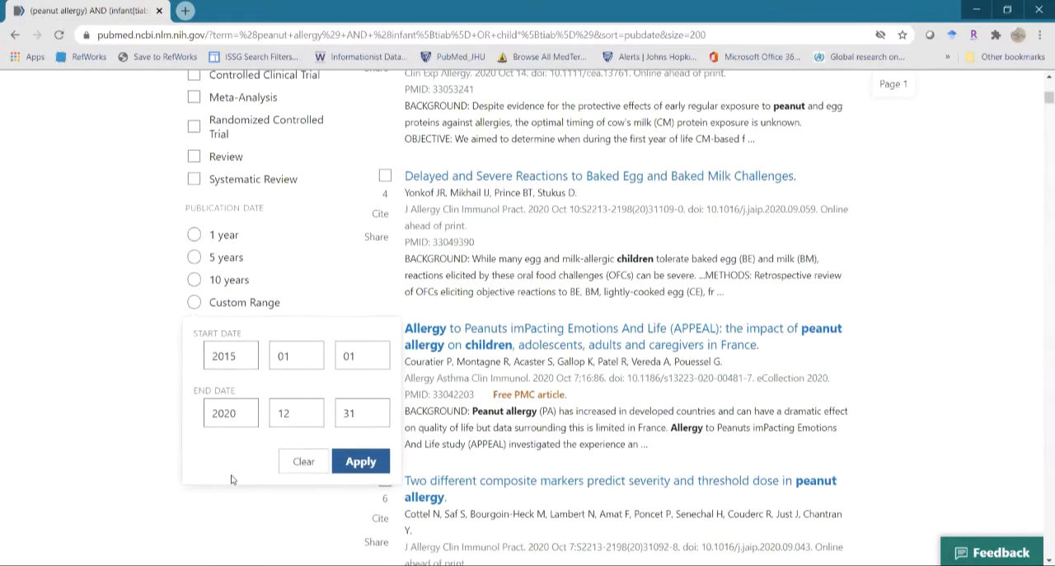
click(360, 460)
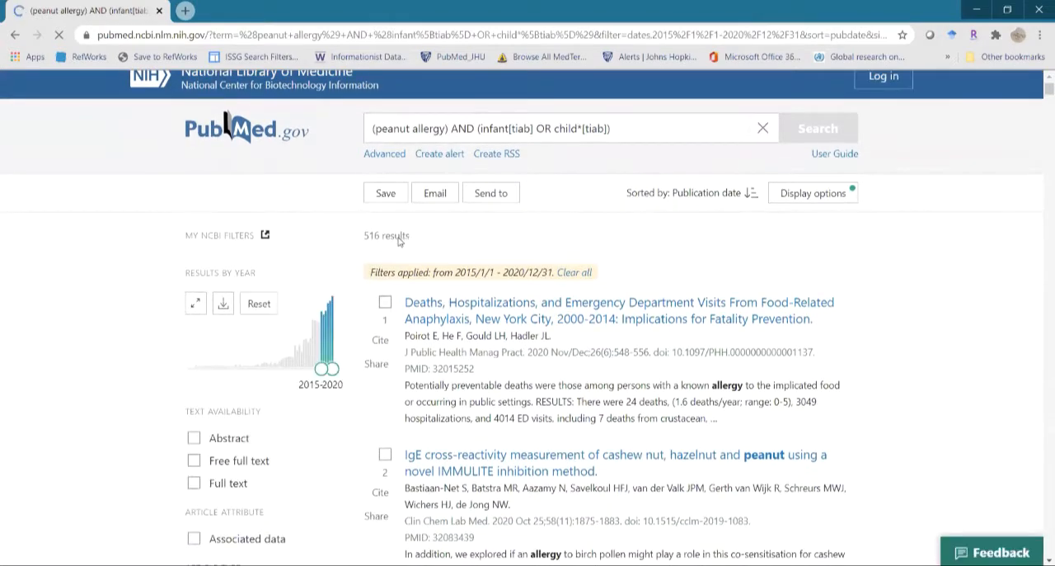
scroll(down, 3)
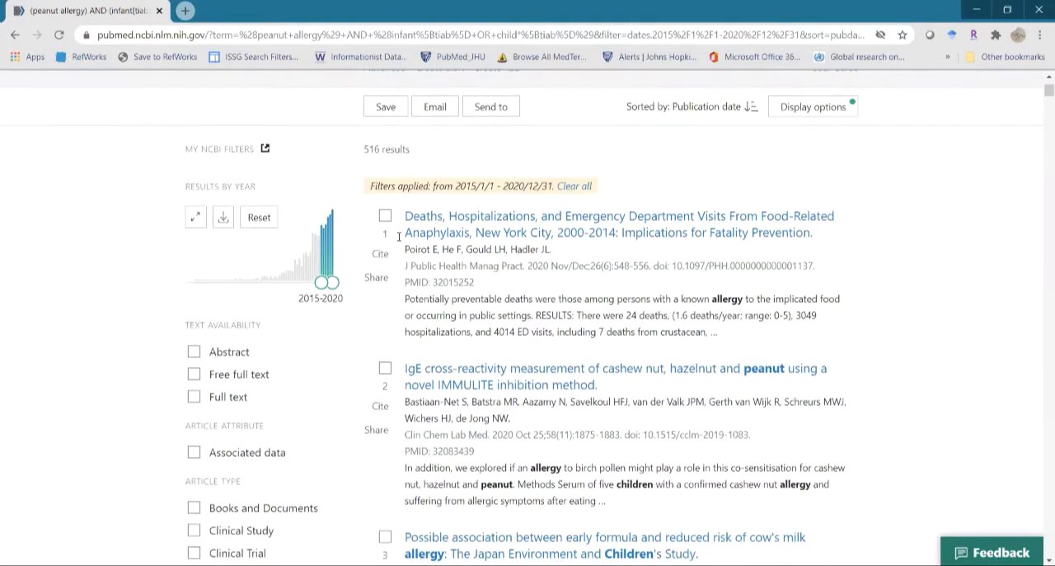
scroll(down, 3)
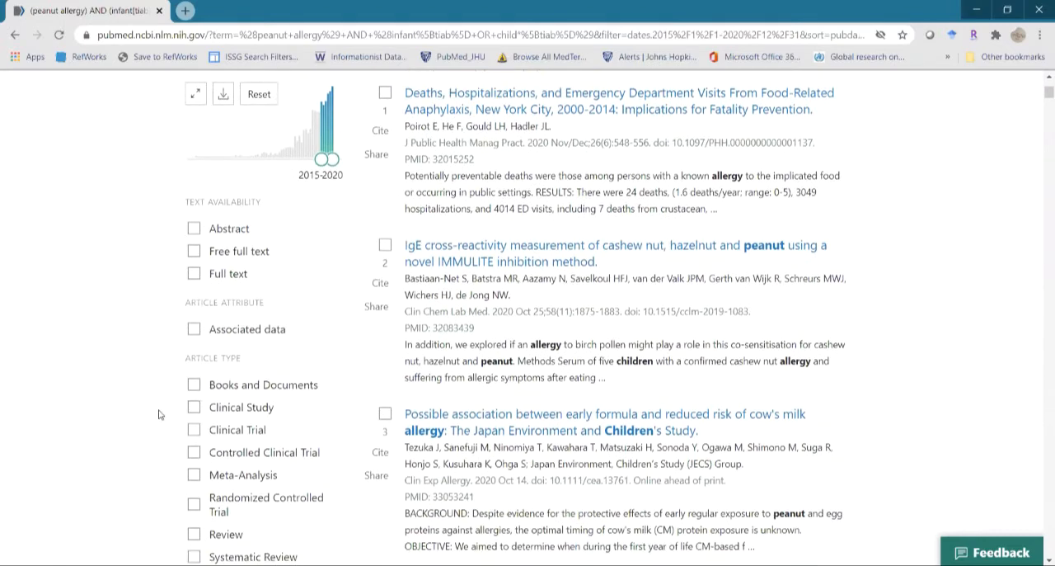
scroll(down, 3)
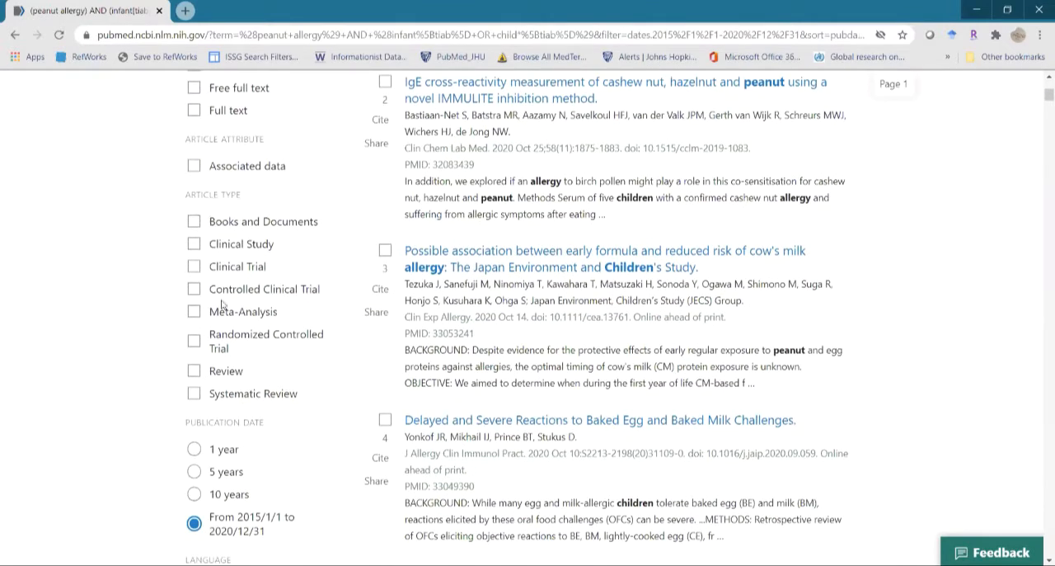
mouse_move(270, 394)
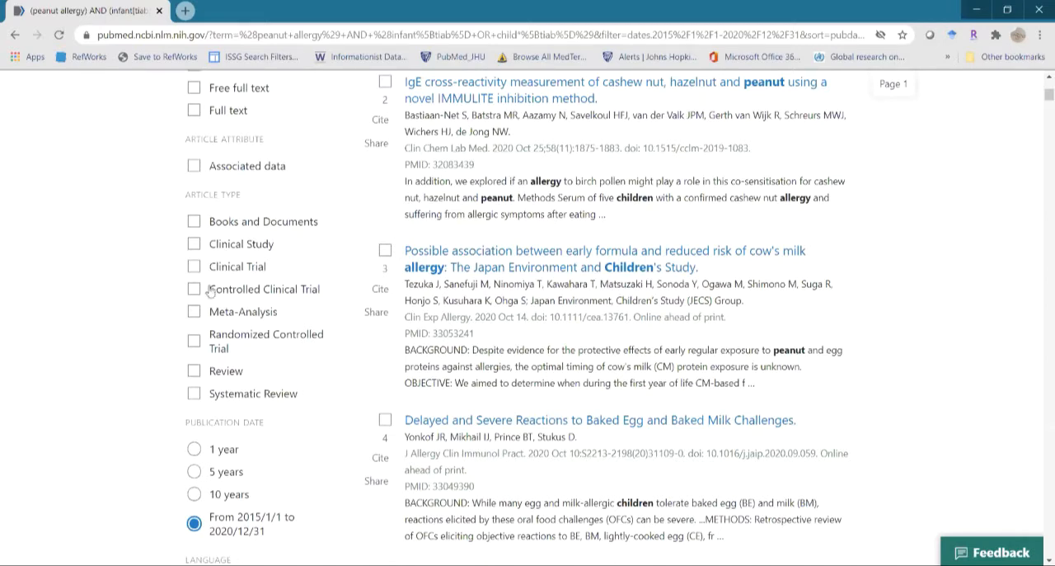
mouse_move(246, 265)
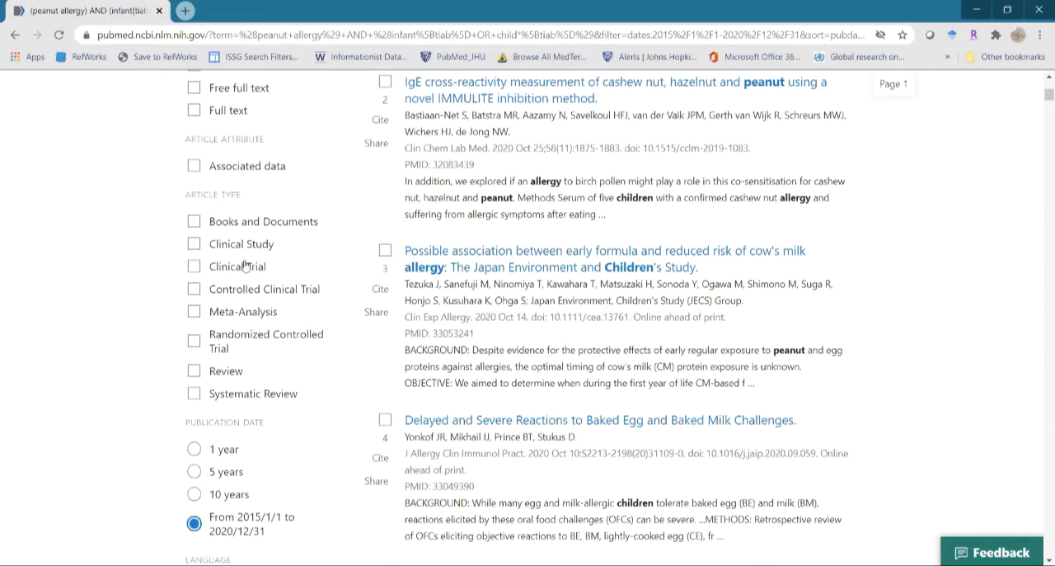
scroll(down, 3)
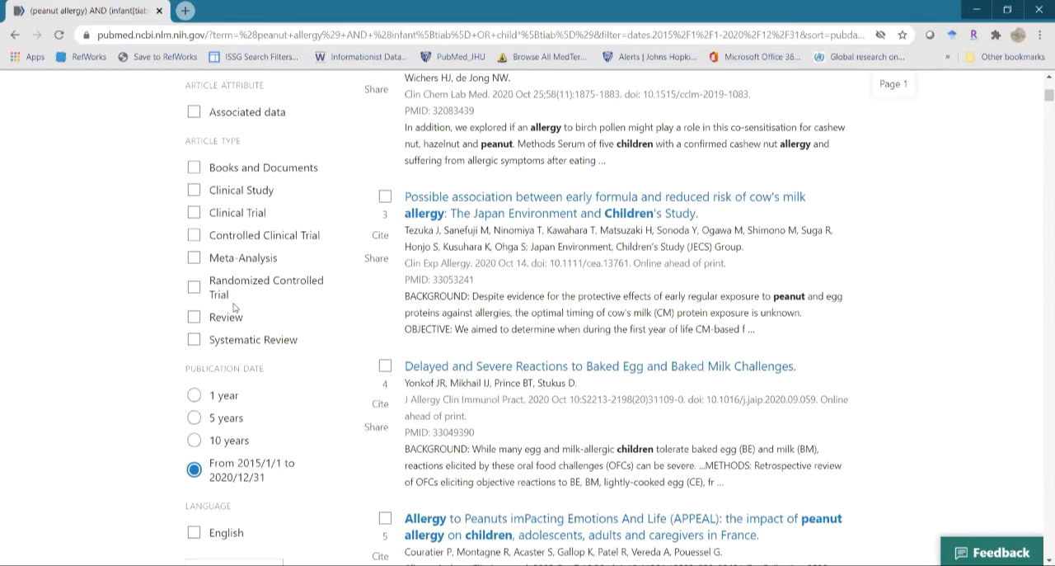
scroll(down, 3)
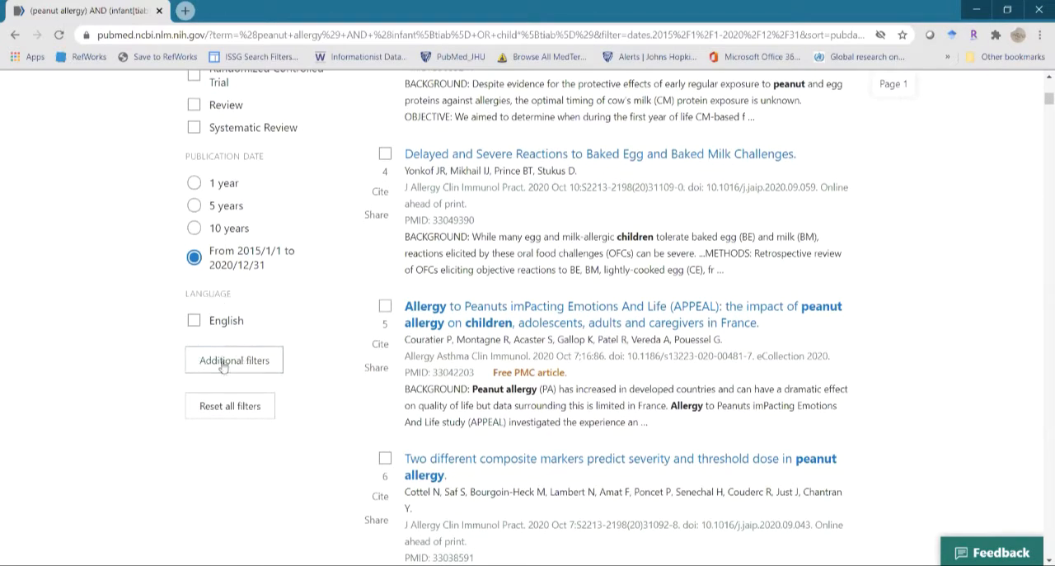
click(234, 360)
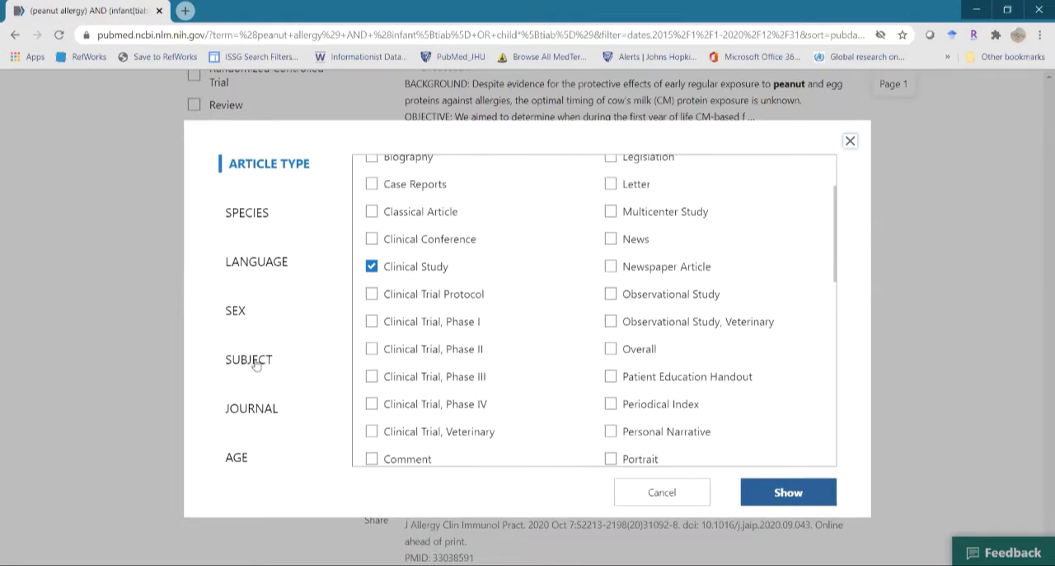
mouse_move(258, 261)
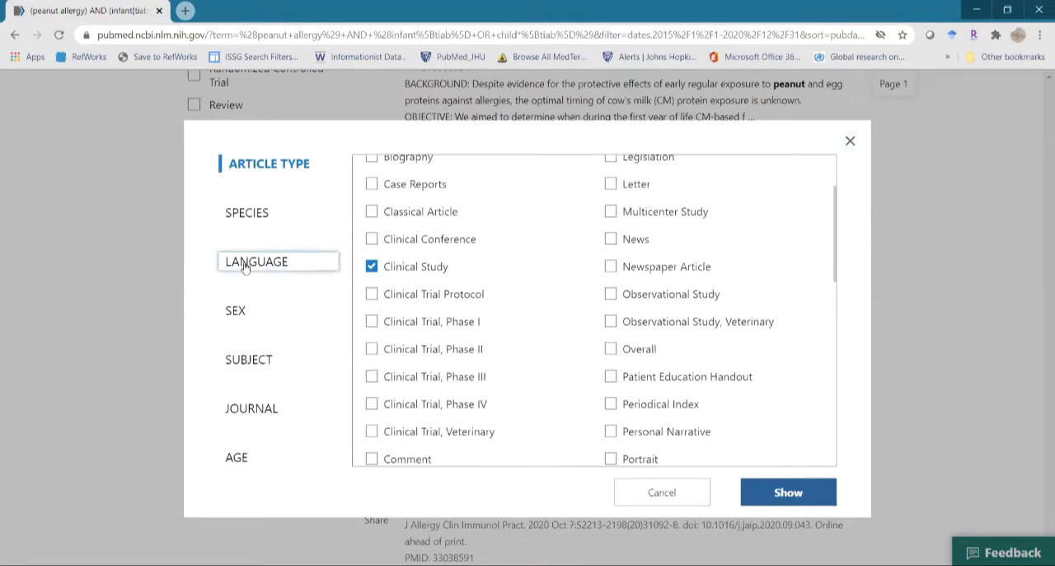
click(255, 260)
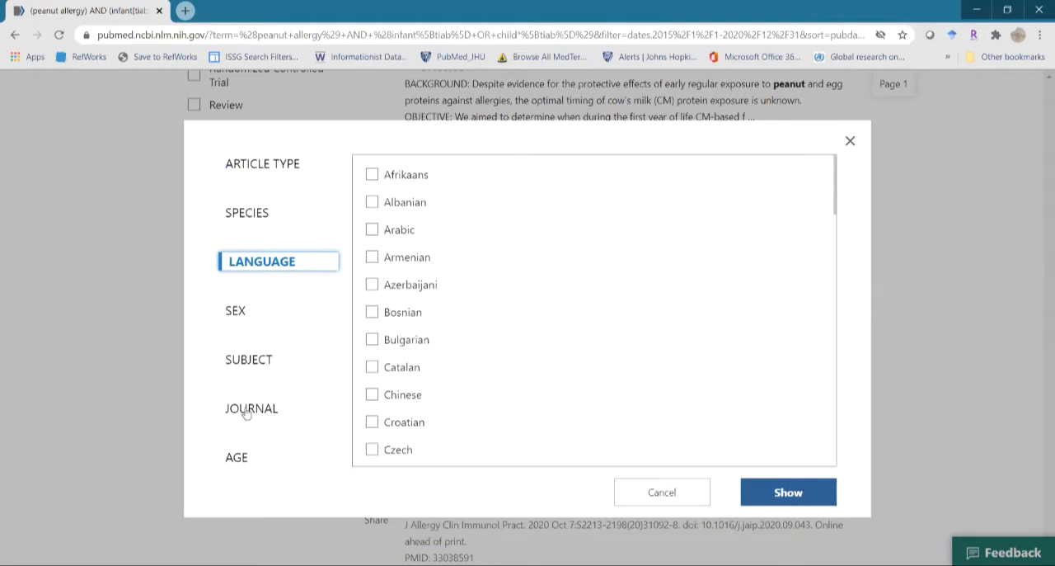
click(251, 407)
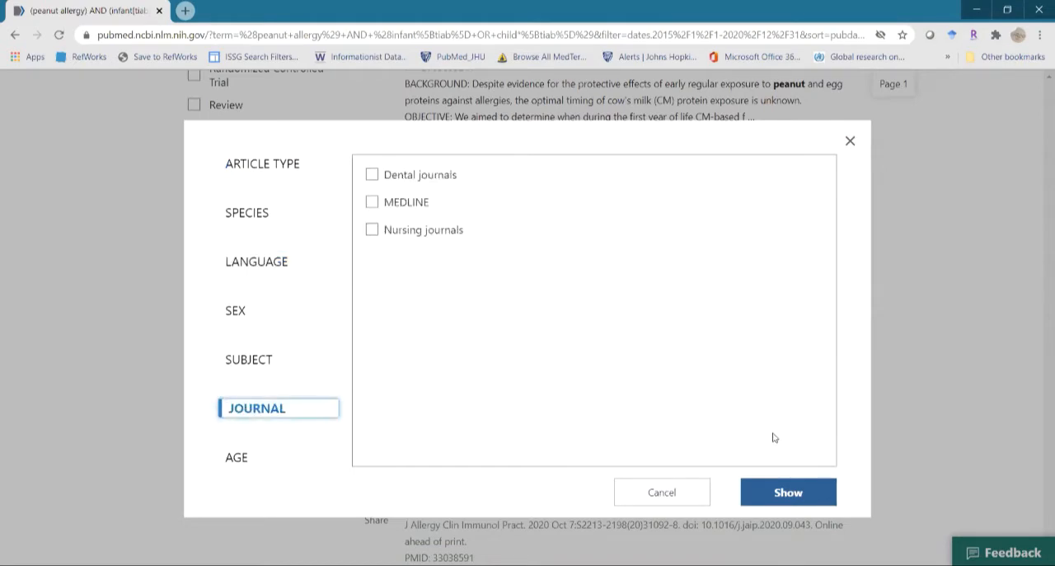
mouse_move(663, 491)
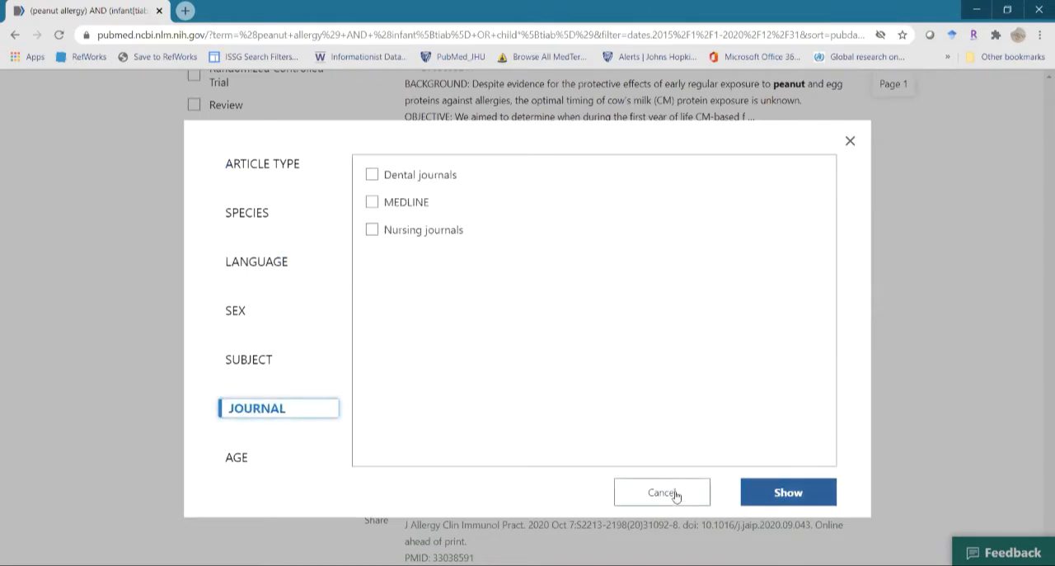
click(663, 491)
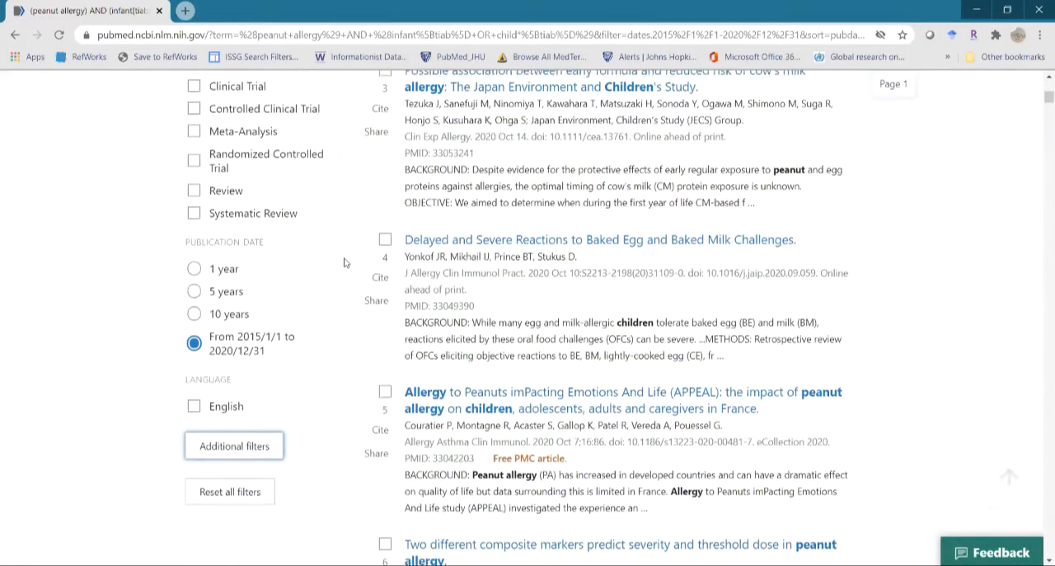
Apply the Associated data filter under Article Attribute to the 2015–2020 results
scroll(up, 3)
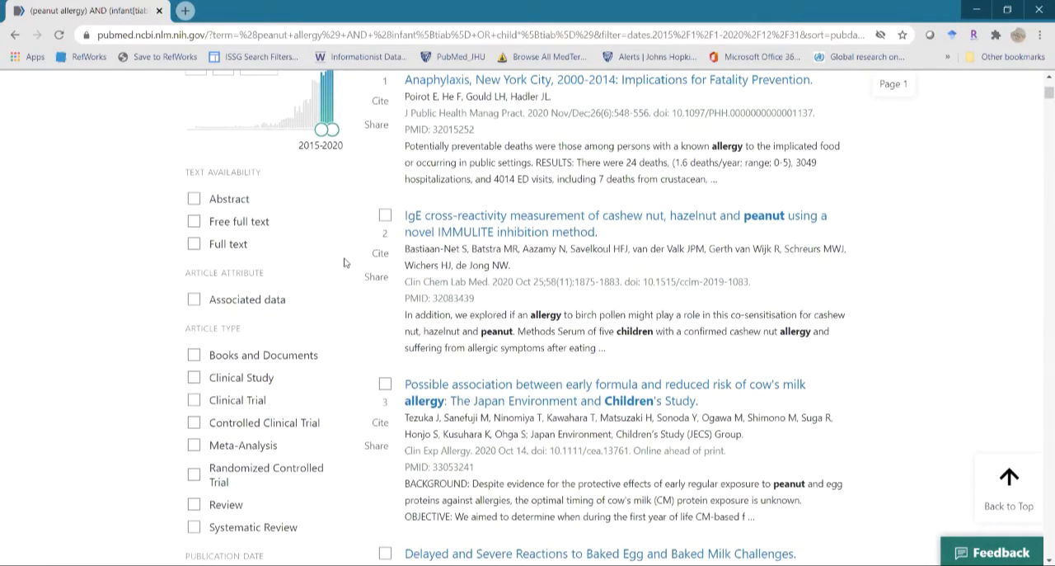
mouse_move(256, 273)
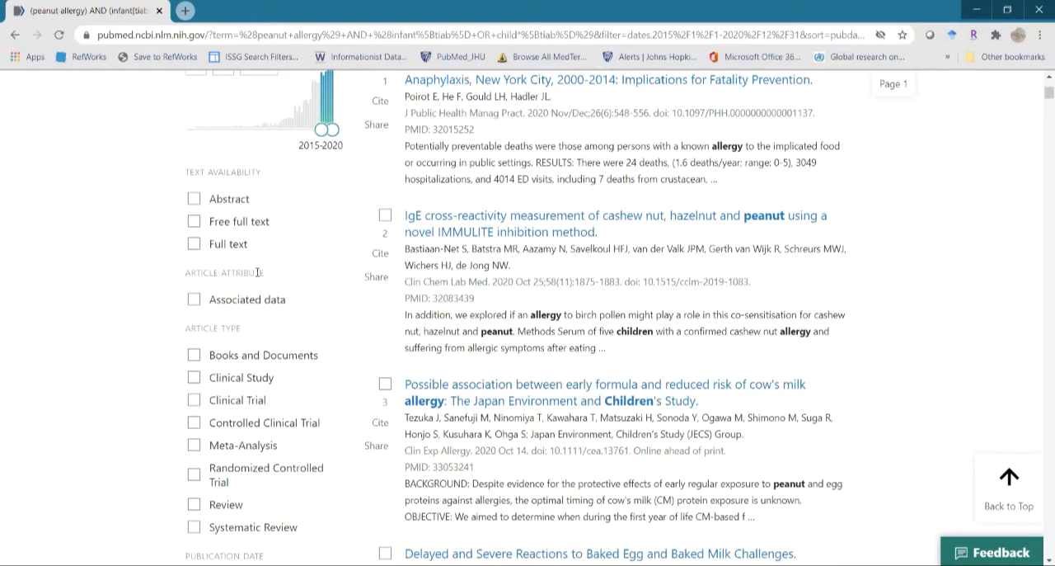
mouse_move(254, 303)
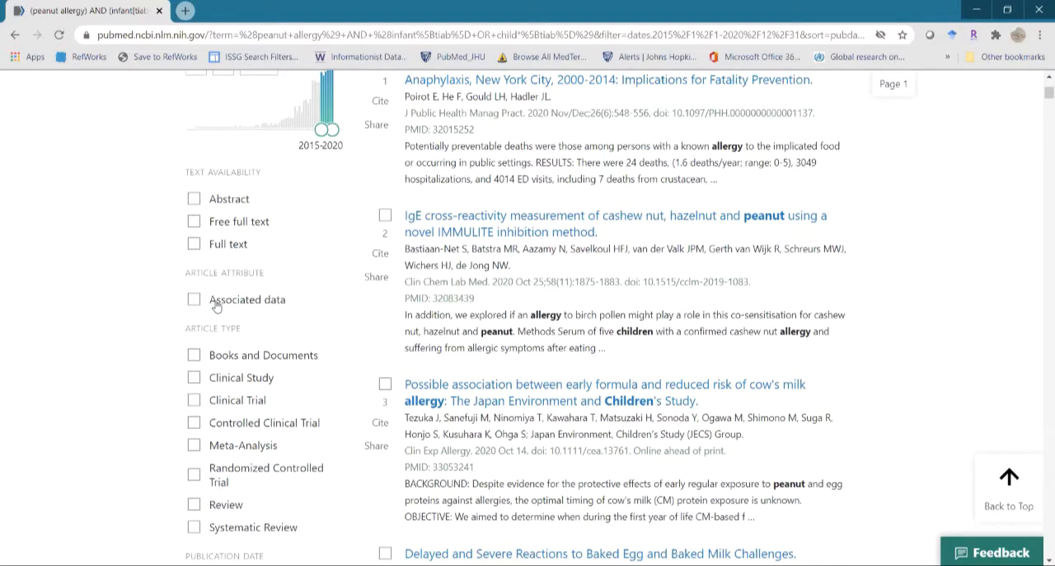
click(193, 300)
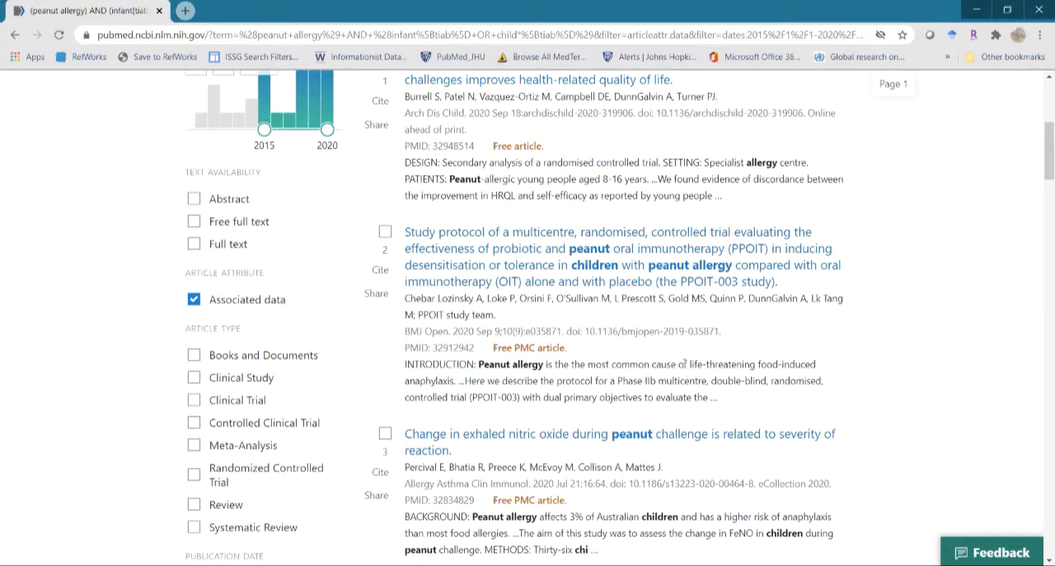
scroll(down, 3)
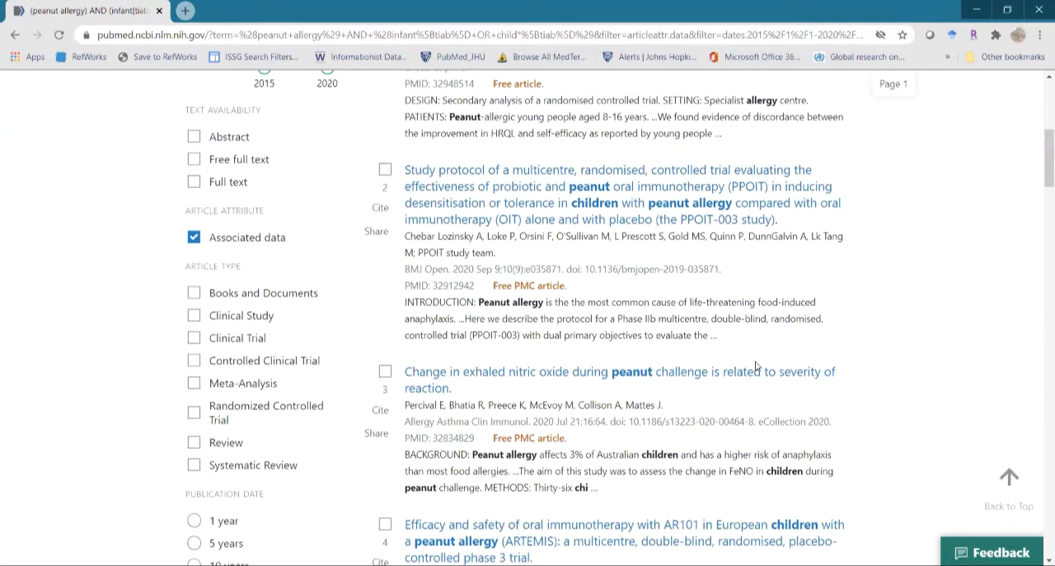
click(618, 380)
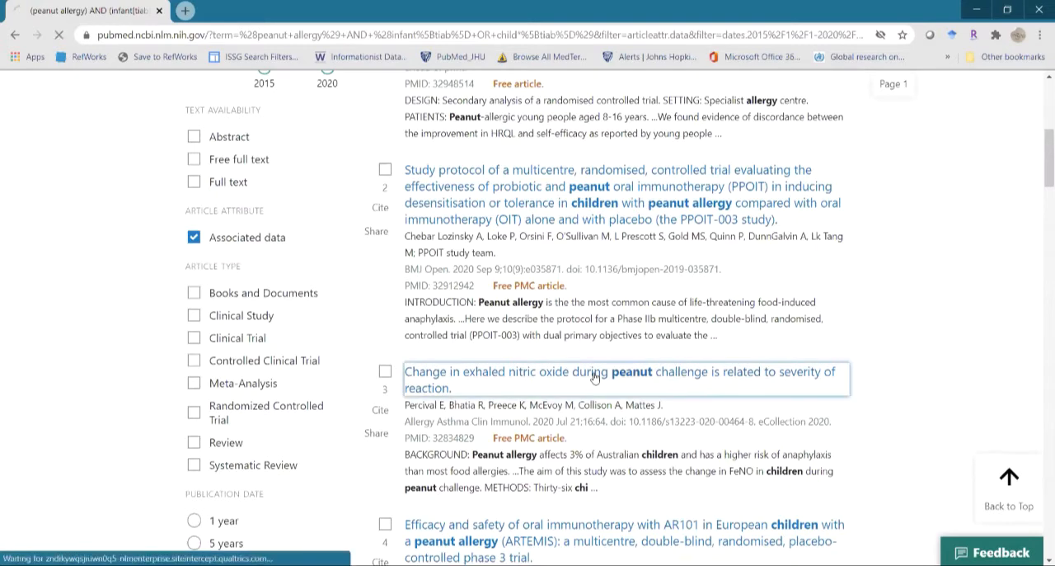
Open the 'Change in exhaled nitric oxide during peanut challenge' record and view its associated data and LinkOut
click(620, 371)
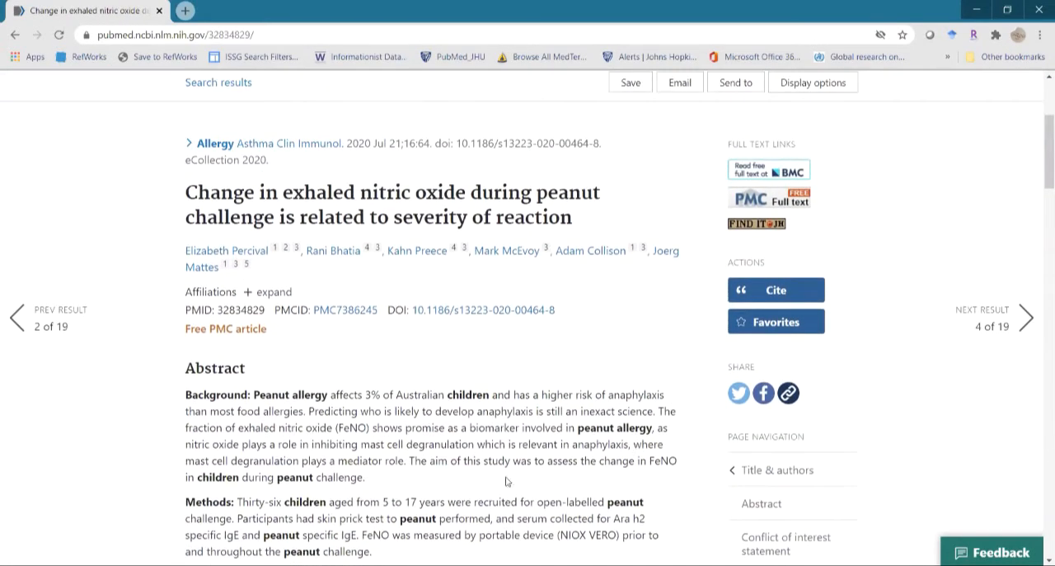
scroll(down, 3)
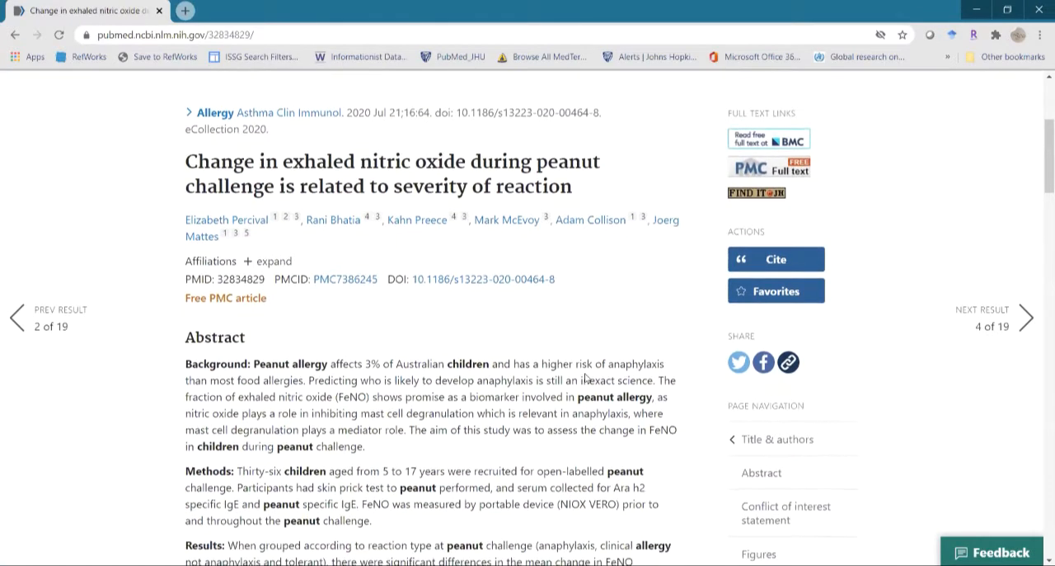
scroll(down, 3)
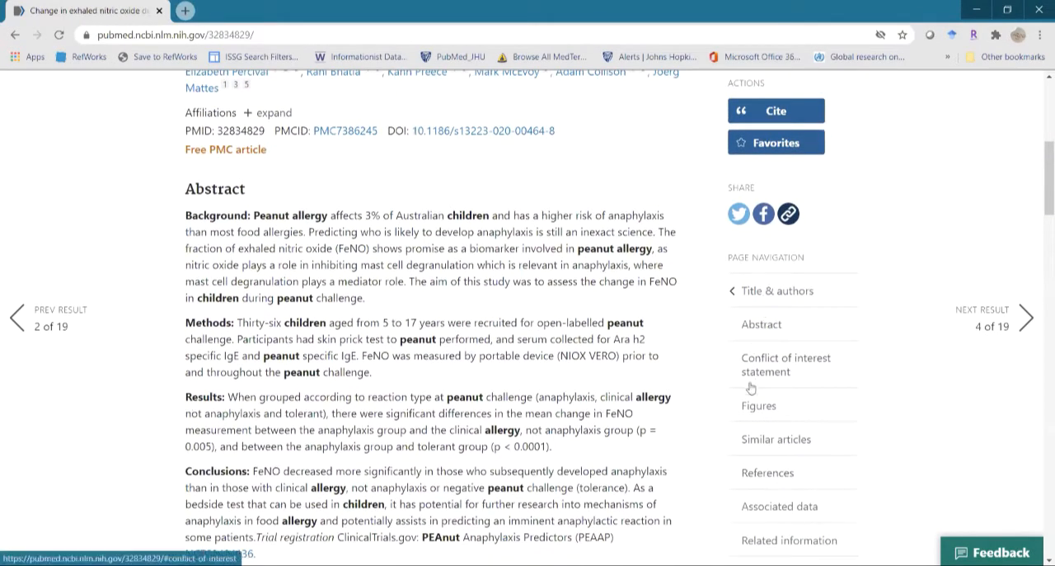
scroll(down, 3)
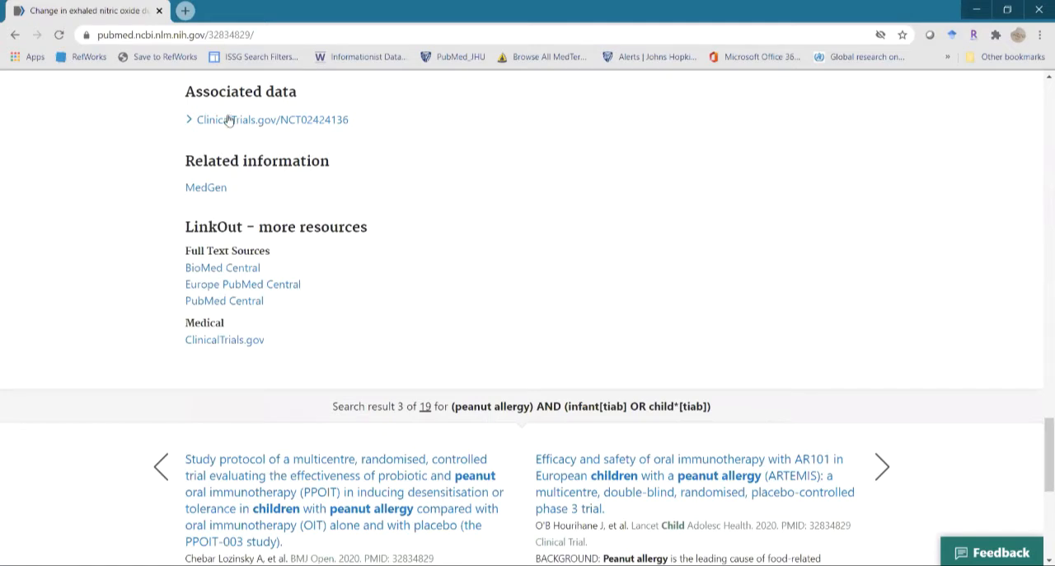
mouse_move(232, 119)
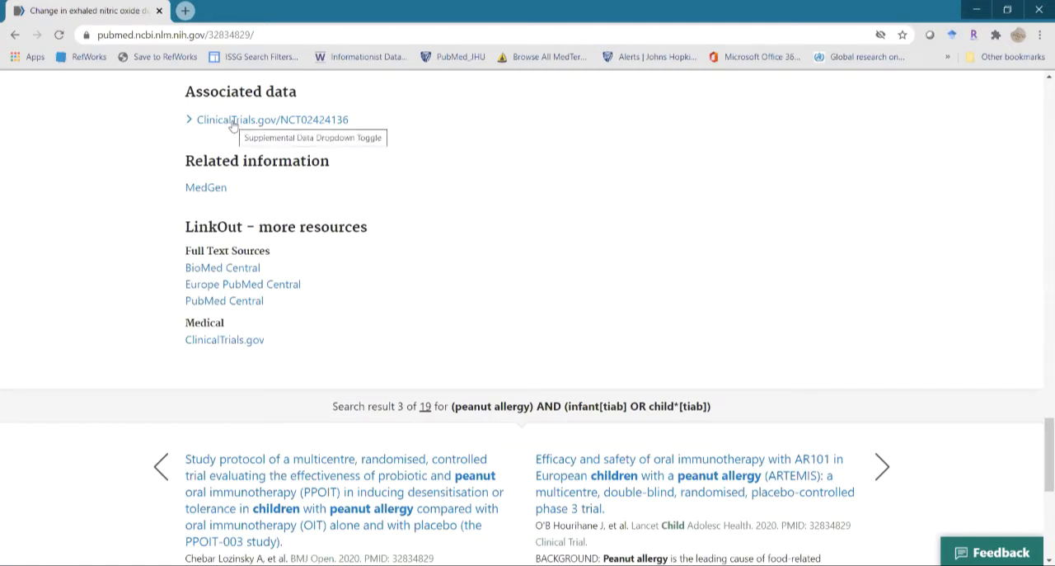
mouse_move(540, 155)
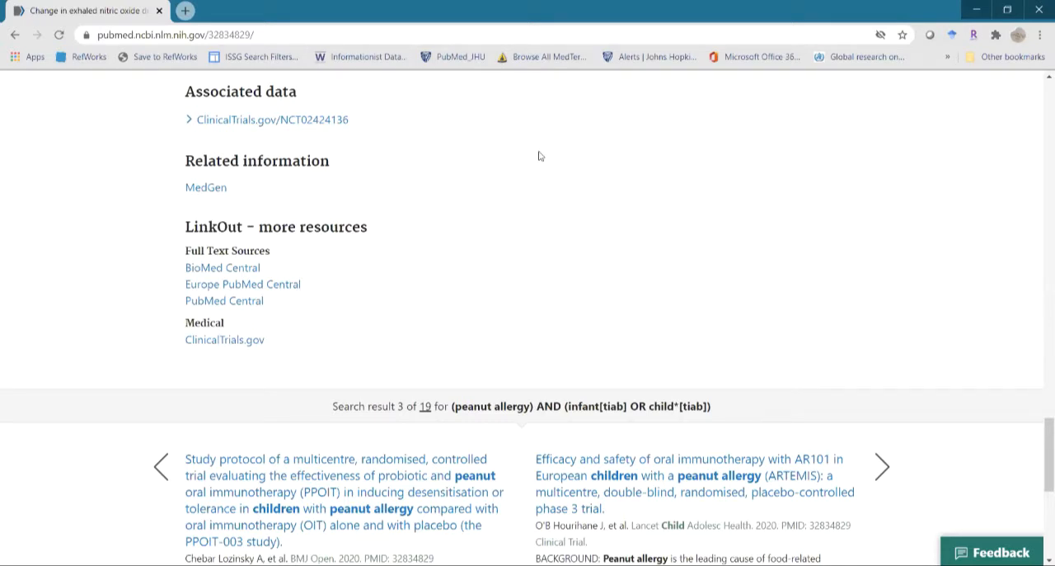
mouse_move(283, 122)
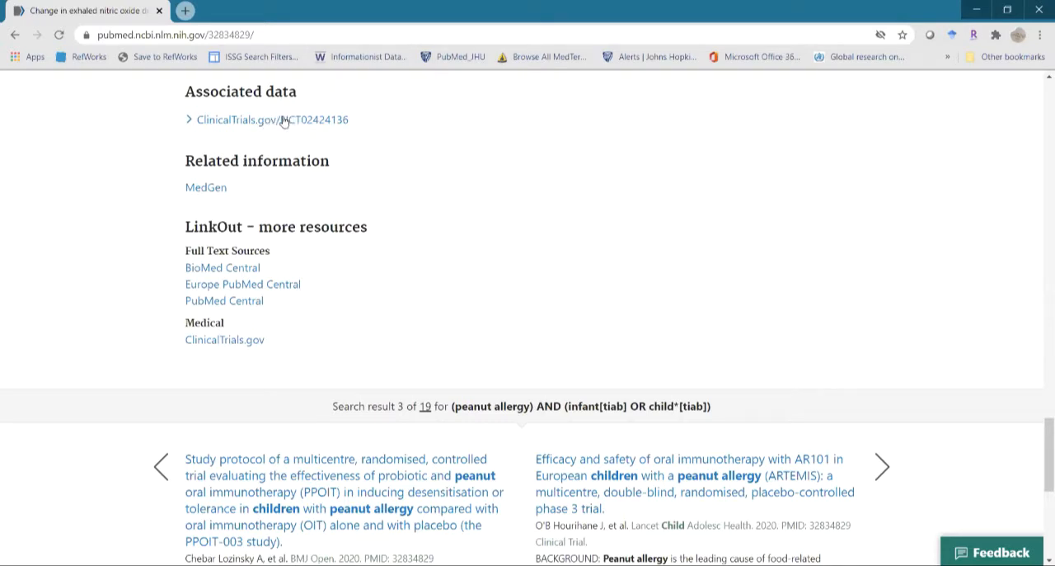
mouse_move(907, 257)
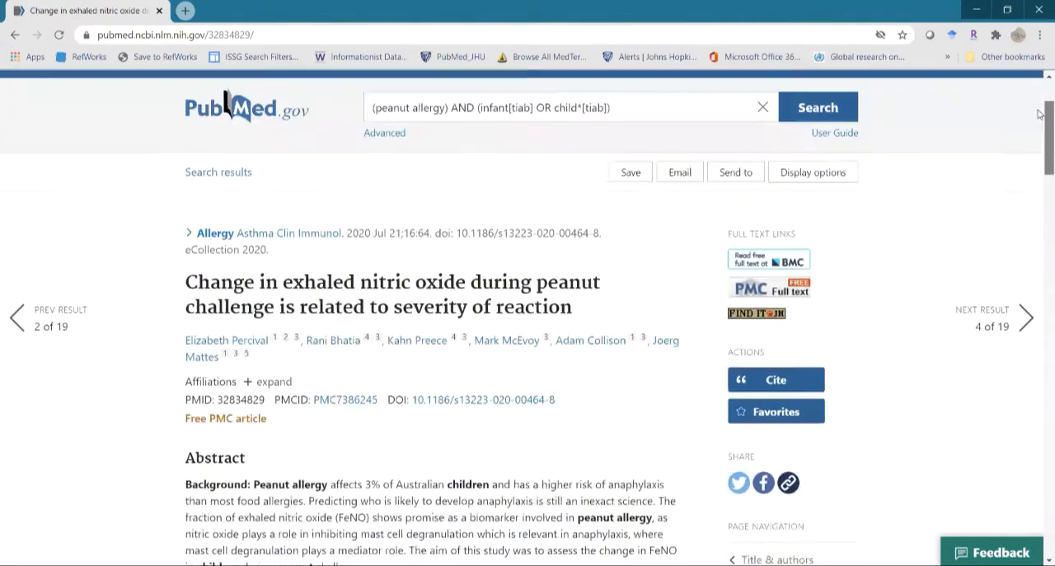
scroll(down, 3)
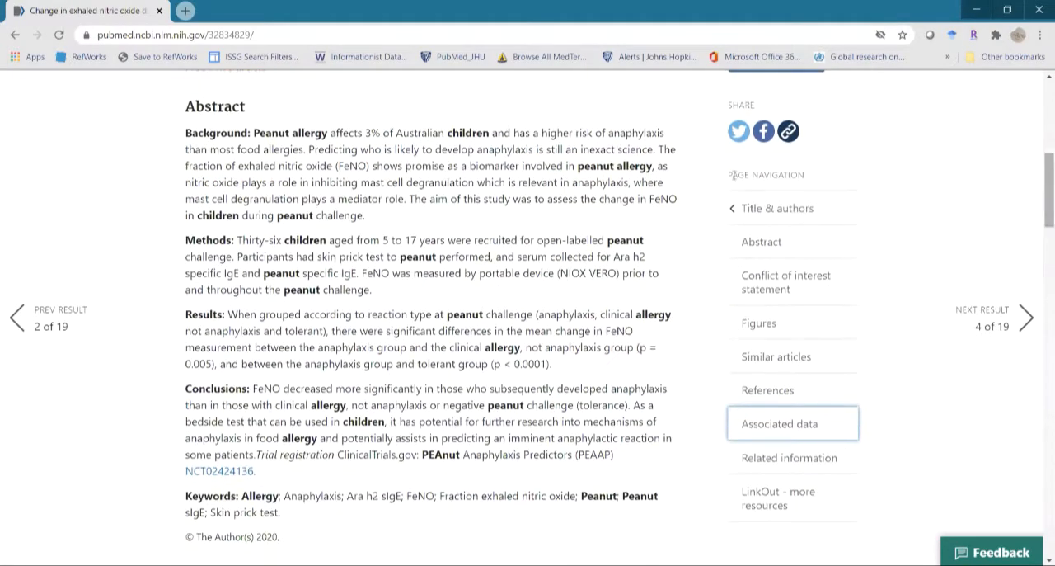
scroll(down, 3)
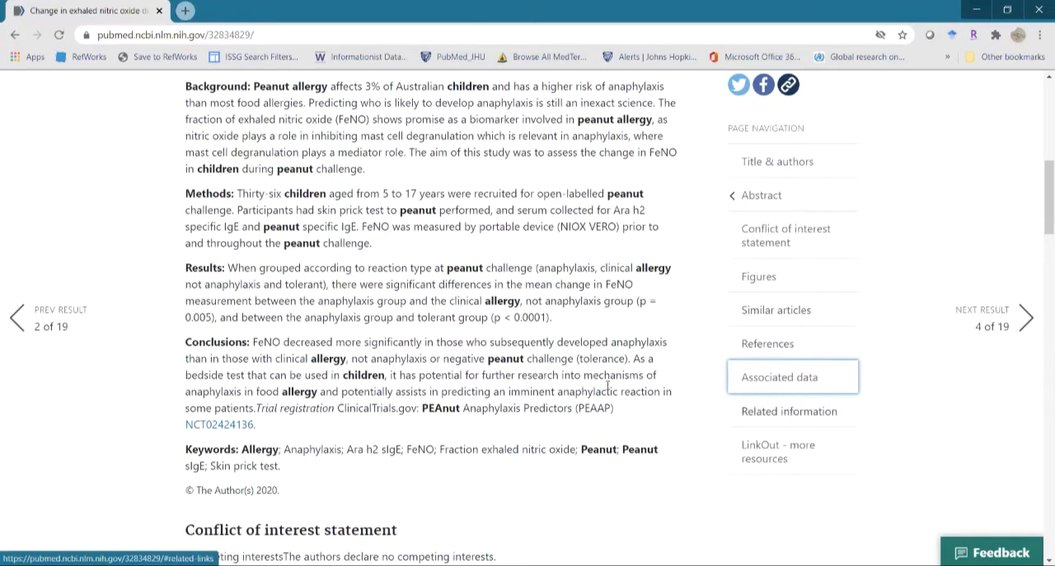
scroll(down, 3)
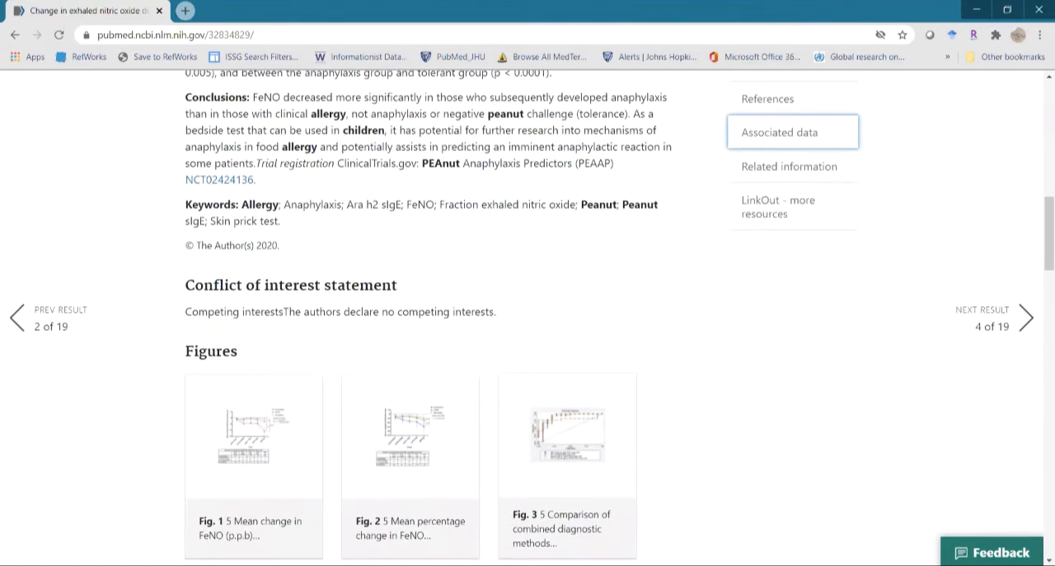
scroll(down, 3)
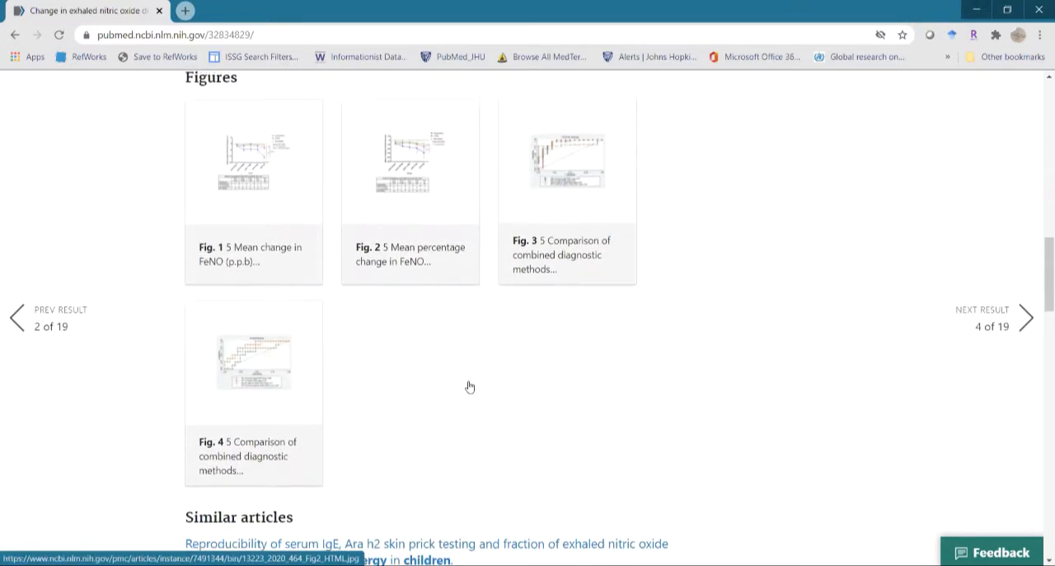
click(760, 259)
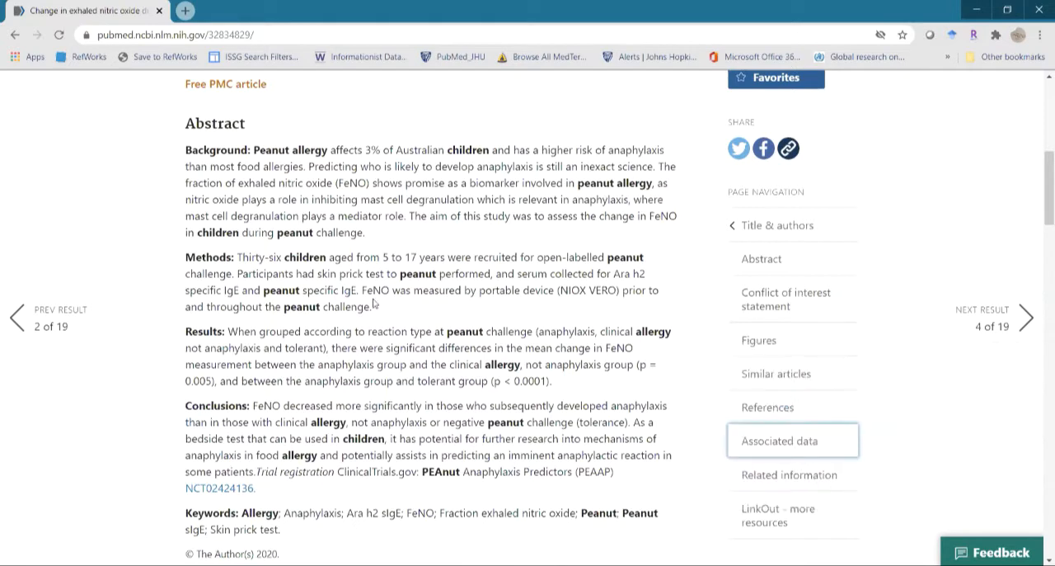
mouse_move(51, 321)
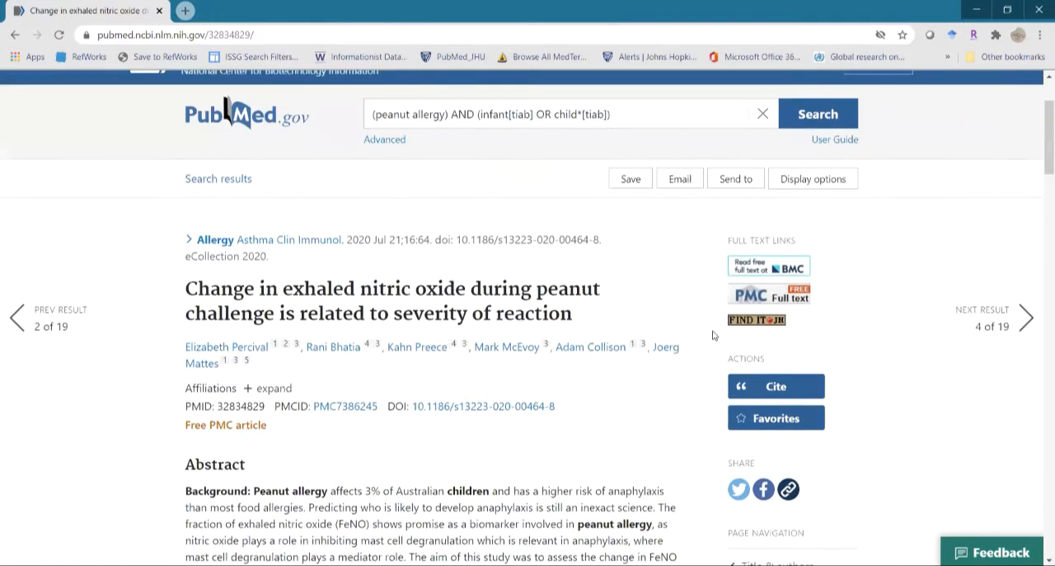
mouse_move(755, 319)
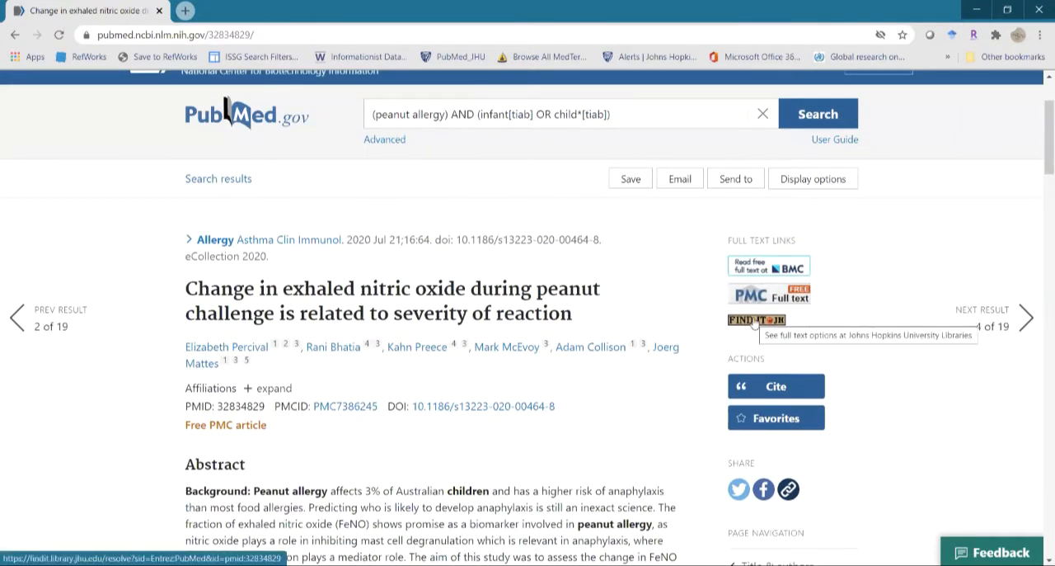
mouse_move(754, 323)
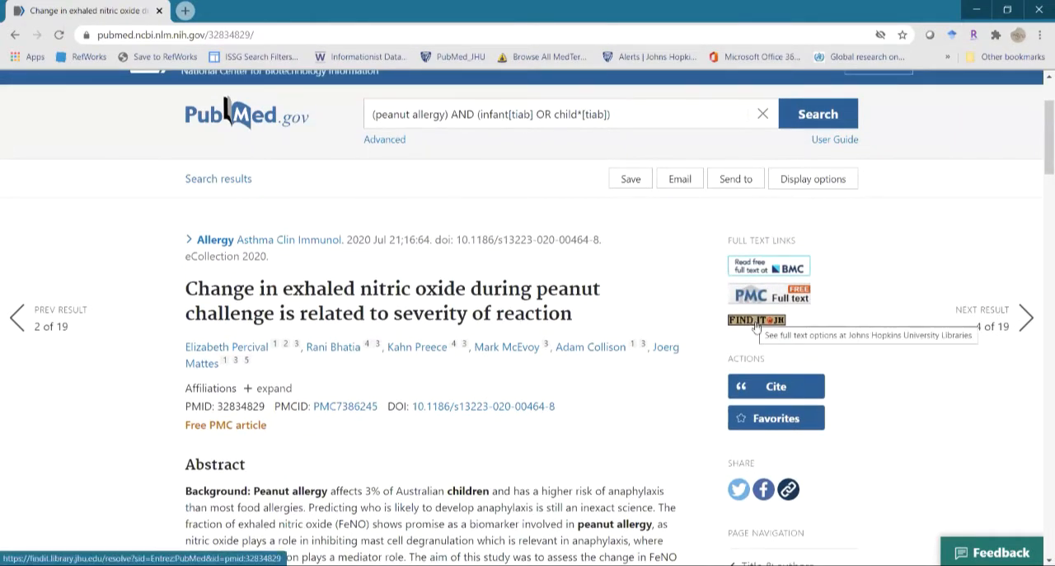
scroll(down, 3)
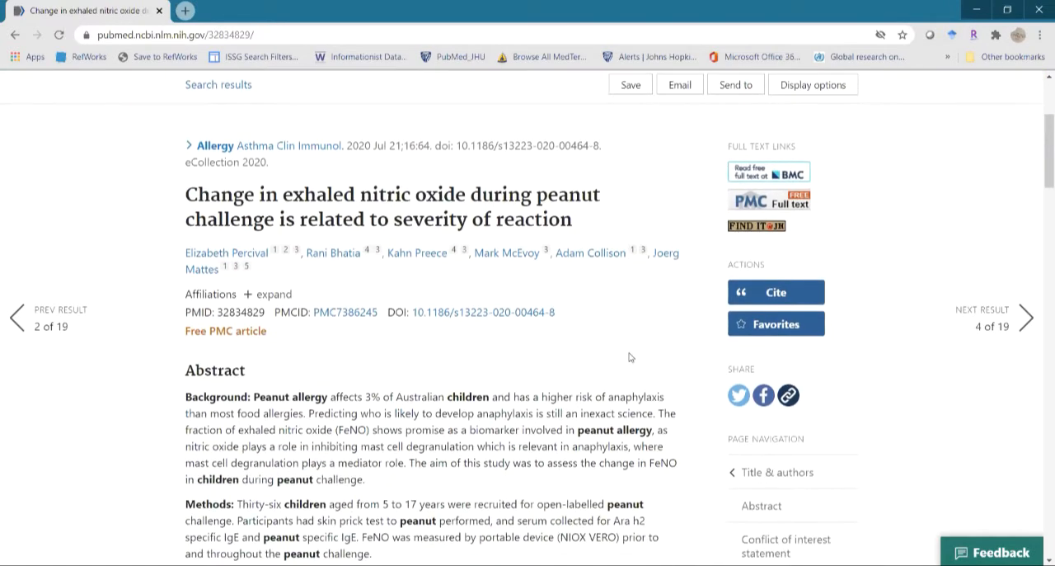
scroll(down, 3)
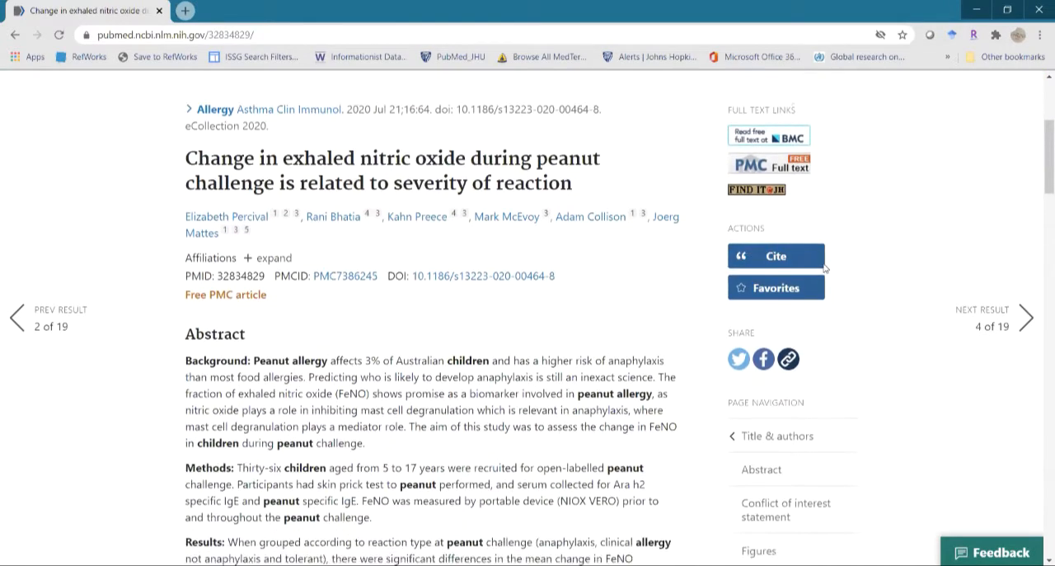
scroll(down, 3)
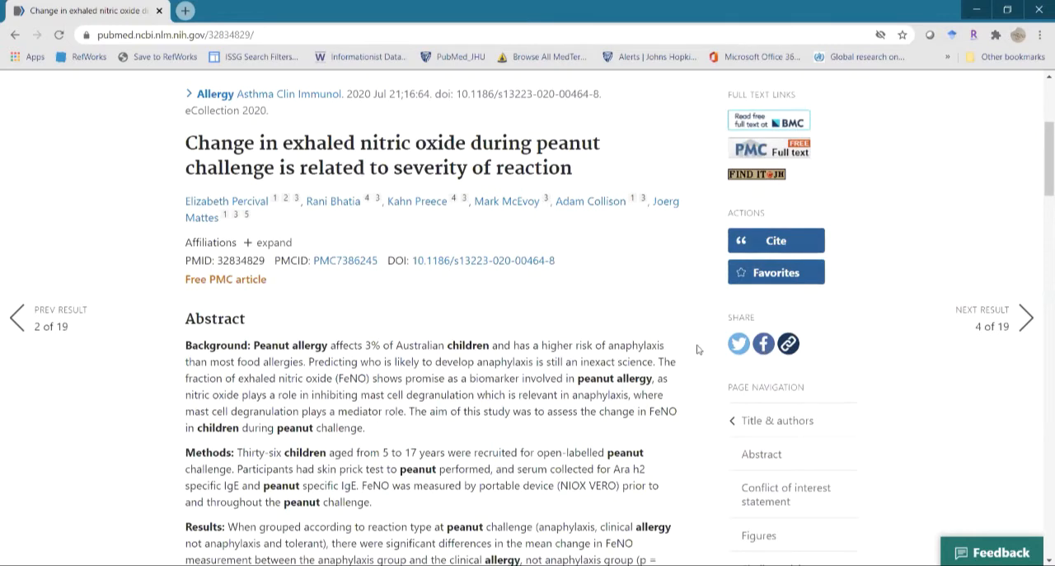
mouse_move(739, 343)
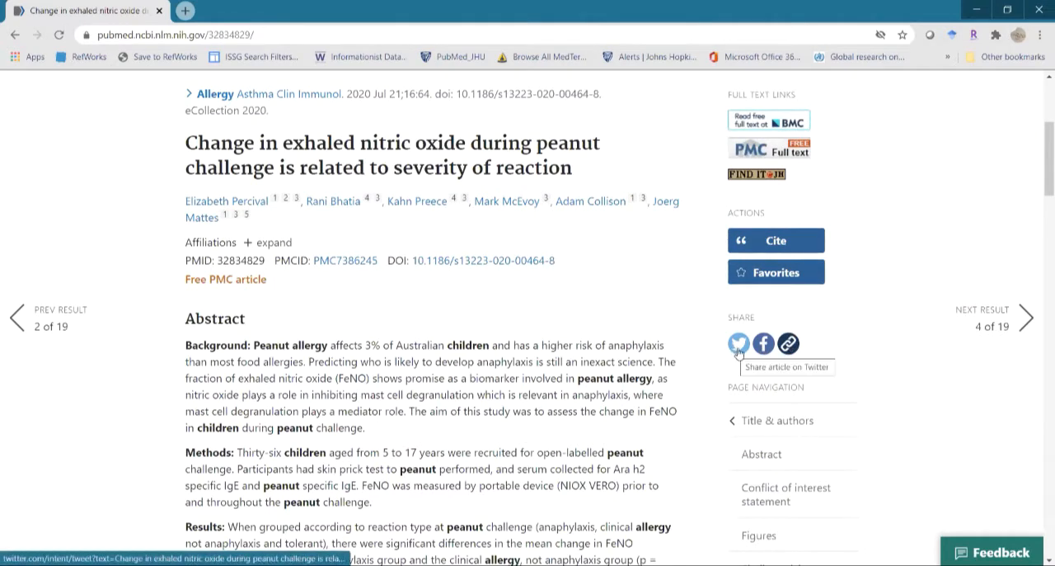
mouse_move(762, 343)
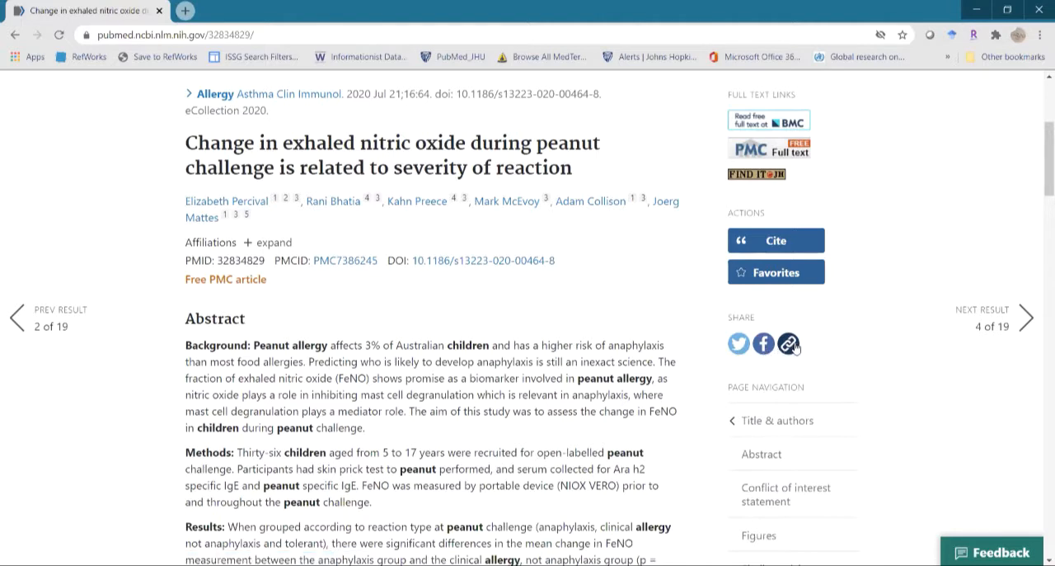
mouse_move(788, 343)
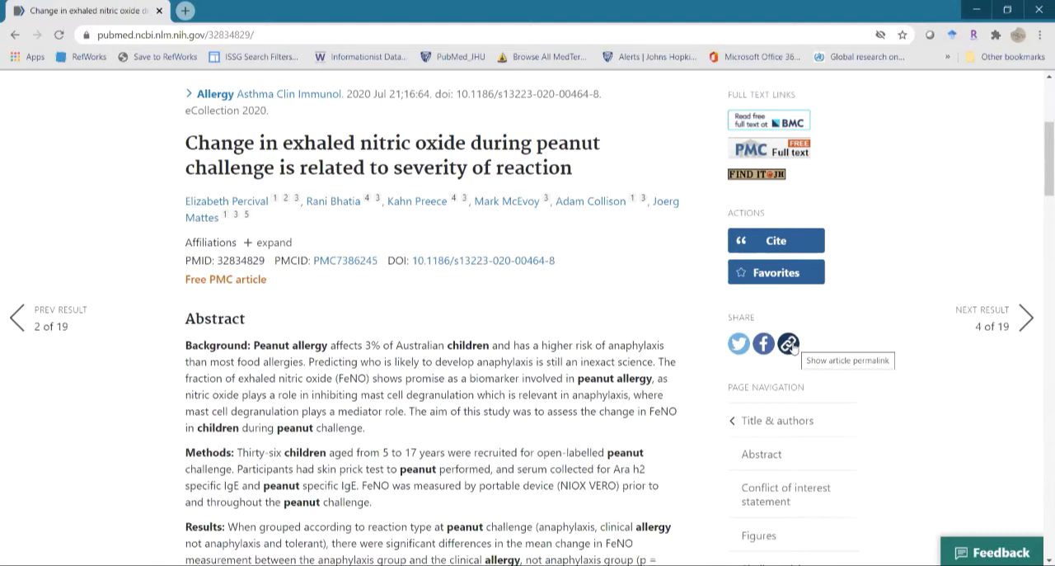
scroll(down, 3)
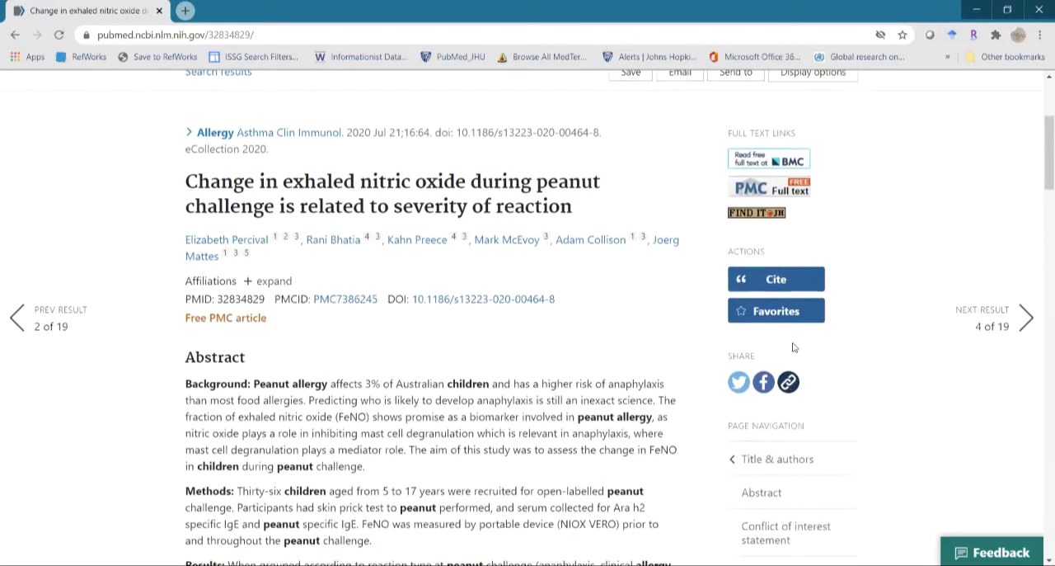
Review the Cite box's format choices for the article, then bring up the save-citation-to-file form
click(775, 277)
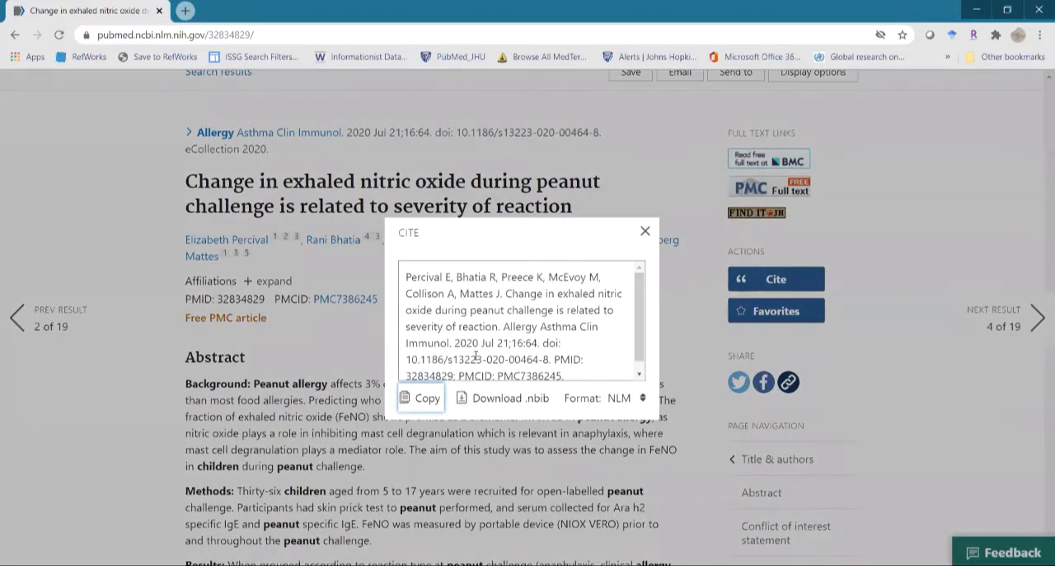
click(624, 397)
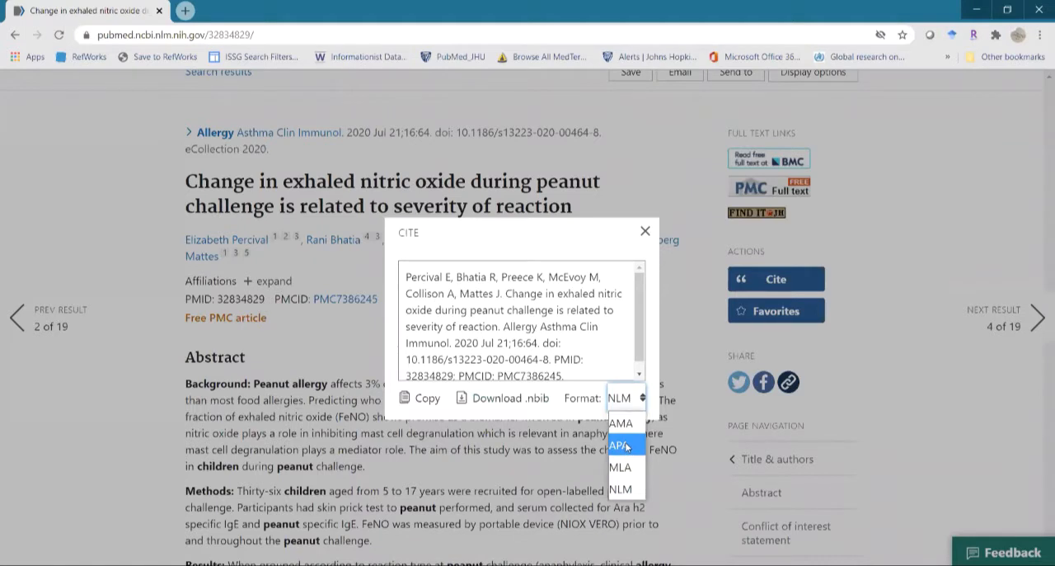
mouse_move(620, 422)
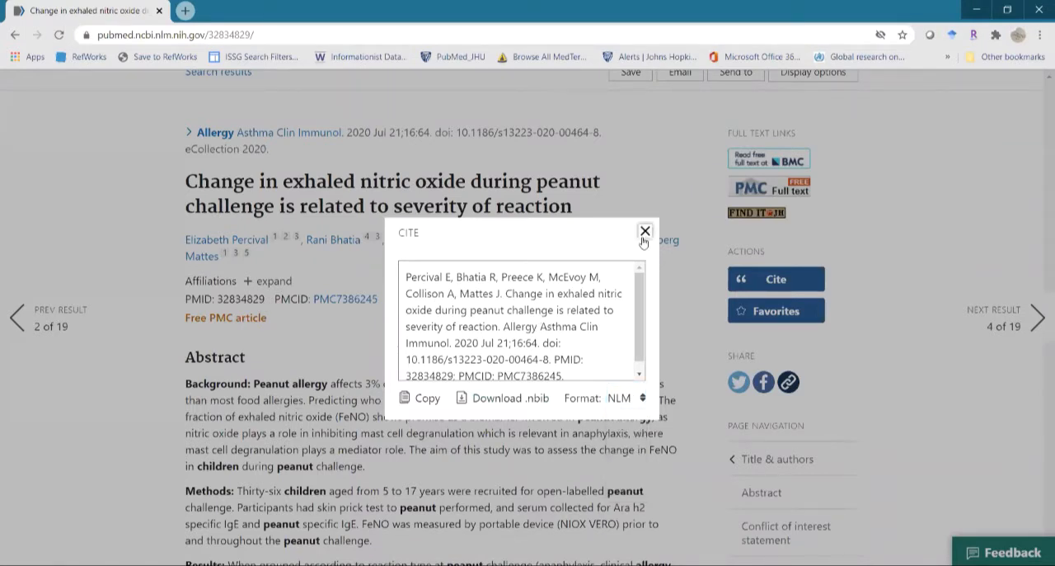
click(646, 229)
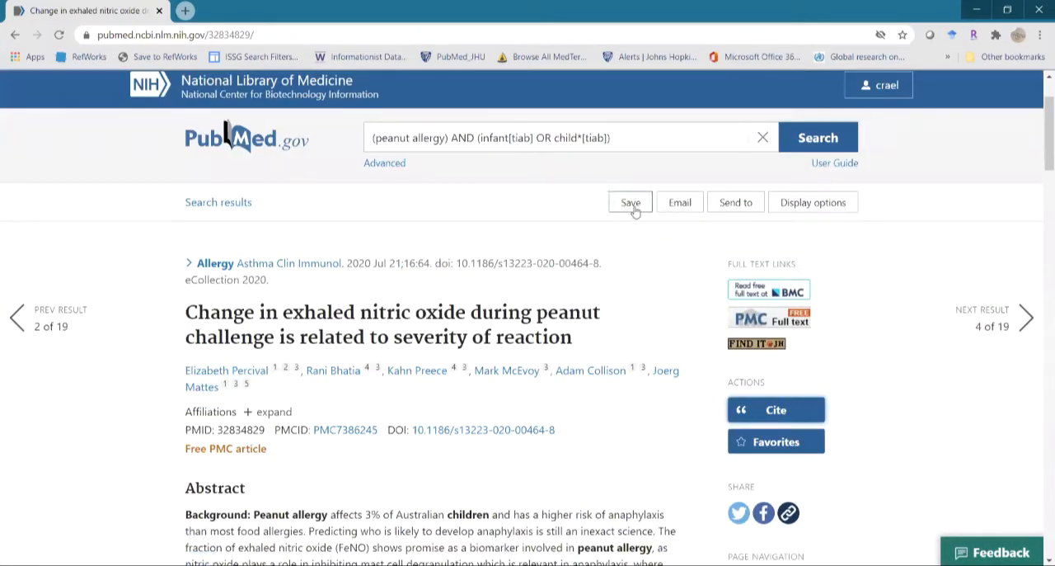
click(629, 201)
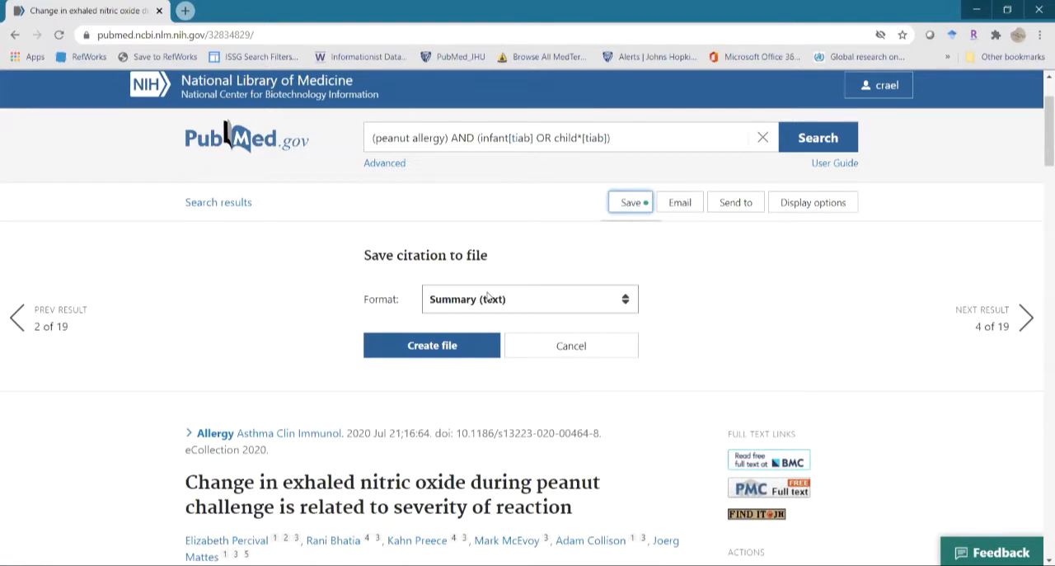
click(528, 299)
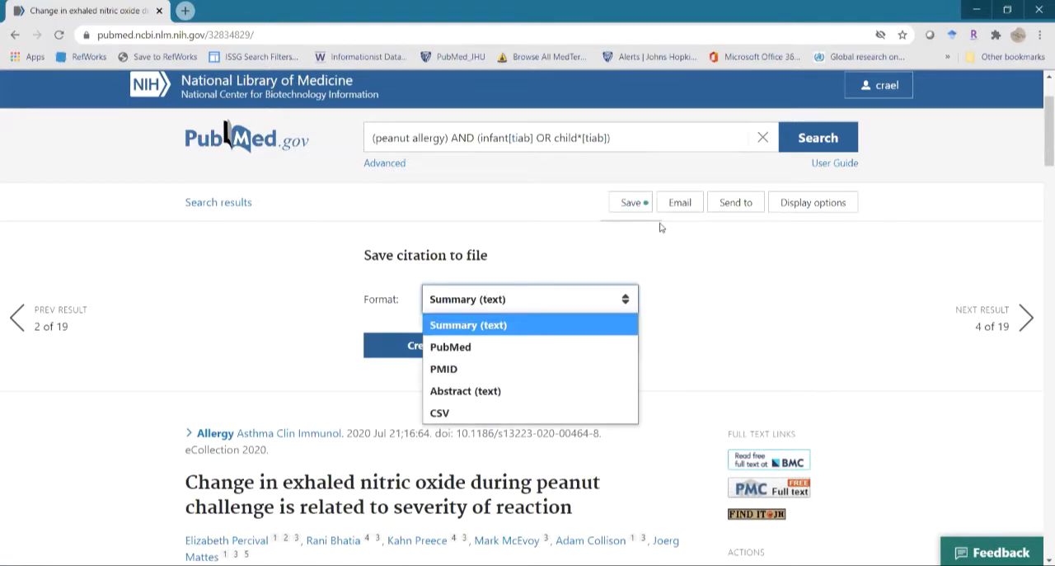
click(679, 201)
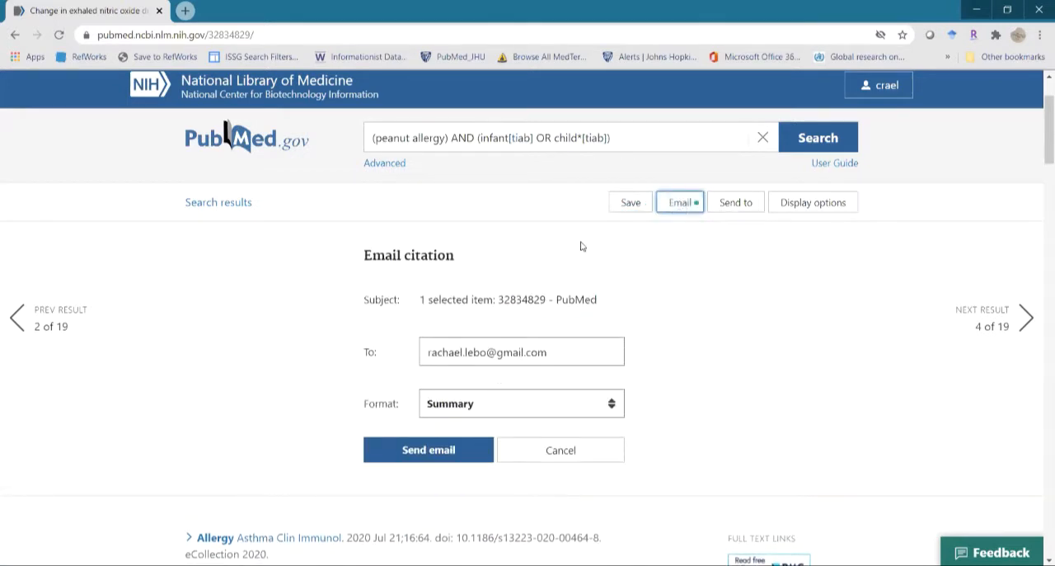
double_click(485, 351)
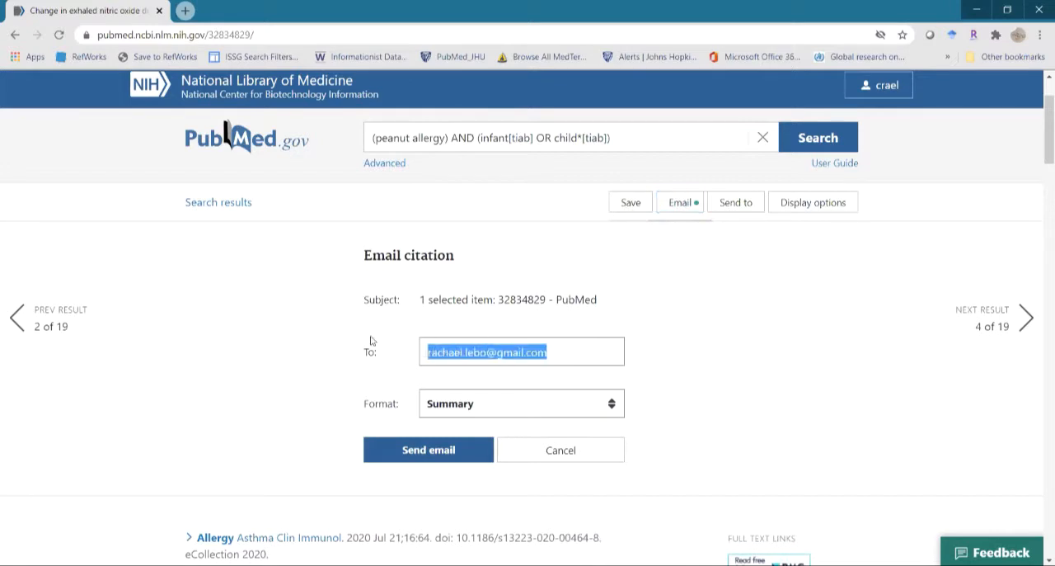
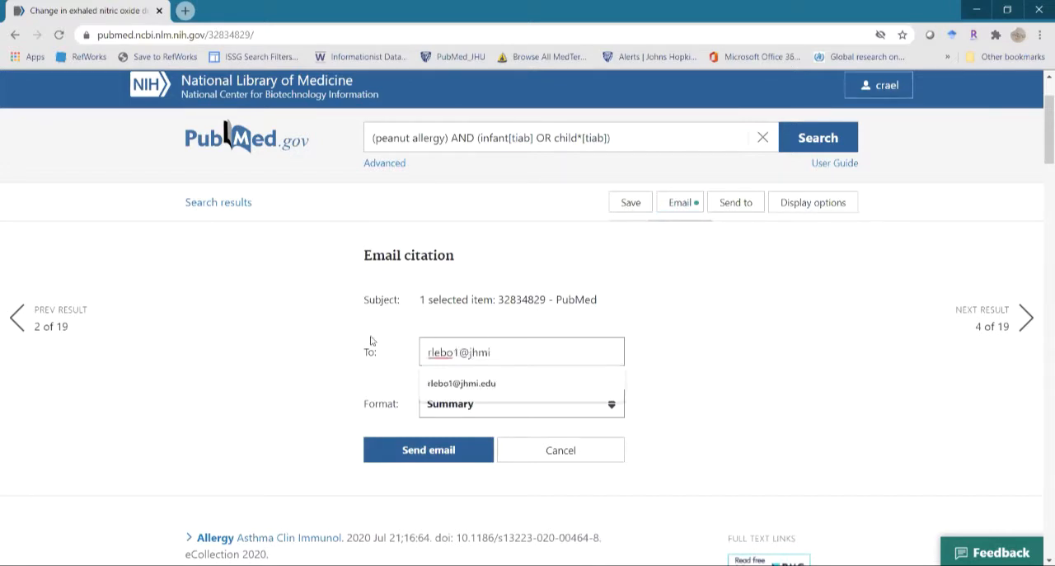
click(458, 383)
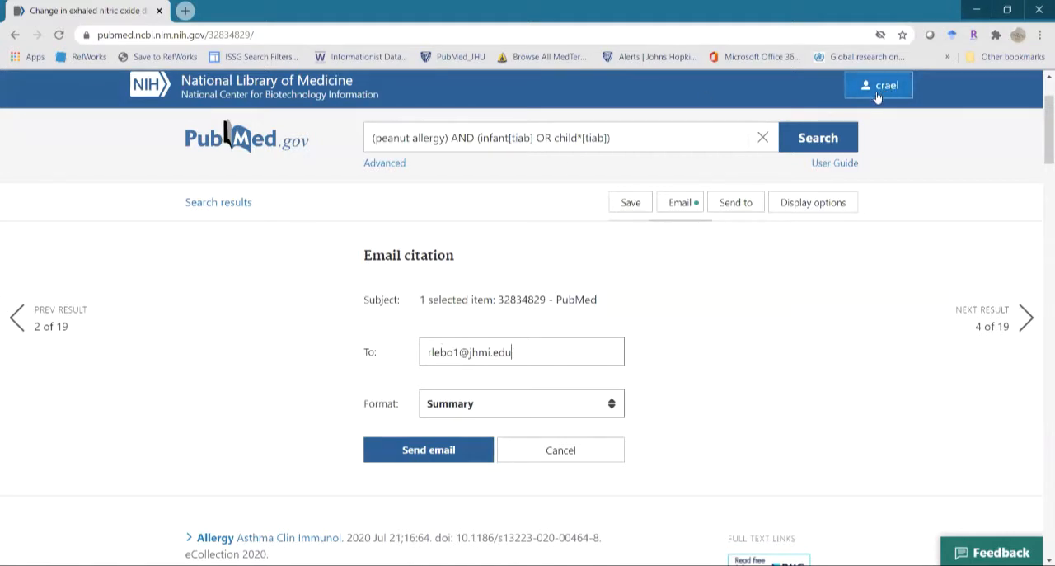
mouse_move(749, 369)
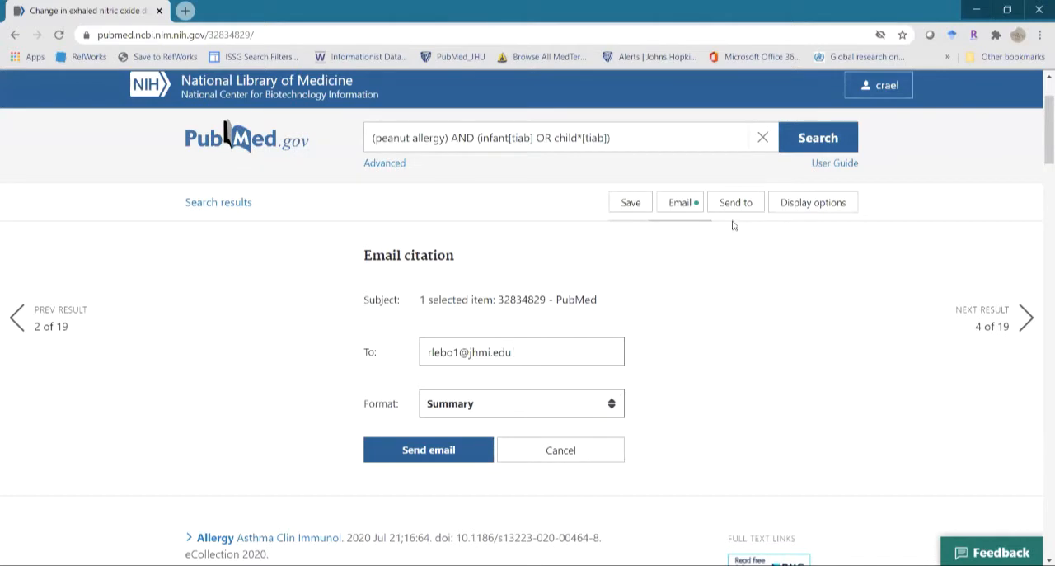
click(736, 201)
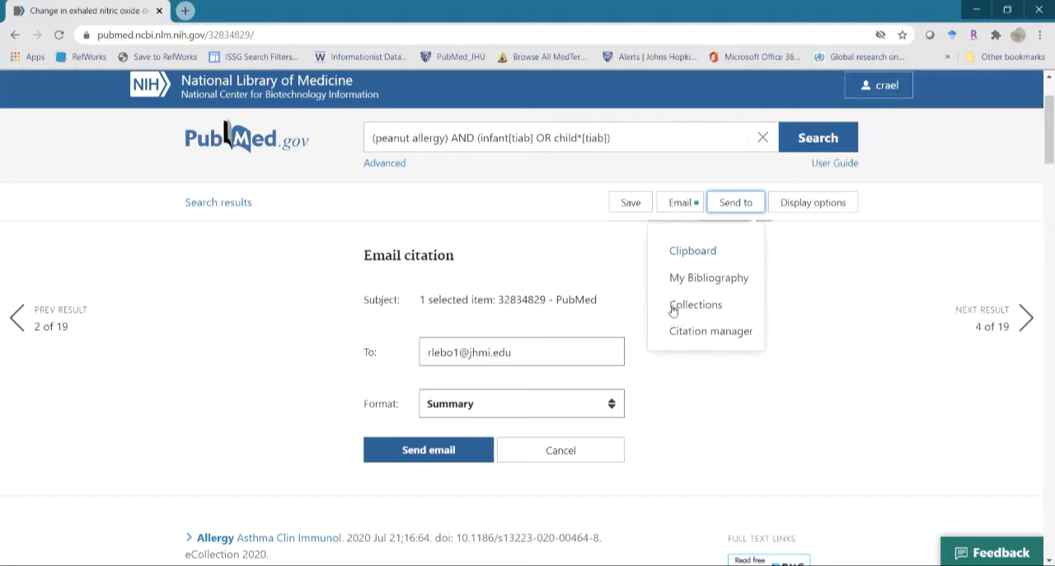
mouse_move(851, 280)
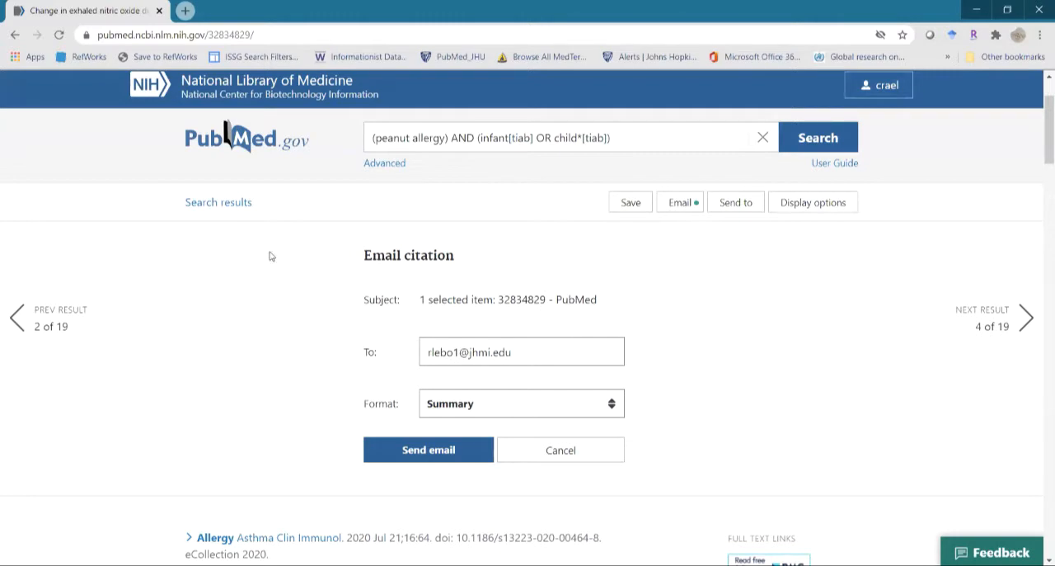
Return to the 19-result list and send the three selected articles to the Clipboard
click(218, 202)
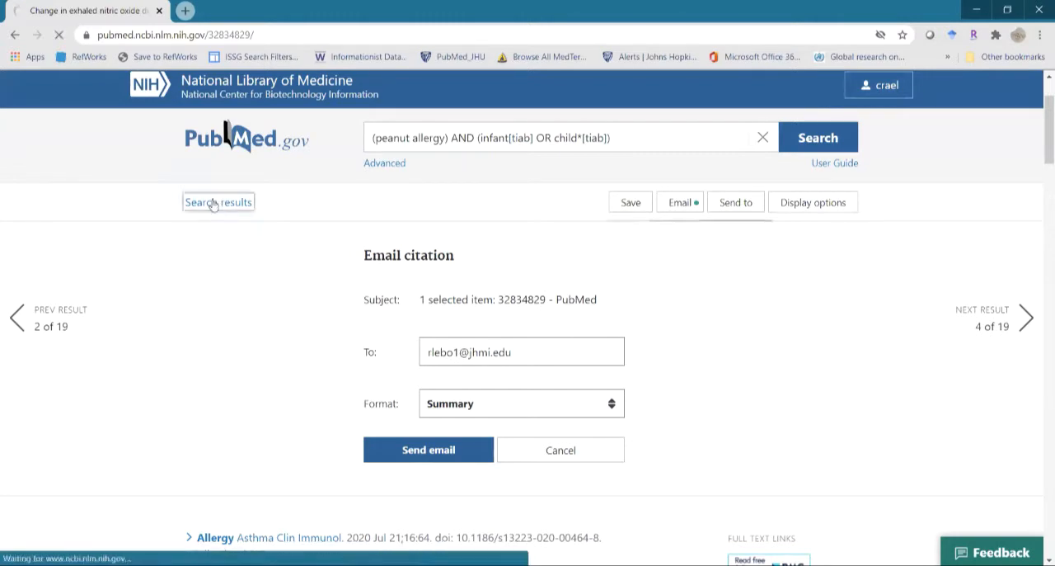
click(218, 201)
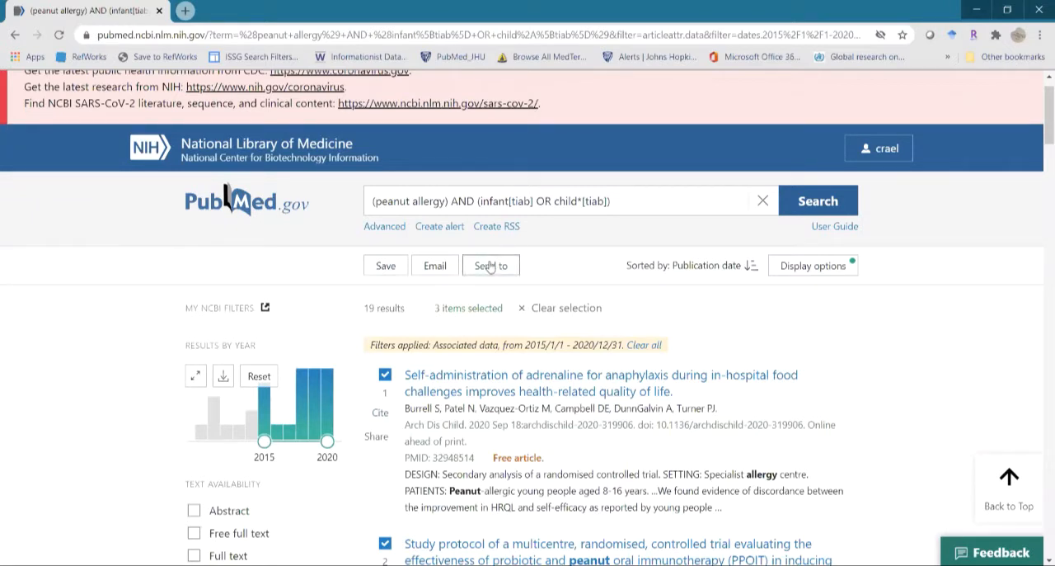
click(491, 264)
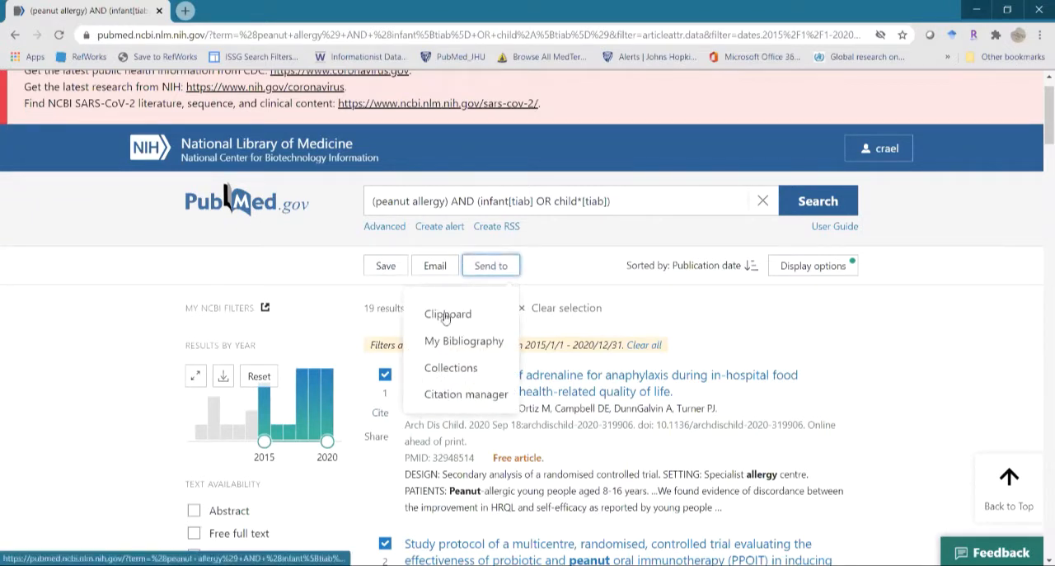
click(448, 313)
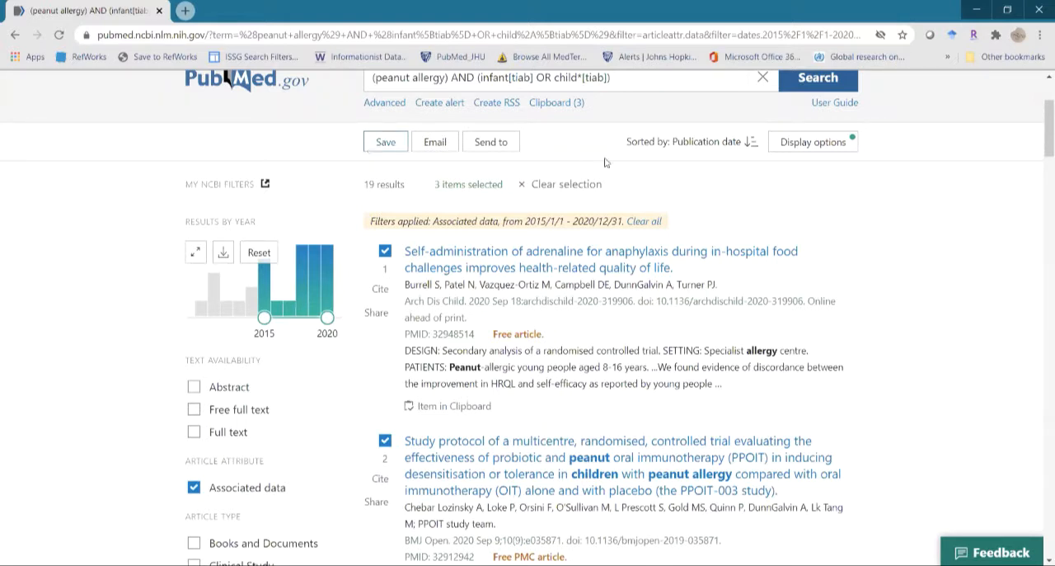
mouse_move(752, 109)
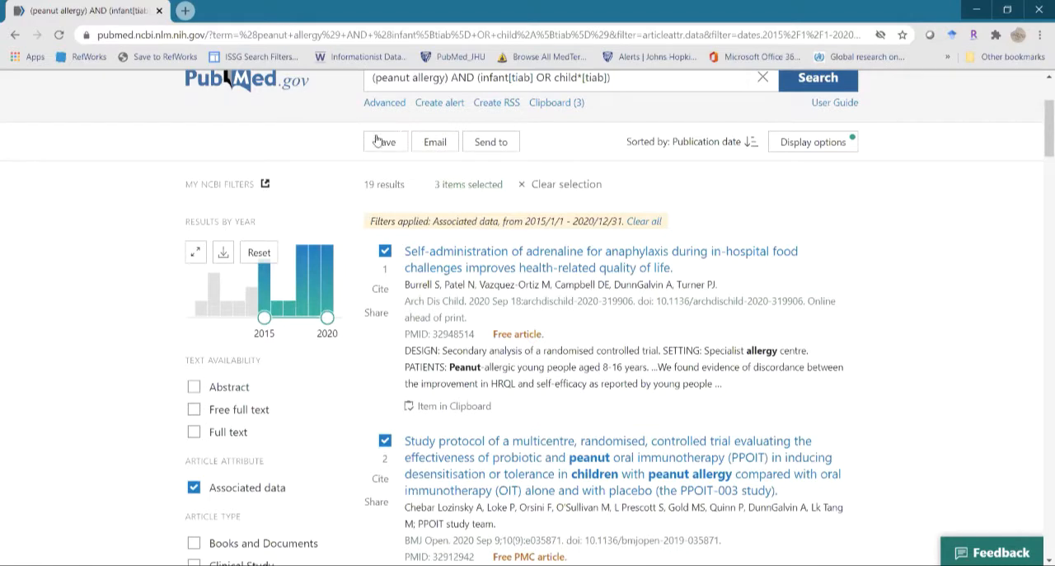
Create a downloadable citation file for the three selected articles in PubMed format
click(384, 142)
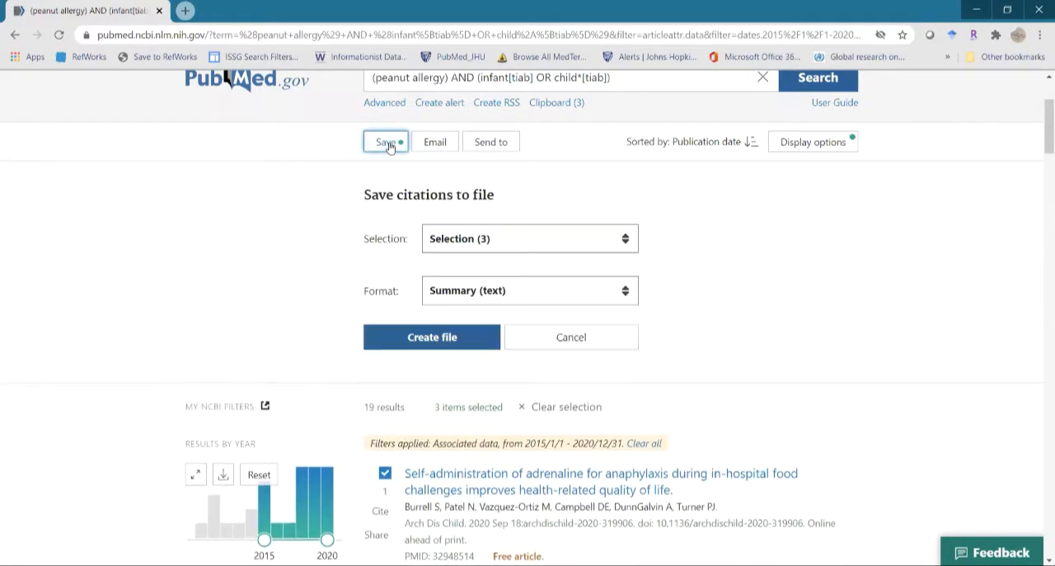
scroll(down, 3)
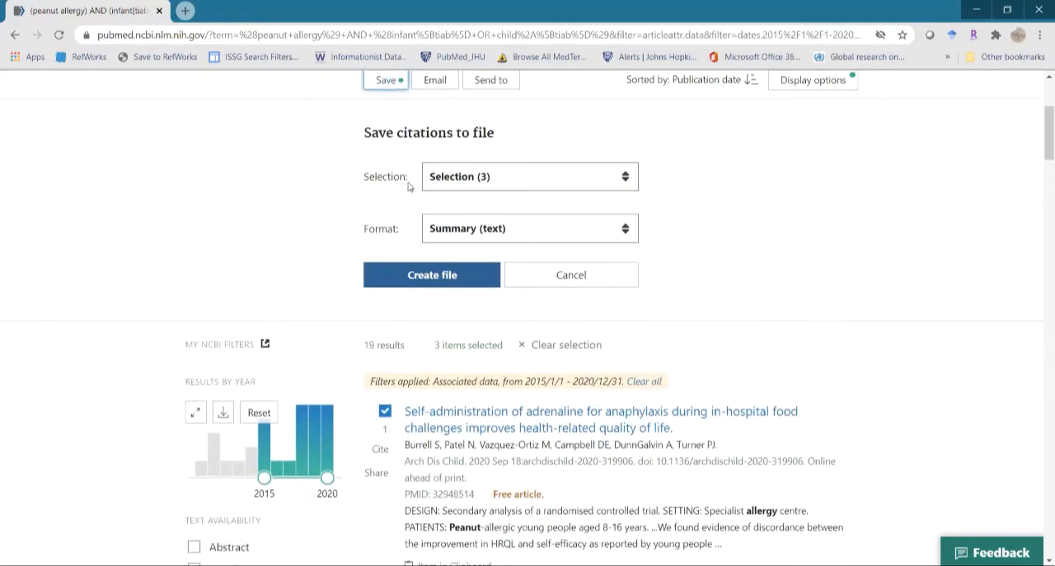
click(529, 175)
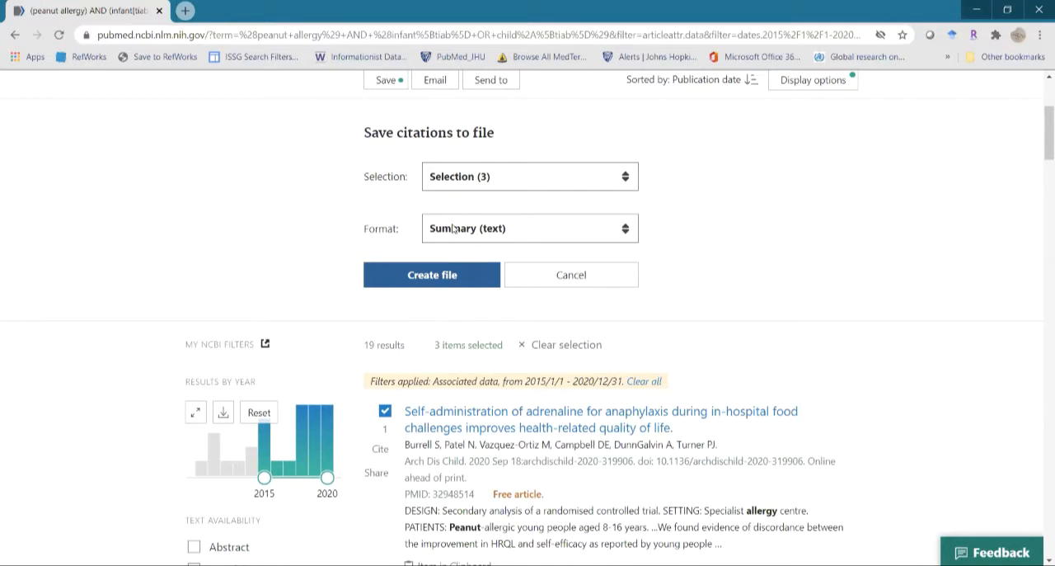
click(528, 228)
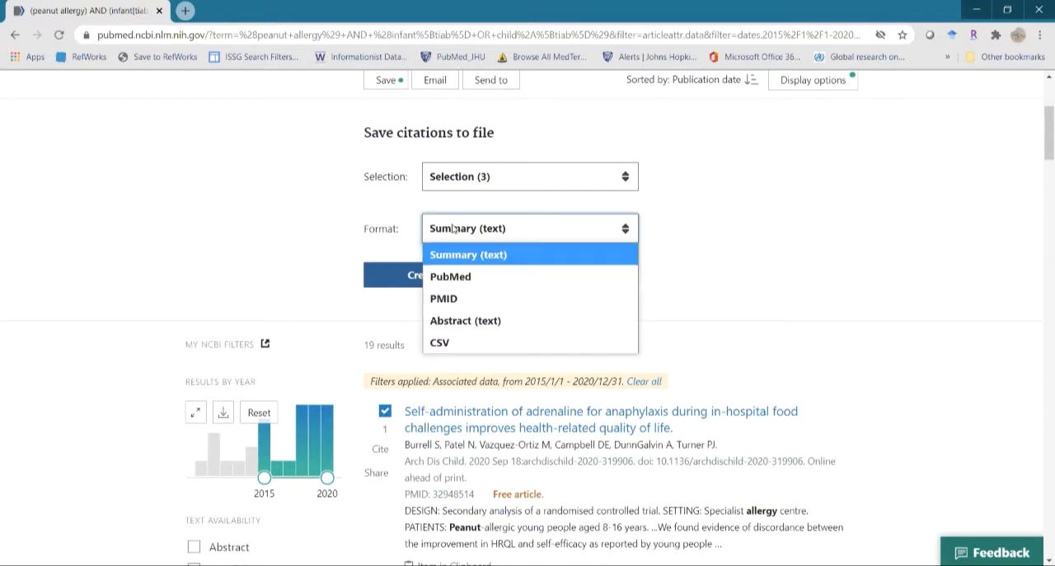
mouse_move(452, 277)
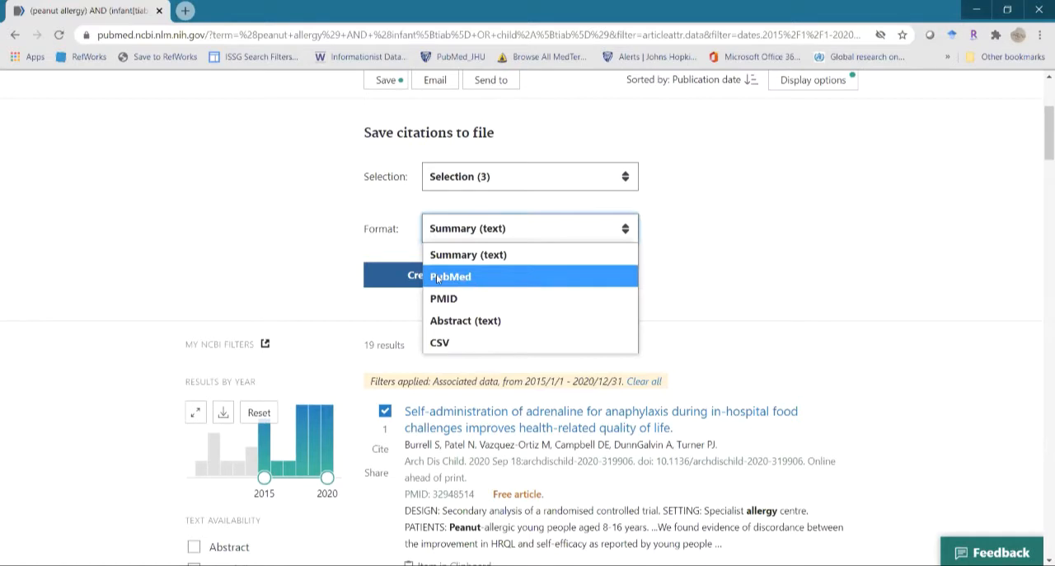
mouse_move(449, 281)
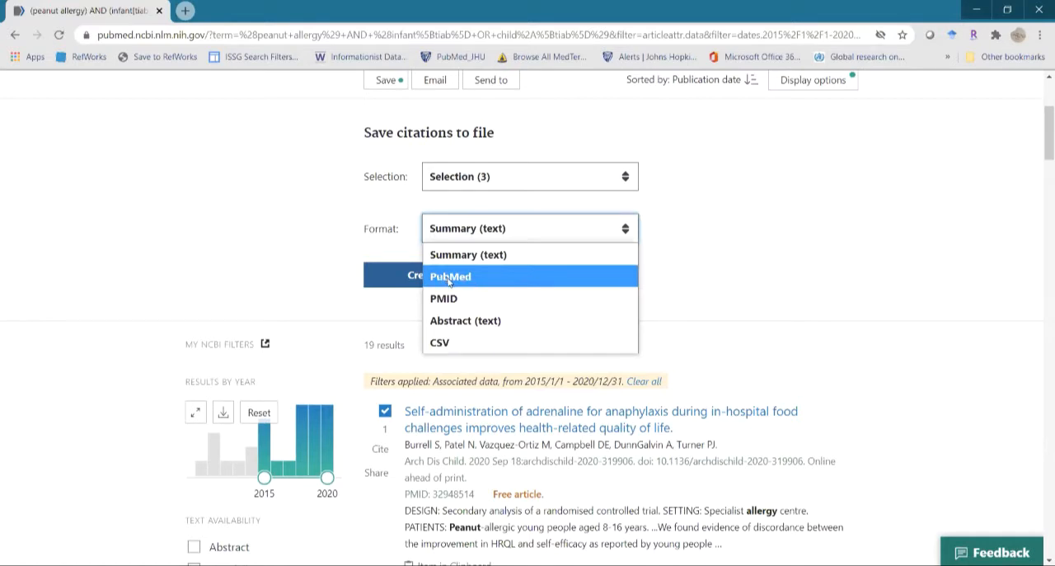
click(452, 277)
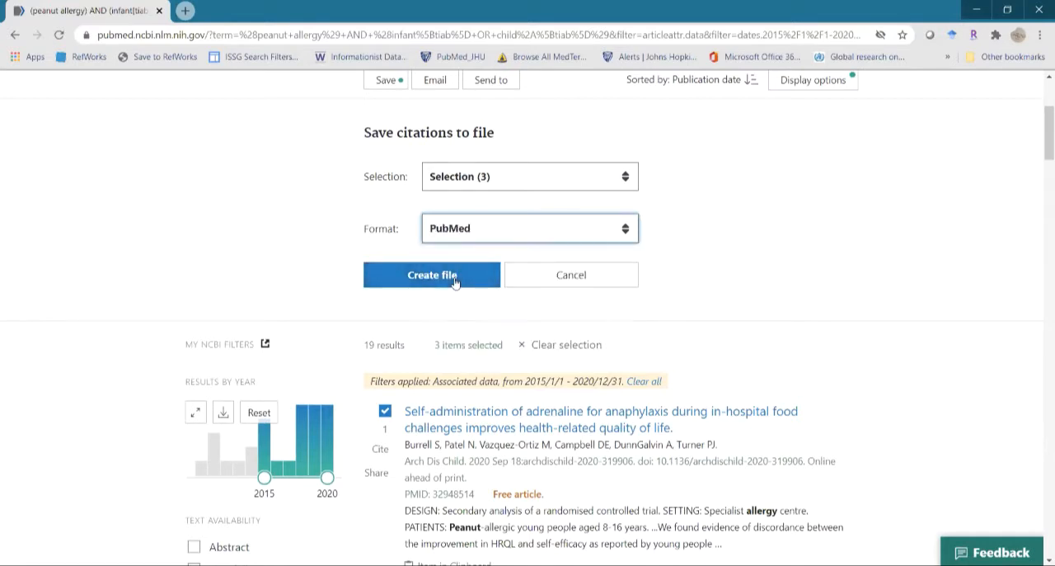
click(432, 273)
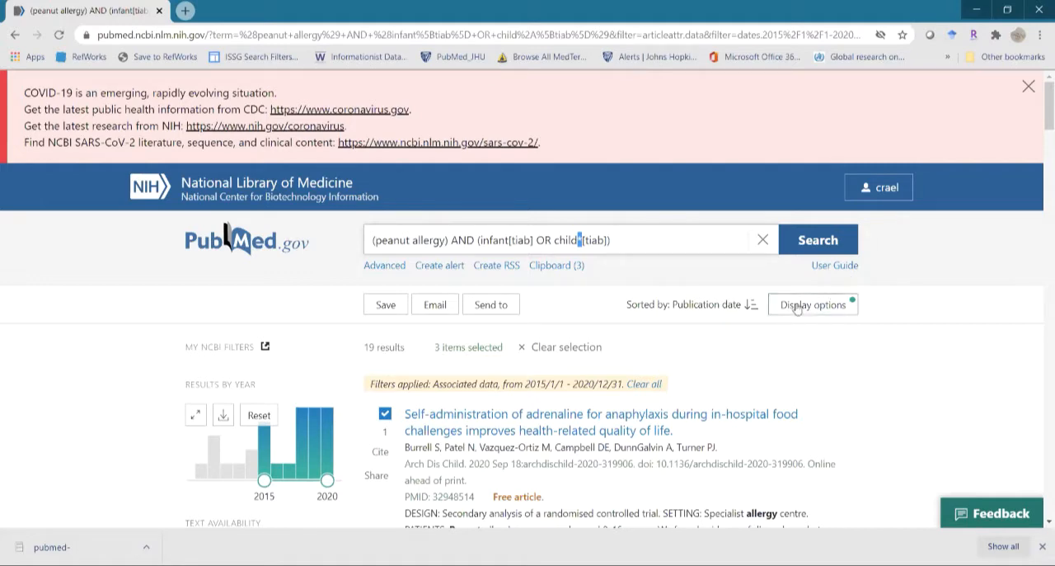
View the three clipboard citations, then from Advanced search history rerun search #5 with its 516 results
click(813, 303)
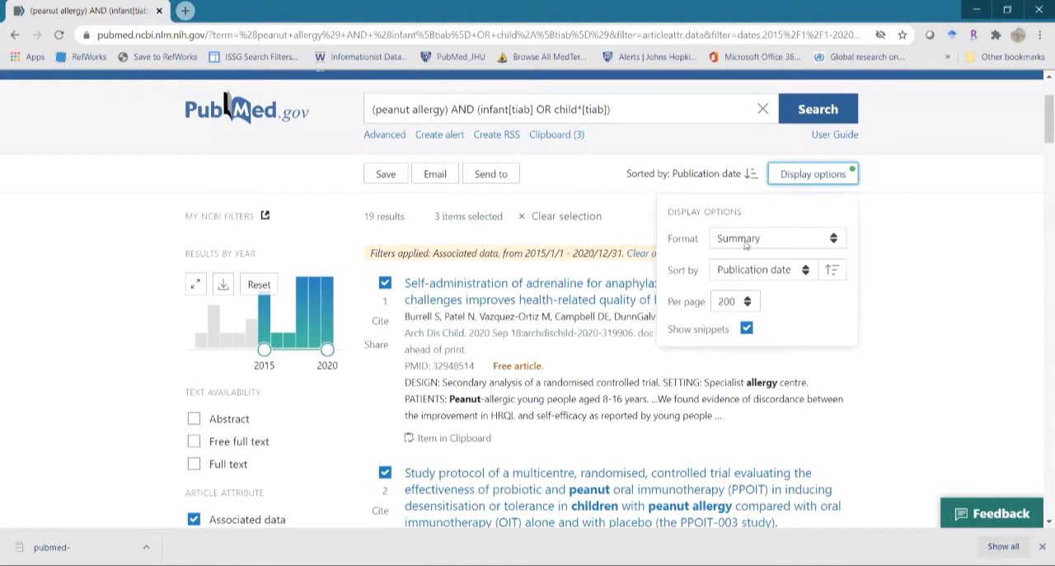
click(762, 271)
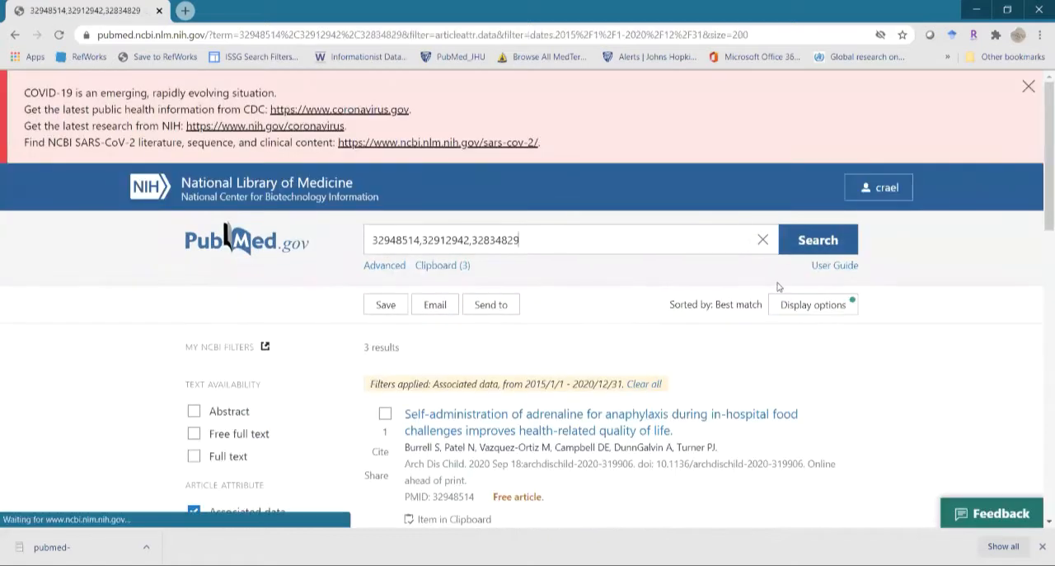
click(814, 304)
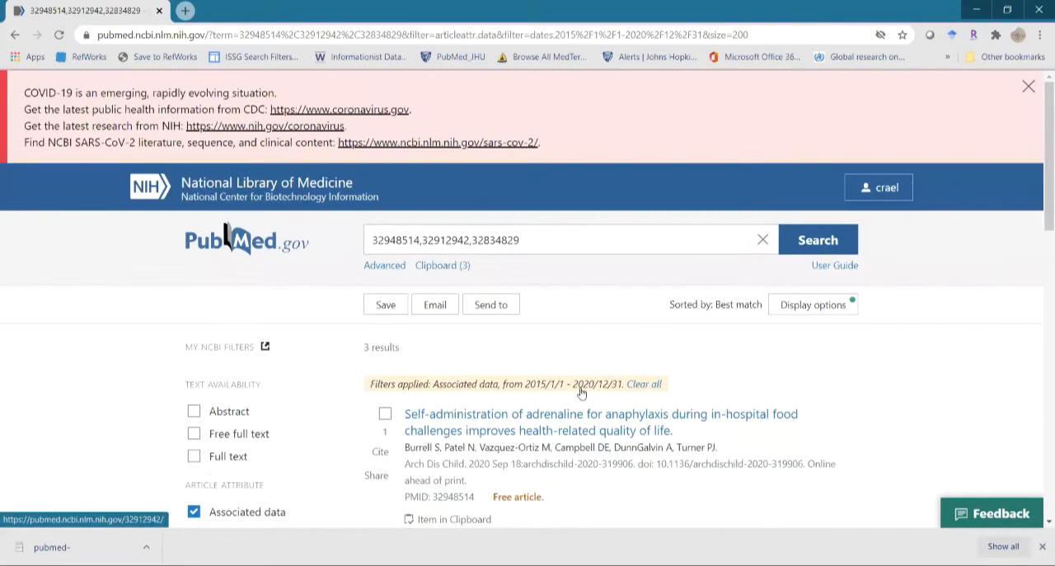
mouse_move(561, 260)
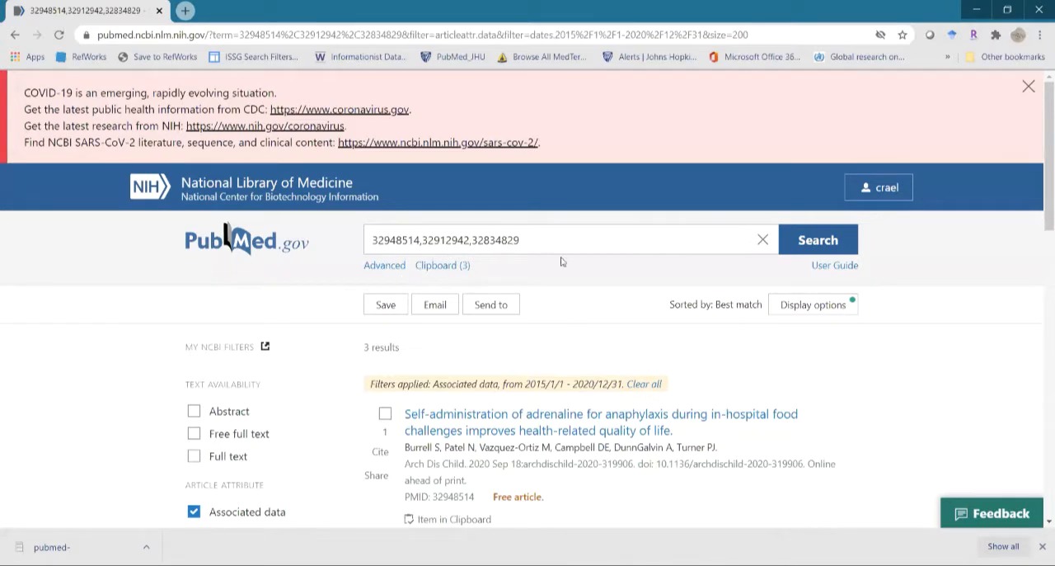
click(382, 263)
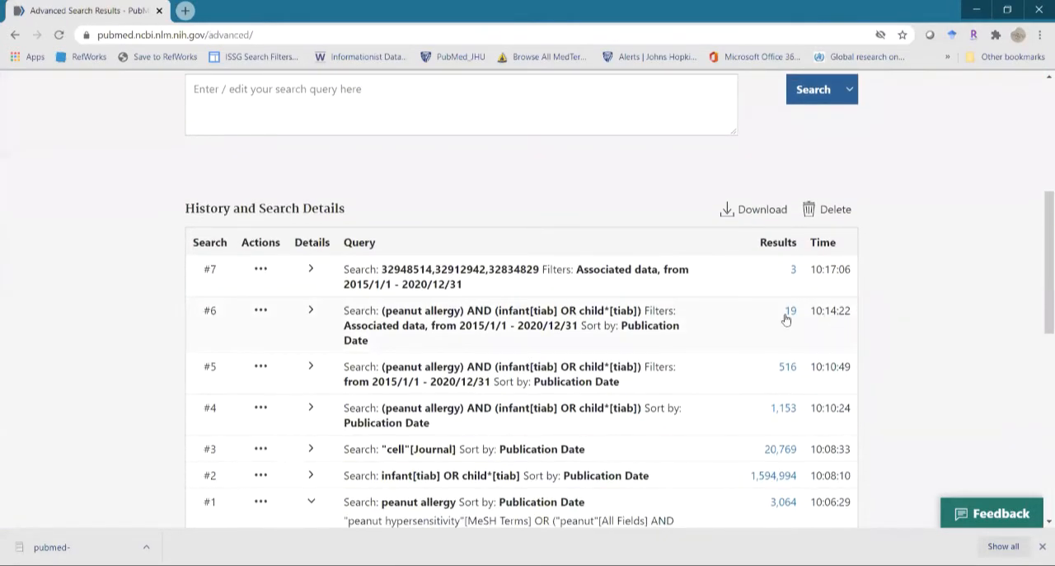
click(787, 367)
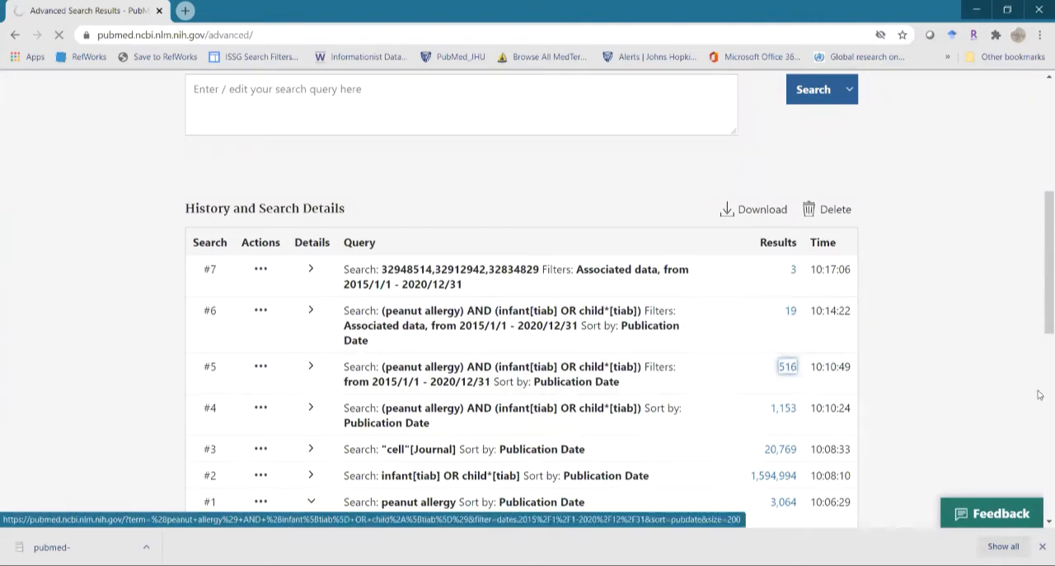
click(788, 366)
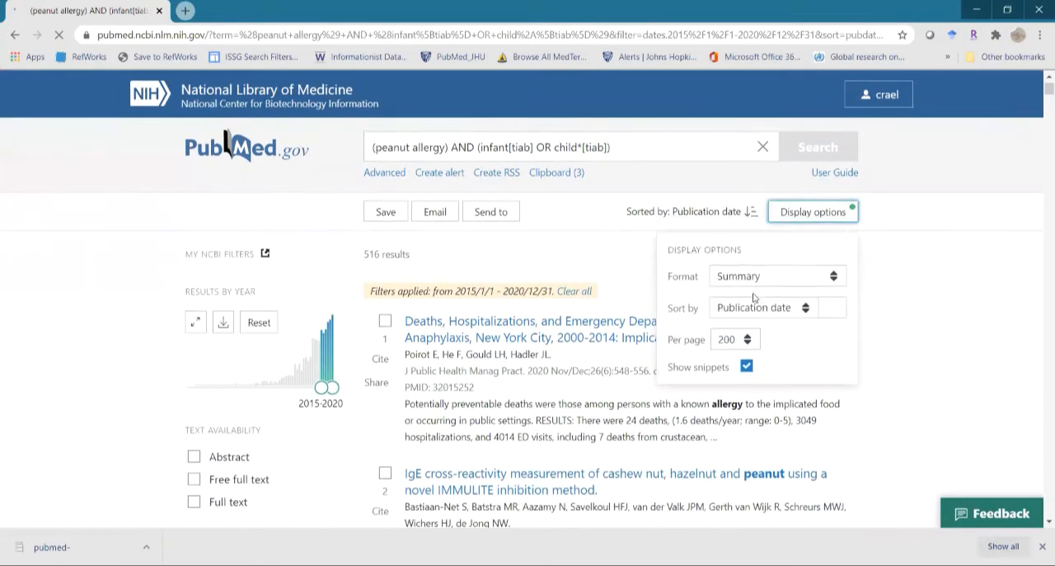
Sort the 516 results by Best match and show 10 results per page
click(775, 307)
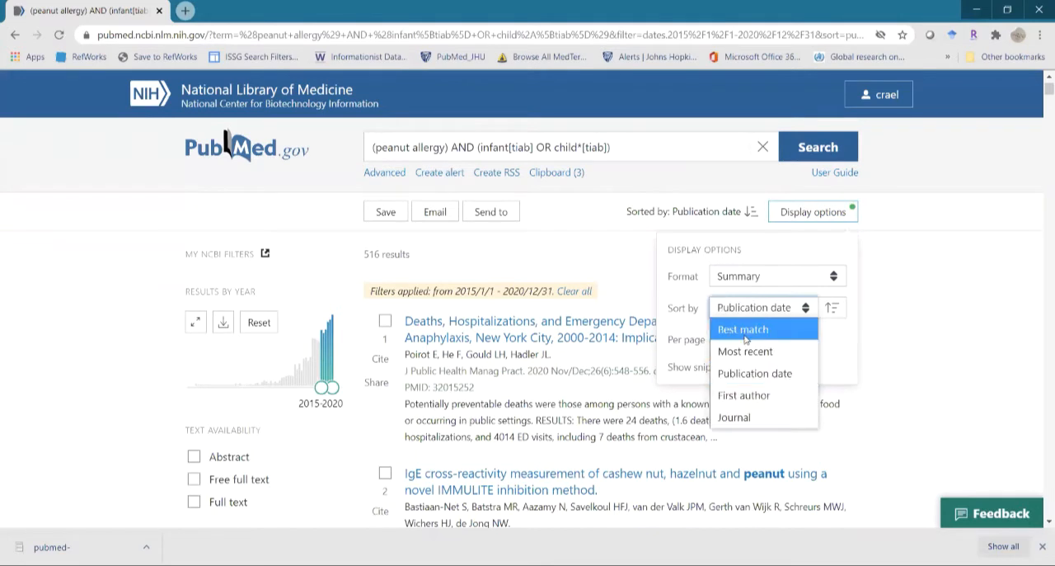
click(742, 328)
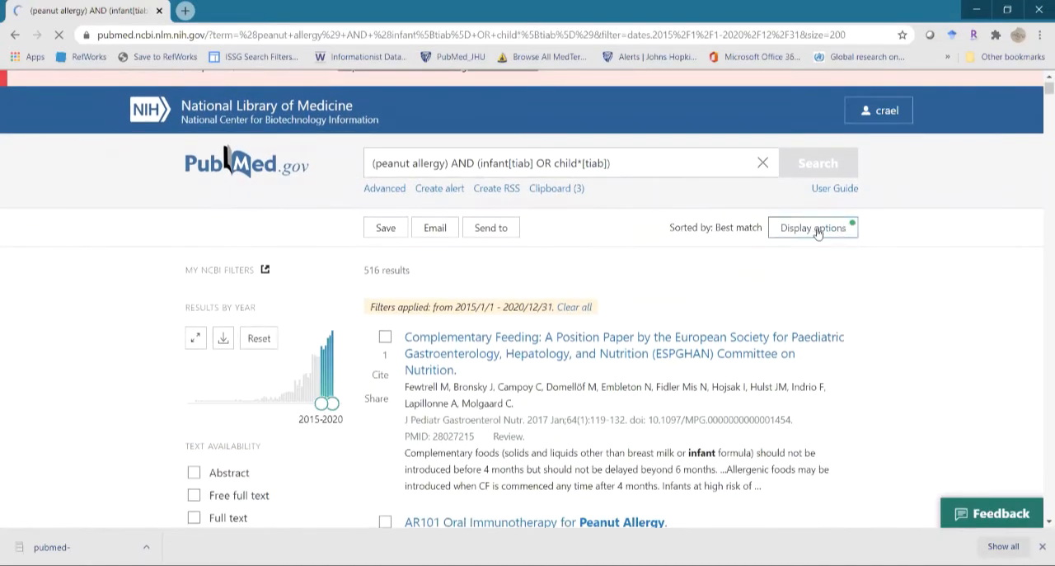
click(813, 227)
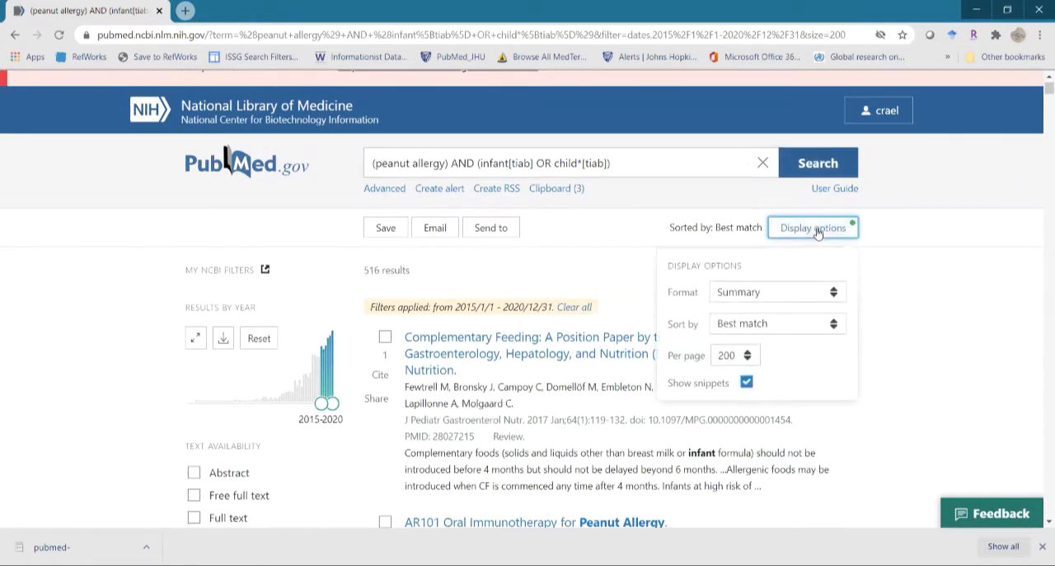
click(732, 354)
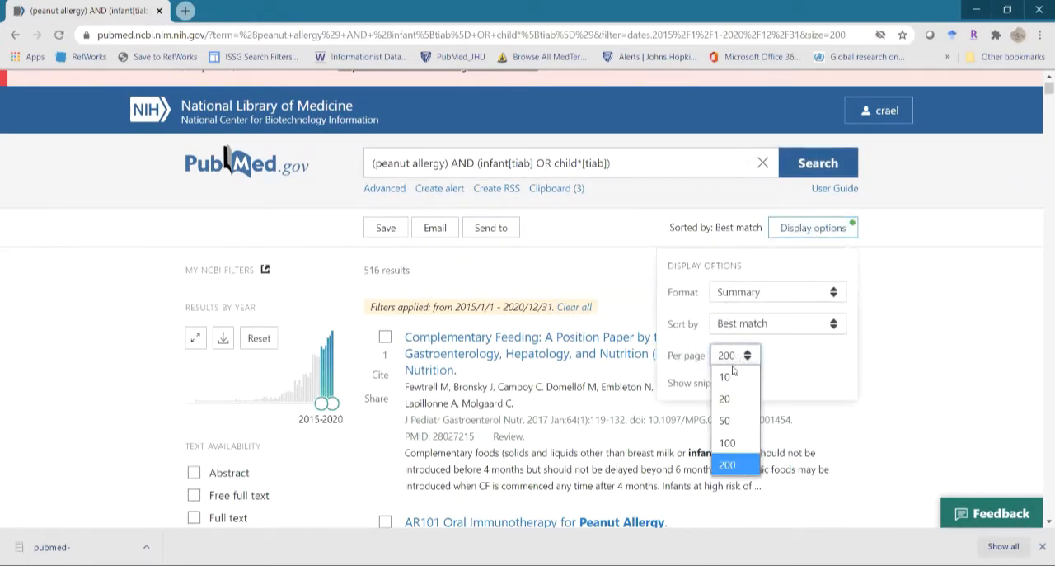
click(724, 376)
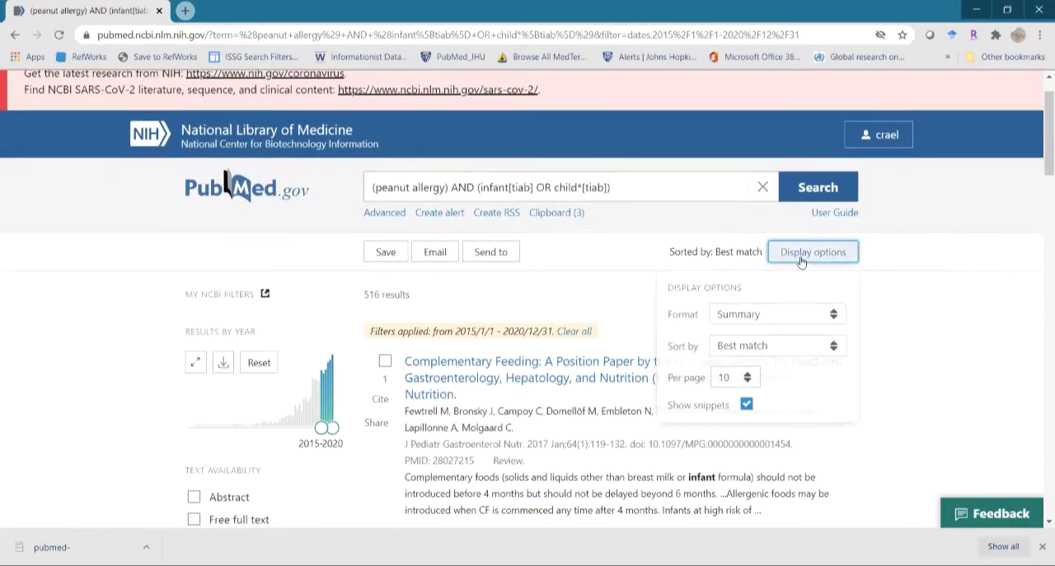
click(813, 251)
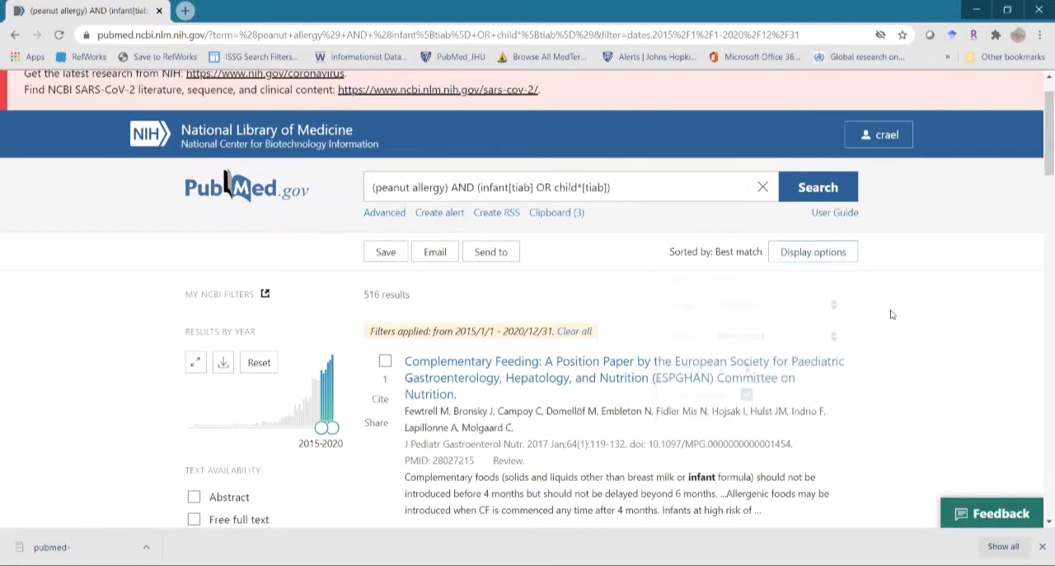
Look through the result list, highlighting the words 'Peanut allergy' in an abstract
scroll(down, 3)
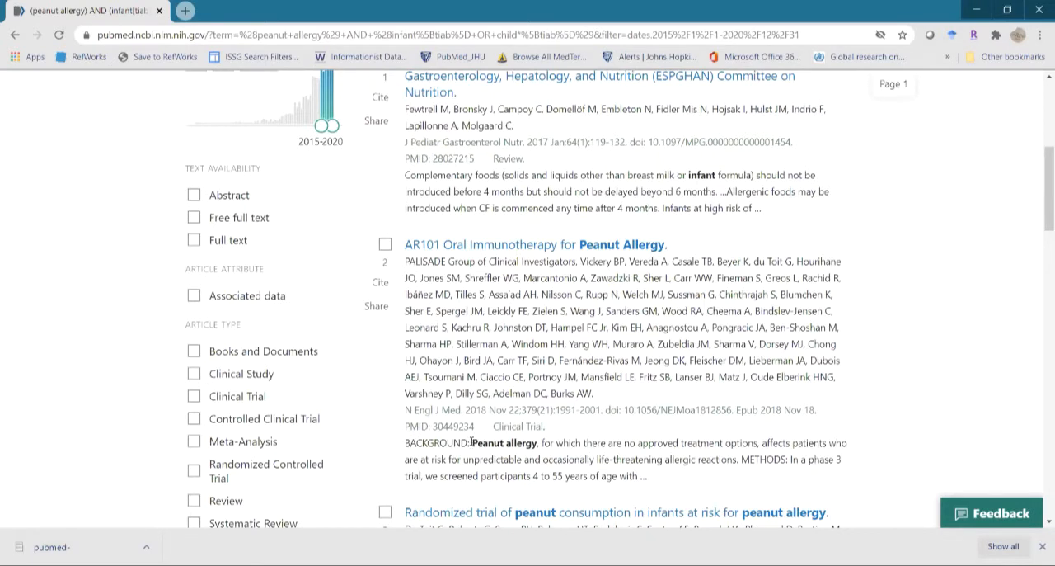
double_click(501, 442)
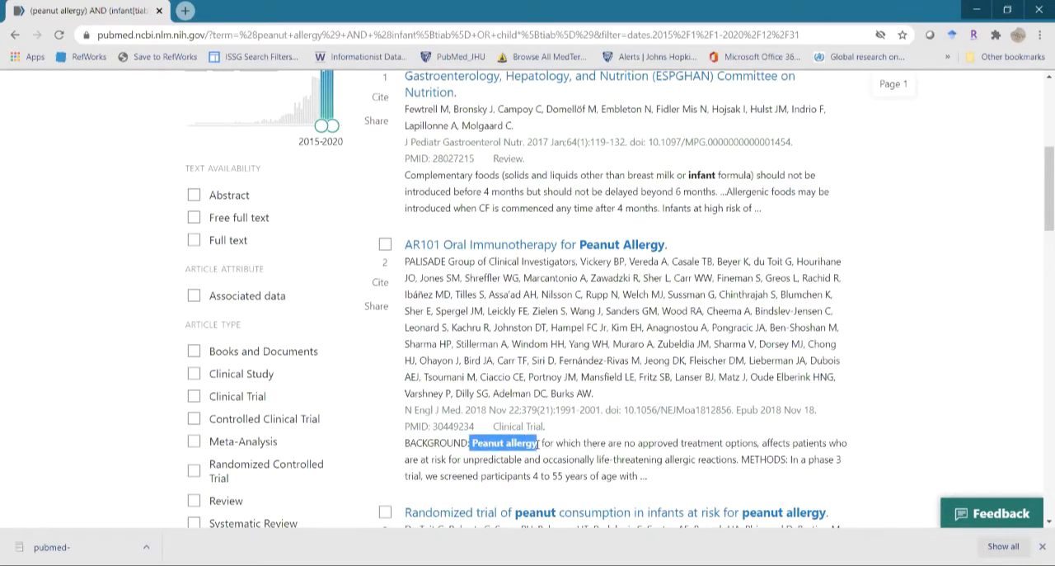
scroll(down, 3)
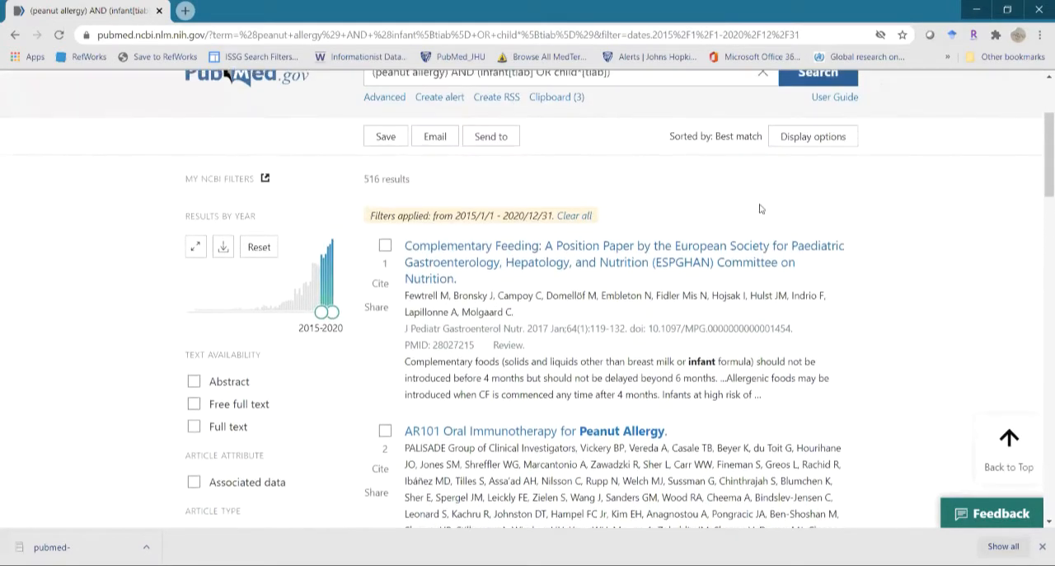
click(812, 135)
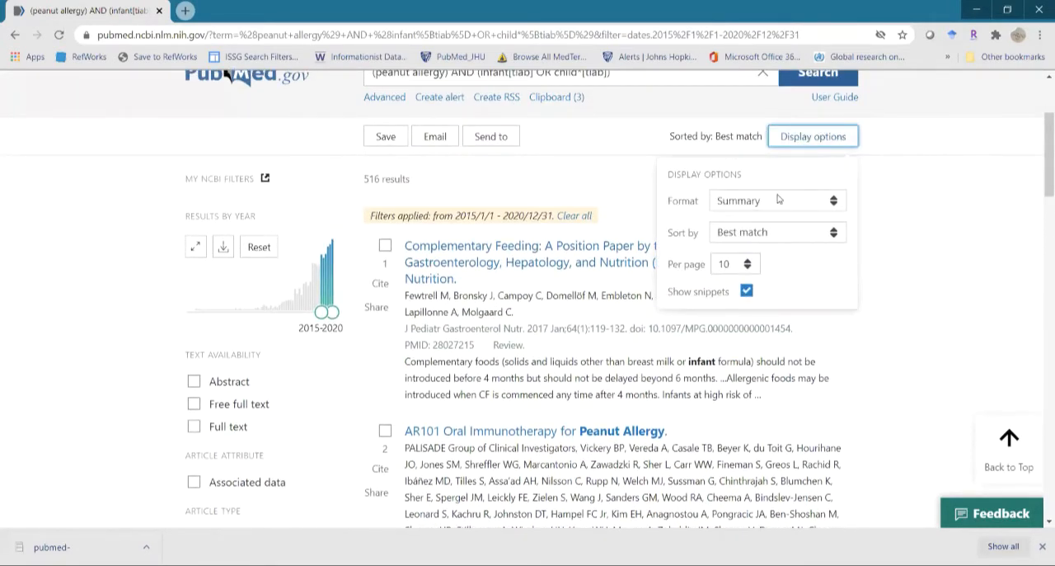
click(775, 201)
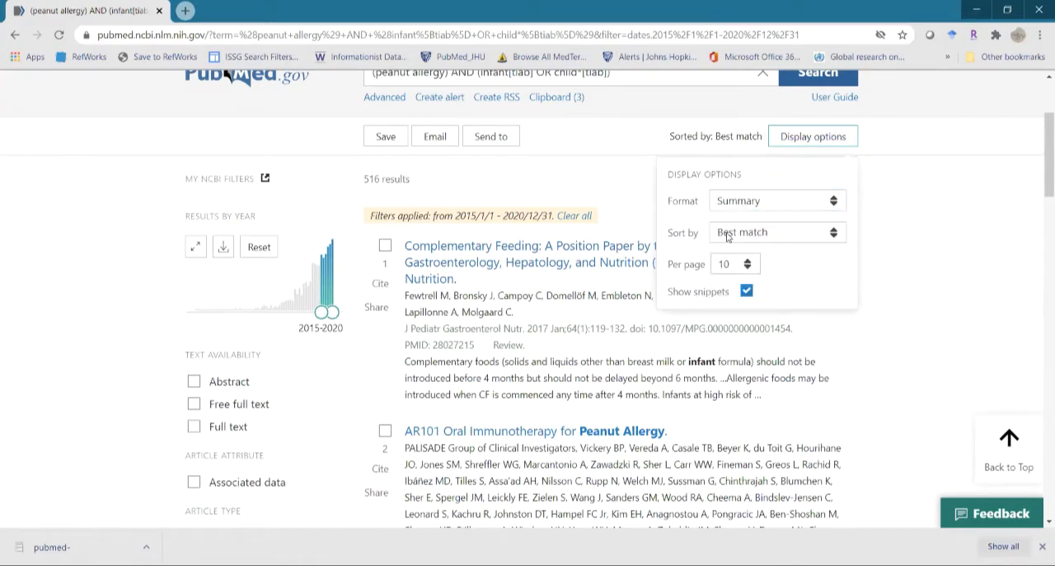
click(775, 231)
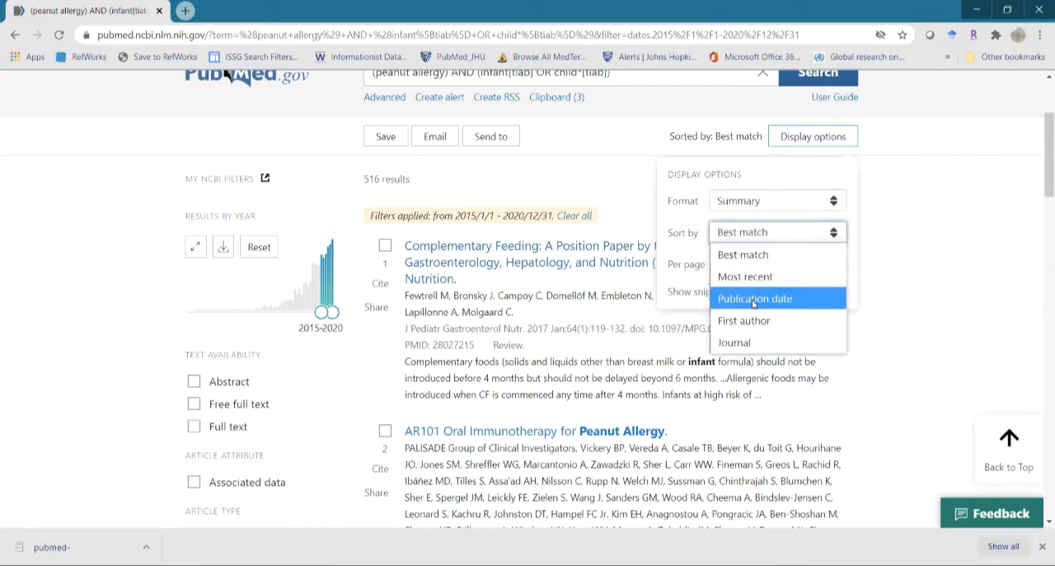
mouse_move(750, 320)
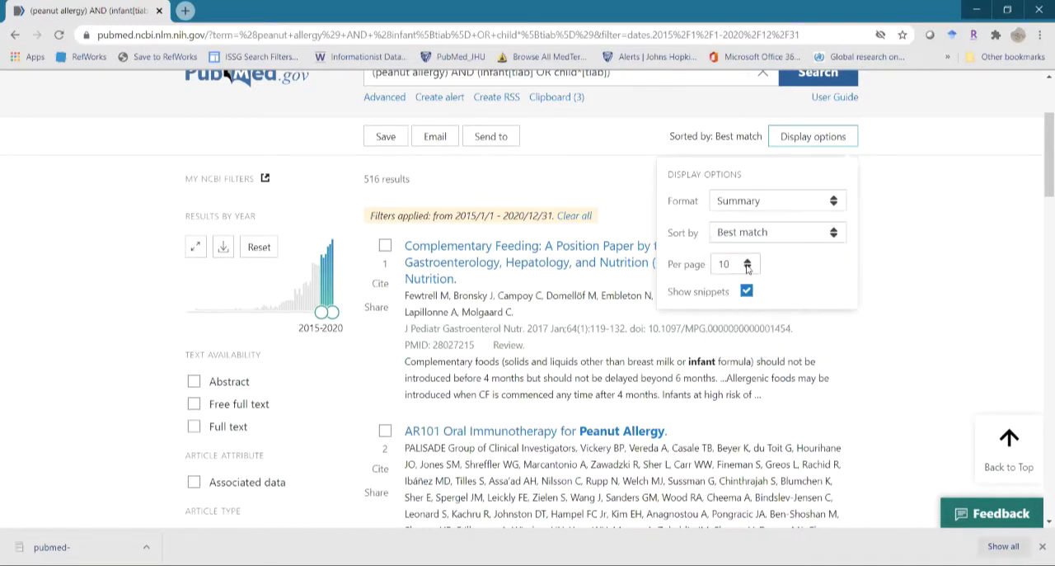
click(733, 264)
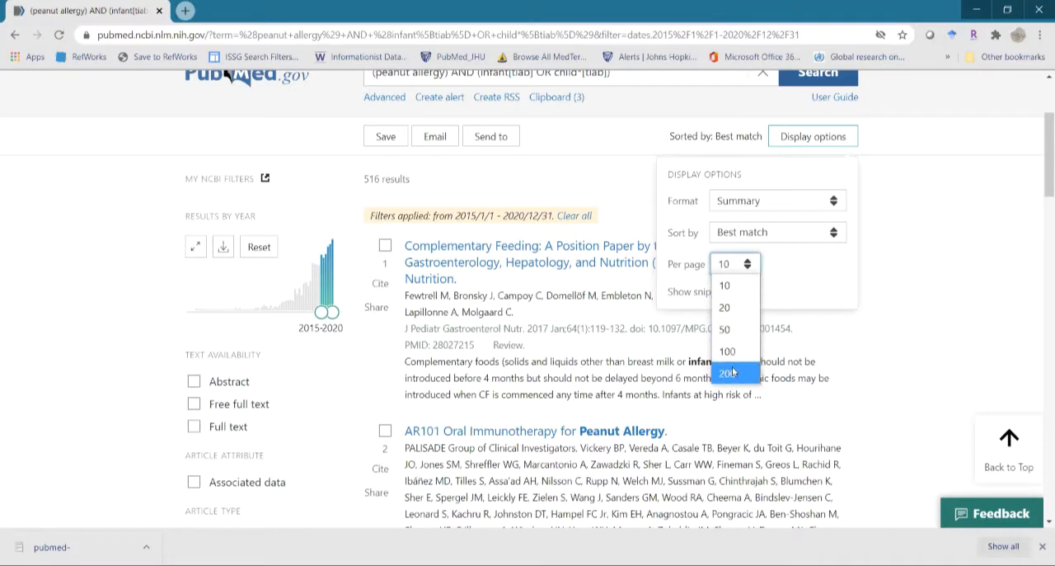
click(725, 373)
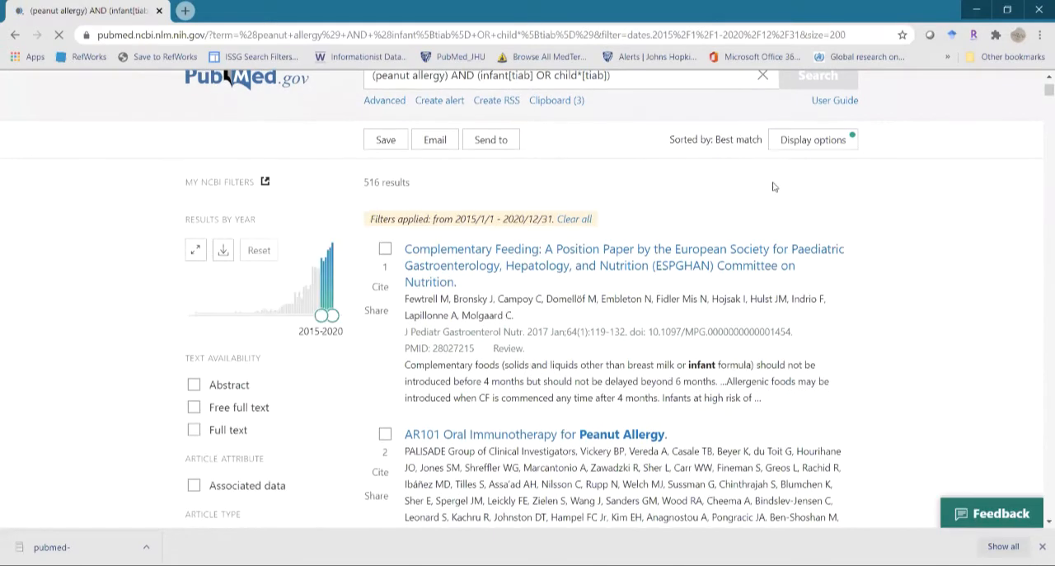
scroll(down, 3)
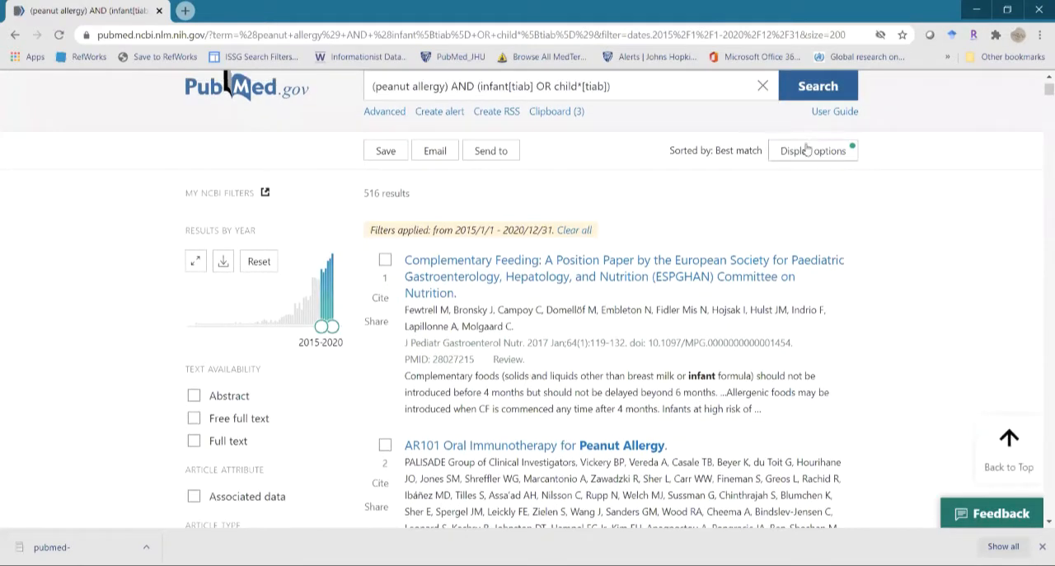
mouse_move(1039, 399)
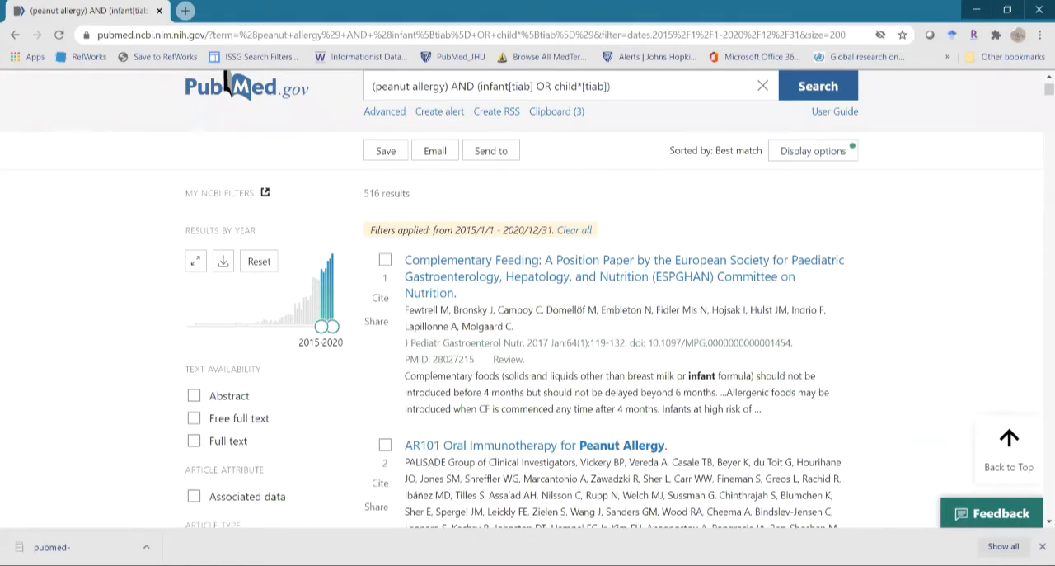
mouse_move(923, 277)
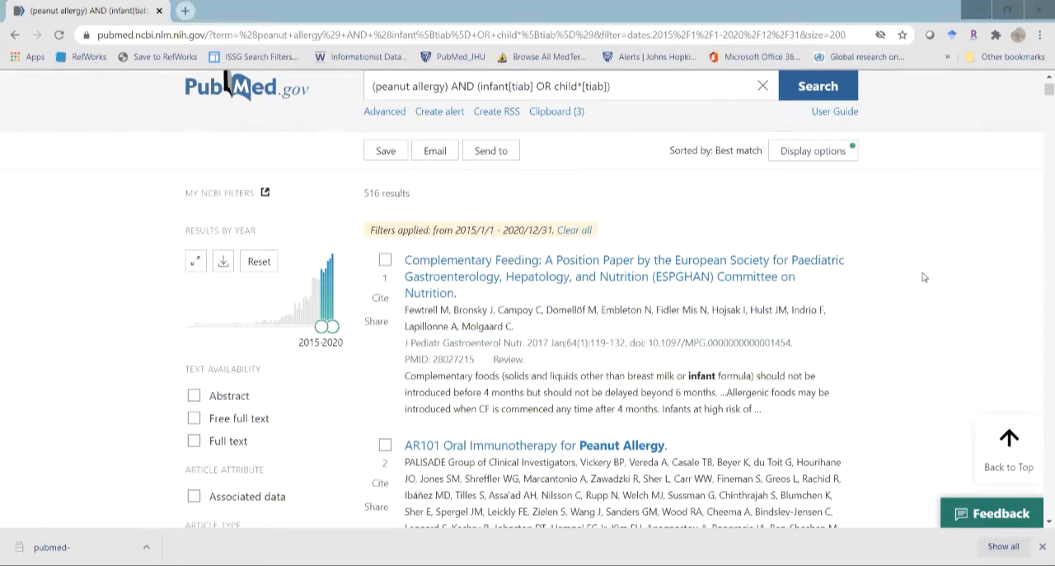
mouse_move(756, 419)
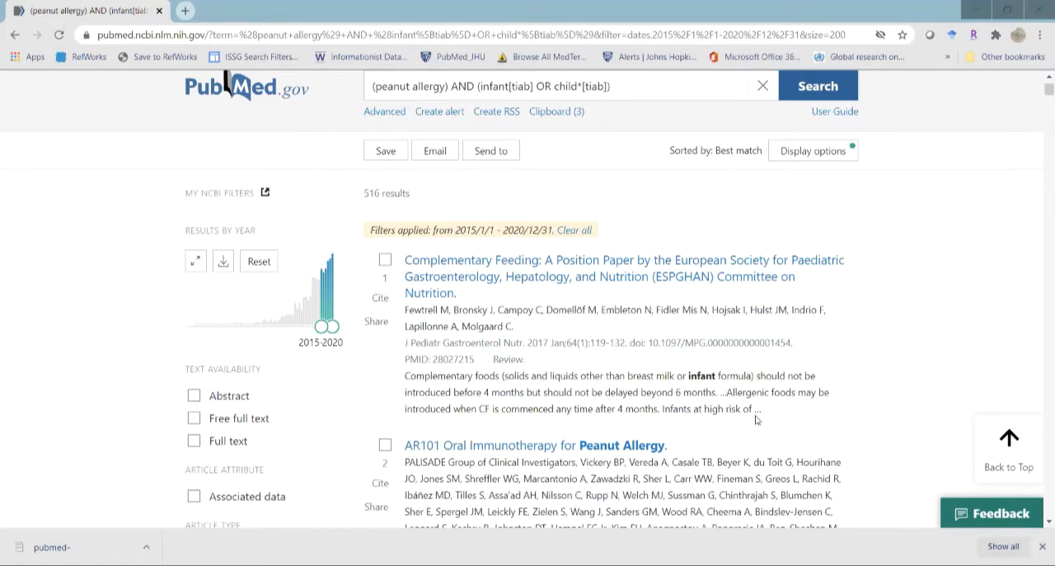
mouse_move(617, 359)
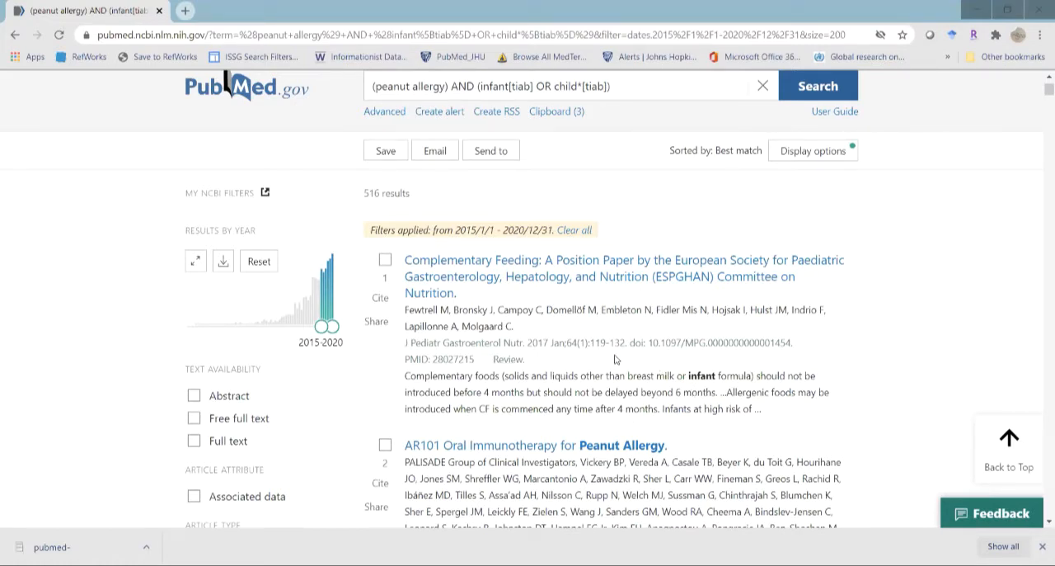
scroll(down, 3)
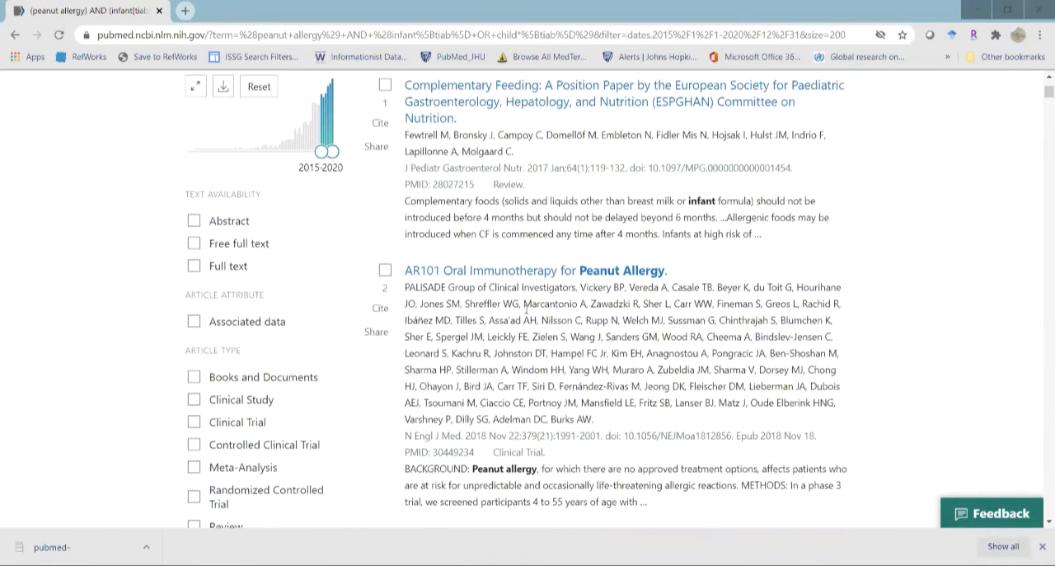
scroll(down, 3)
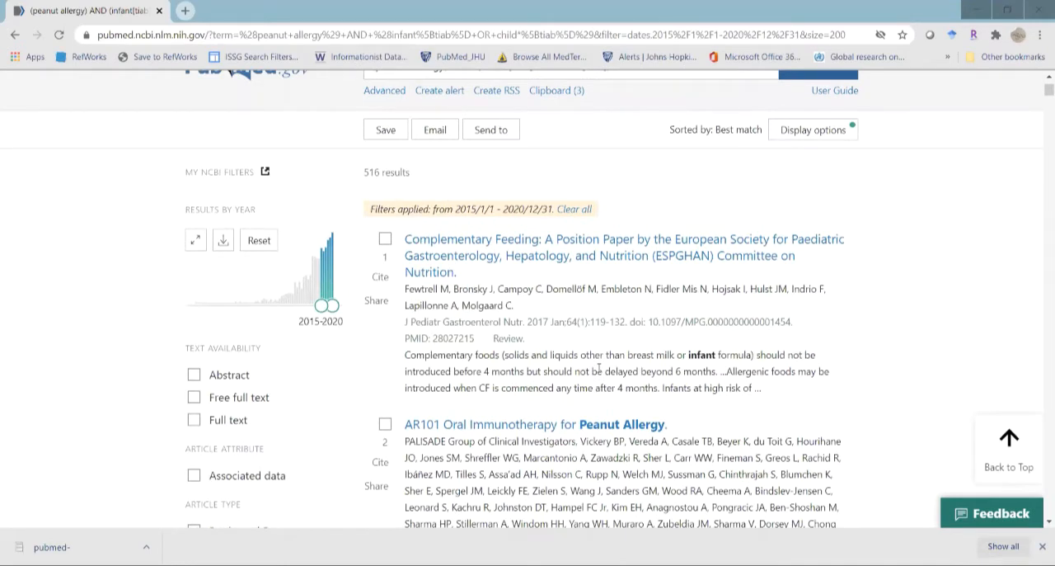
mouse_move(574, 277)
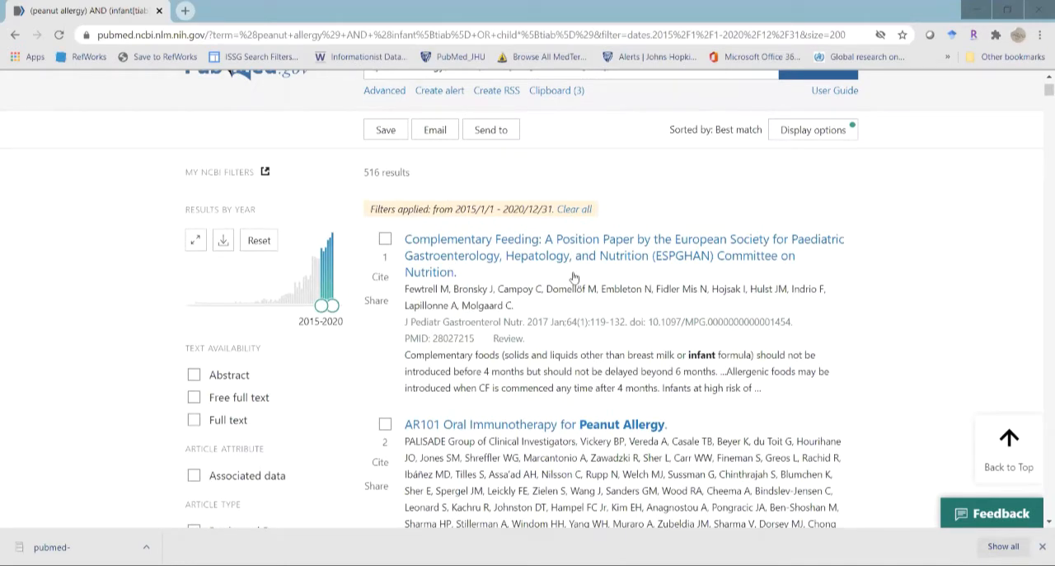
Open the Advanced Search Builder and clear the 2015–2020 date filter
click(384, 91)
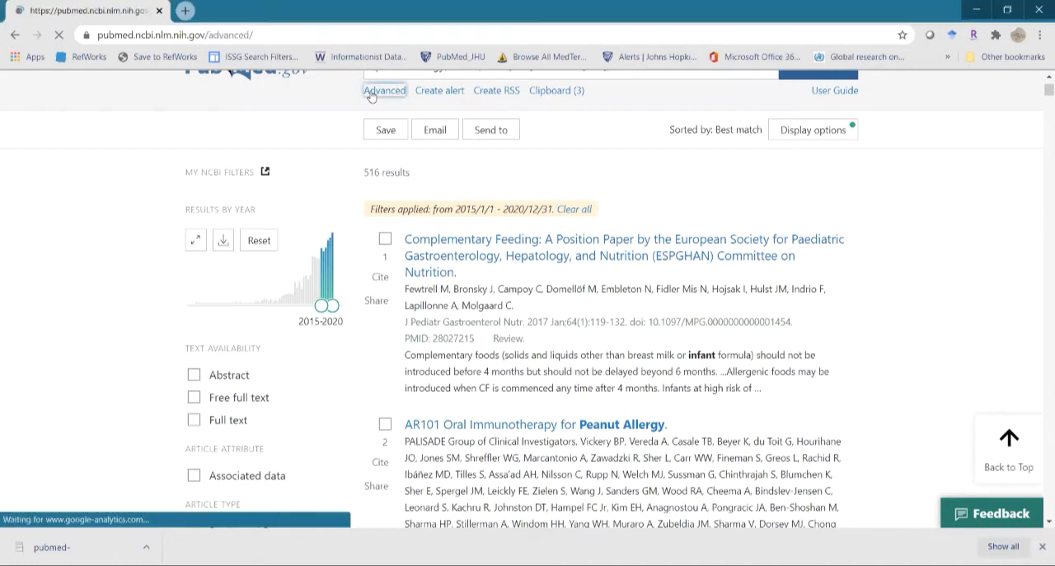
click(384, 91)
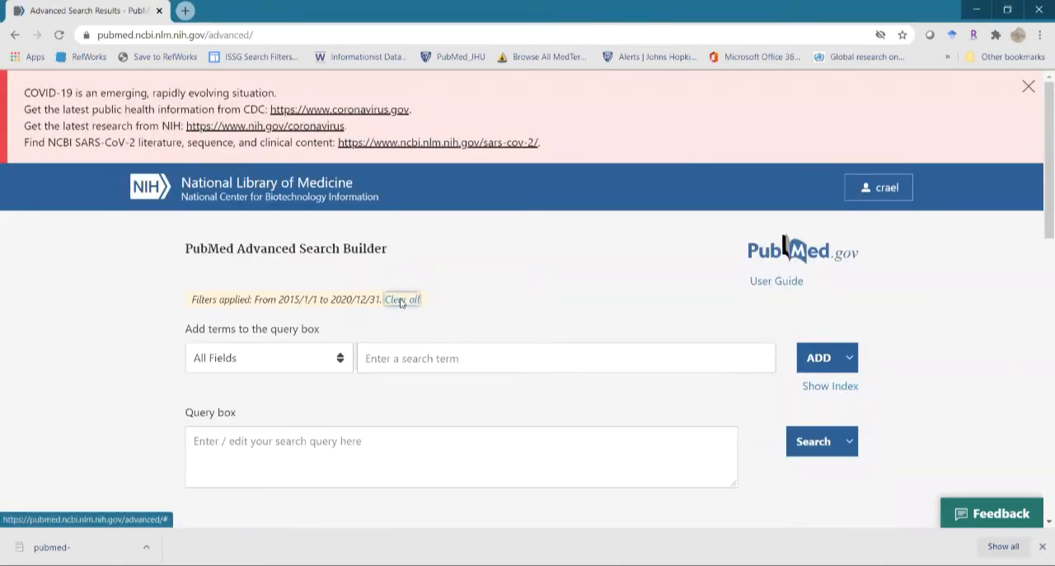
click(402, 300)
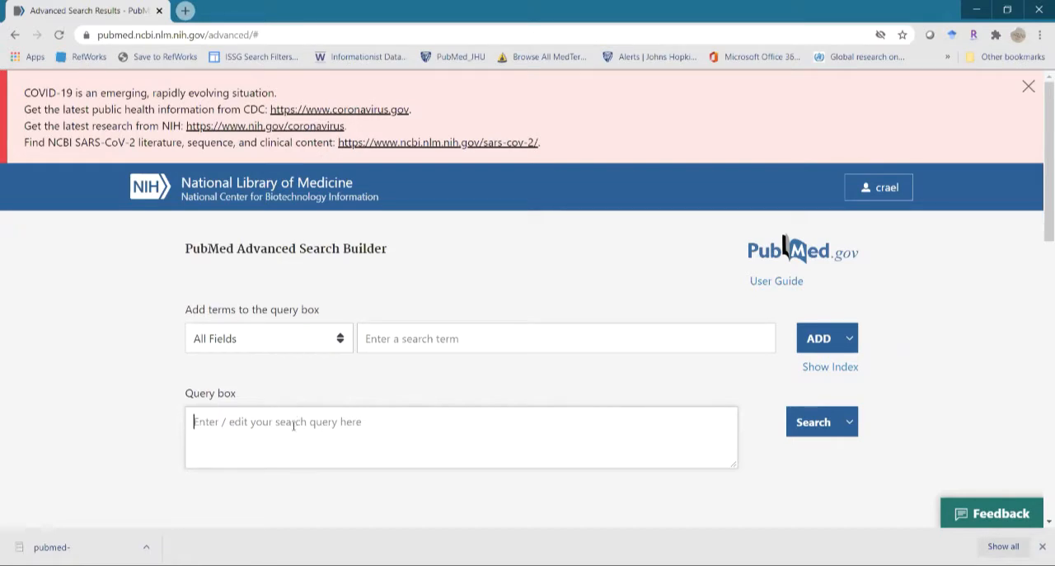
Enter the quoted phrase "kidney allograft" in the Query box, correcting the allograft typo
text(")
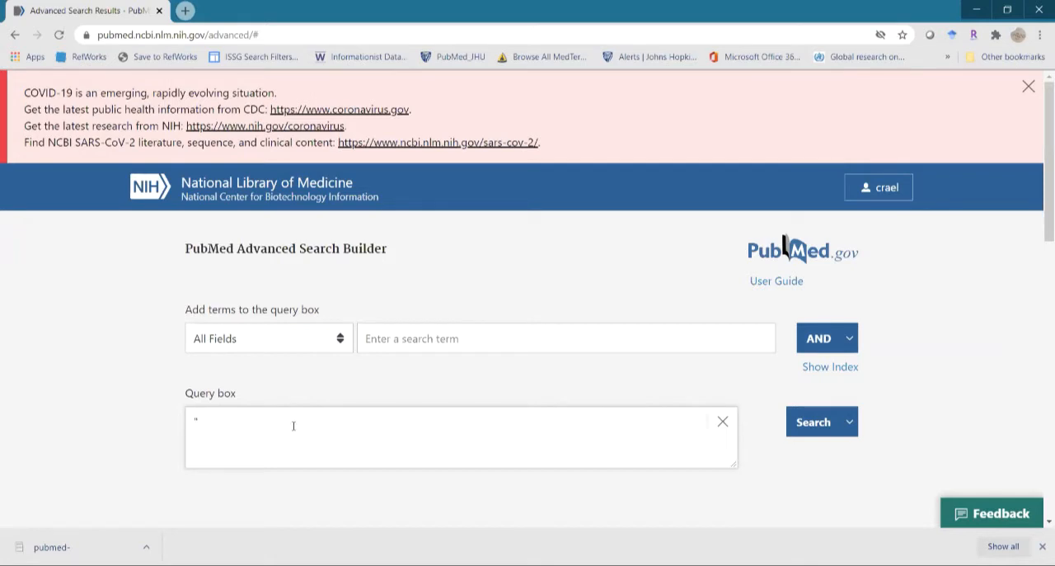
text(kidney)
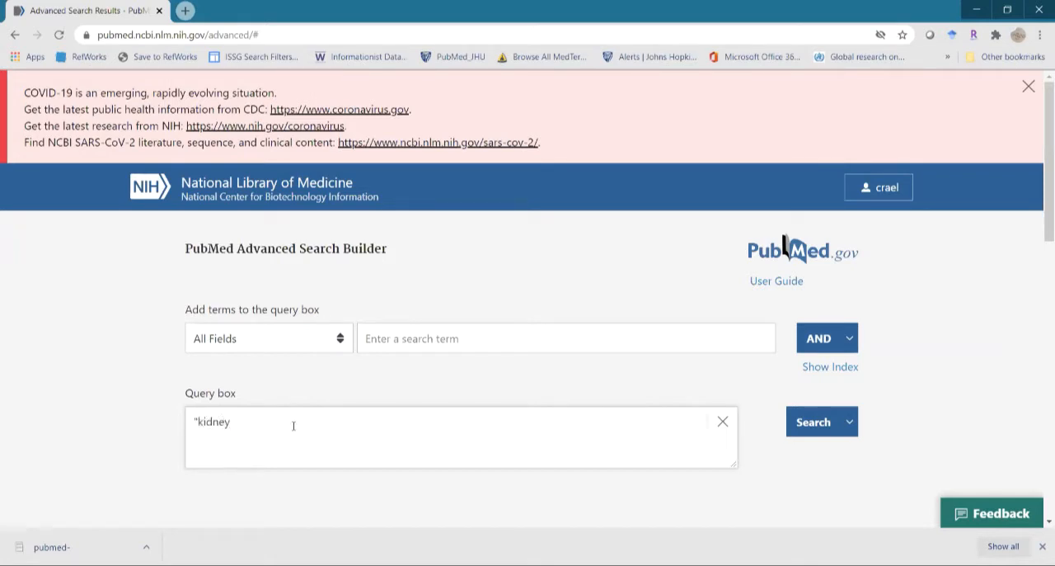
text(allograaft)
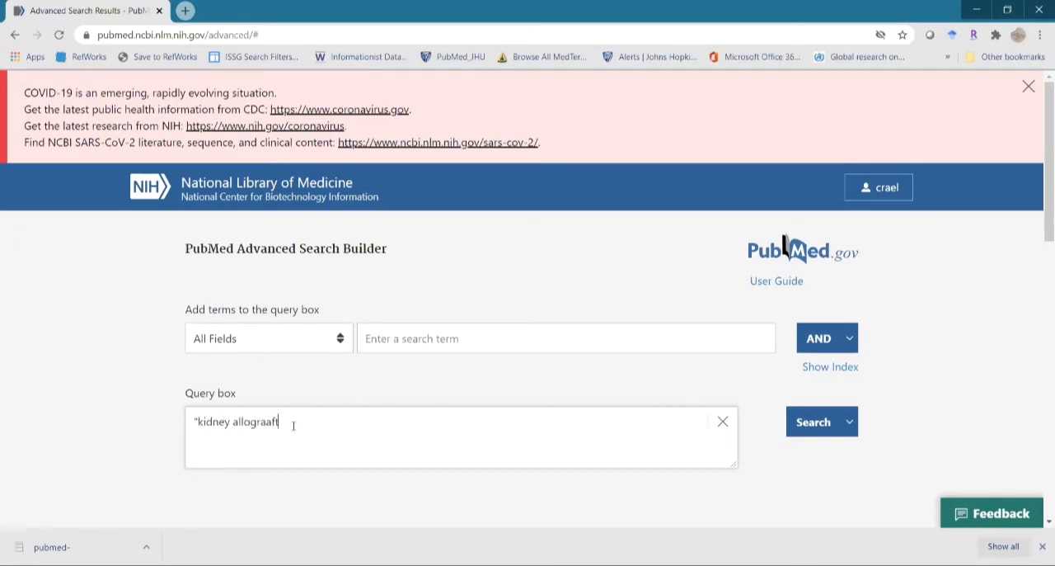
key(Backspace)
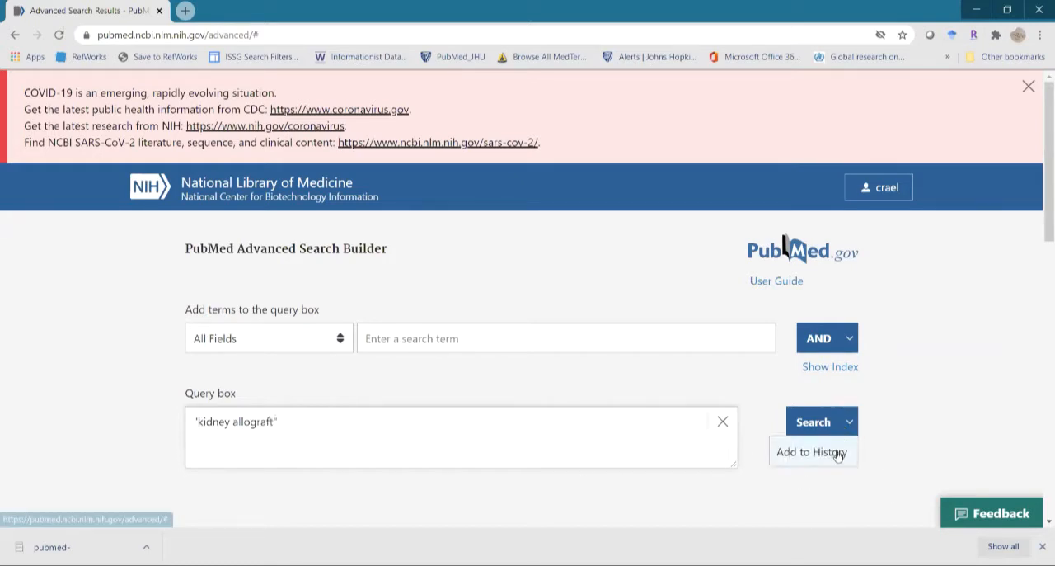
Add three kidney allograft searches to history: quoted phrase, kidney allograft[tw], and kidney-allograft, each 2,978 results
click(811, 452)
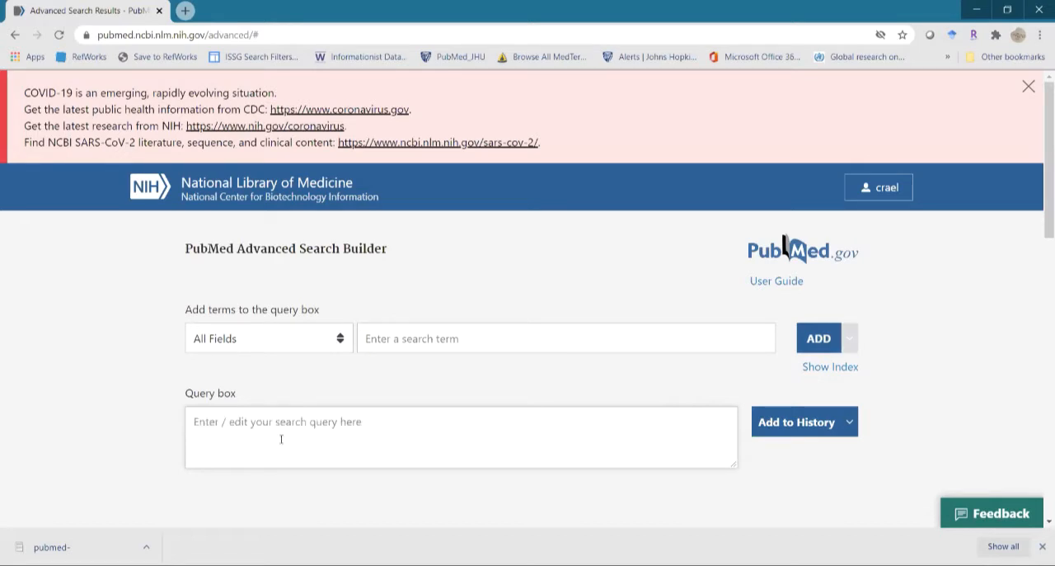
text(kidney allograft[tw)
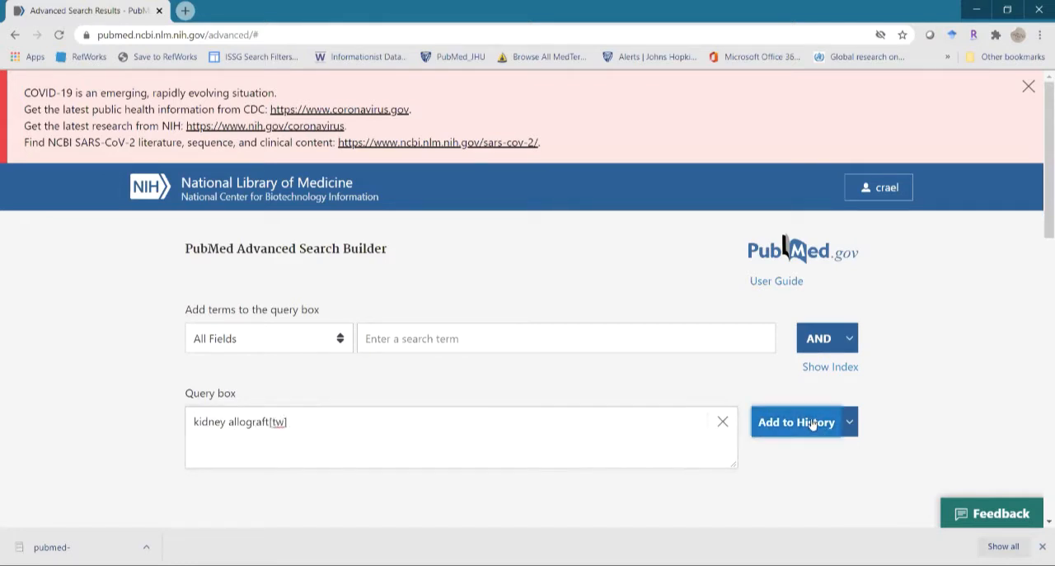
click(796, 422)
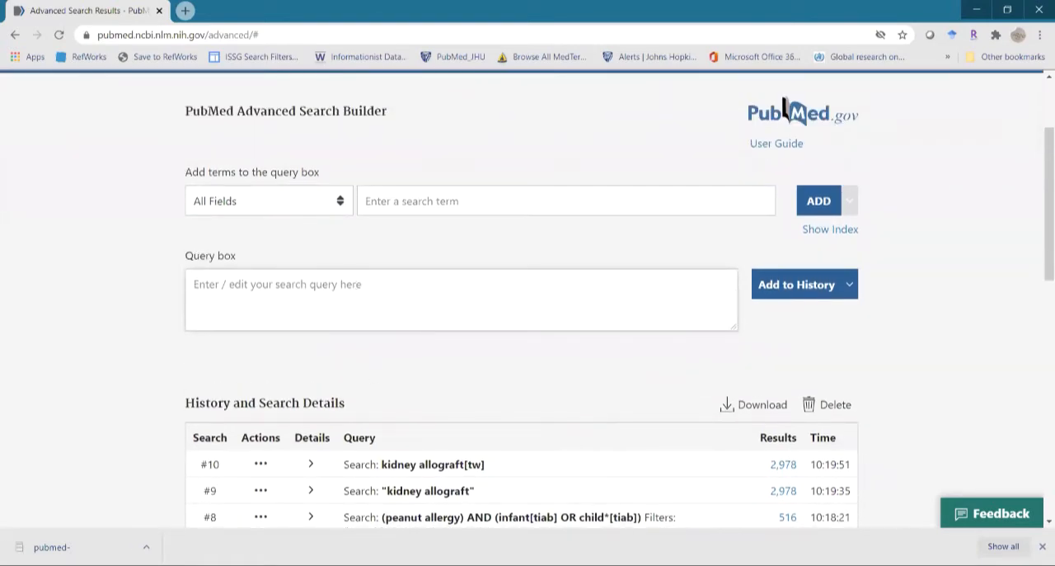
mouse_move(781, 492)
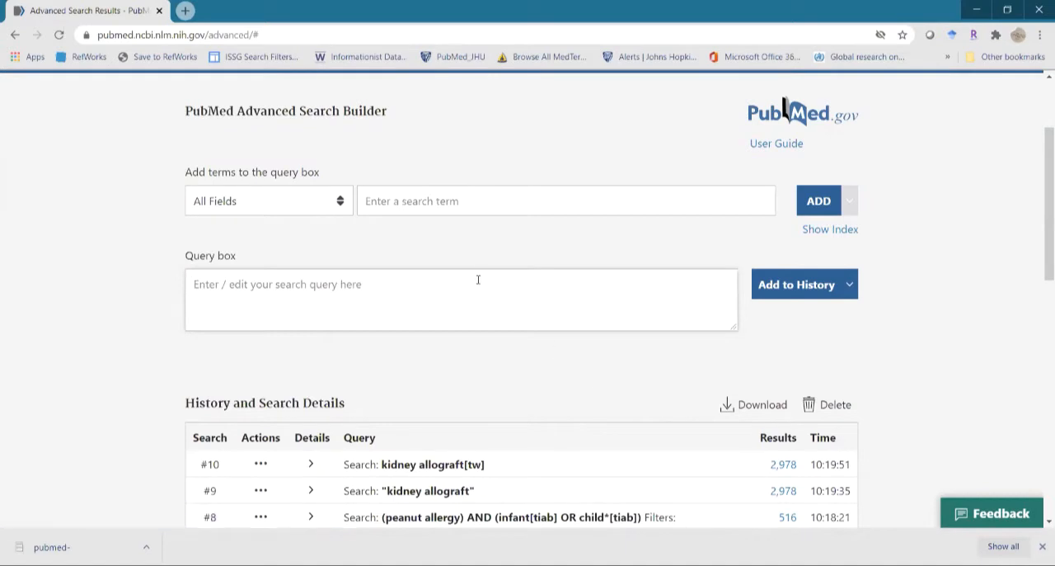
text(kidney)
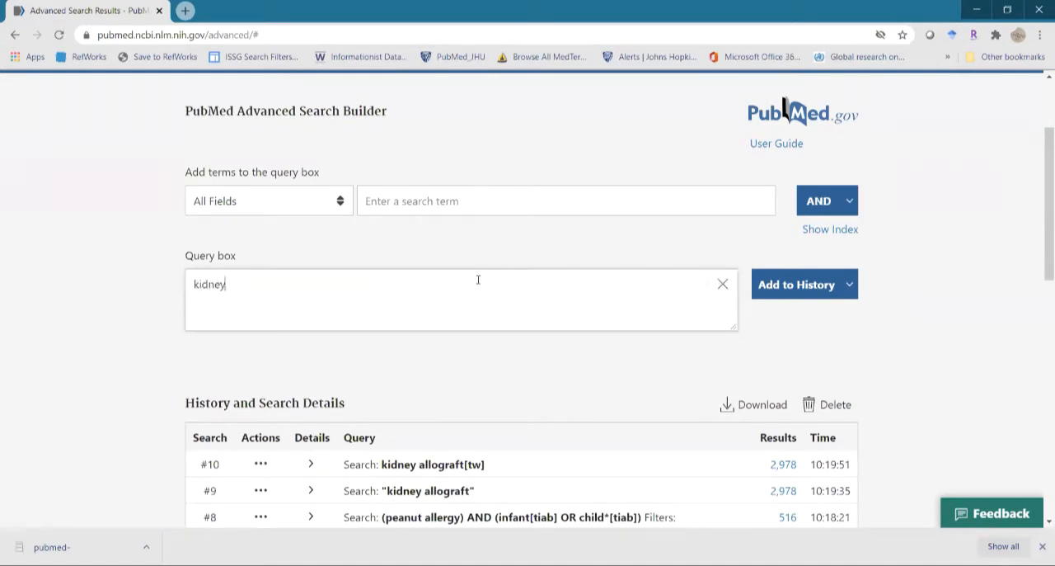
text(allograft)
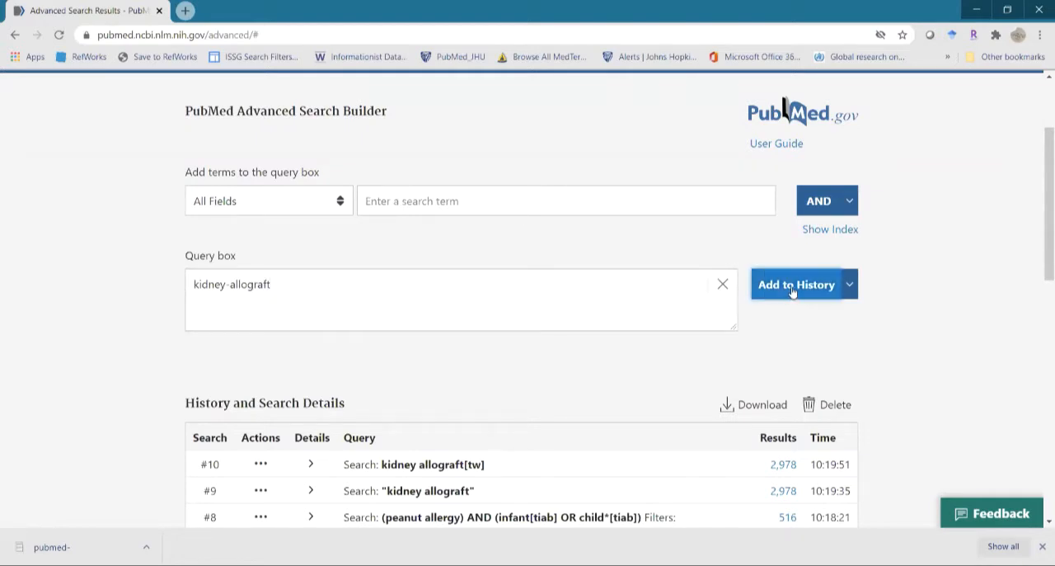
click(797, 283)
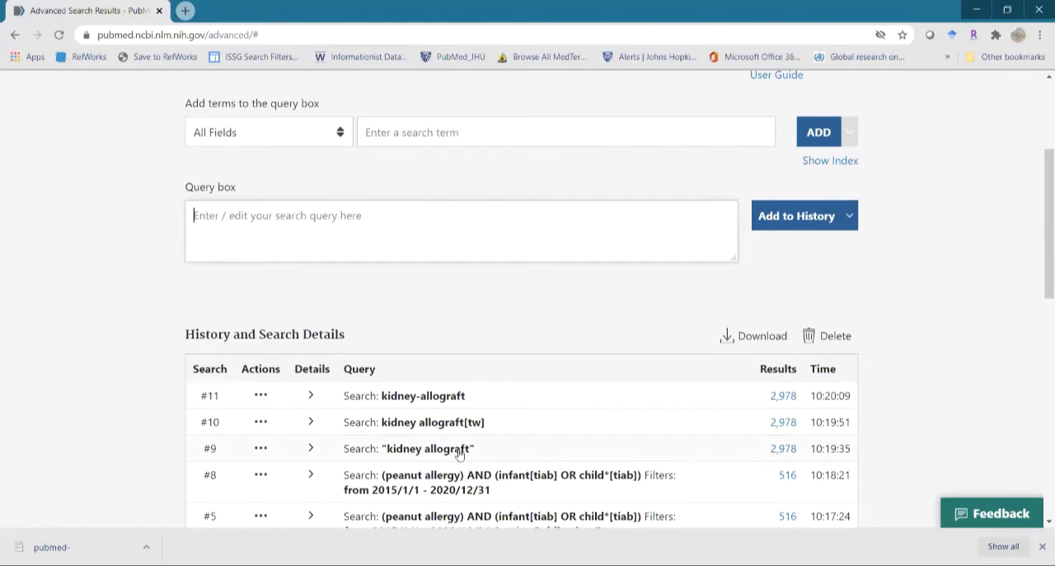
Add the truncated phrase search "cheerleading injur*" to history as #12 with 15 results
scroll(up, 3)
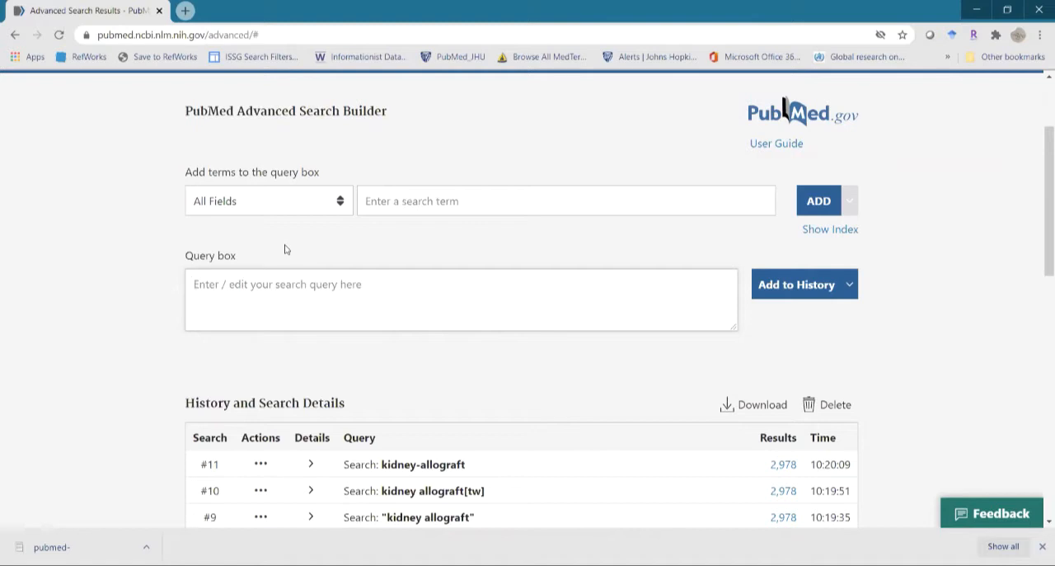
mouse_move(307, 296)
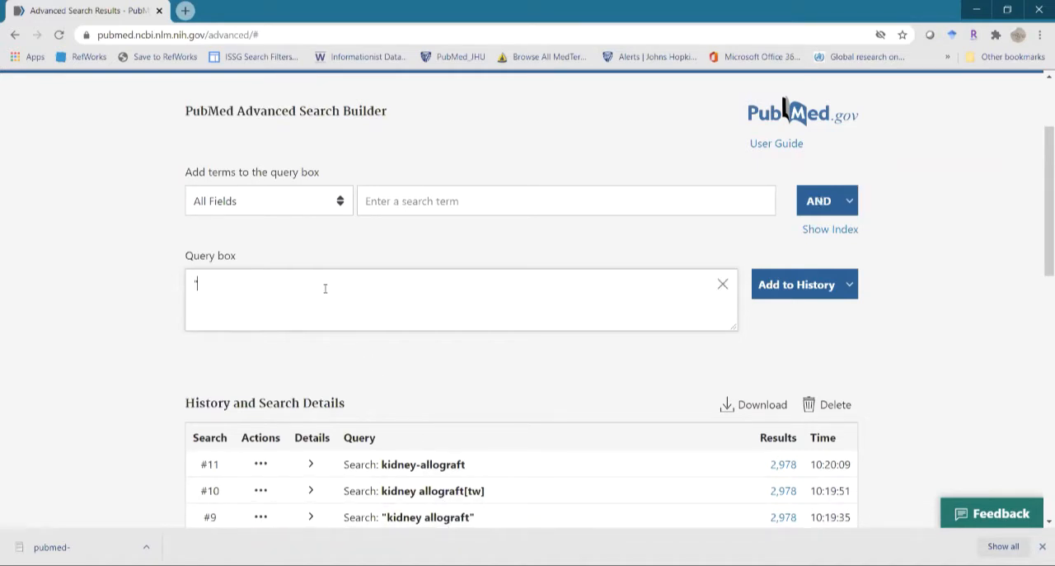
text(cheerleading injur)
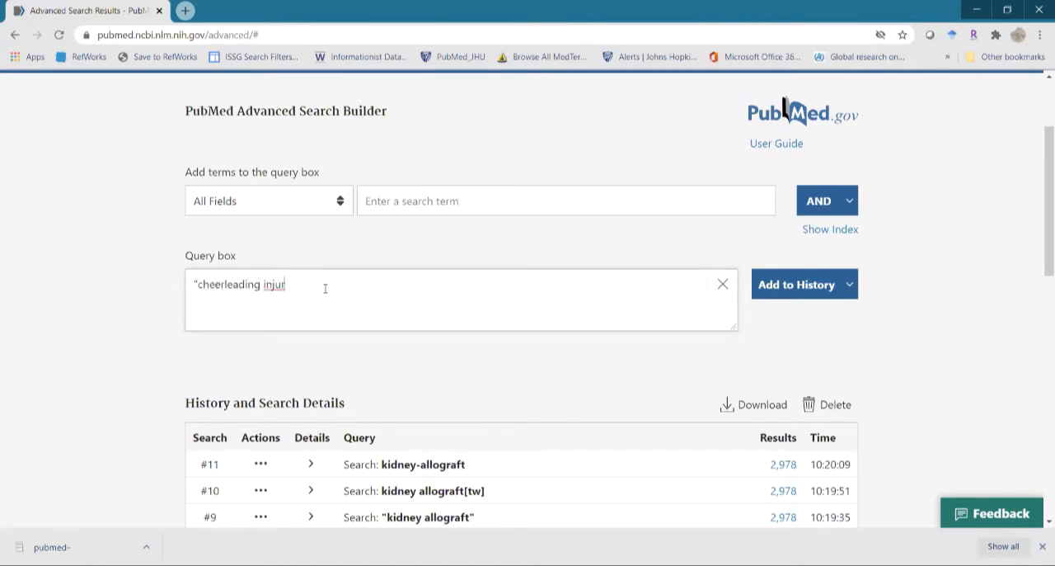
text(")
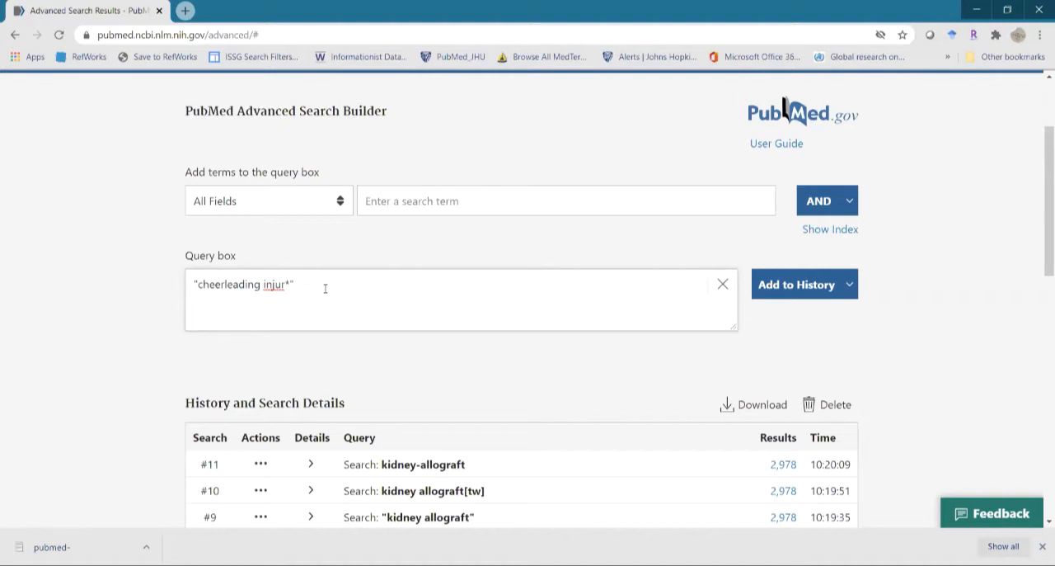
mouse_move(616, 294)
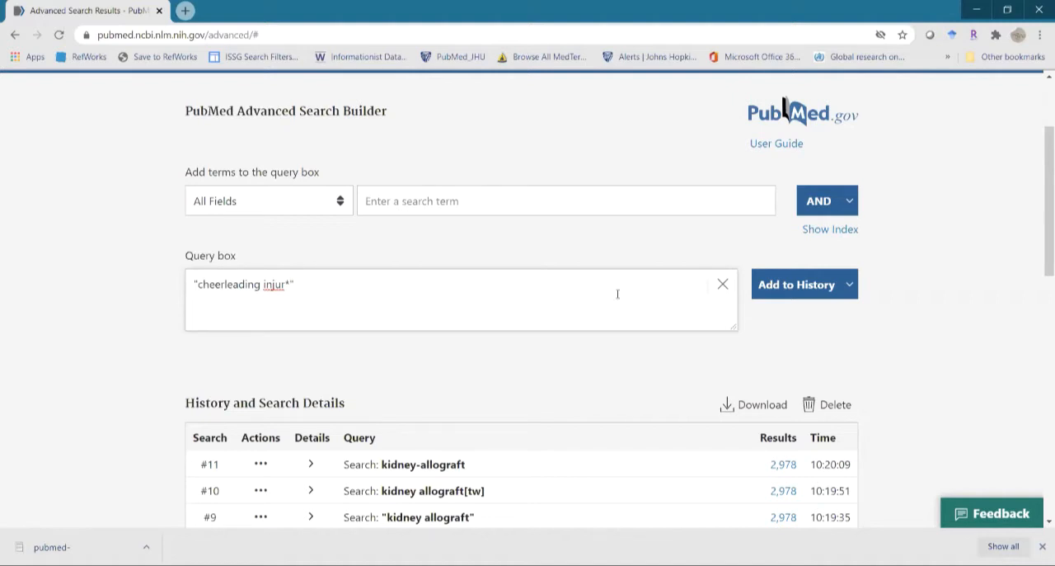
click(796, 284)
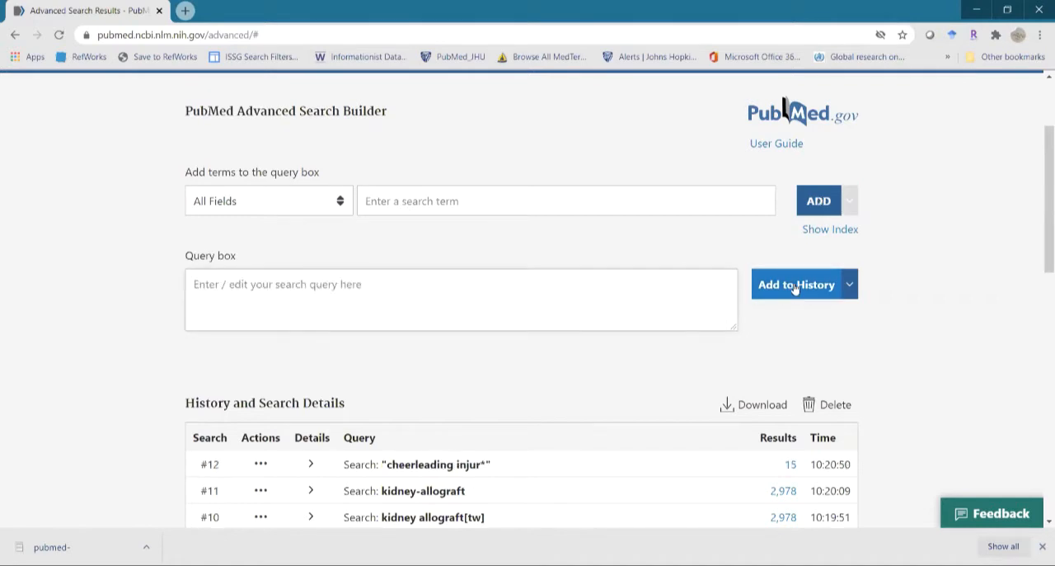
scroll(down, 3)
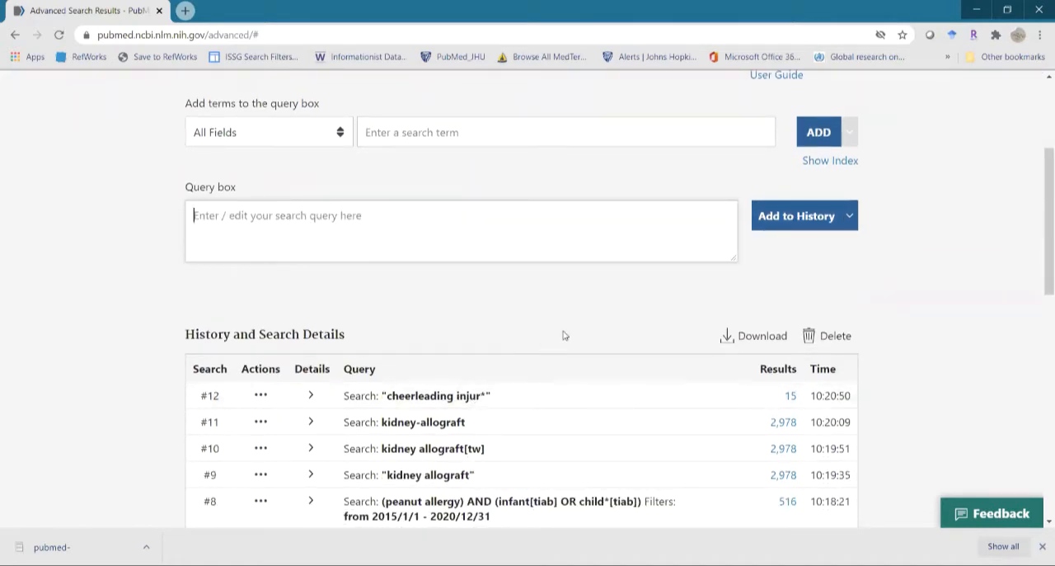
mouse_move(570, 307)
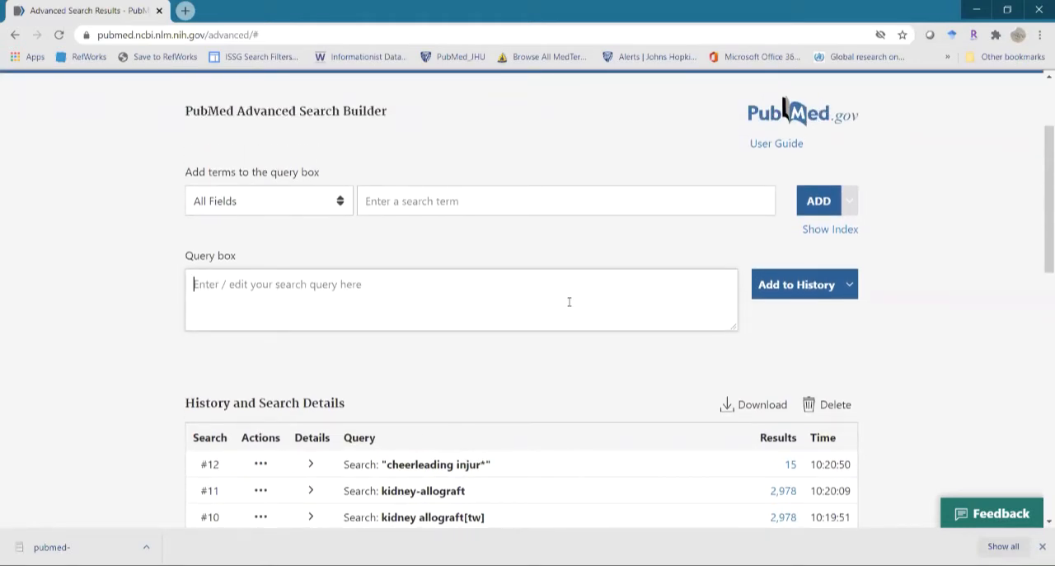
mouse_move(440, 310)
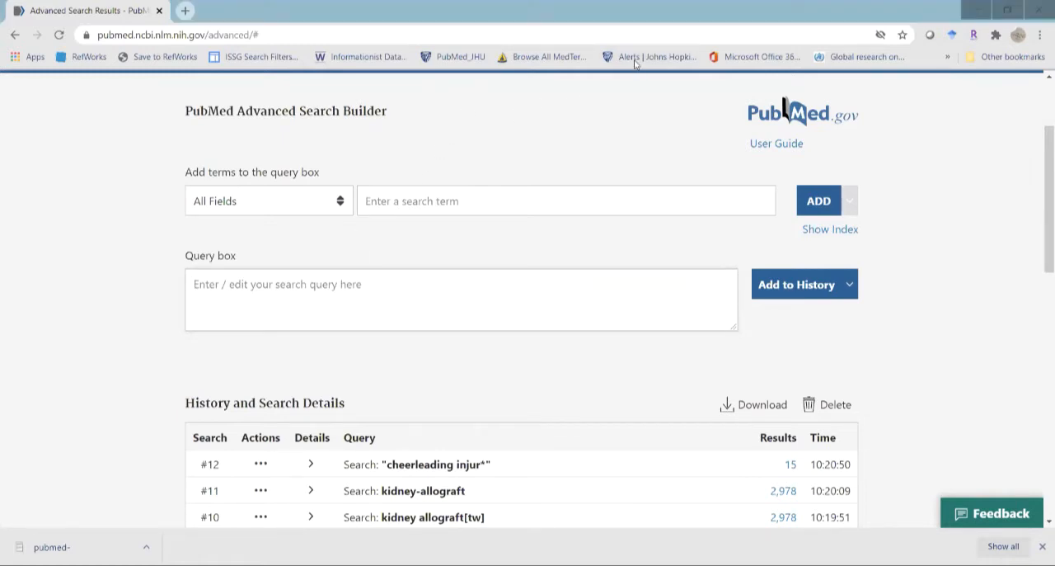
mouse_move(19, 131)
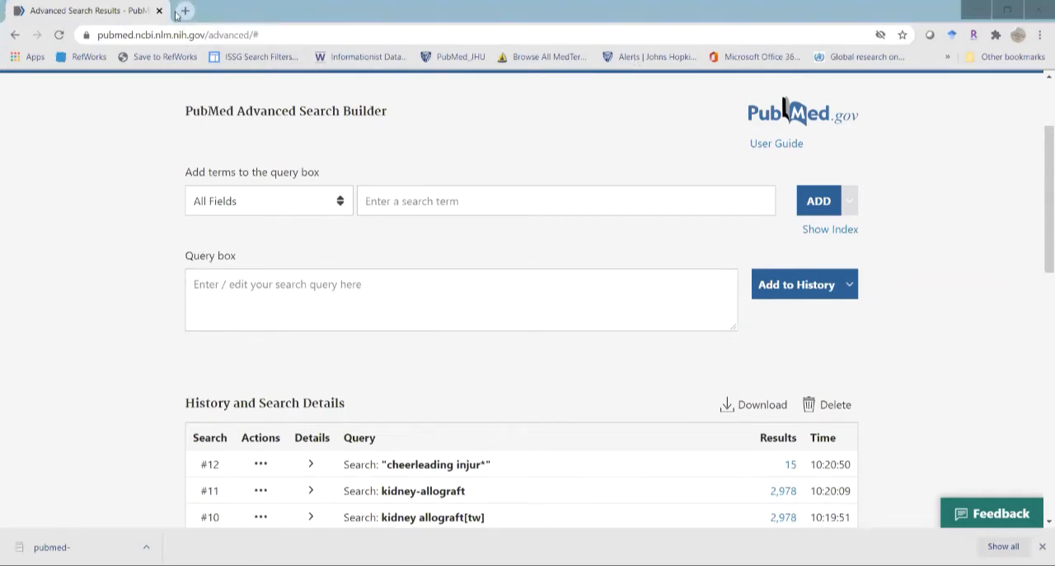
Launch PubMed Legacy from the Welch Medical Library's Literature Databases links
click(185, 10)
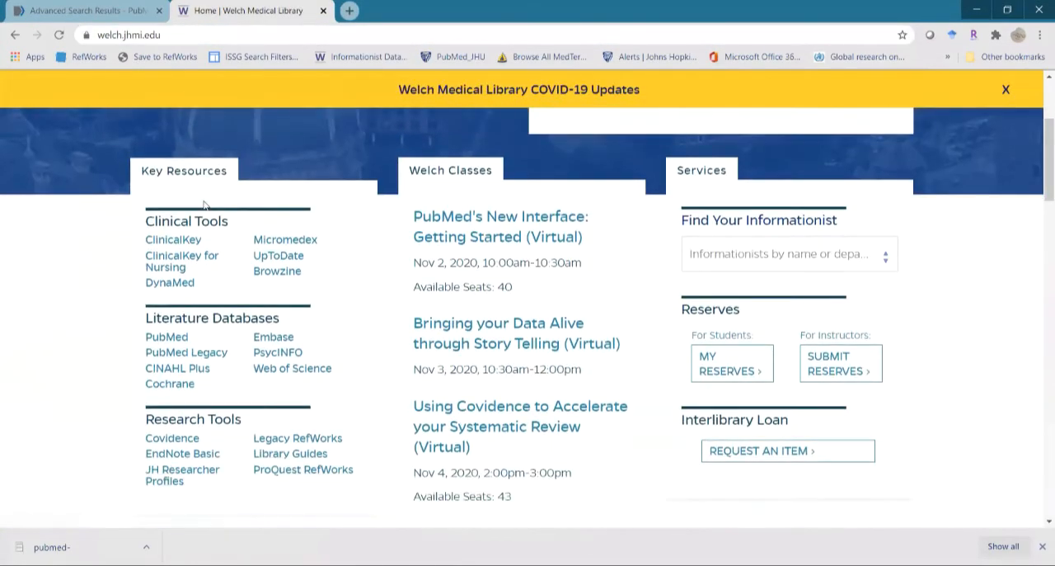
click(186, 353)
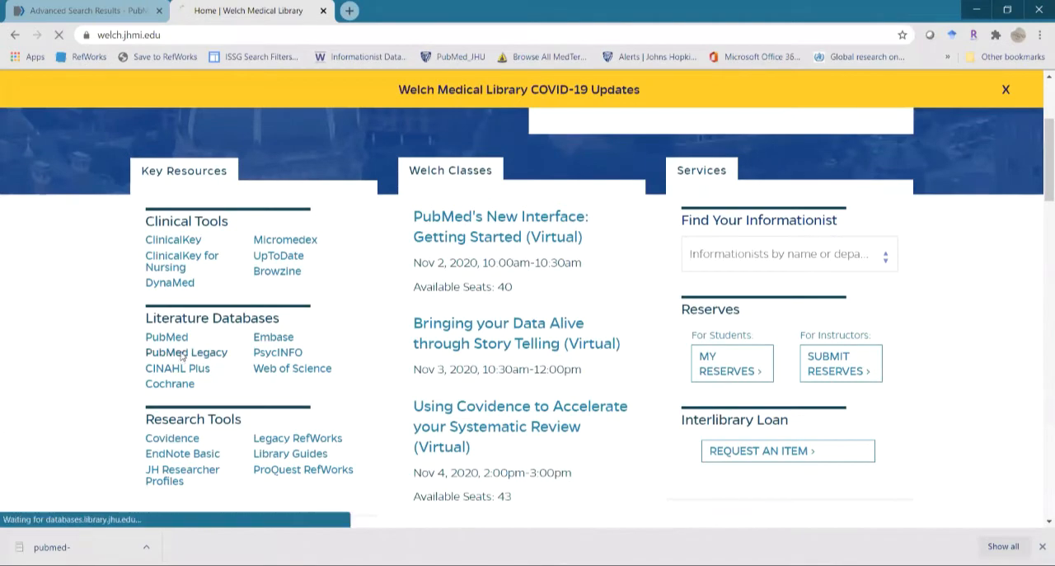
click(186, 353)
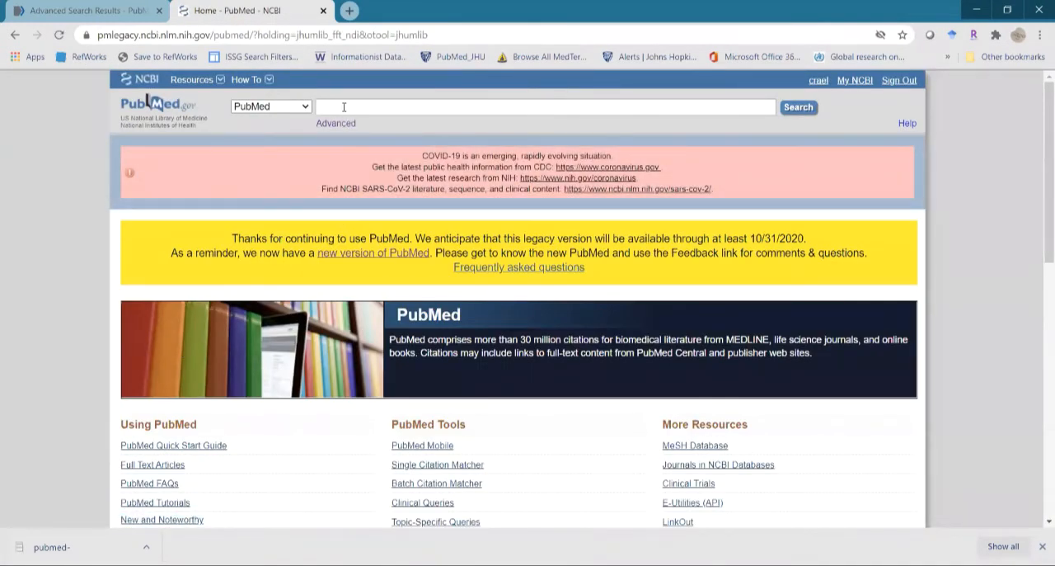
Search legacy PubMed for hemorrhage, returning 417,752 results
text(h)
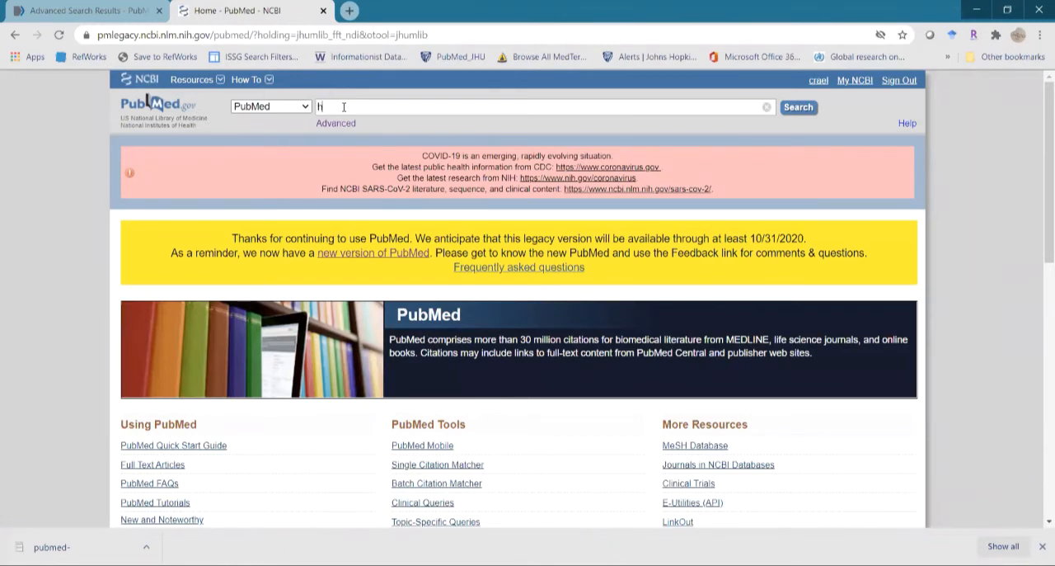
text(emorrhage)
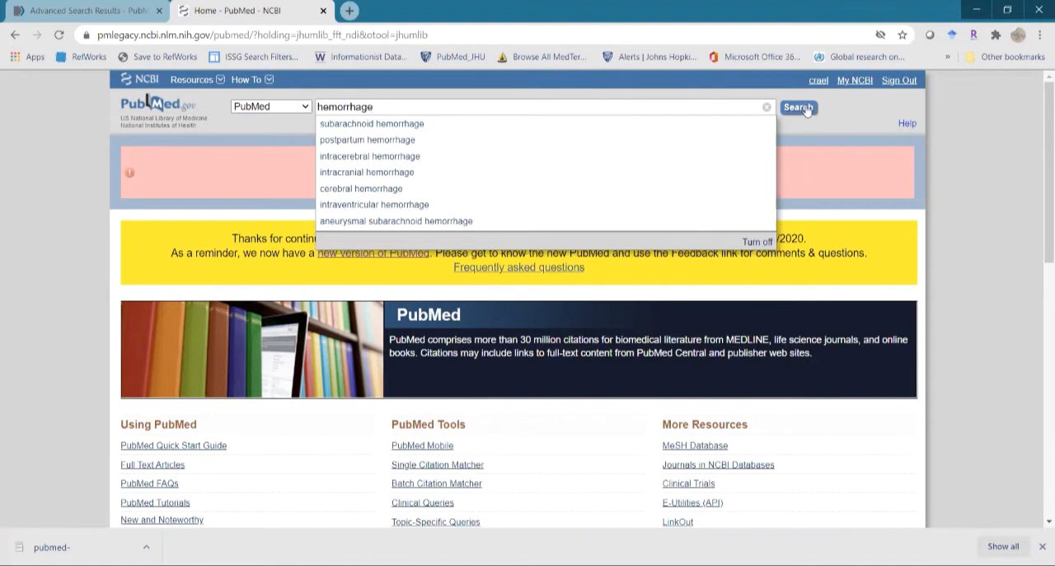
click(798, 107)
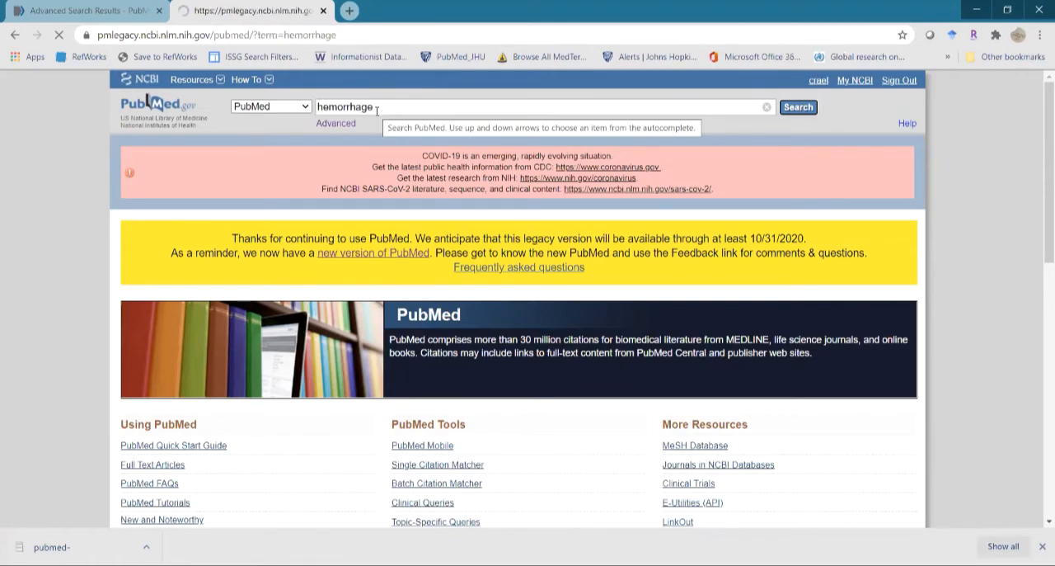
click(796, 105)
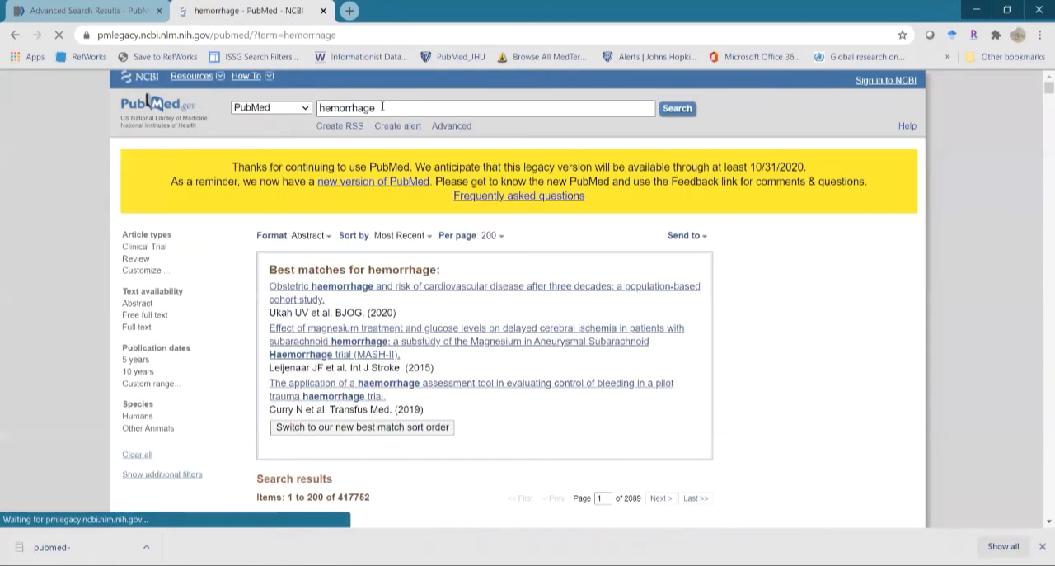
Reveal the Search details box below the legacy hemorrhage results
scroll(down, 3)
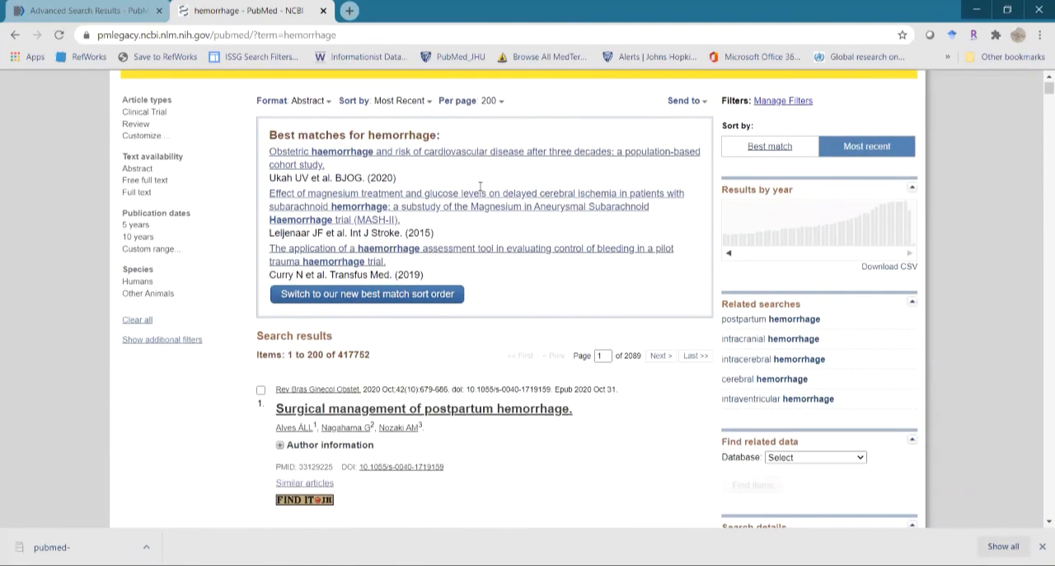
mouse_move(346, 349)
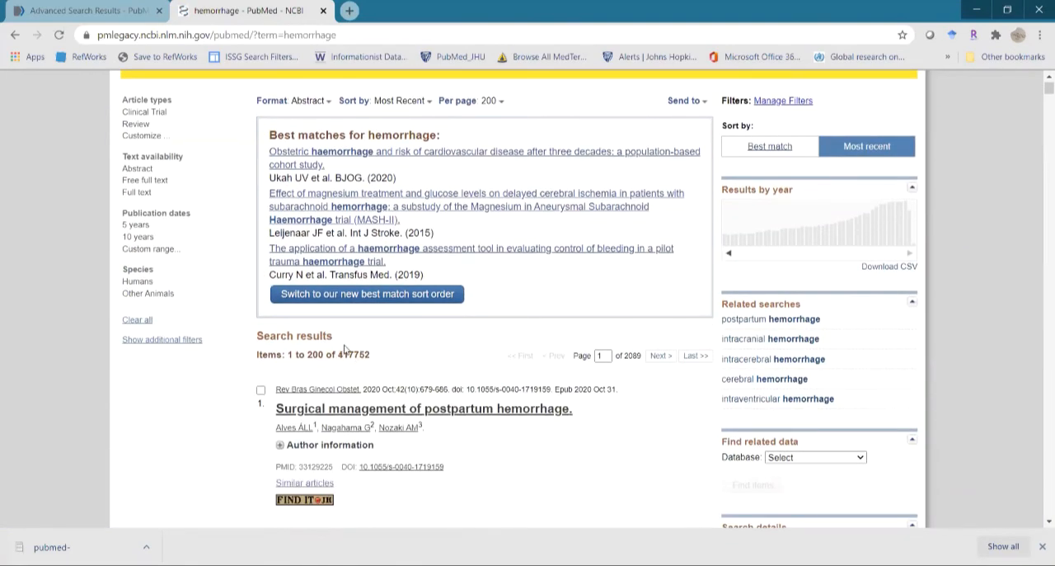
scroll(down, 3)
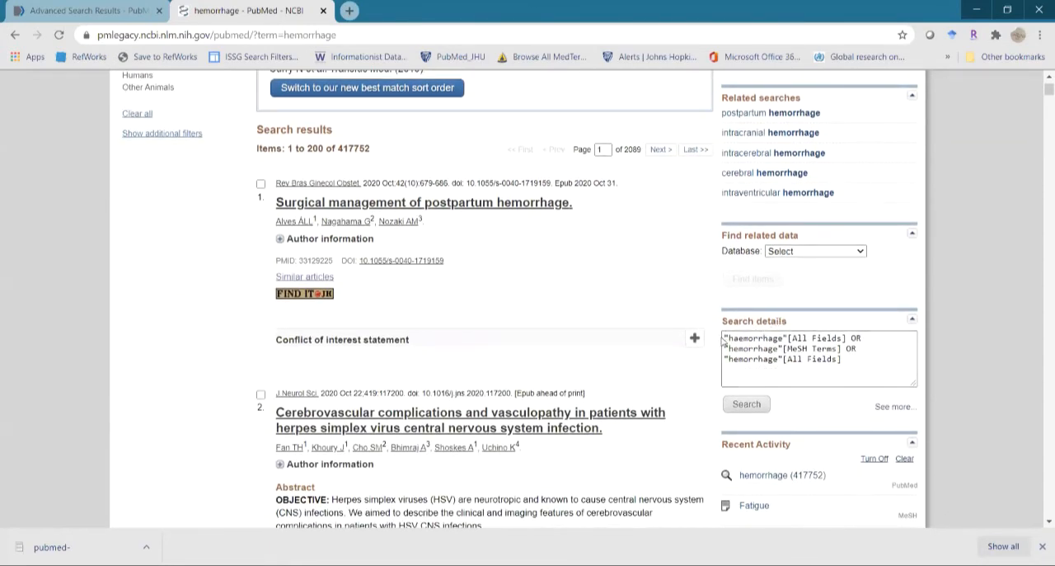
double_click(767, 347)
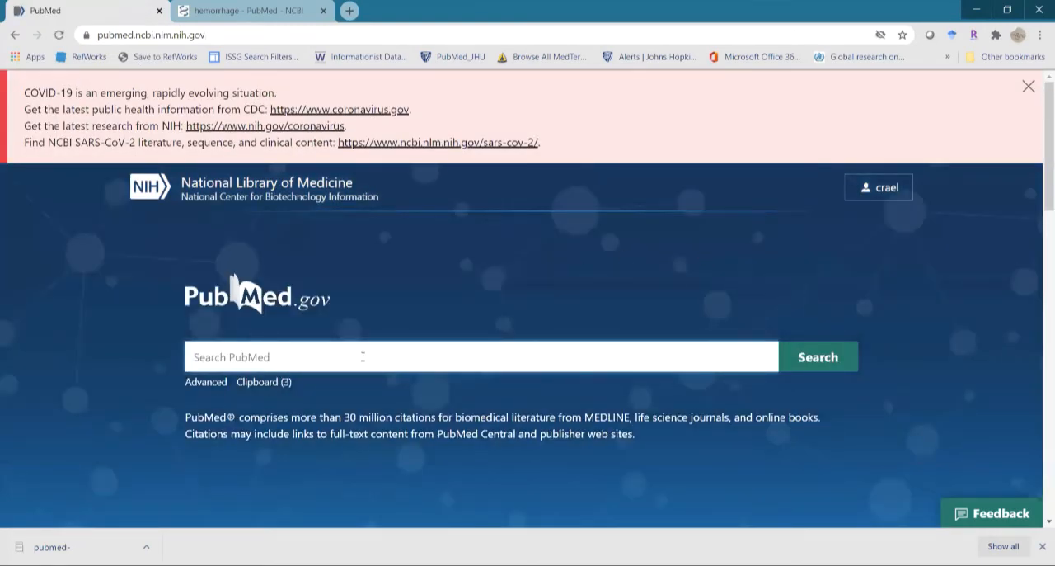
Search the new PubMed for hemorrhage, returning 4,954,991 best-match results
text(hemorrhage)
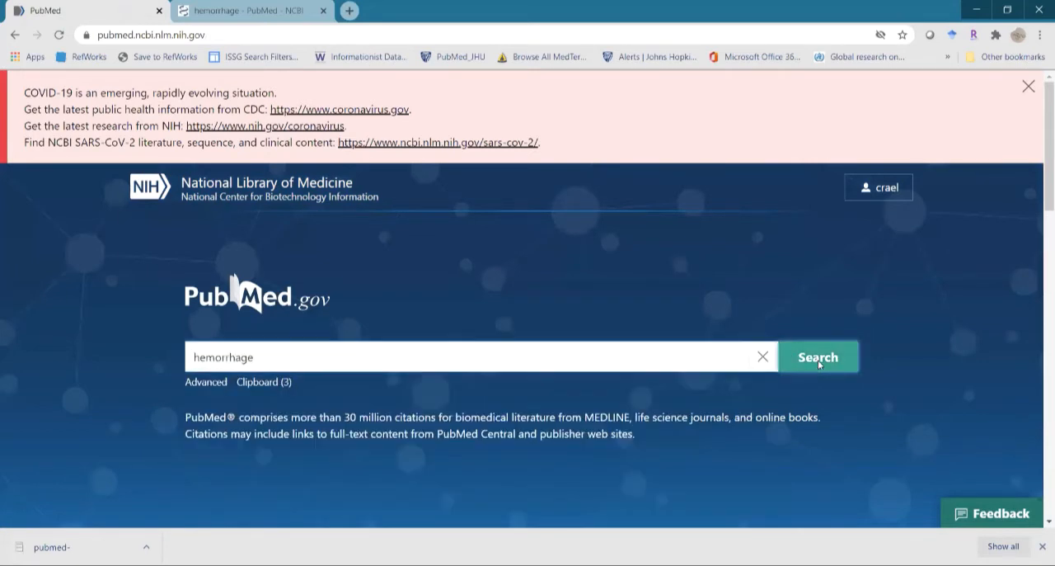
click(818, 356)
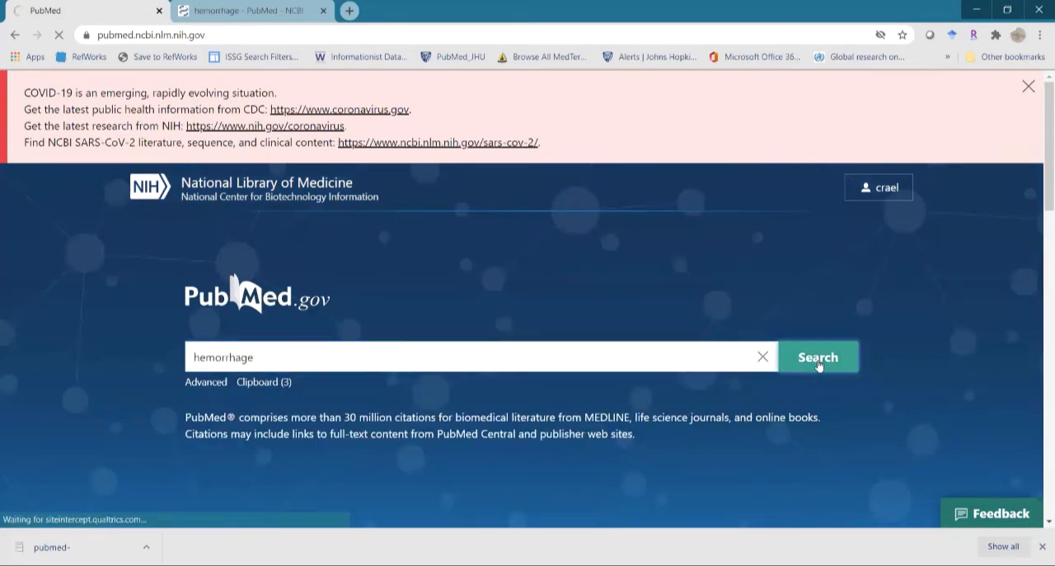
click(818, 356)
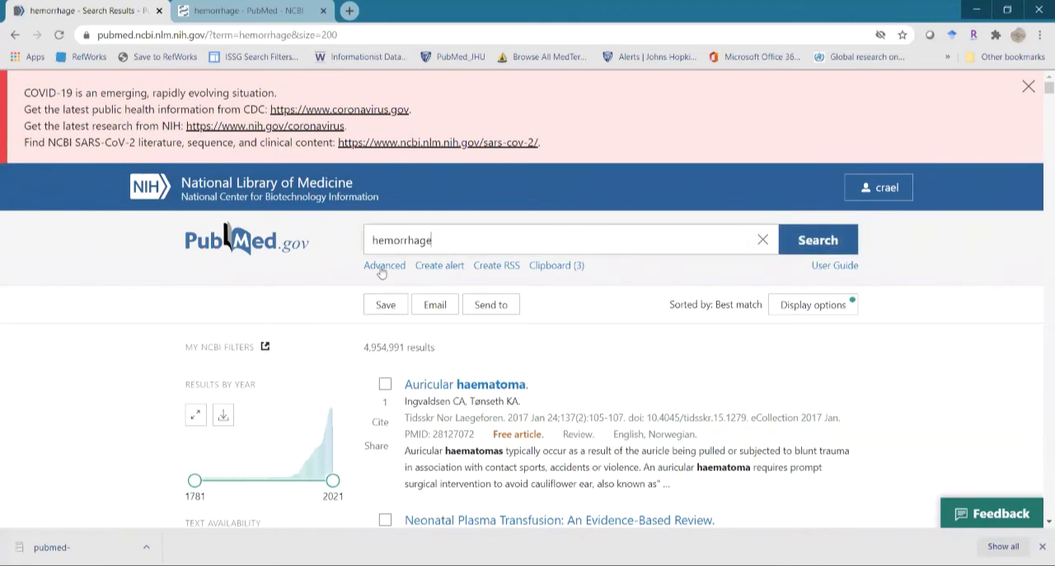
Expand the history details of search #13 hemorrhage in Advanced Search
click(383, 264)
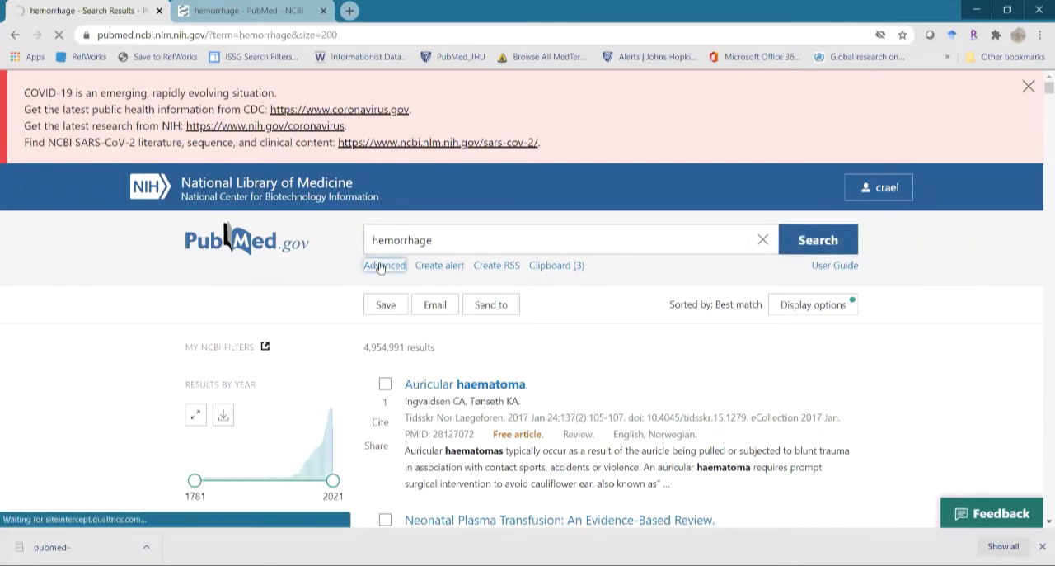
click(385, 264)
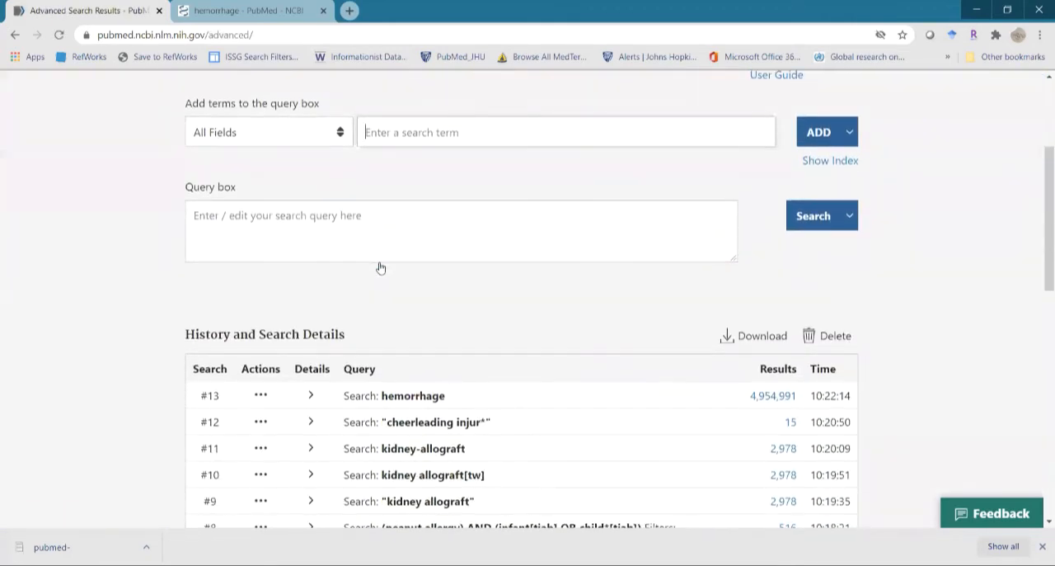
scroll(down, 3)
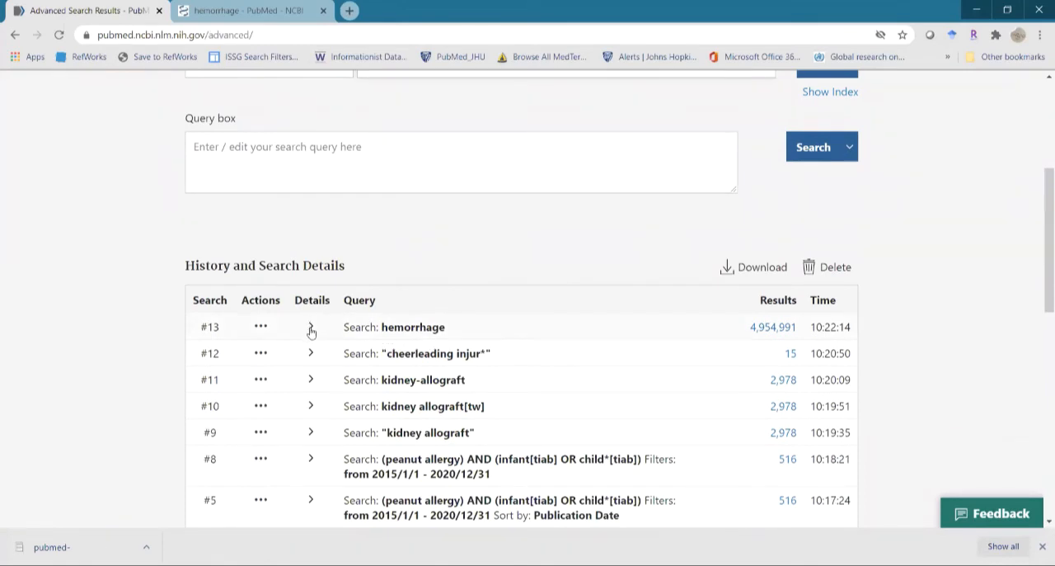
click(311, 326)
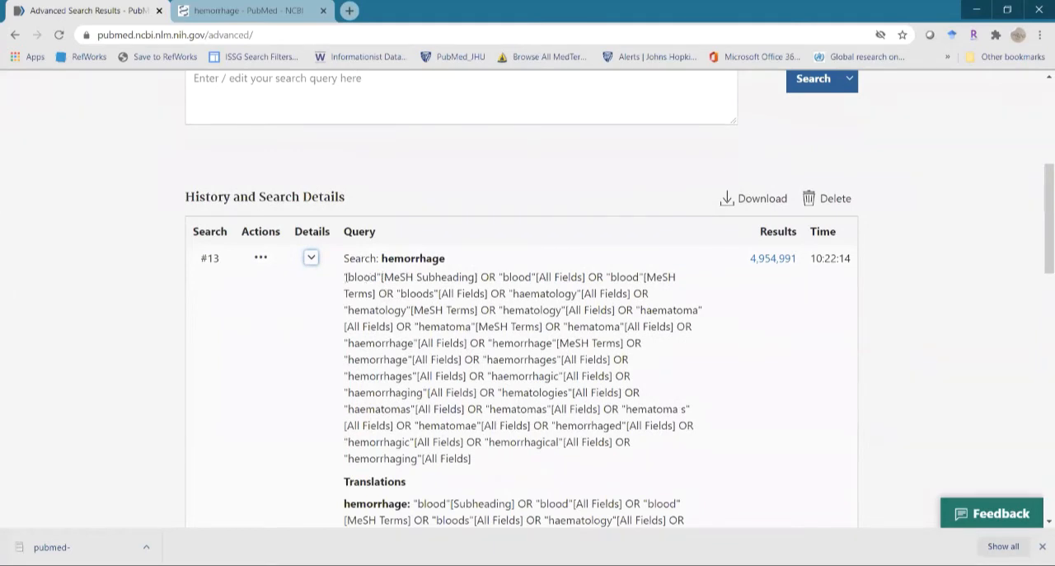
Highlight the expansion terms blood and hematology in the query translation
double_click(360, 277)
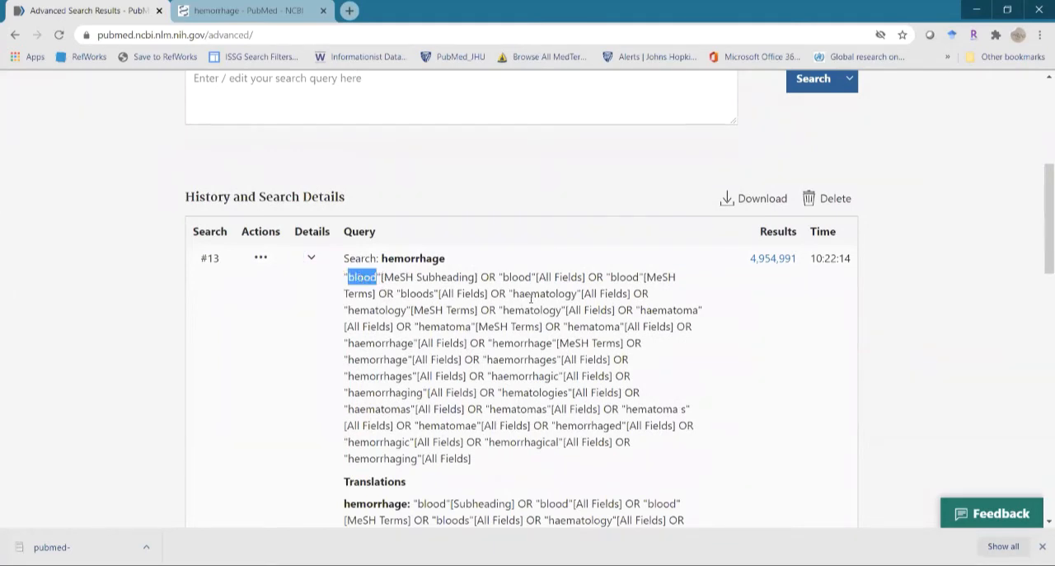
double_click(376, 310)
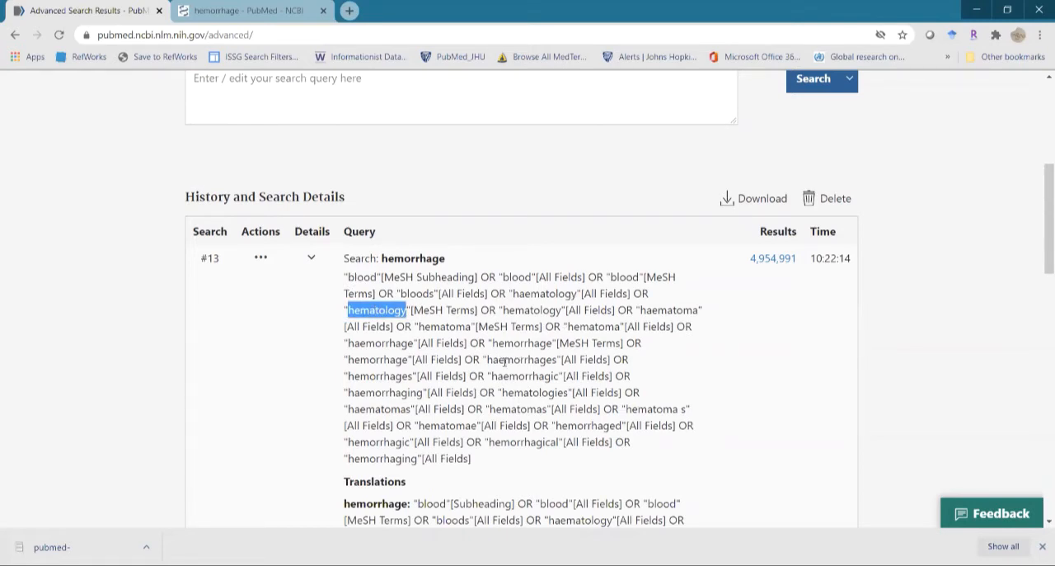
mouse_move(514, 420)
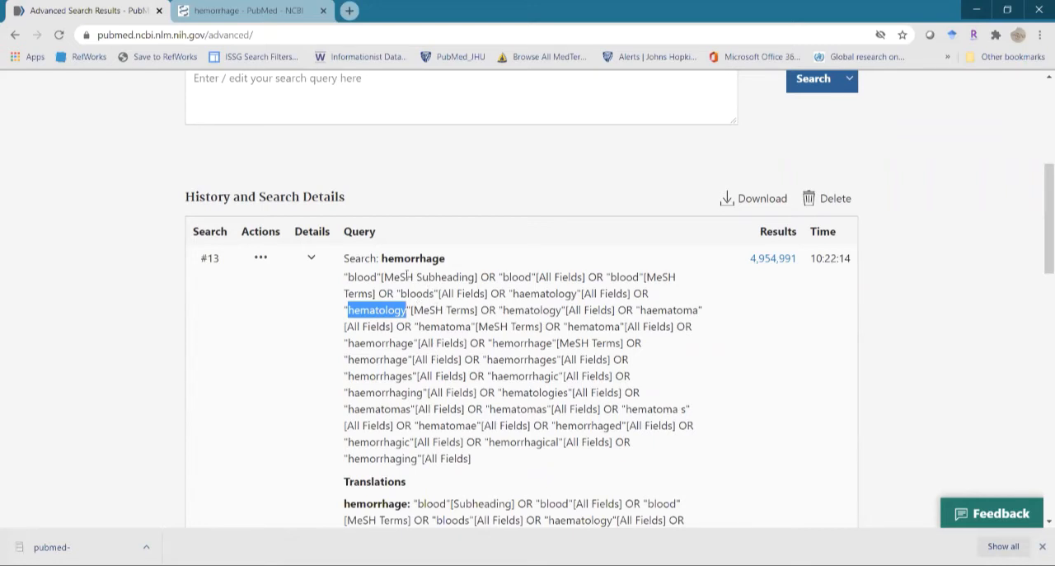
mouse_move(405, 294)
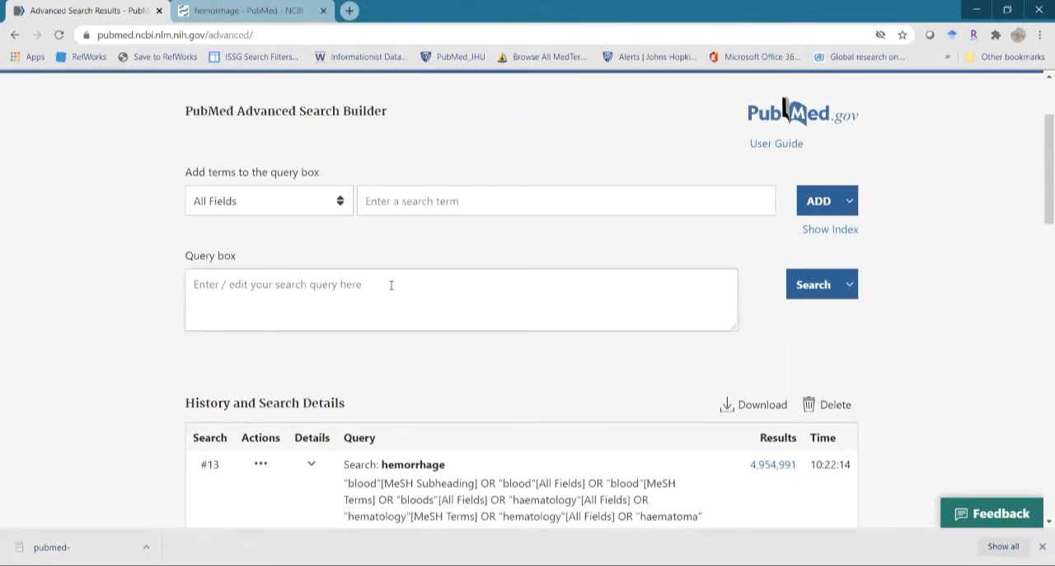
Add hemorrhage[tiab] to the search history as #14 with 155,227 results
text(hemorrhage)
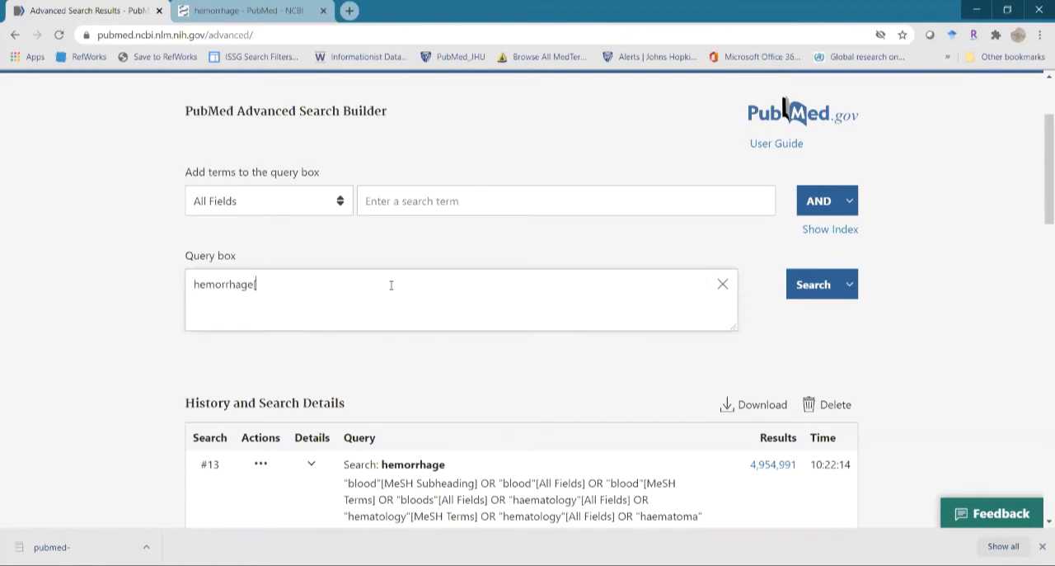
text([tiab])
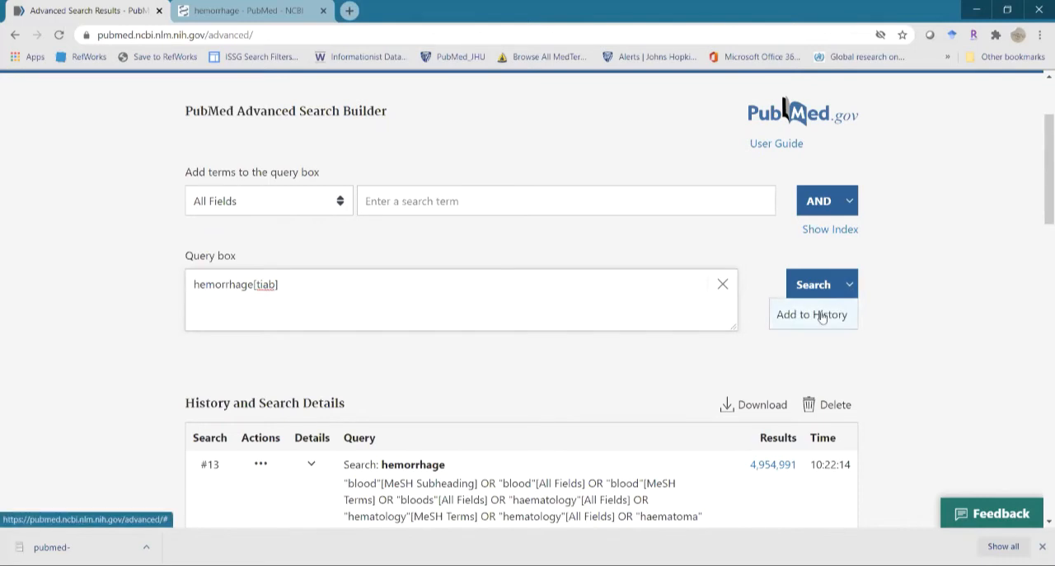
click(811, 313)
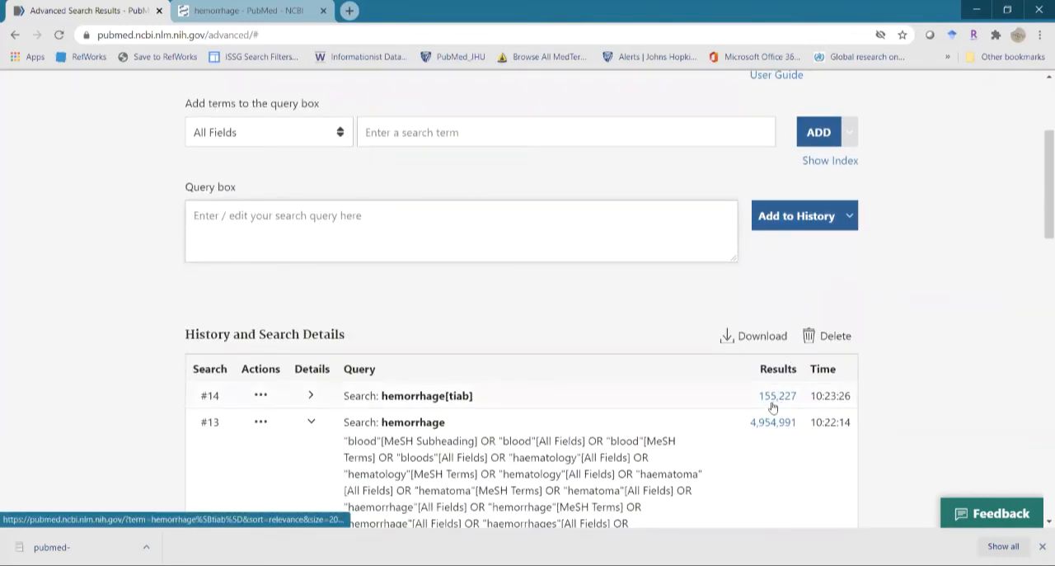
Expand #14's details showing the translation "hemorrhage"[Title/Abstract]
click(312, 394)
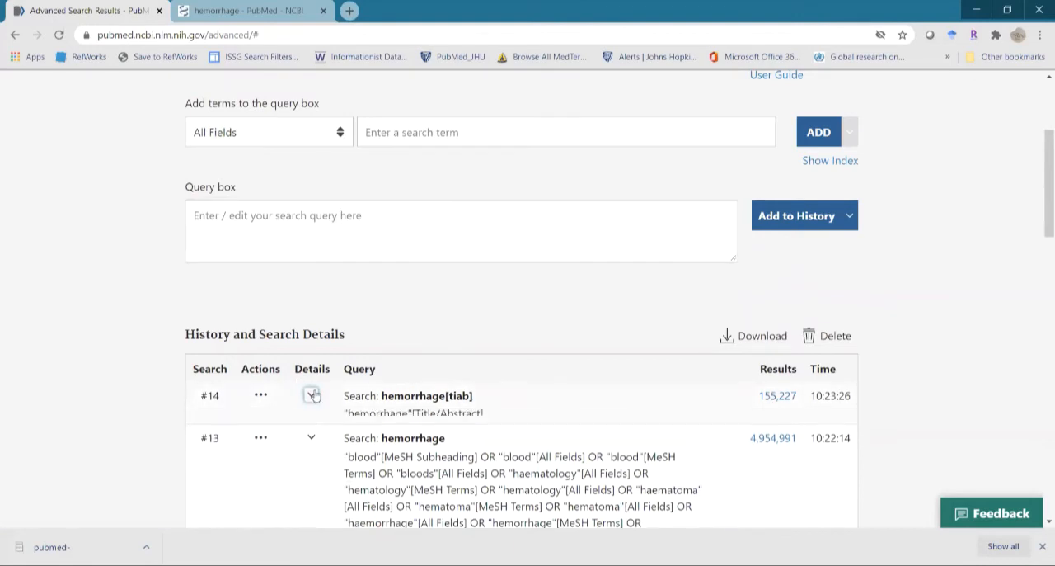
click(312, 394)
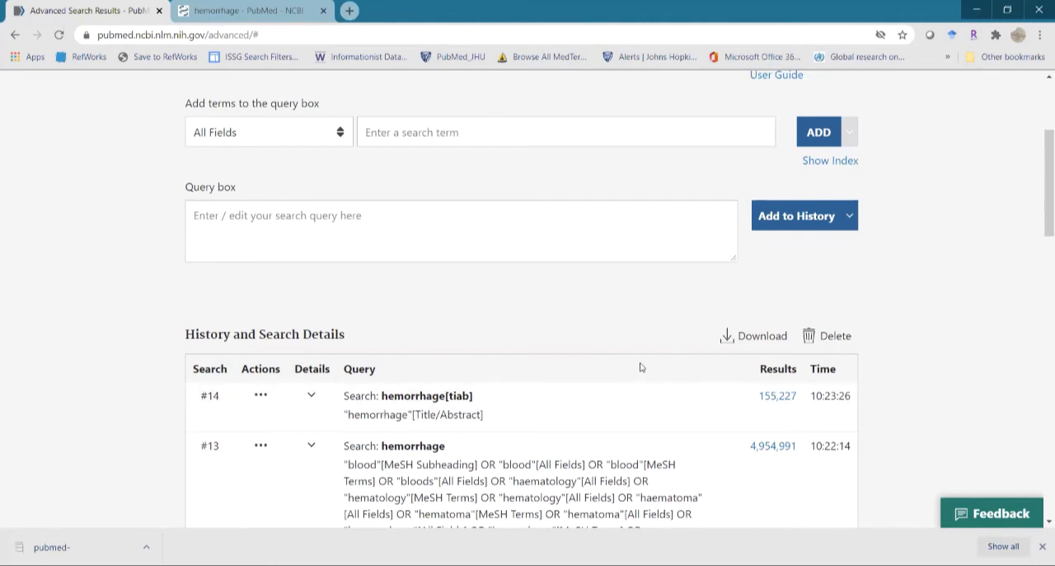
mouse_move(528, 330)
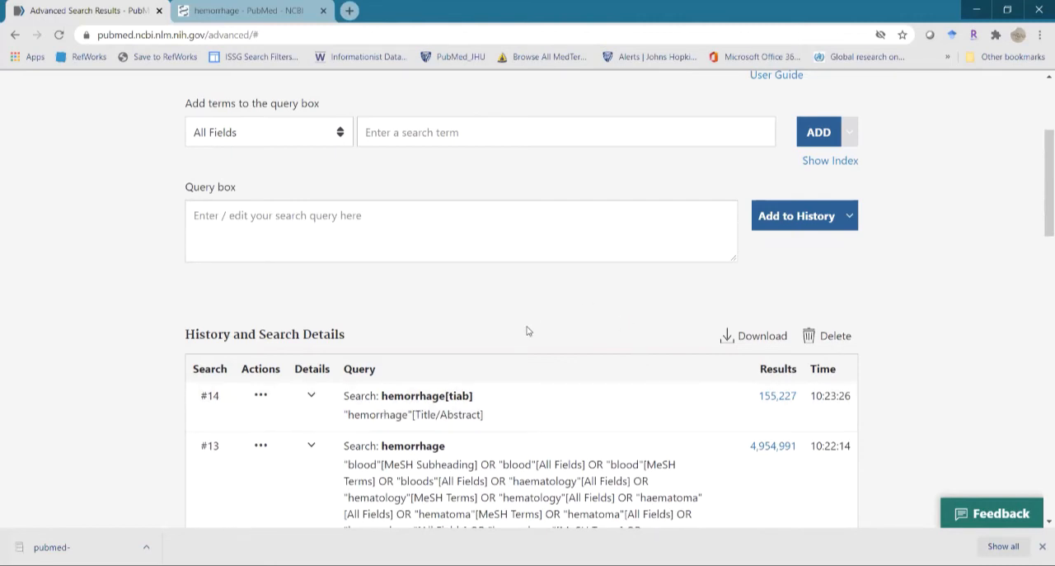
scroll(up, 3)
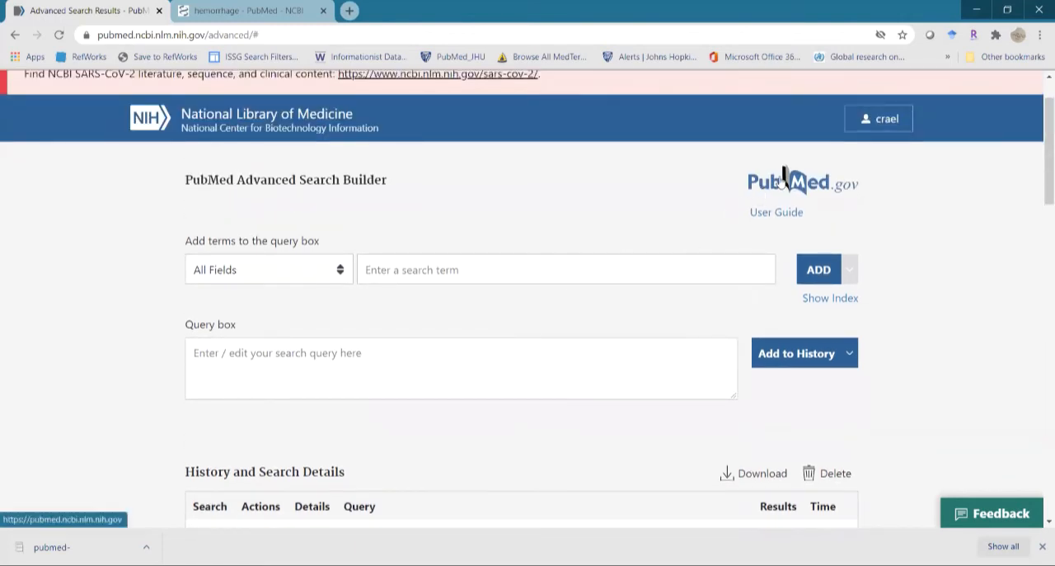
click(801, 182)
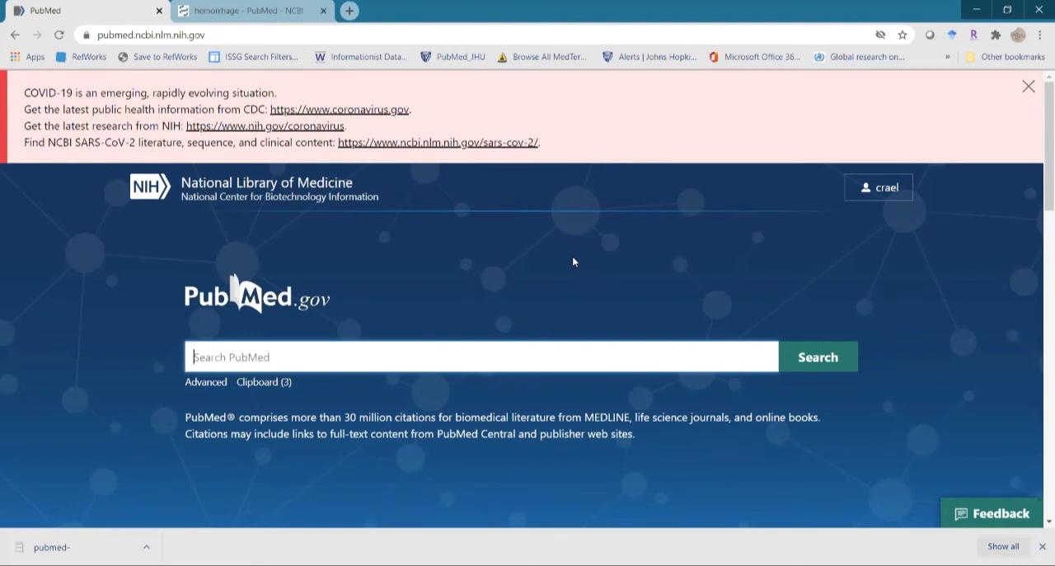
mouse_move(575, 252)
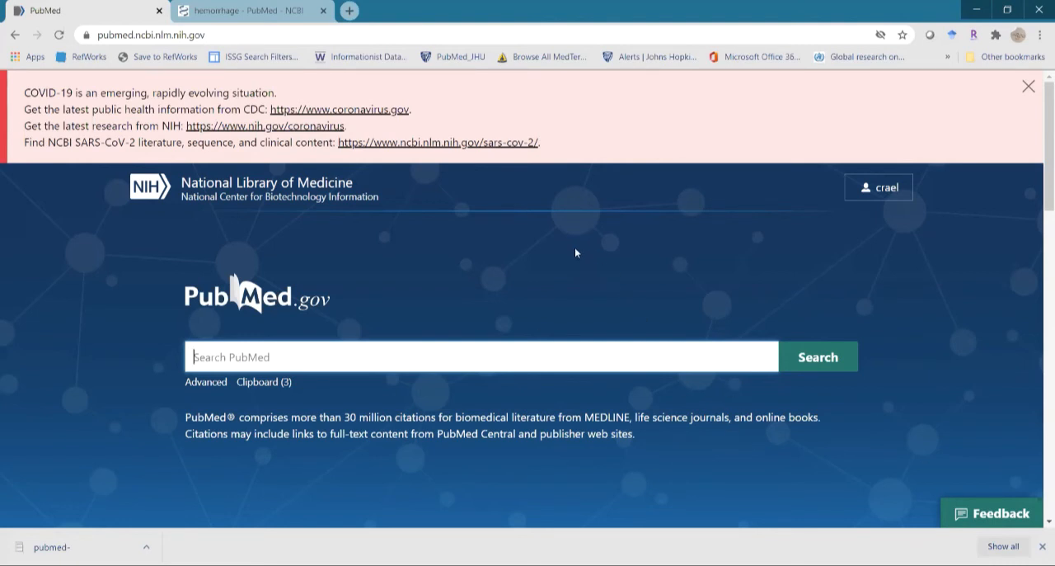
mouse_move(330, 212)
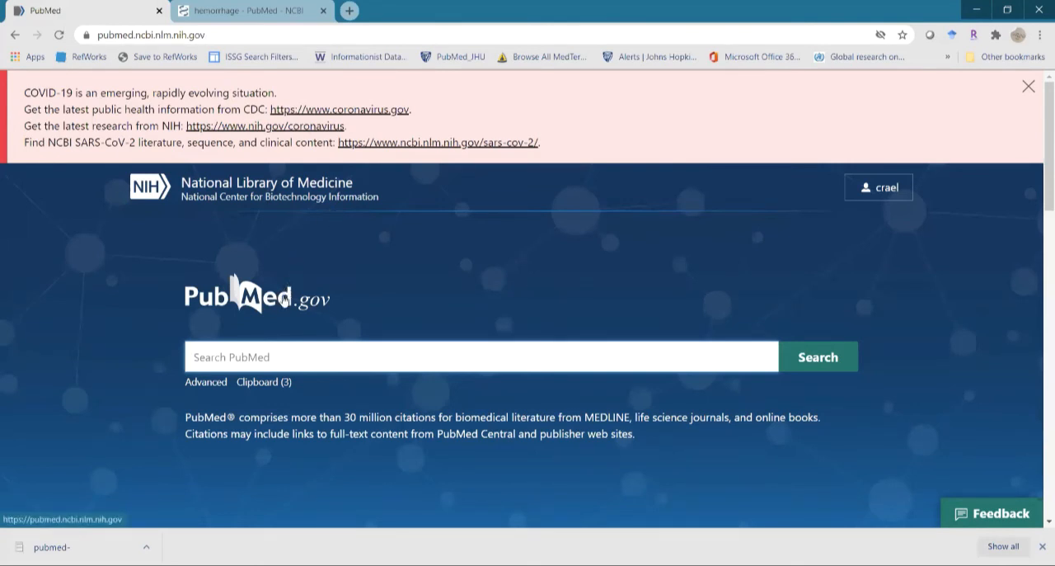
mouse_move(280, 297)
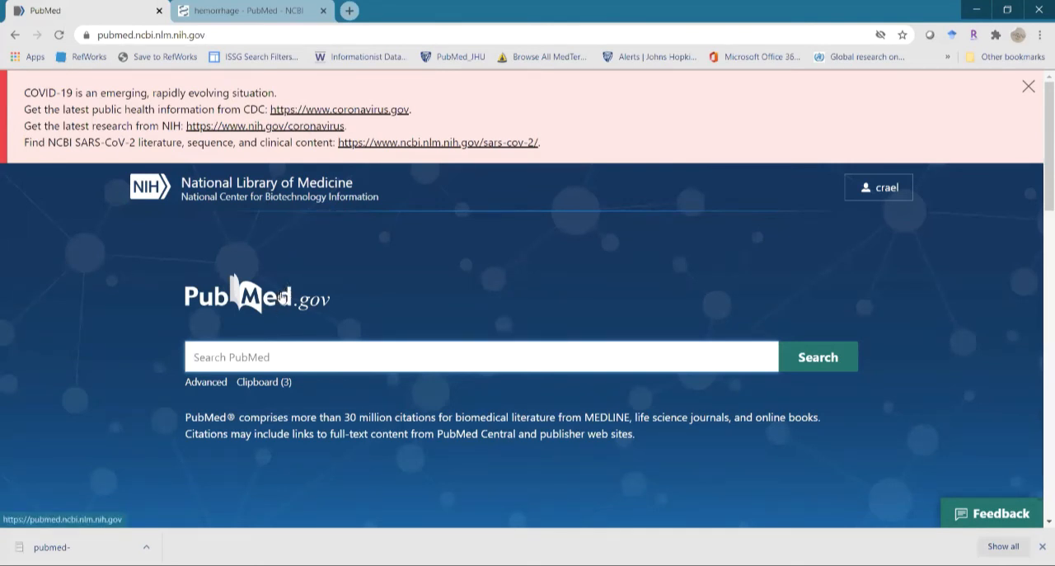
mouse_move(268, 297)
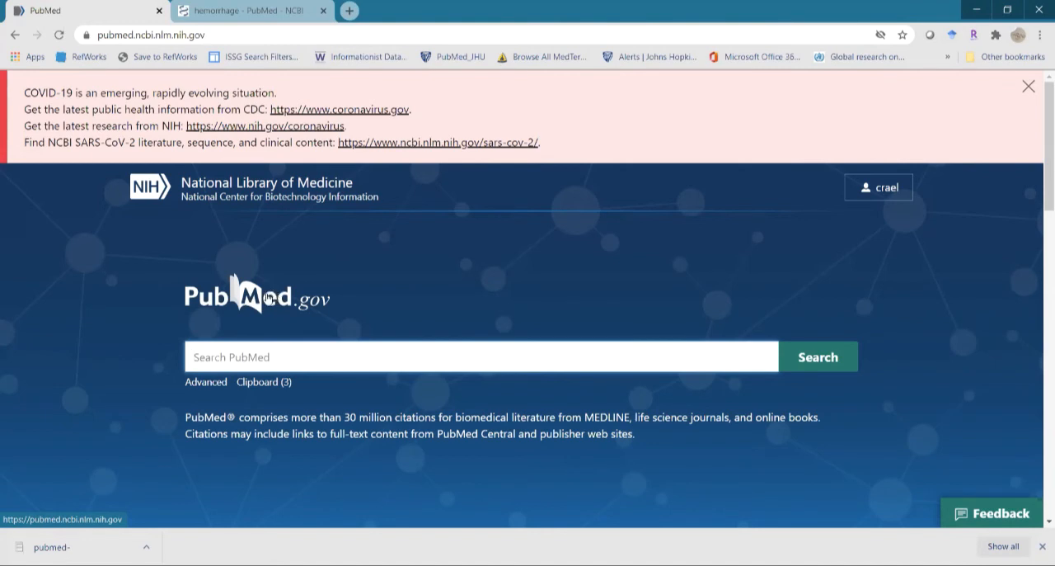
mouse_move(262, 305)
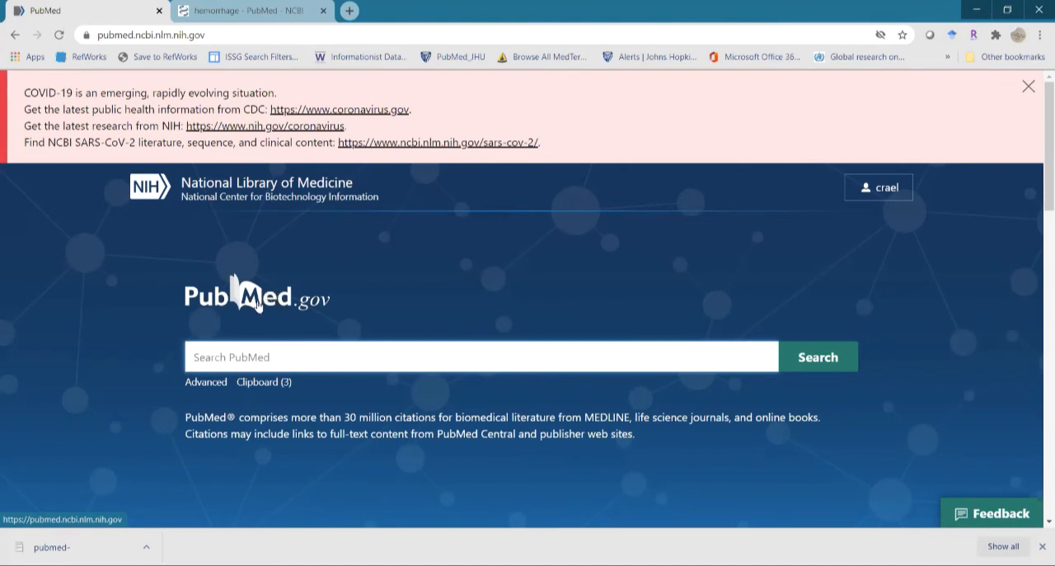
mouse_move(263, 298)
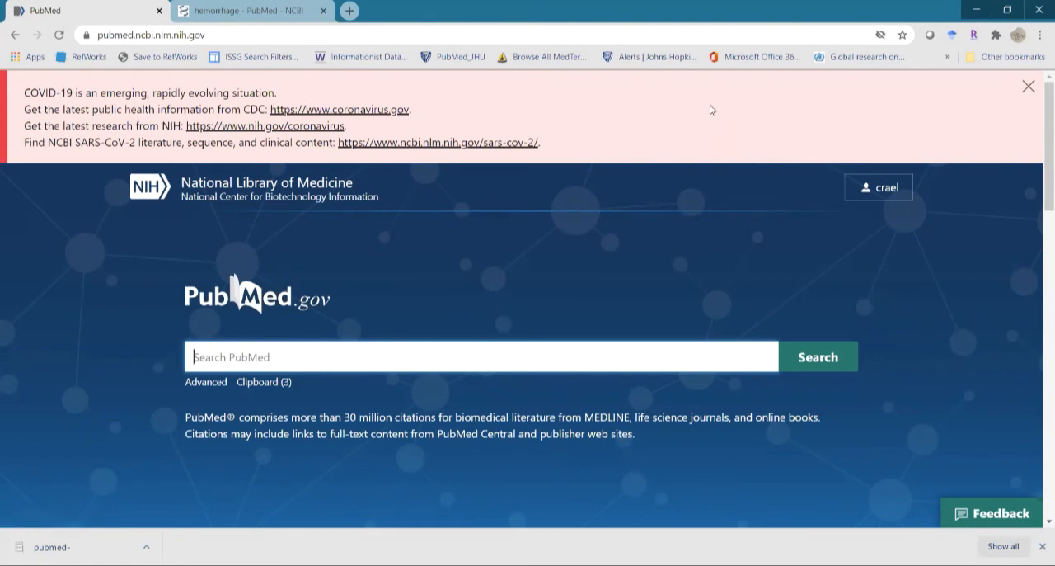
mouse_move(778, 62)
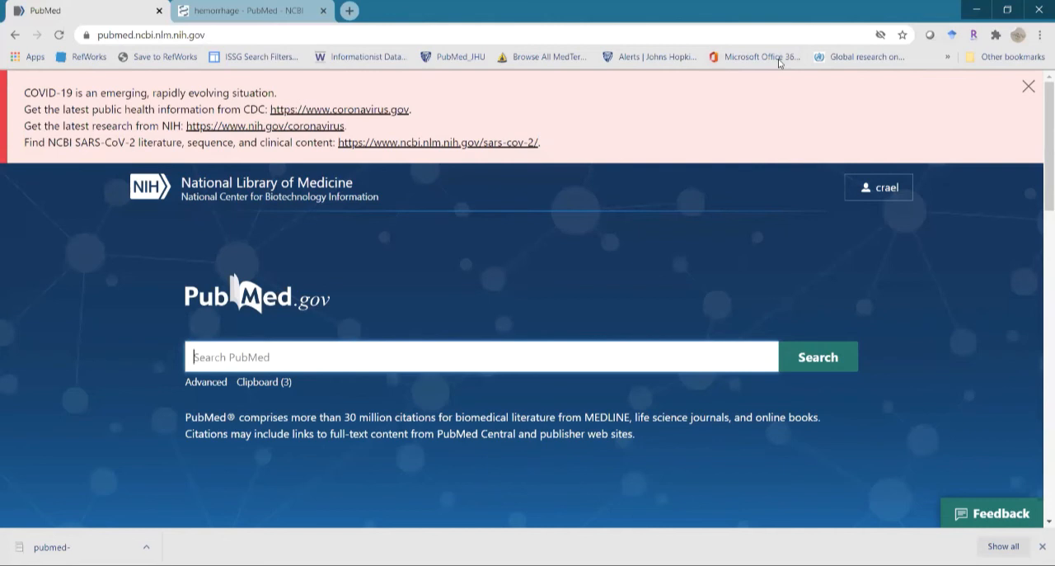
mouse_move(785, 139)
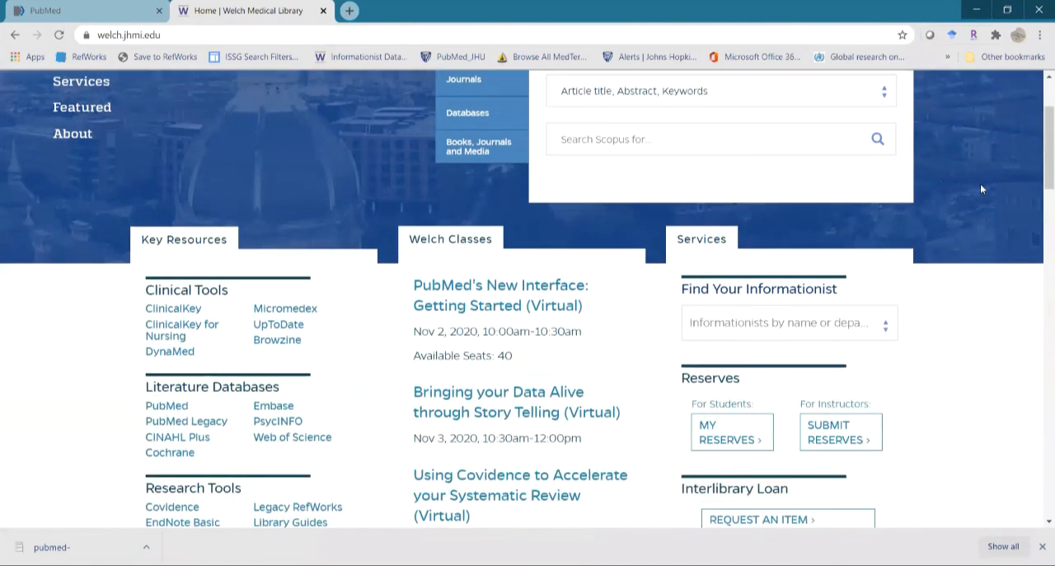
mouse_move(957, 186)
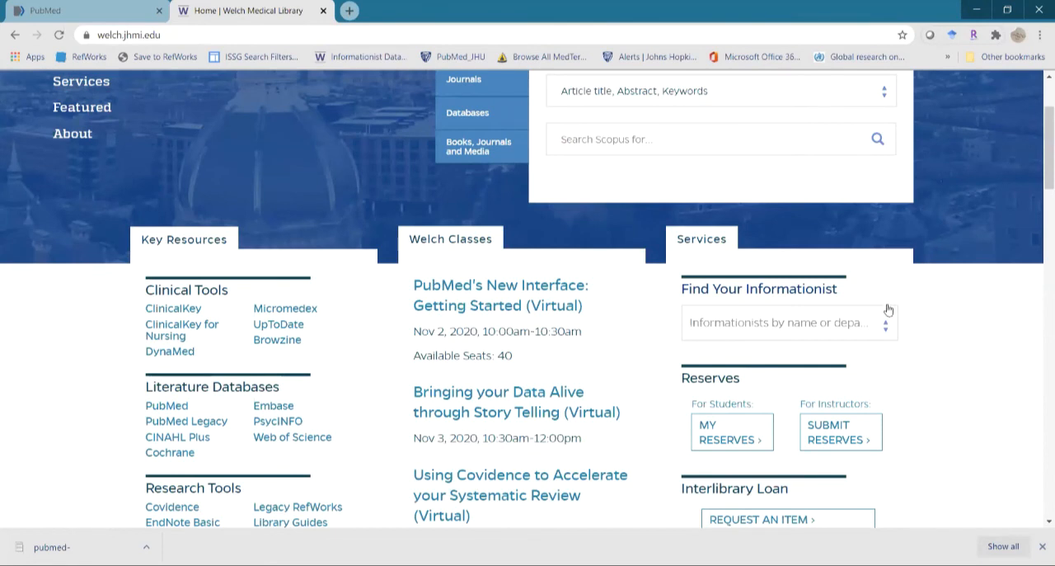
mouse_move(755, 284)
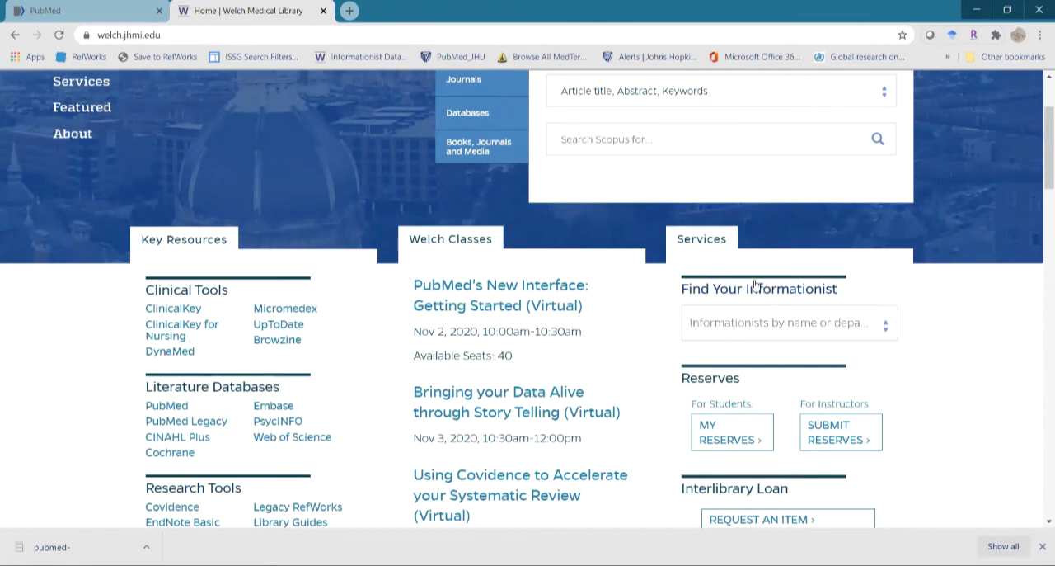
mouse_move(762, 291)
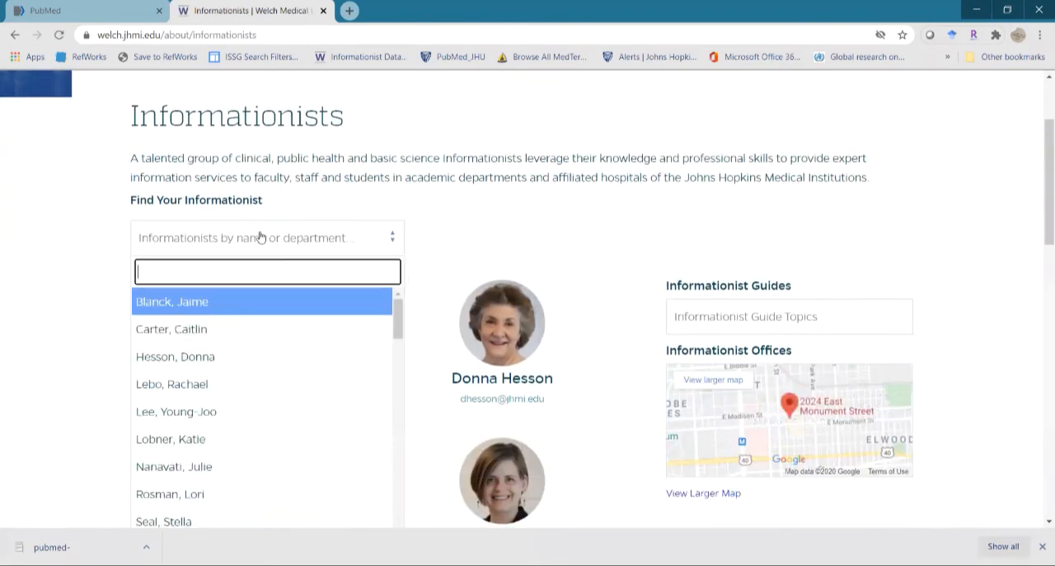
scroll(down, 3)
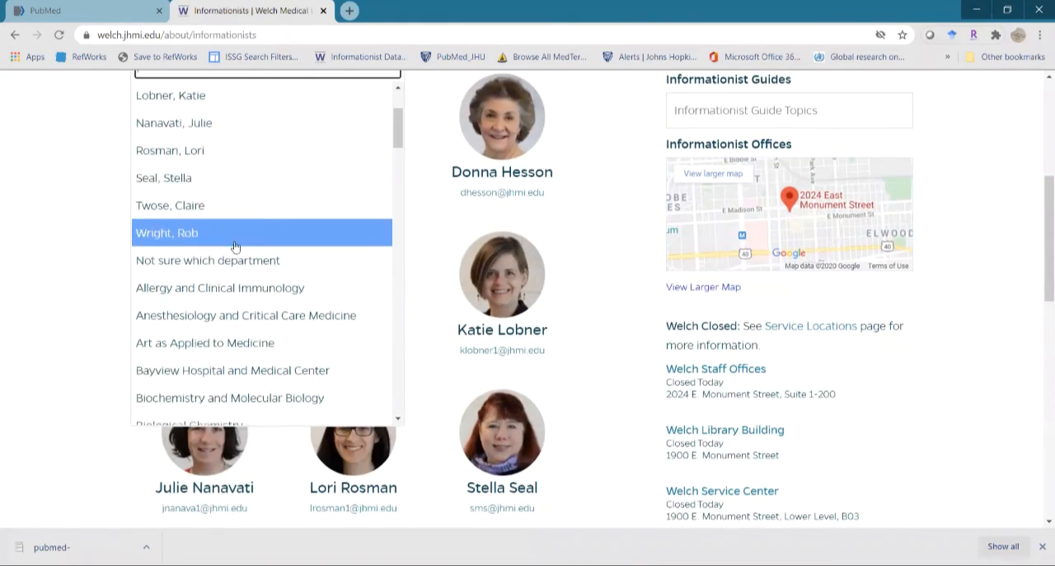
scroll(down, 3)
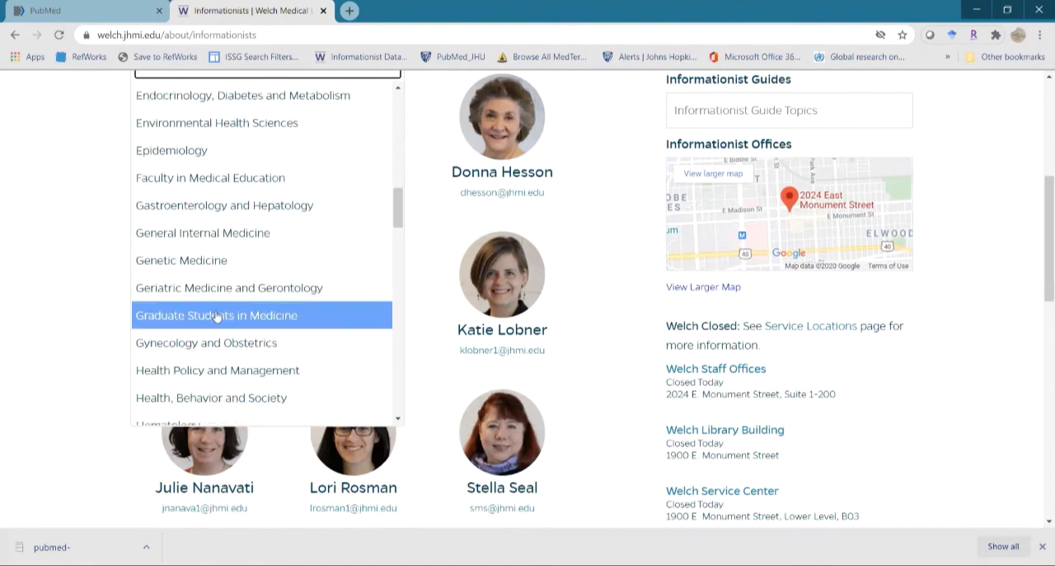
mouse_move(211, 320)
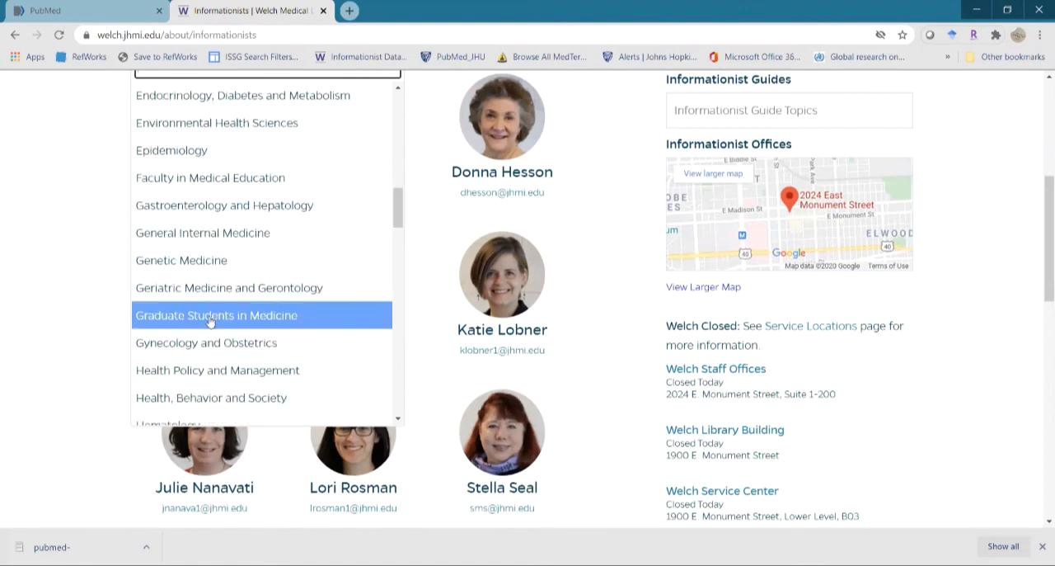
scroll(up, 3)
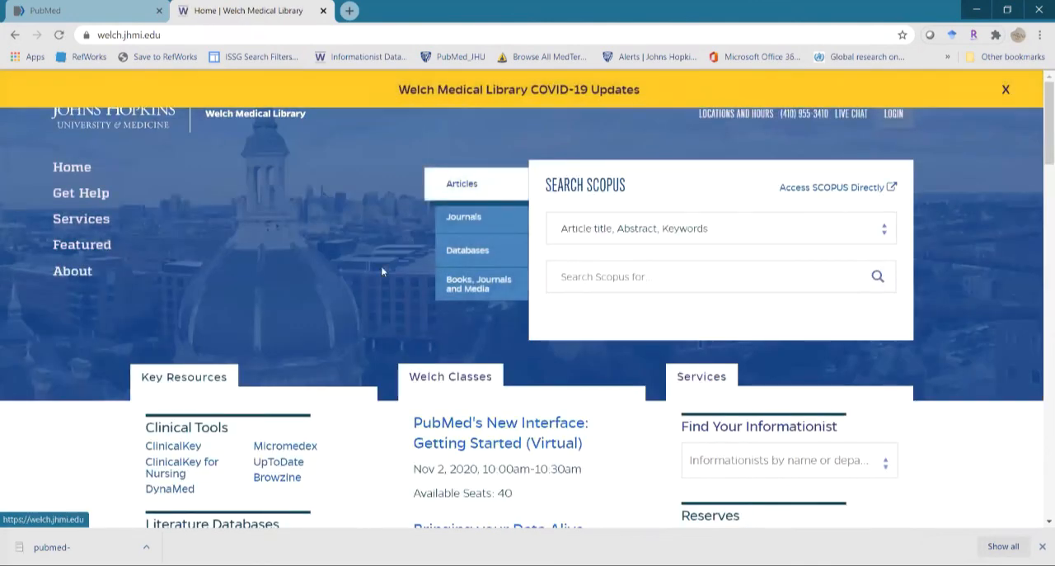
View the Library Guides overview with Research Guides A–Z and Welch Instruction sections
scroll(down, 3)
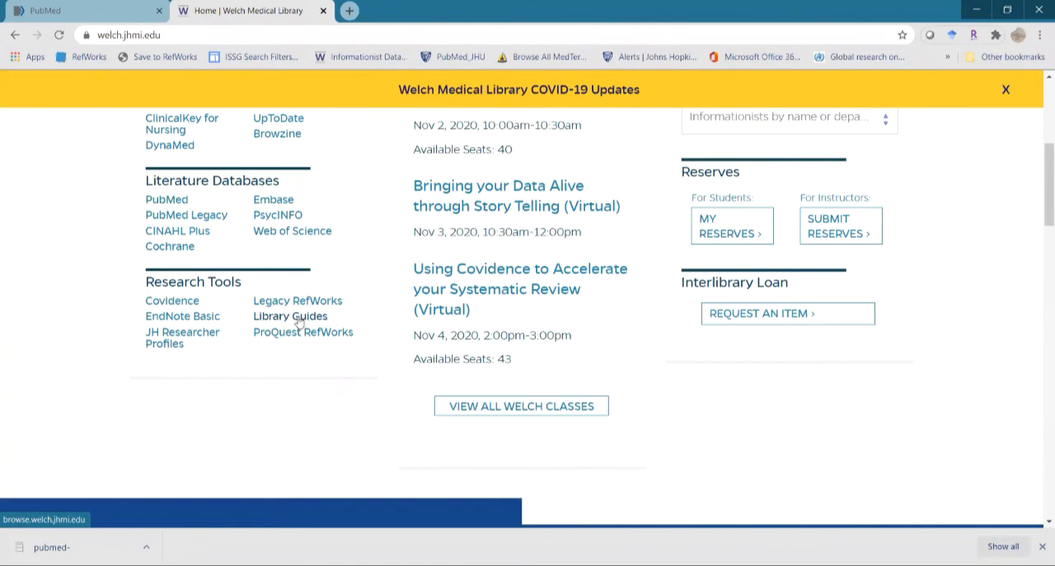
click(290, 316)
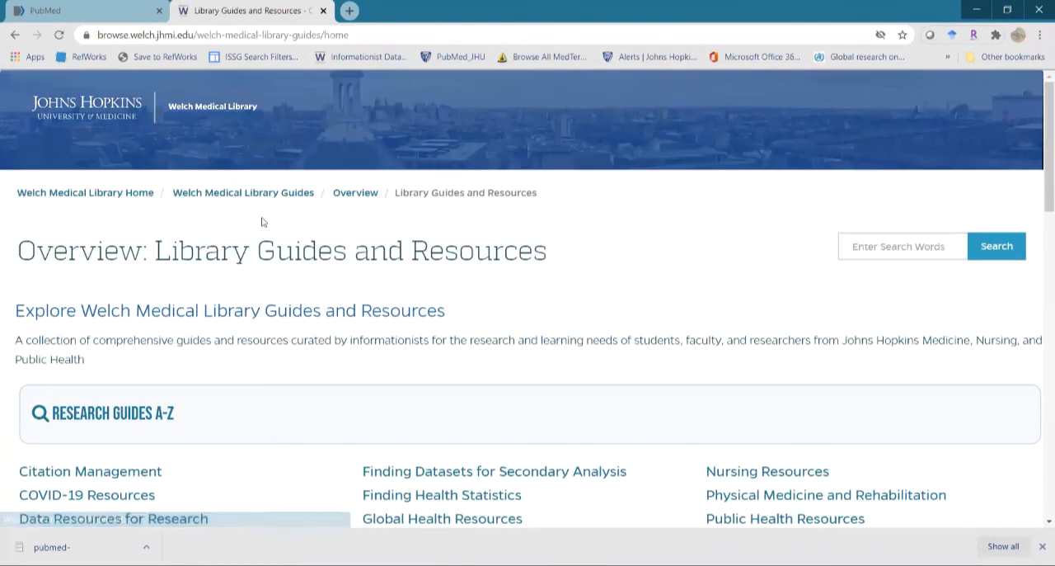
scroll(down, 3)
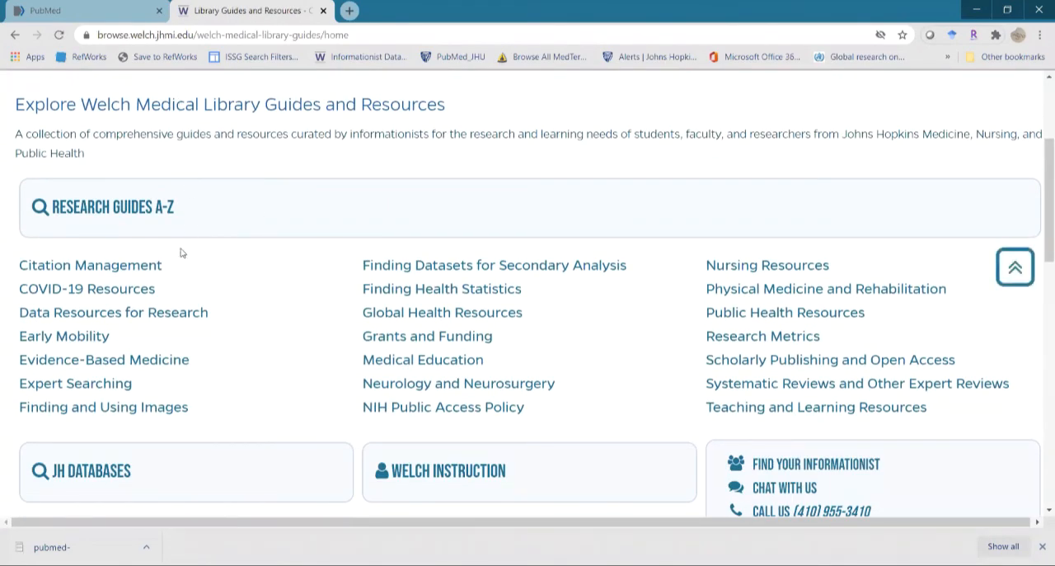
mouse_move(76, 383)
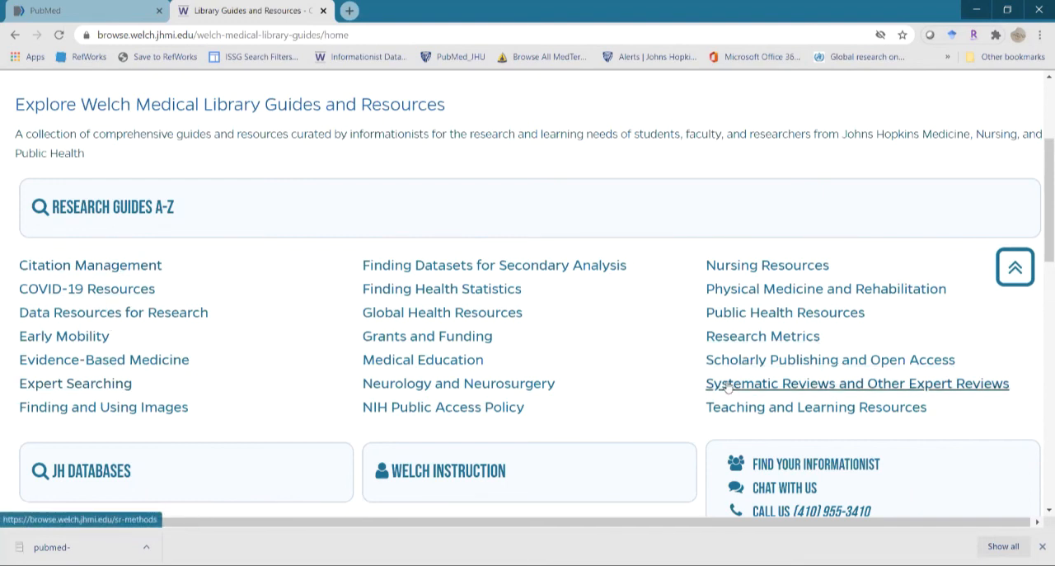
scroll(down, 3)
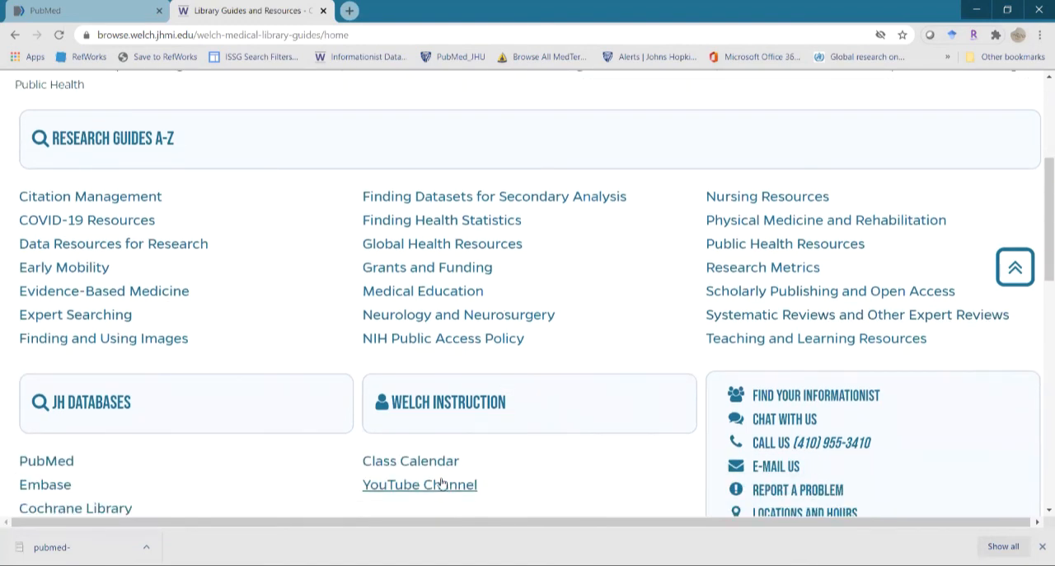
mouse_move(418, 485)
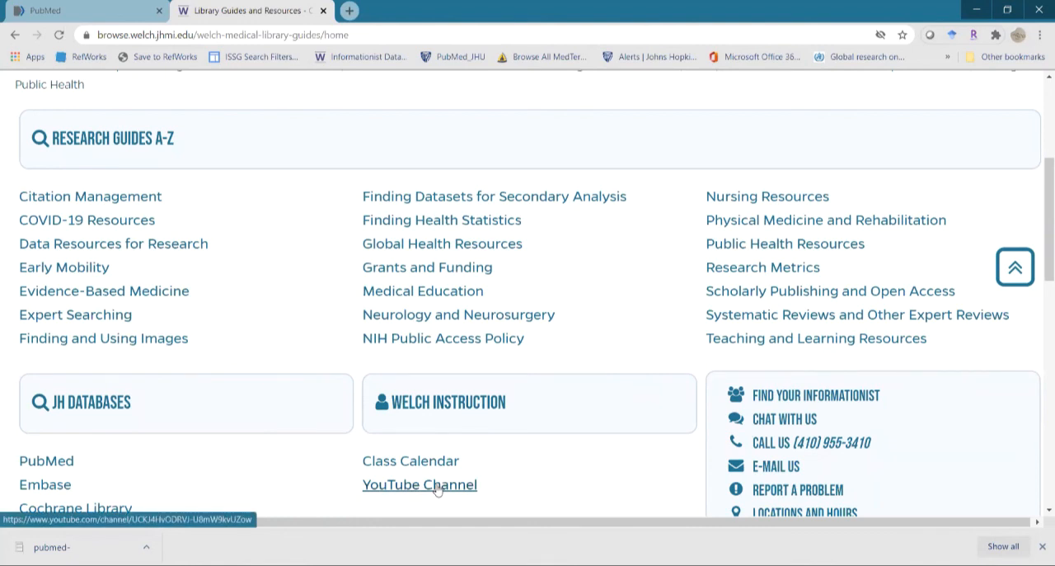
mouse_move(435, 485)
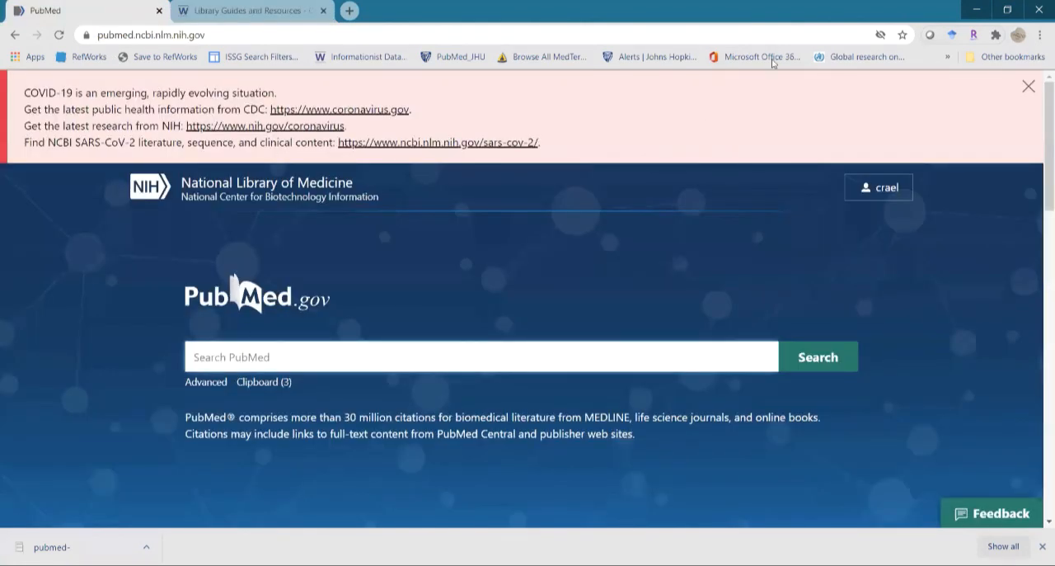
mouse_move(663, 170)
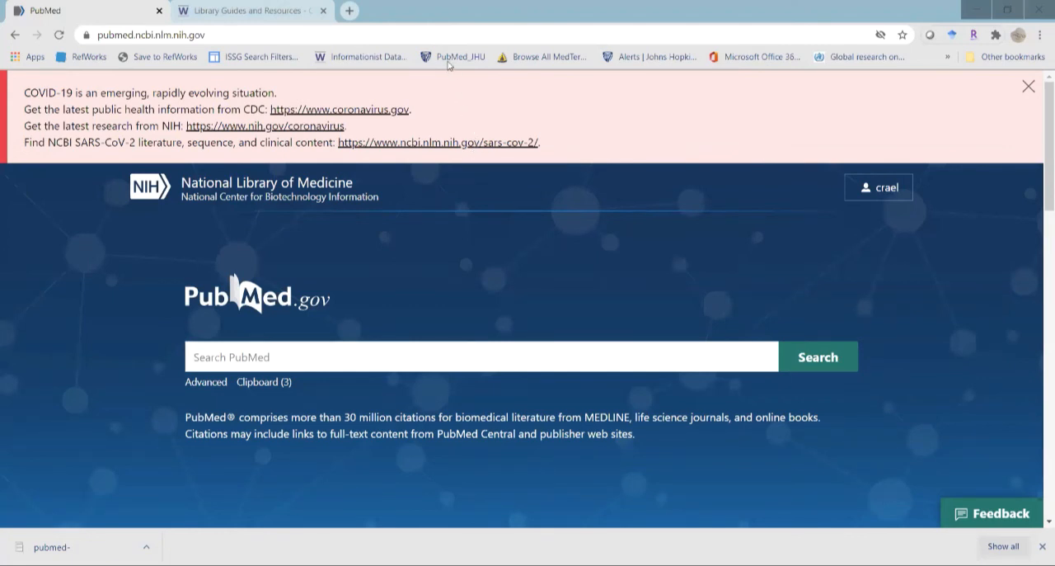
mouse_move(659, 159)
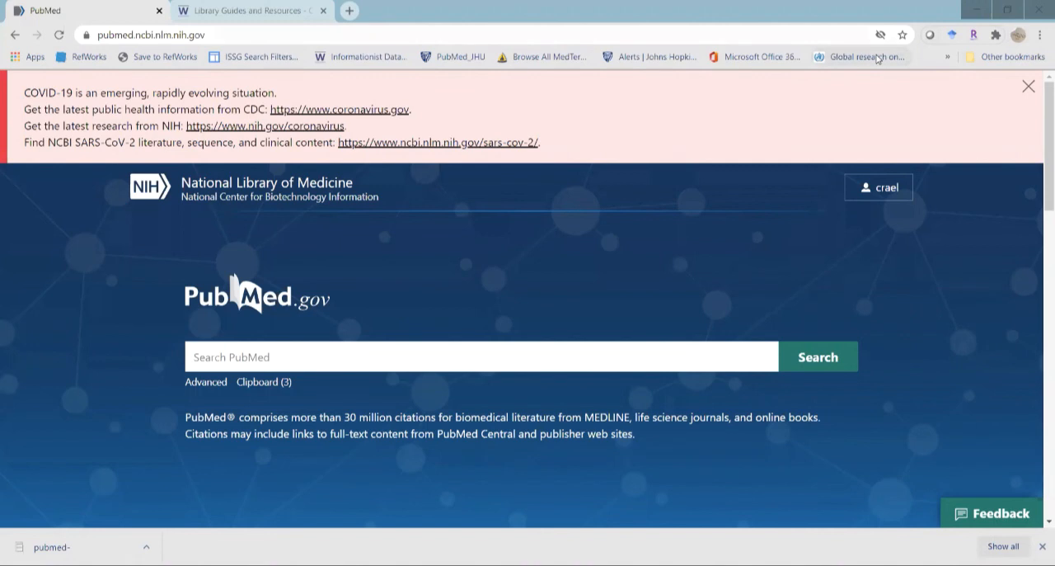
mouse_move(663, 175)
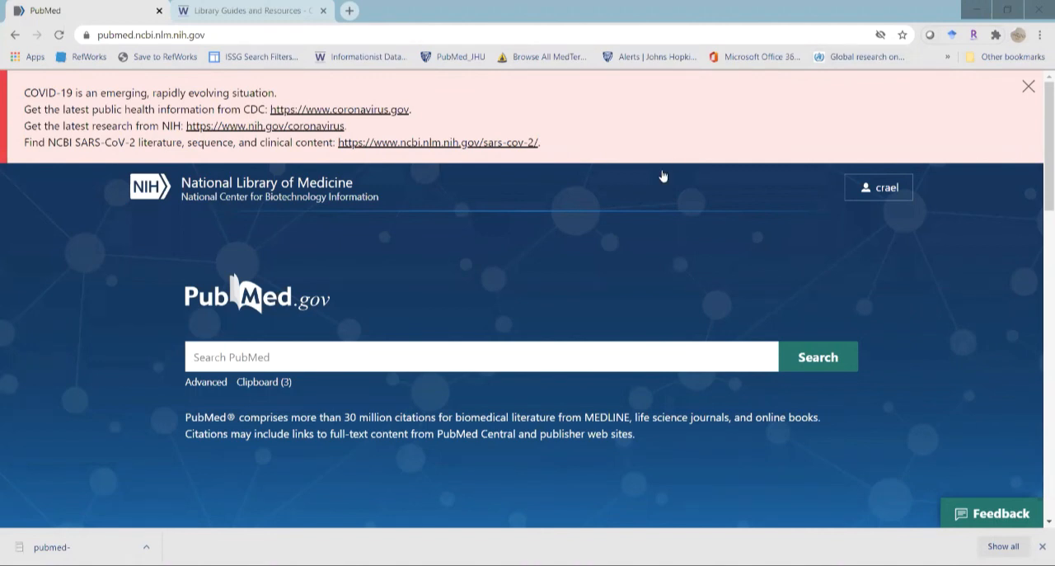
mouse_move(641, 160)
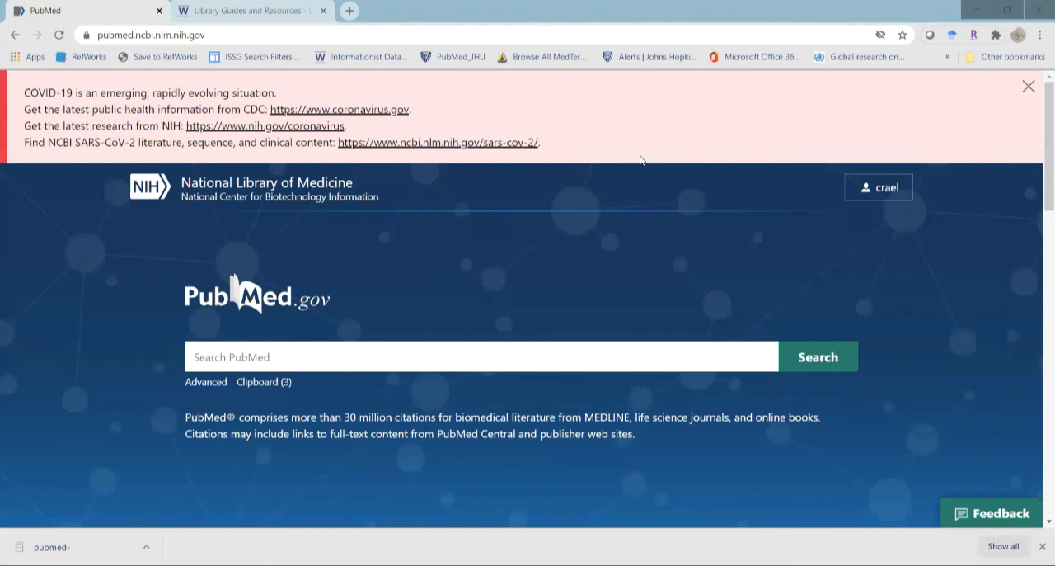
mouse_move(700, 96)
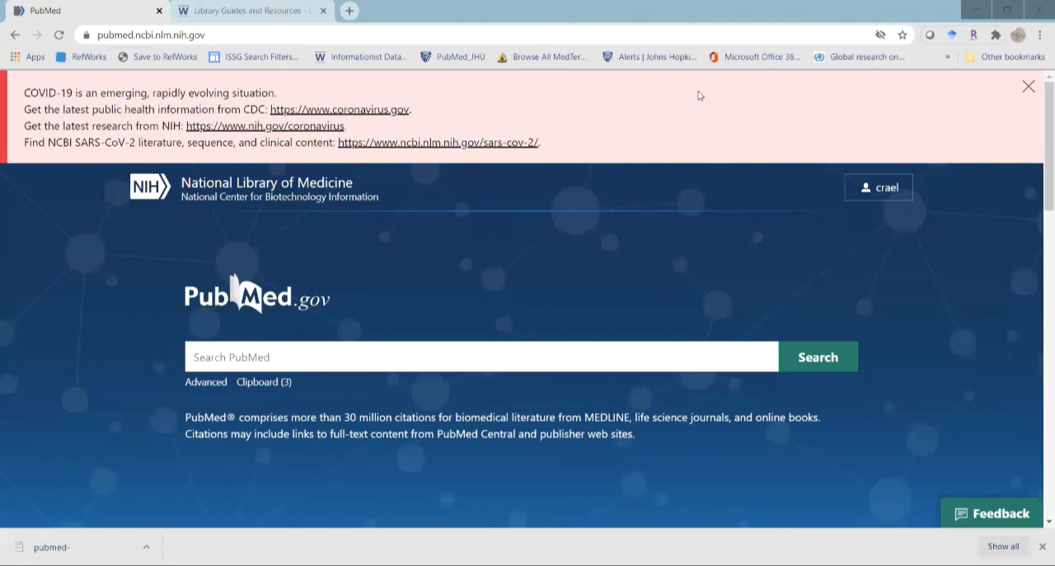